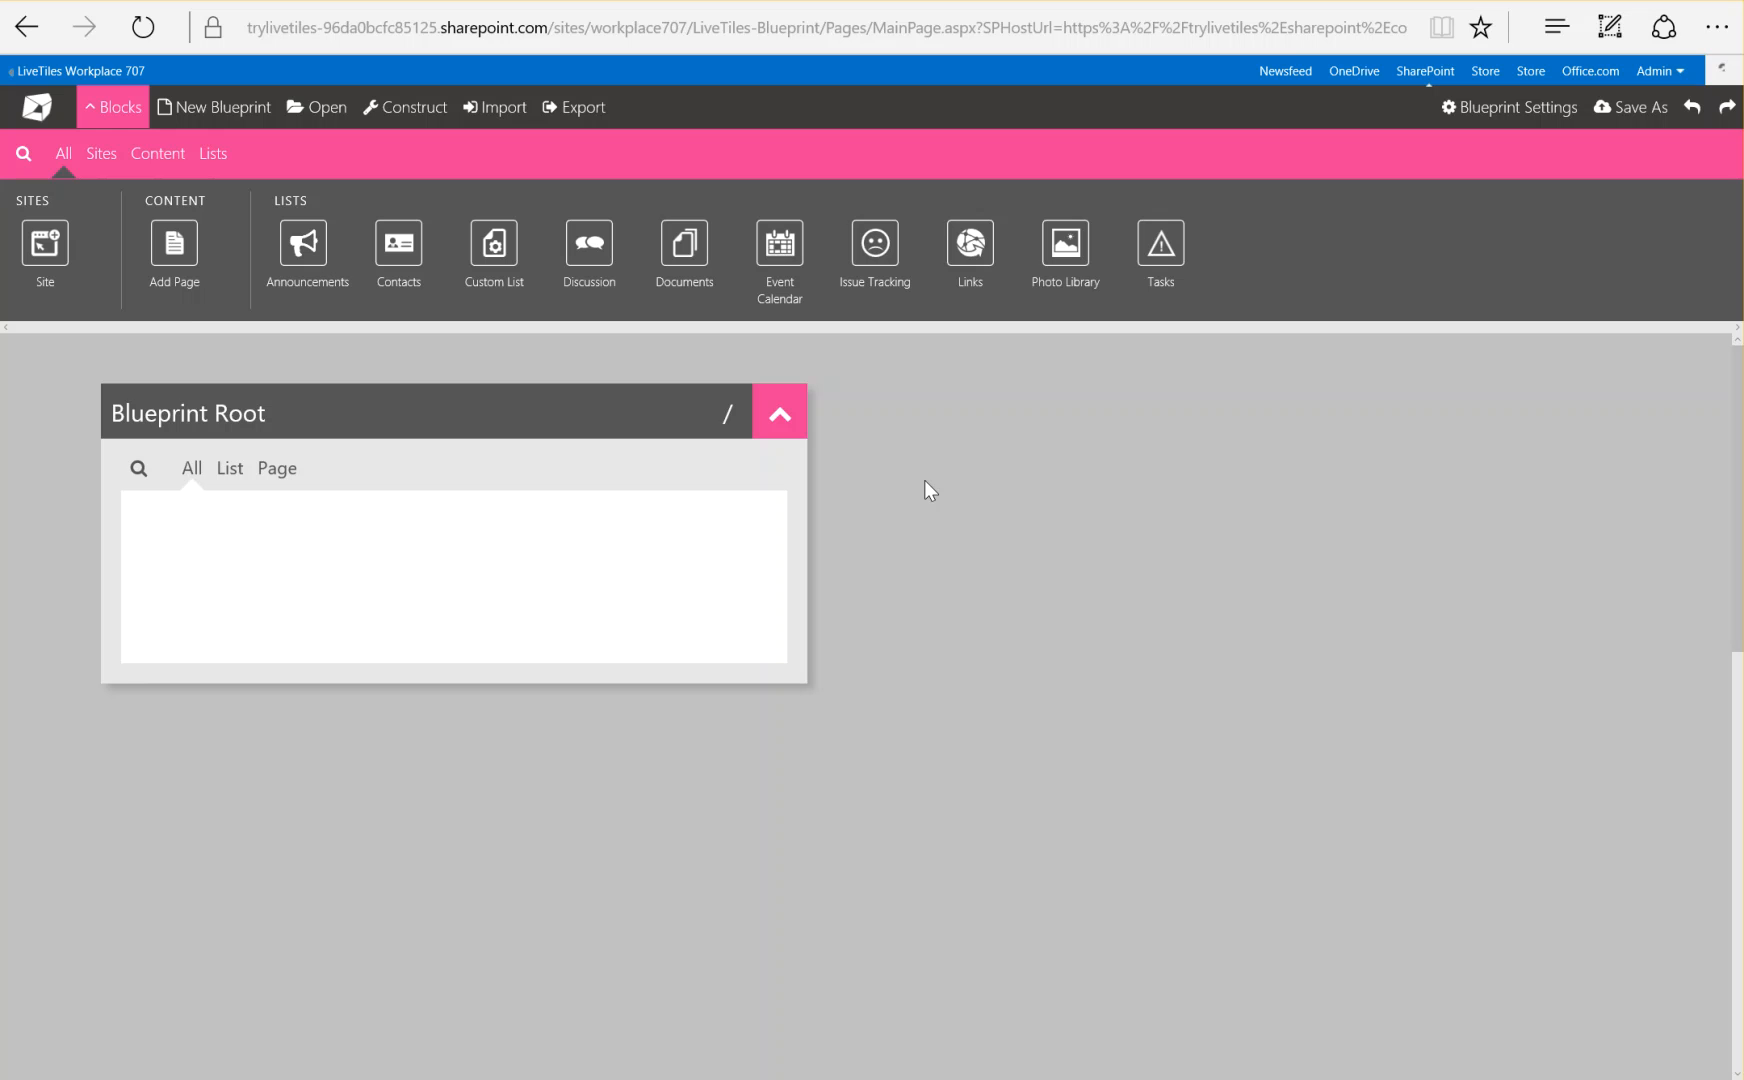
{"action": "mouse_move", "coordinate": [16, 414]}
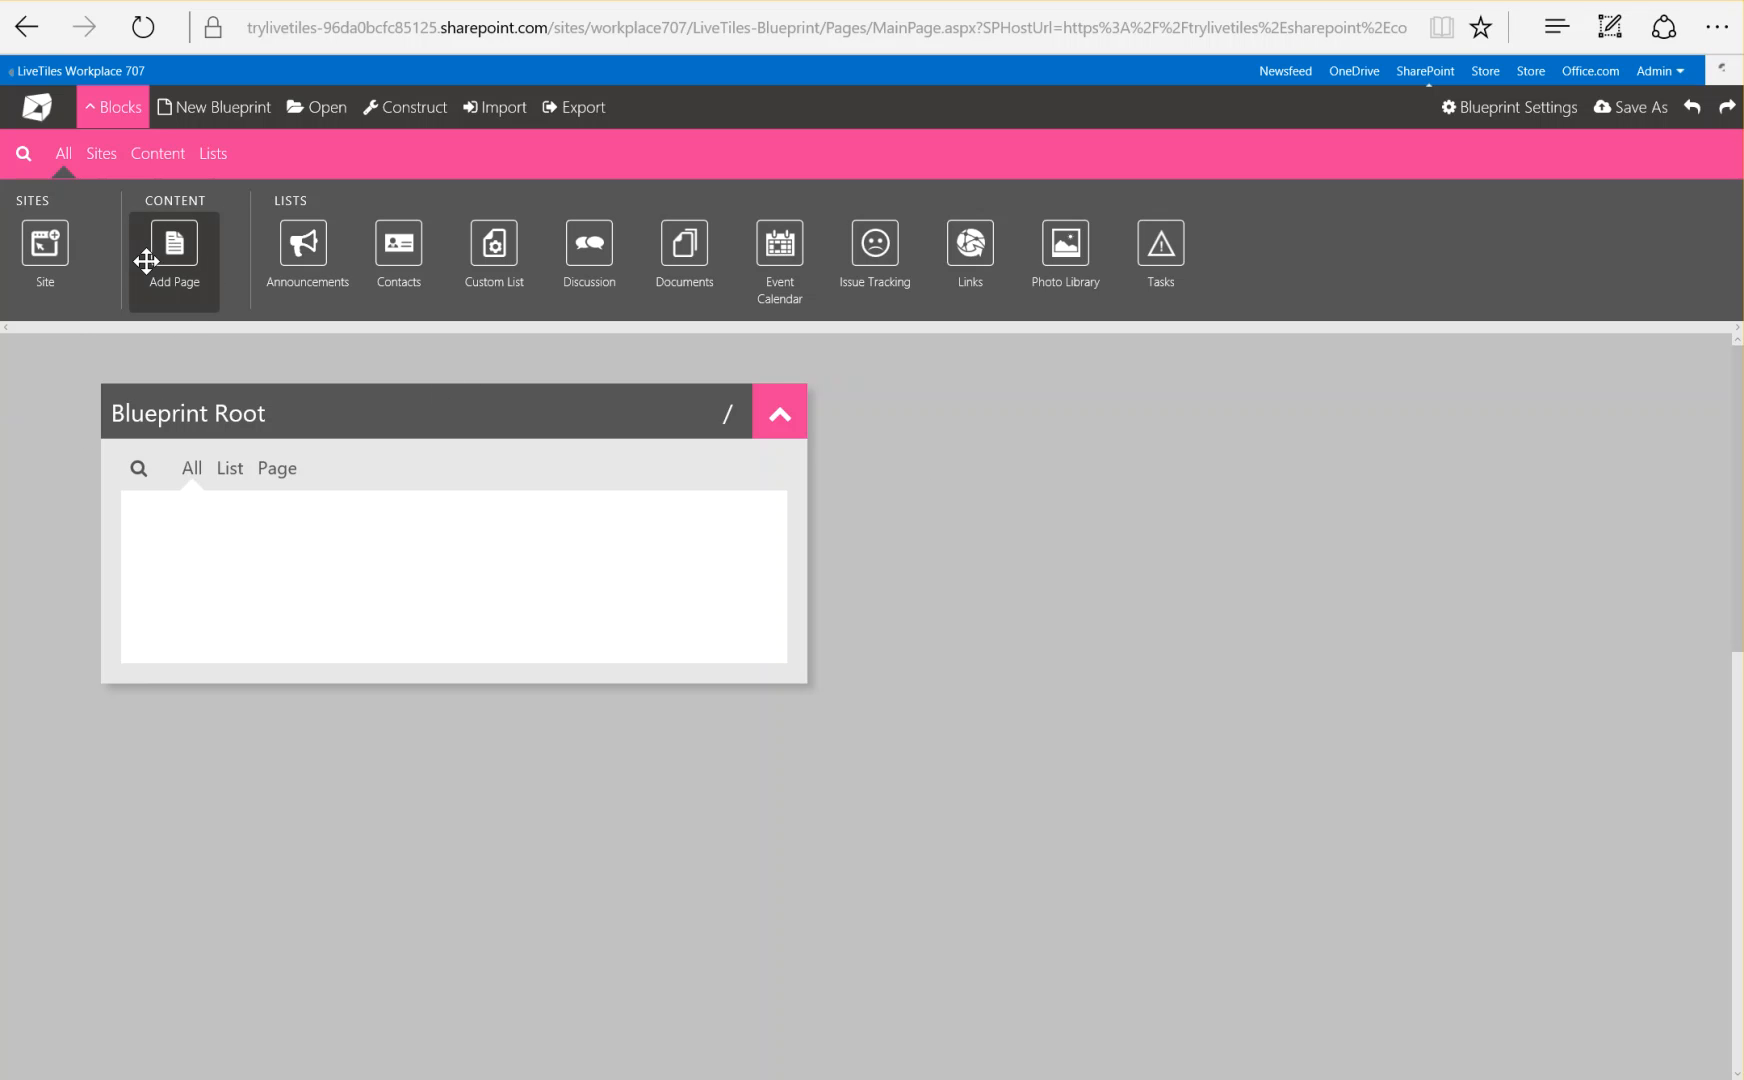
{"action": "mouse_move", "coordinate": [1160, 258]}
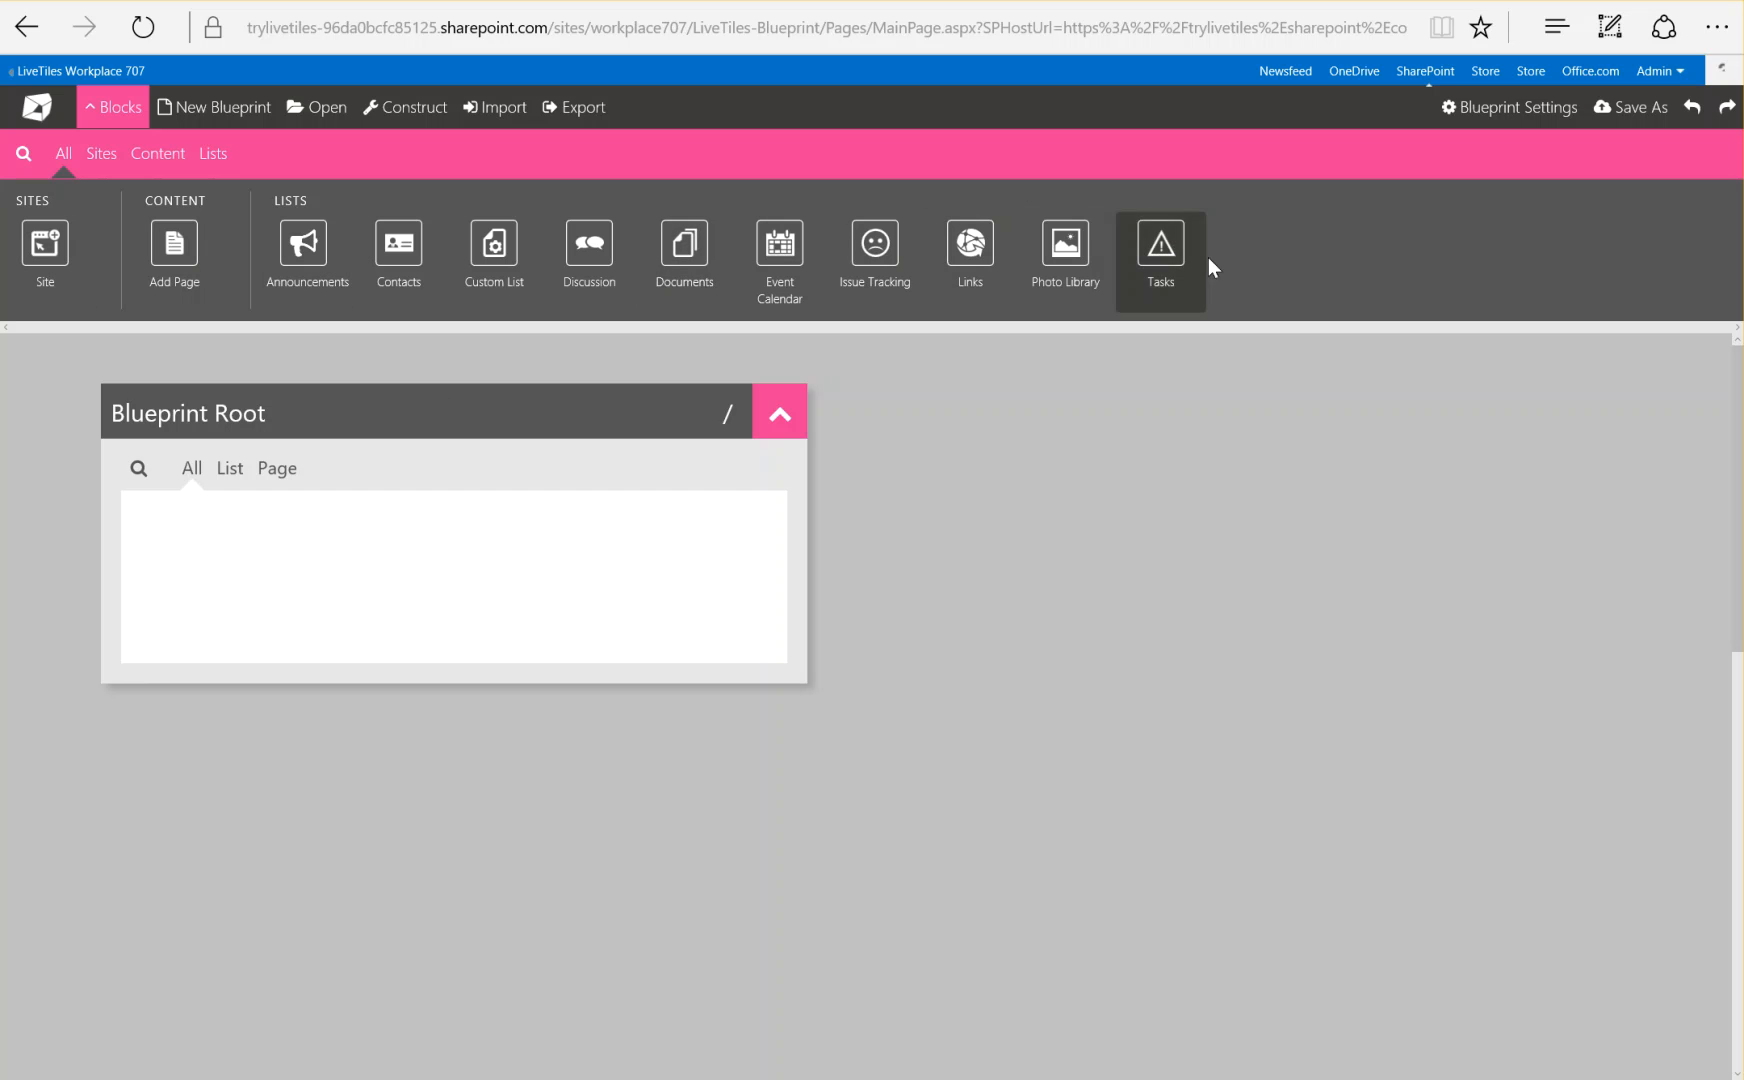
{"action": "mouse_move", "coordinate": [684, 256]}
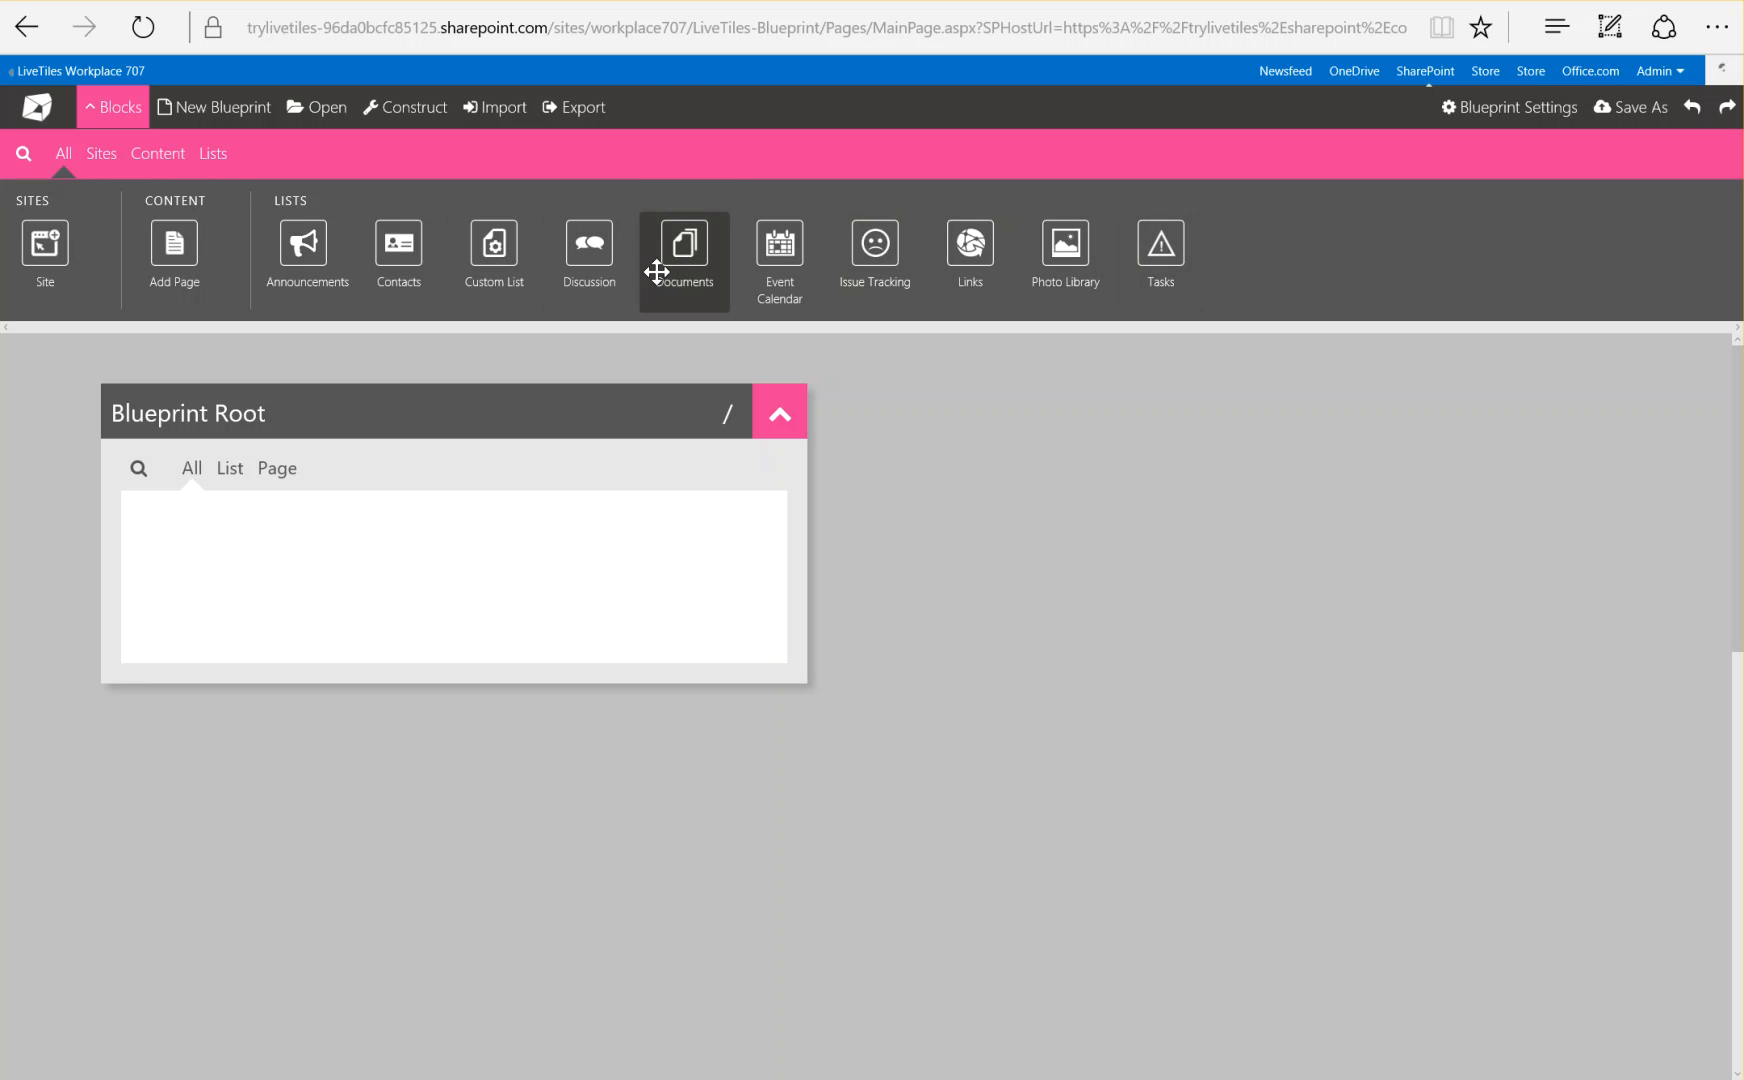
{"action": "mouse_move", "coordinate": [398, 254]}
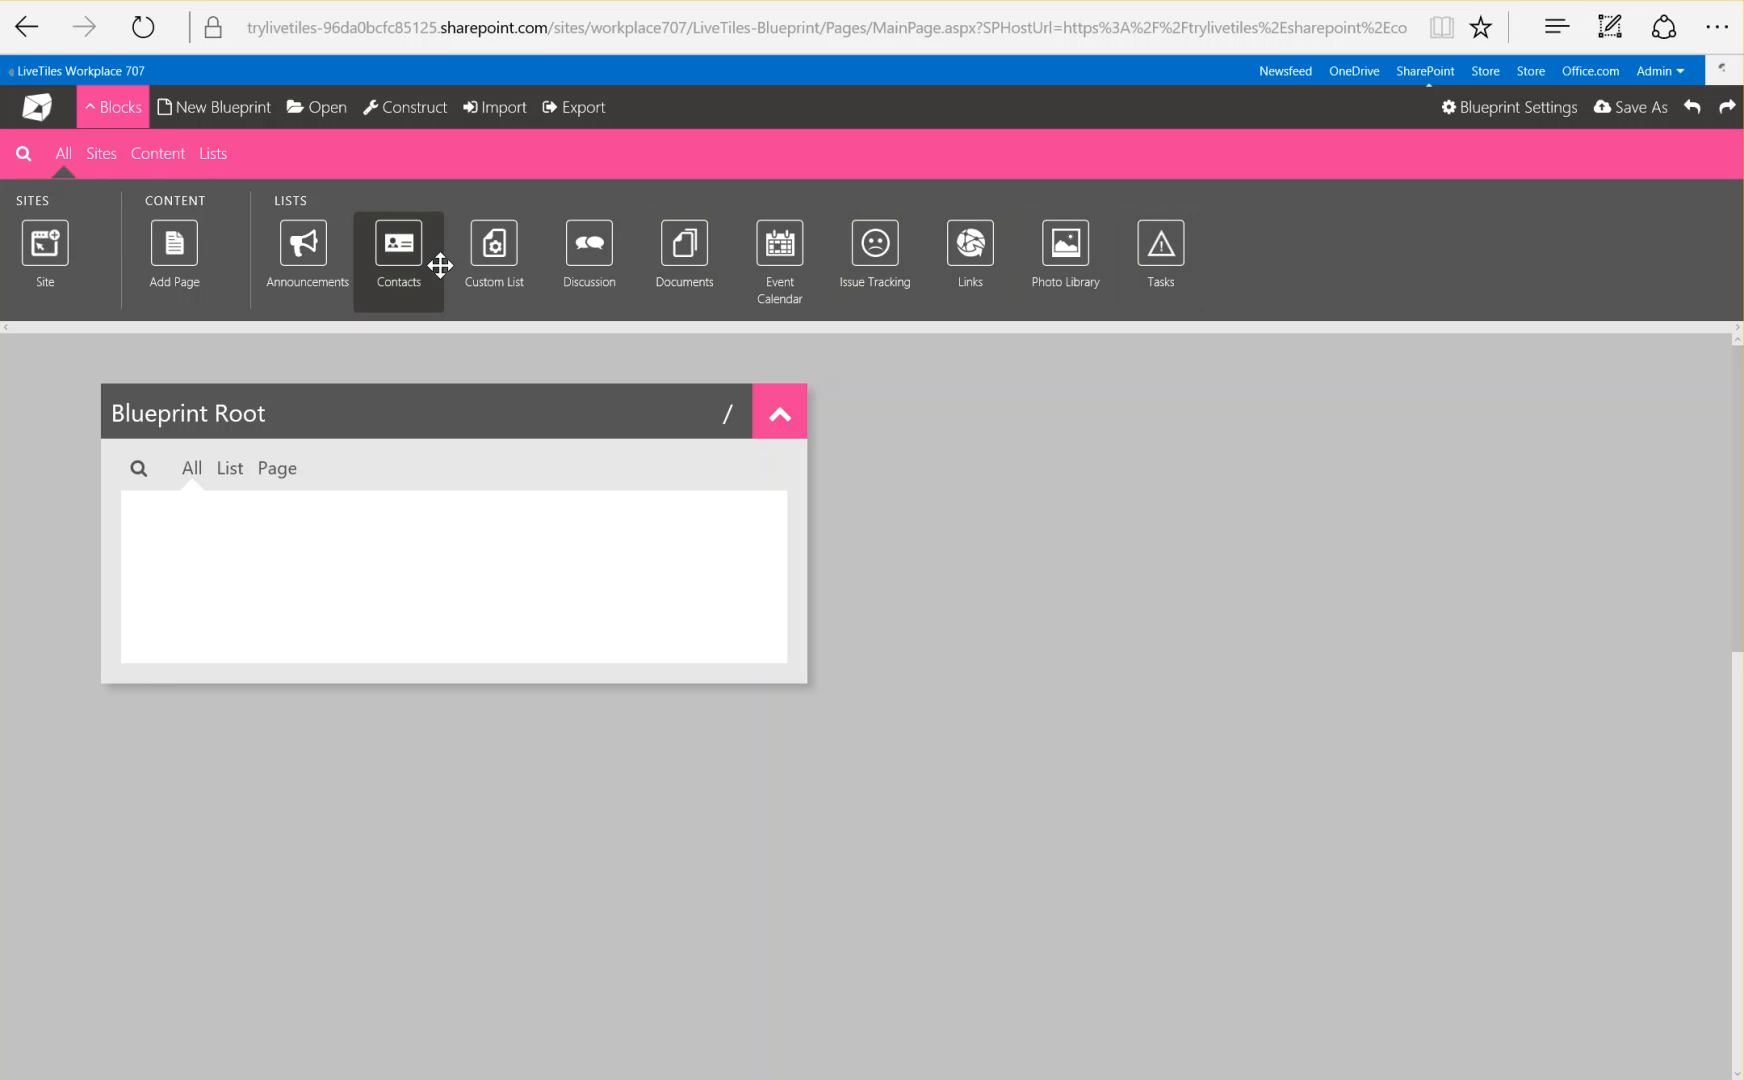
{"action": "mouse_move", "coordinate": [706, 519]}
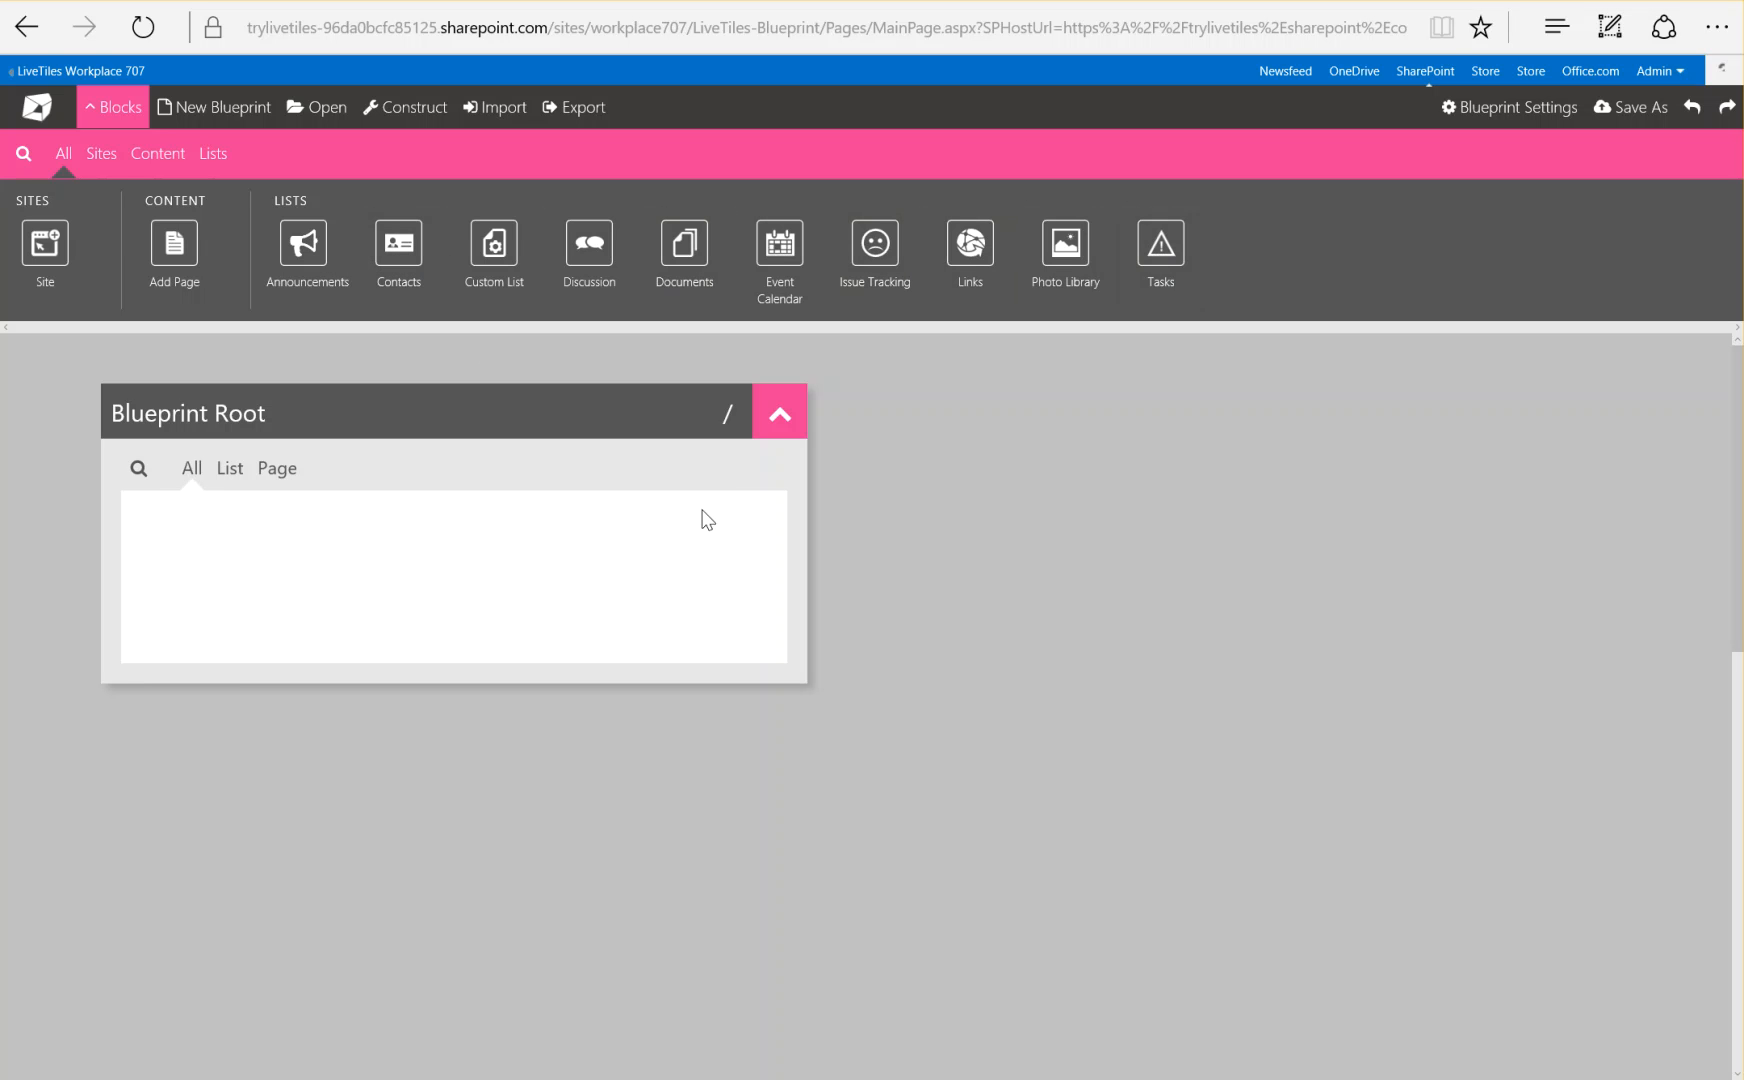
{"action": "mouse_move", "coordinate": [988, 618]}
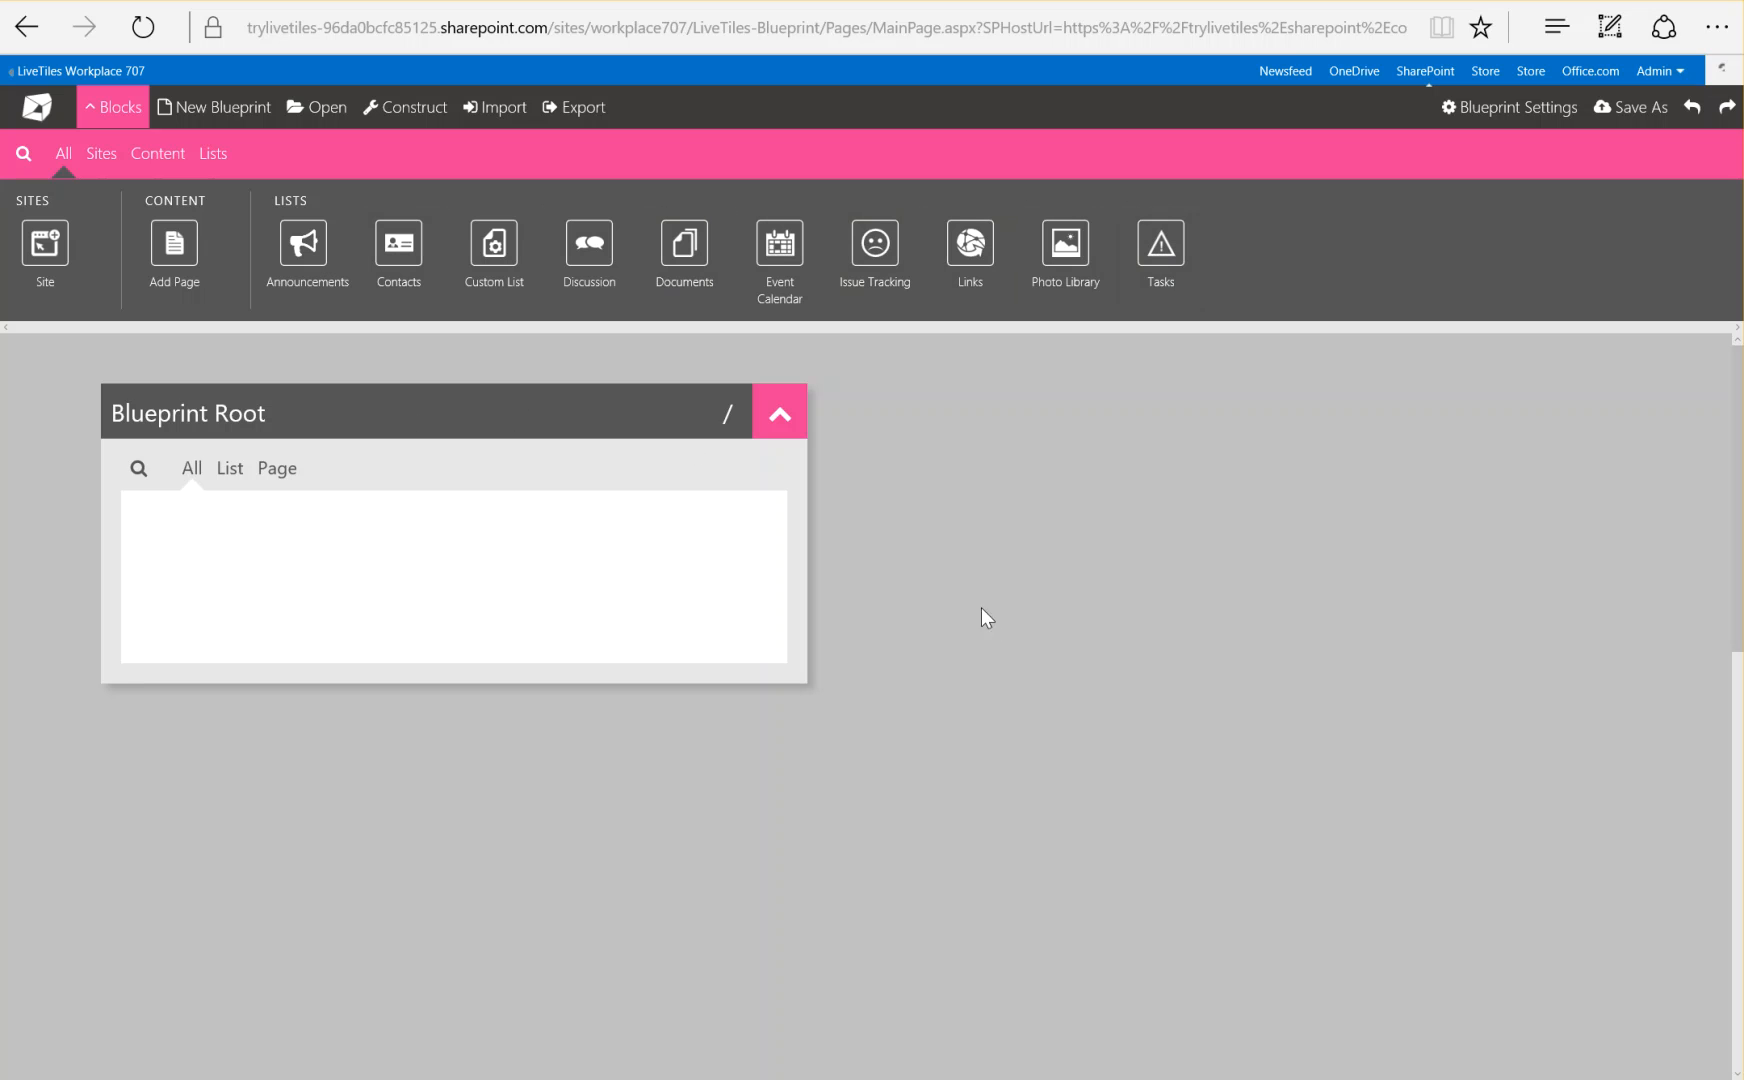
{"action": "mouse_move", "coordinate": [561, 549]}
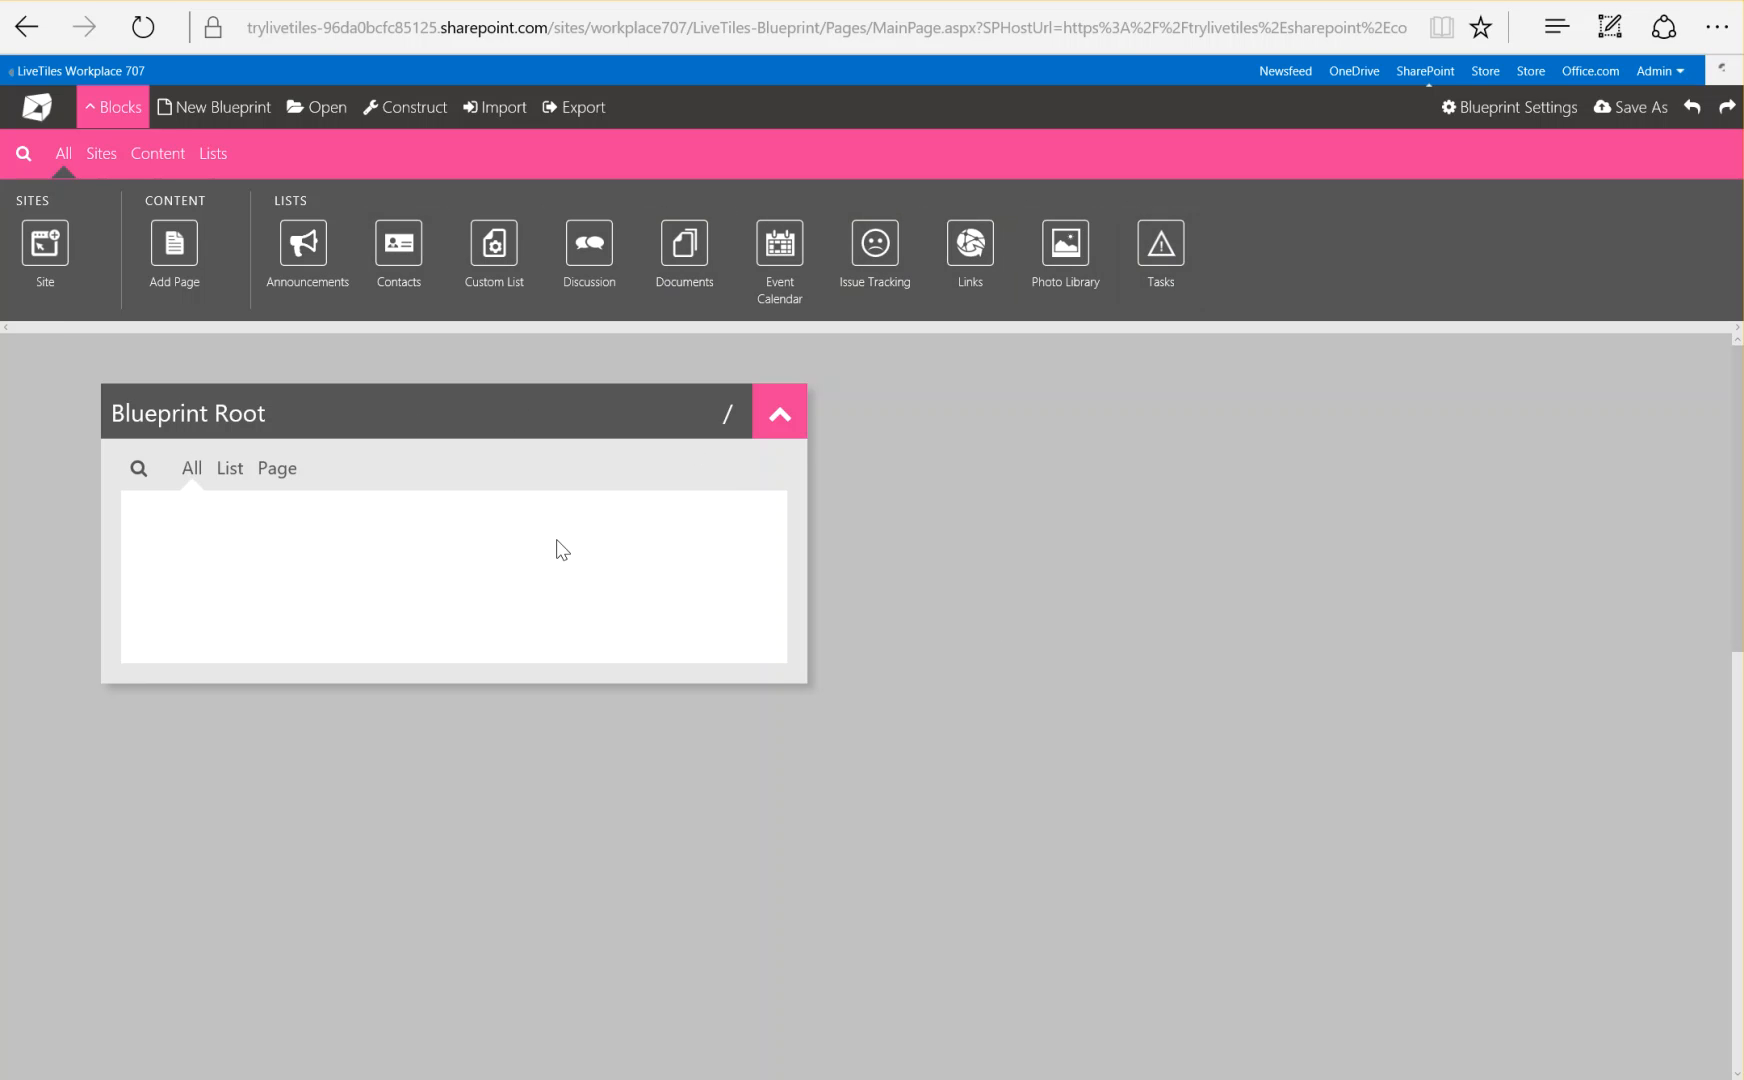
{"action": "mouse_move", "coordinate": [254, 331]}
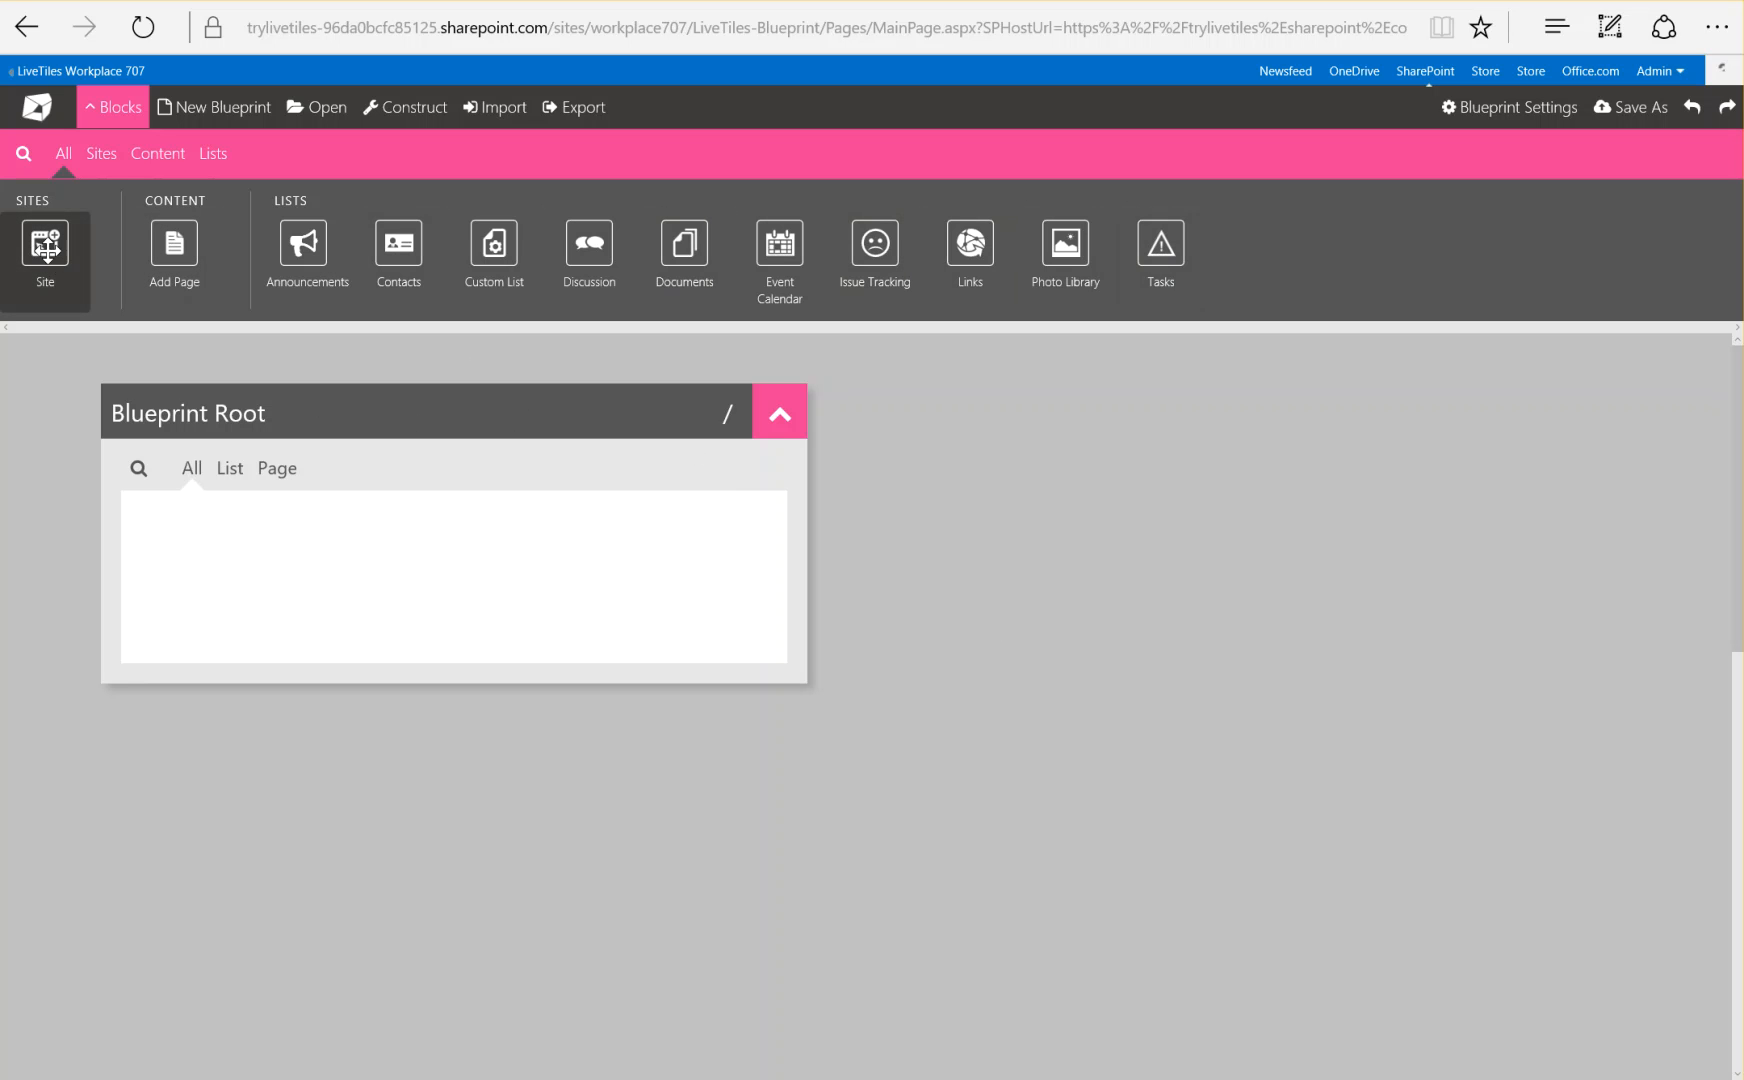
{"action": "mouse_move", "coordinate": [467, 582]}
{"action": "type", "text": "Elliot Subsite"}
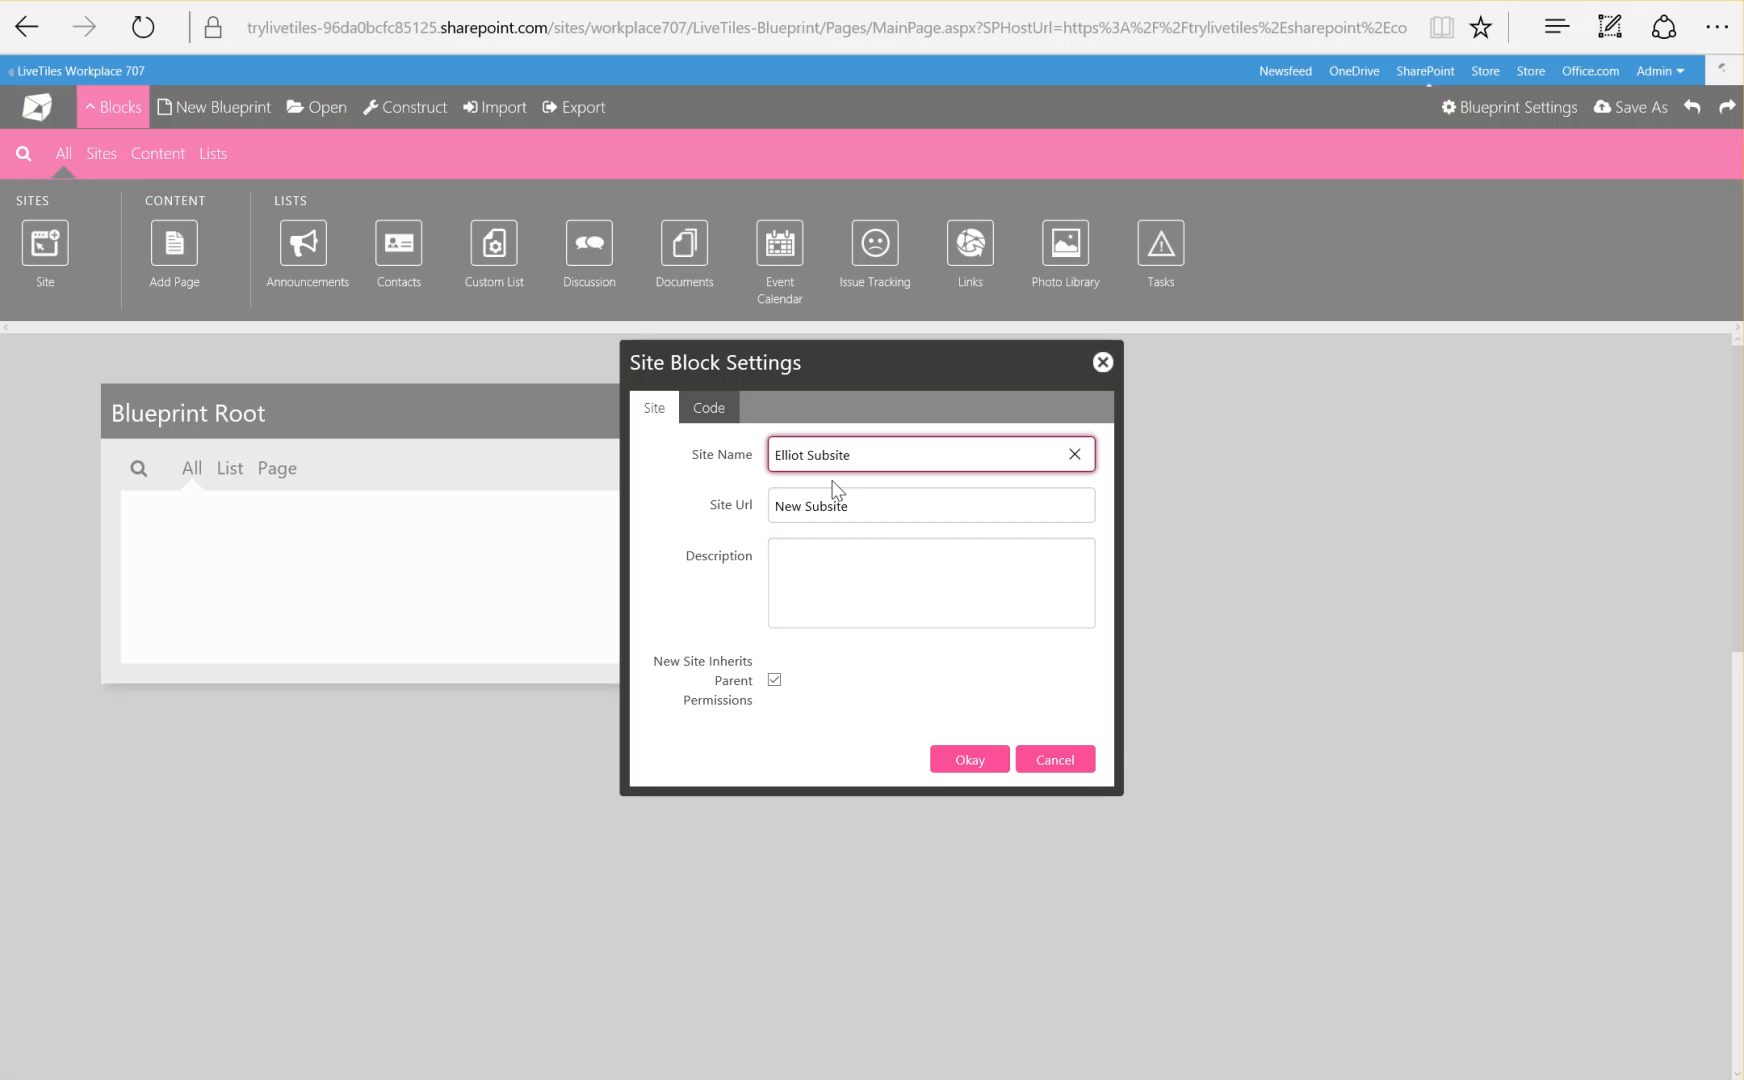
Set the subsite address to ElliotSubsite and confirm Elliot Subsite under Blueprint Root
{"action": "left_click", "coordinate": [930, 505]}
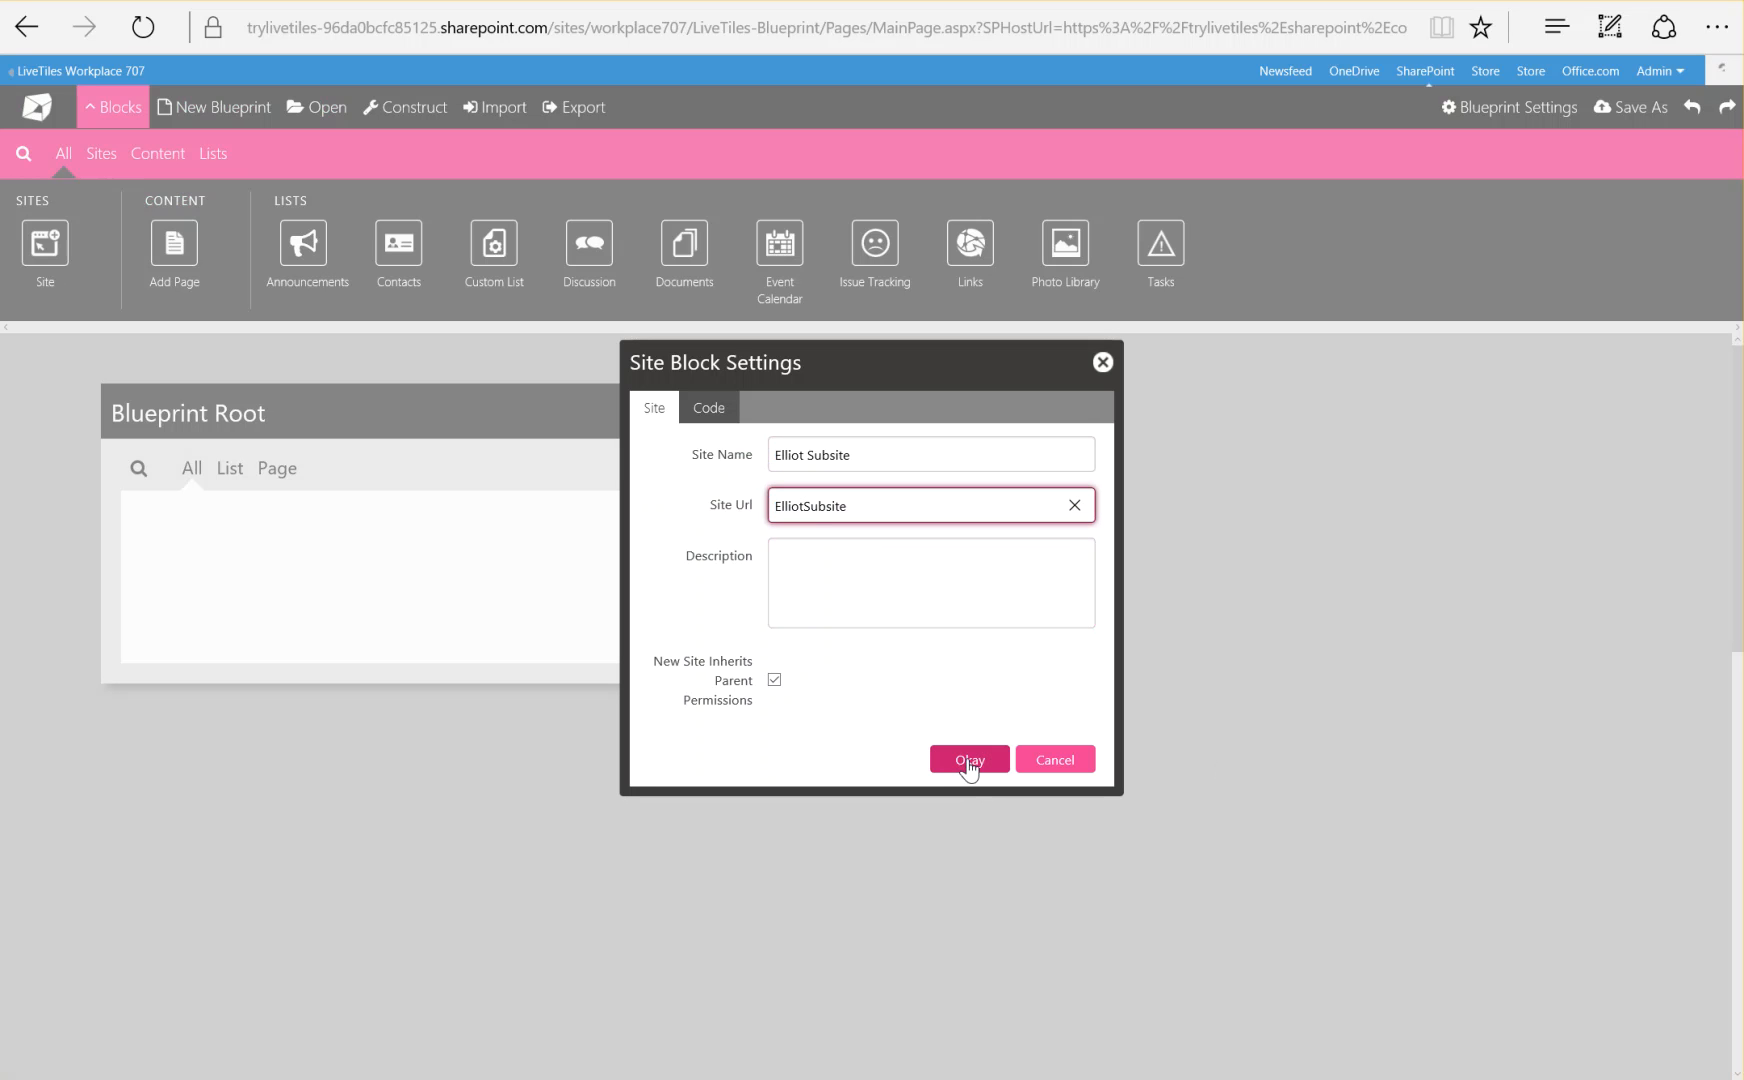
{"action": "left_click", "coordinate": [968, 759]}
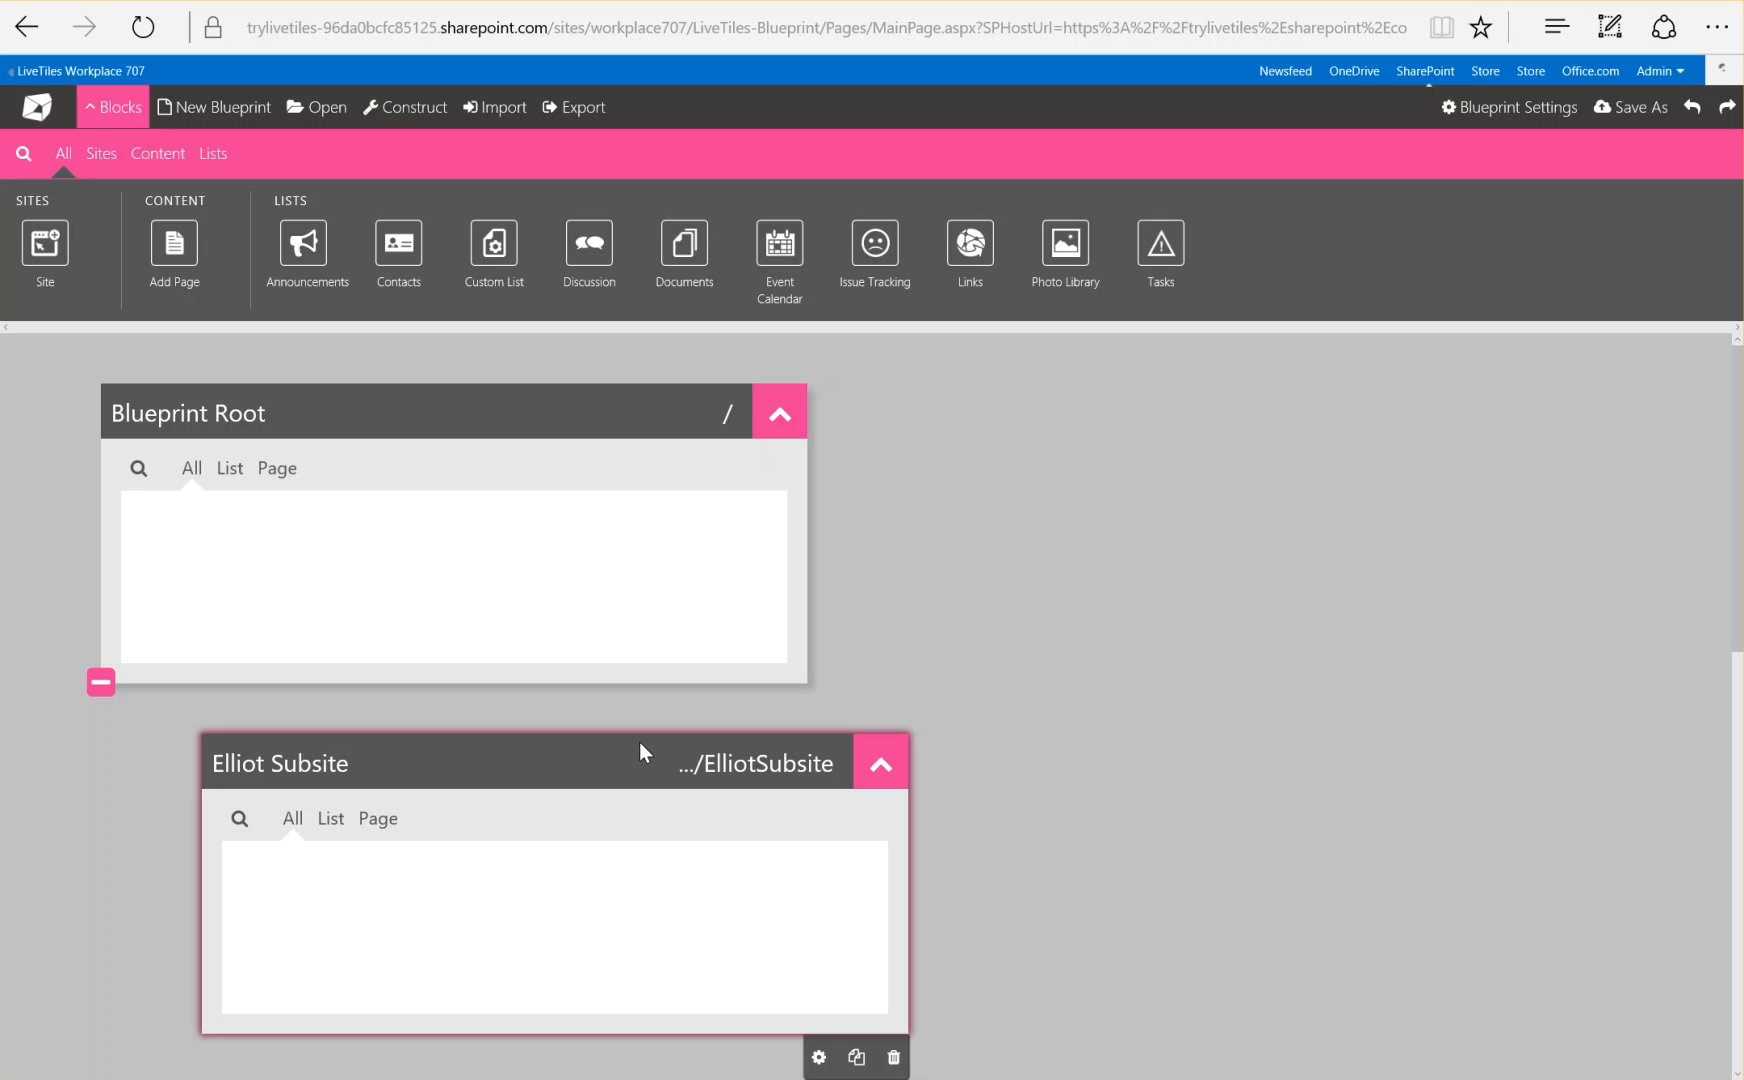
{"action": "mouse_move", "coordinate": [543, 923]}
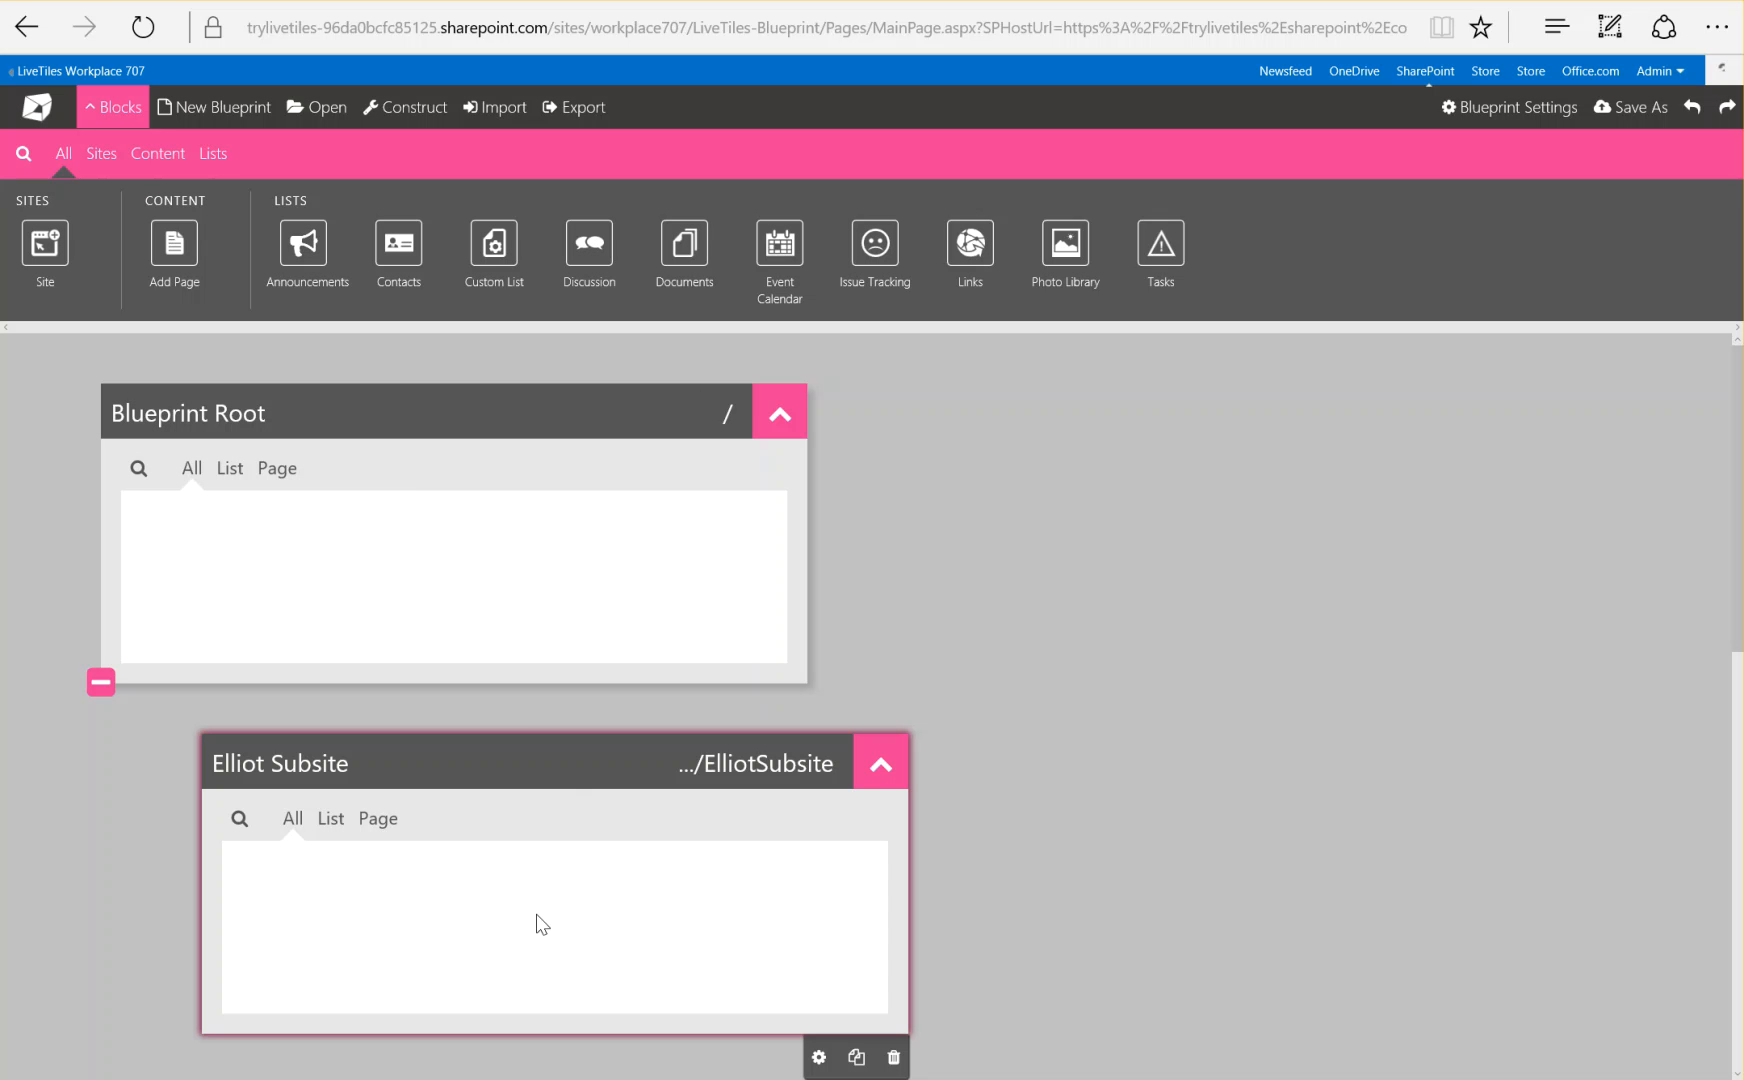
{"action": "mouse_move", "coordinate": [631, 901]}
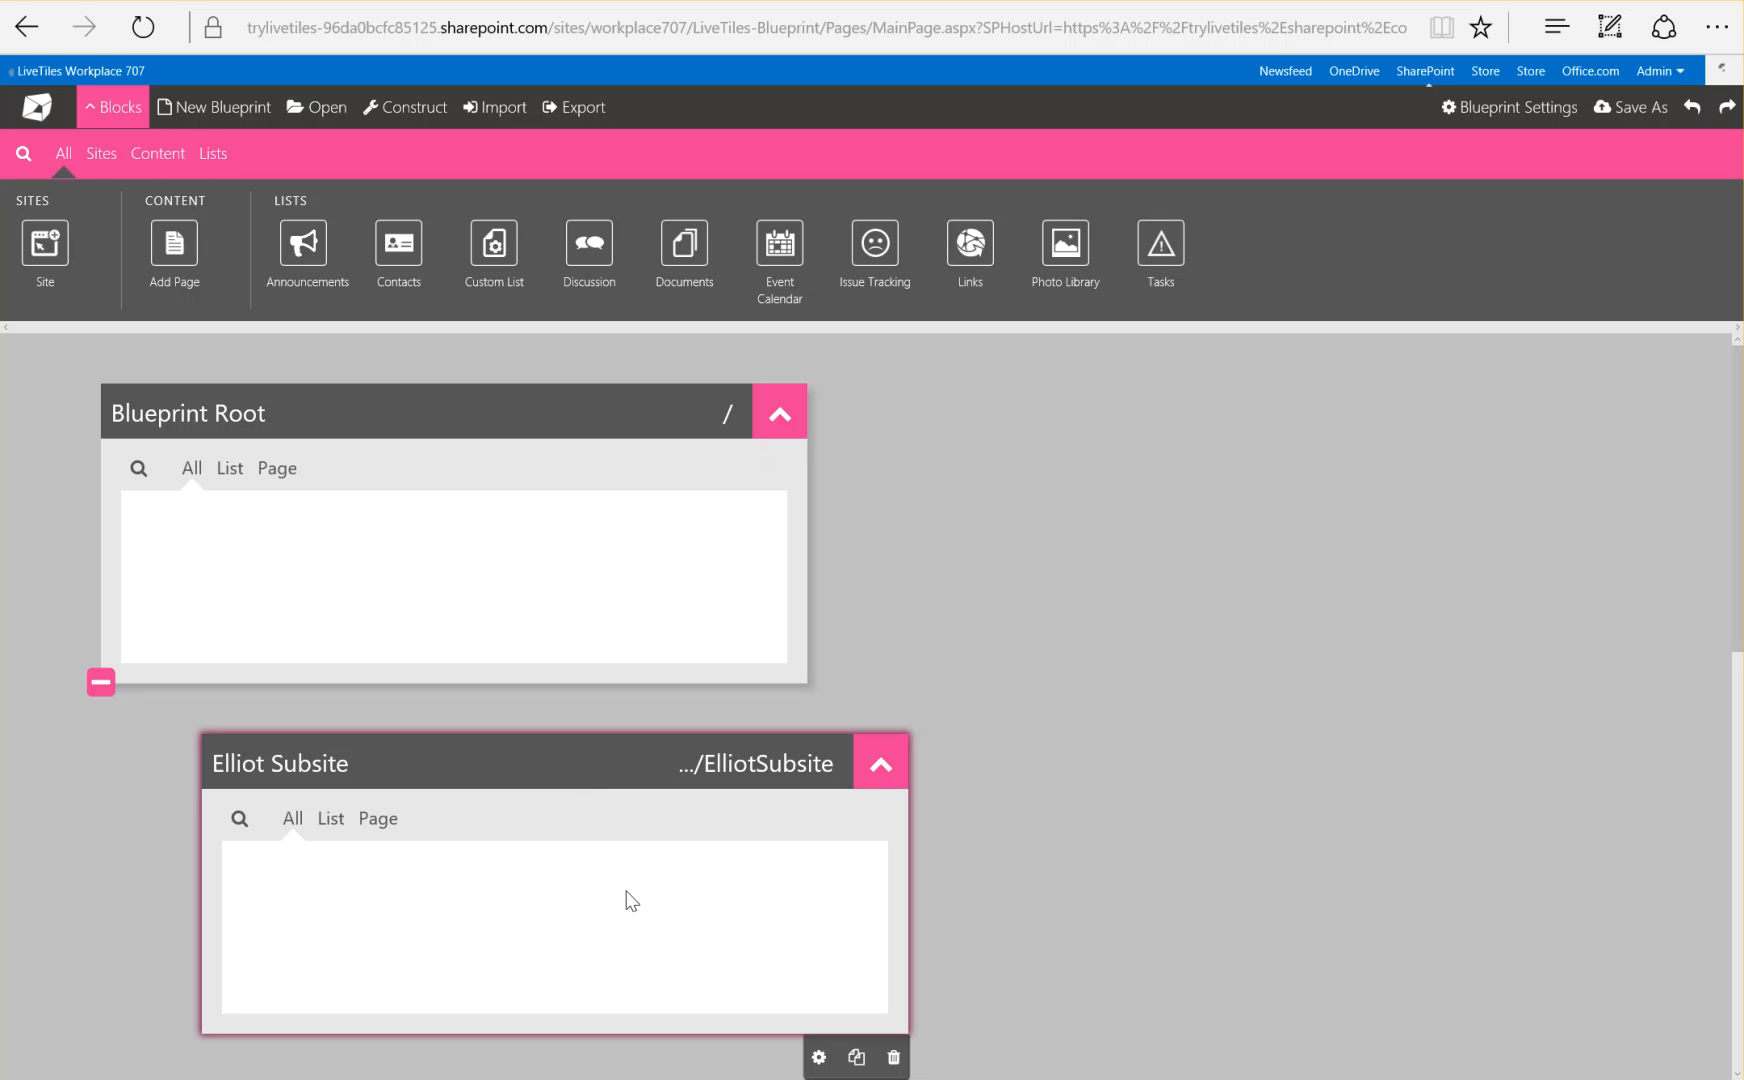
{"action": "mouse_move", "coordinate": [635, 484]}
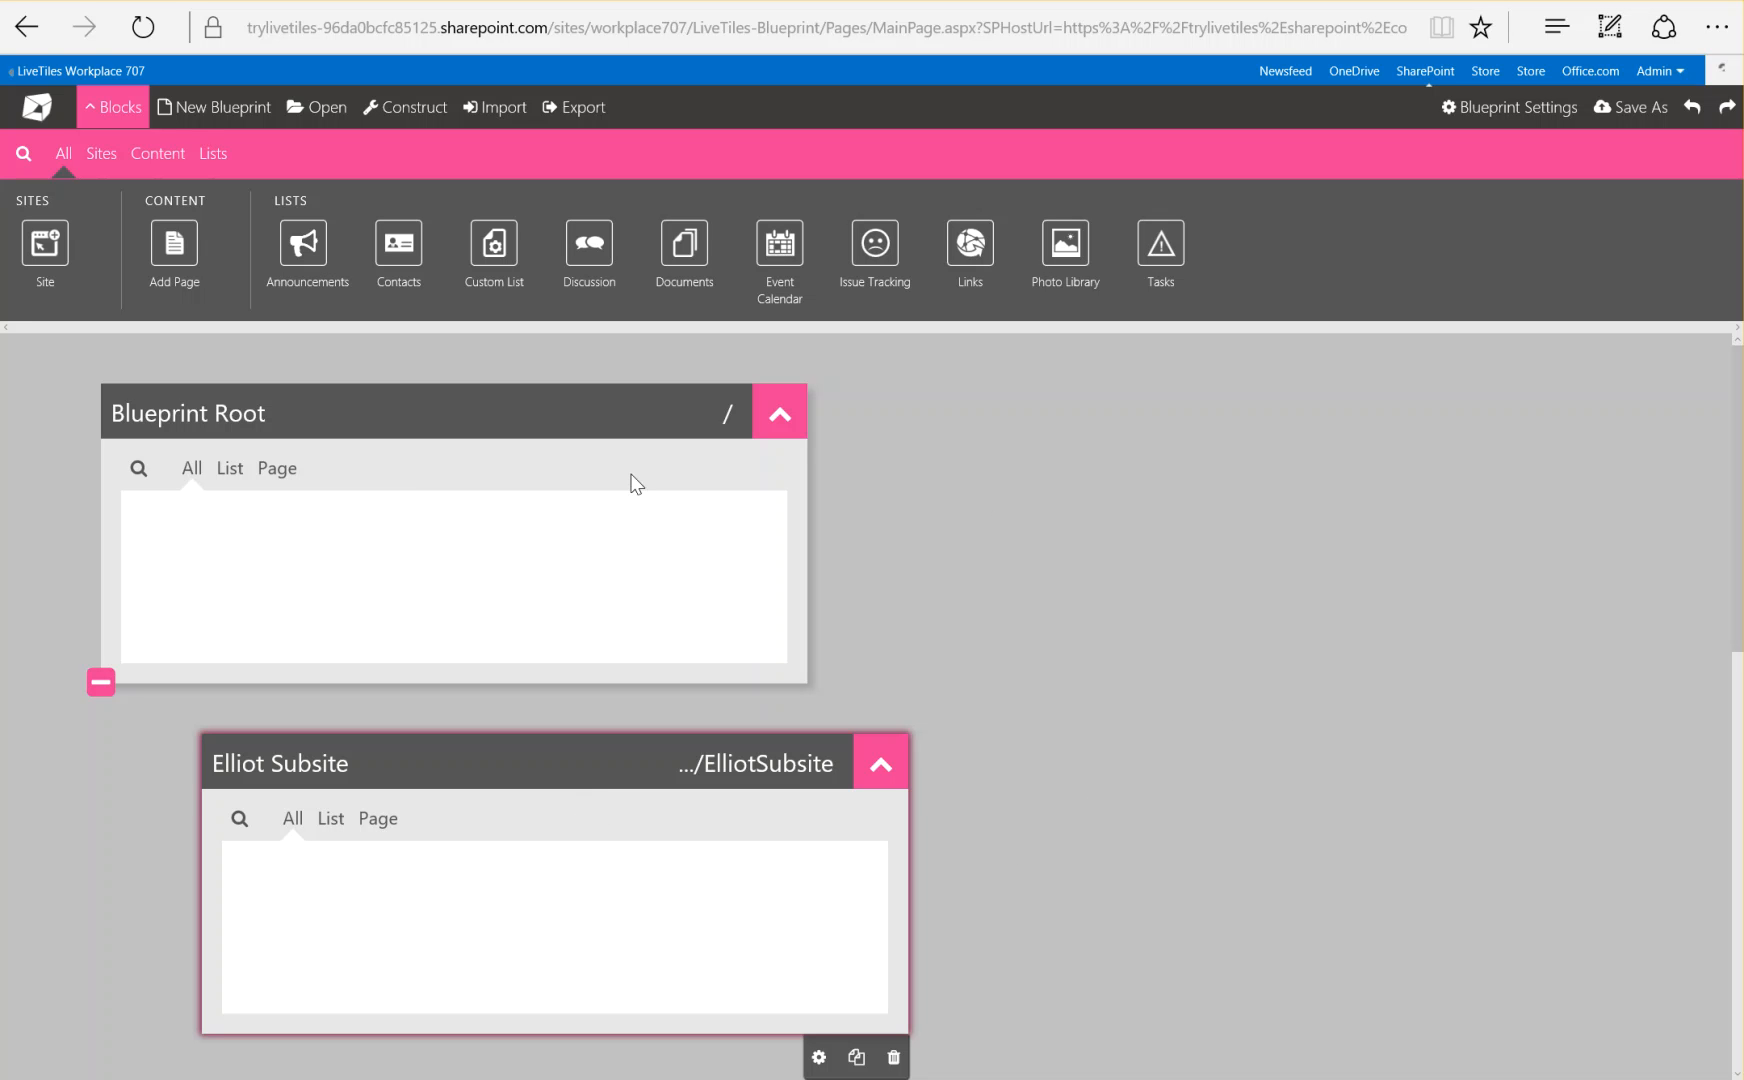
{"action": "mouse_move", "coordinate": [982, 650]}
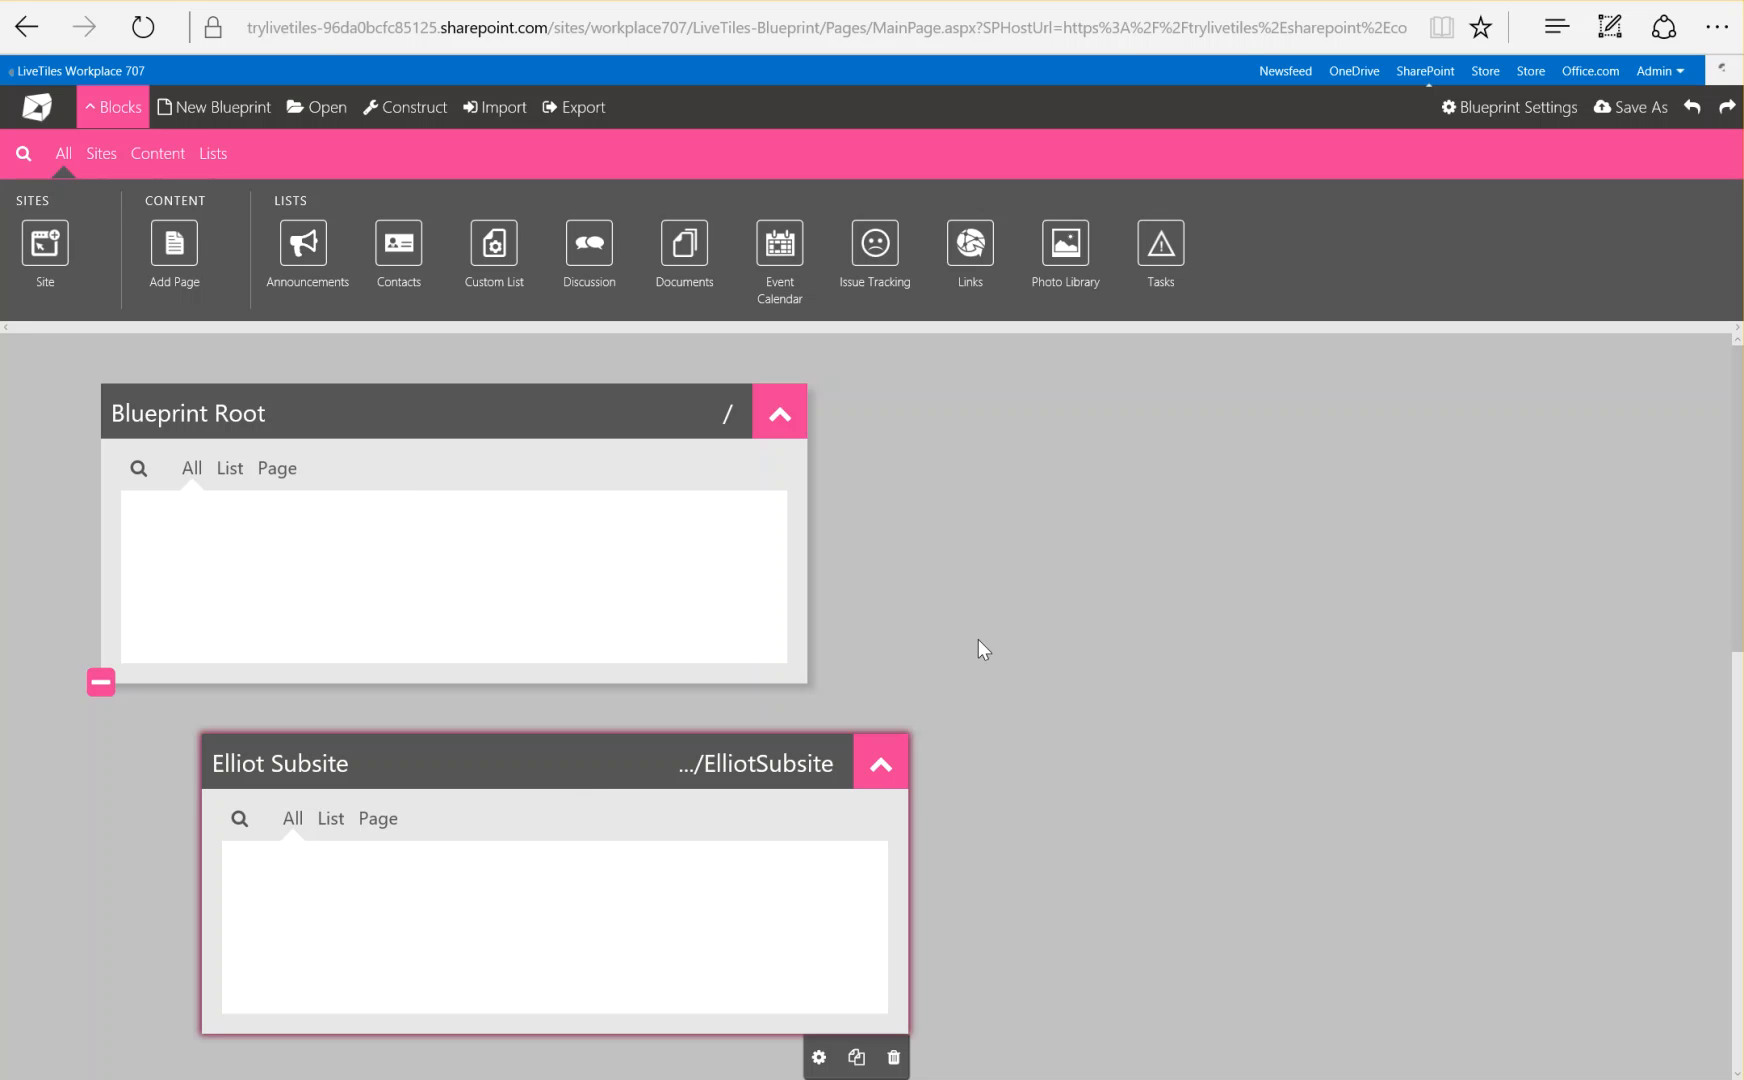
{"action": "mouse_move", "coordinate": [998, 476]}
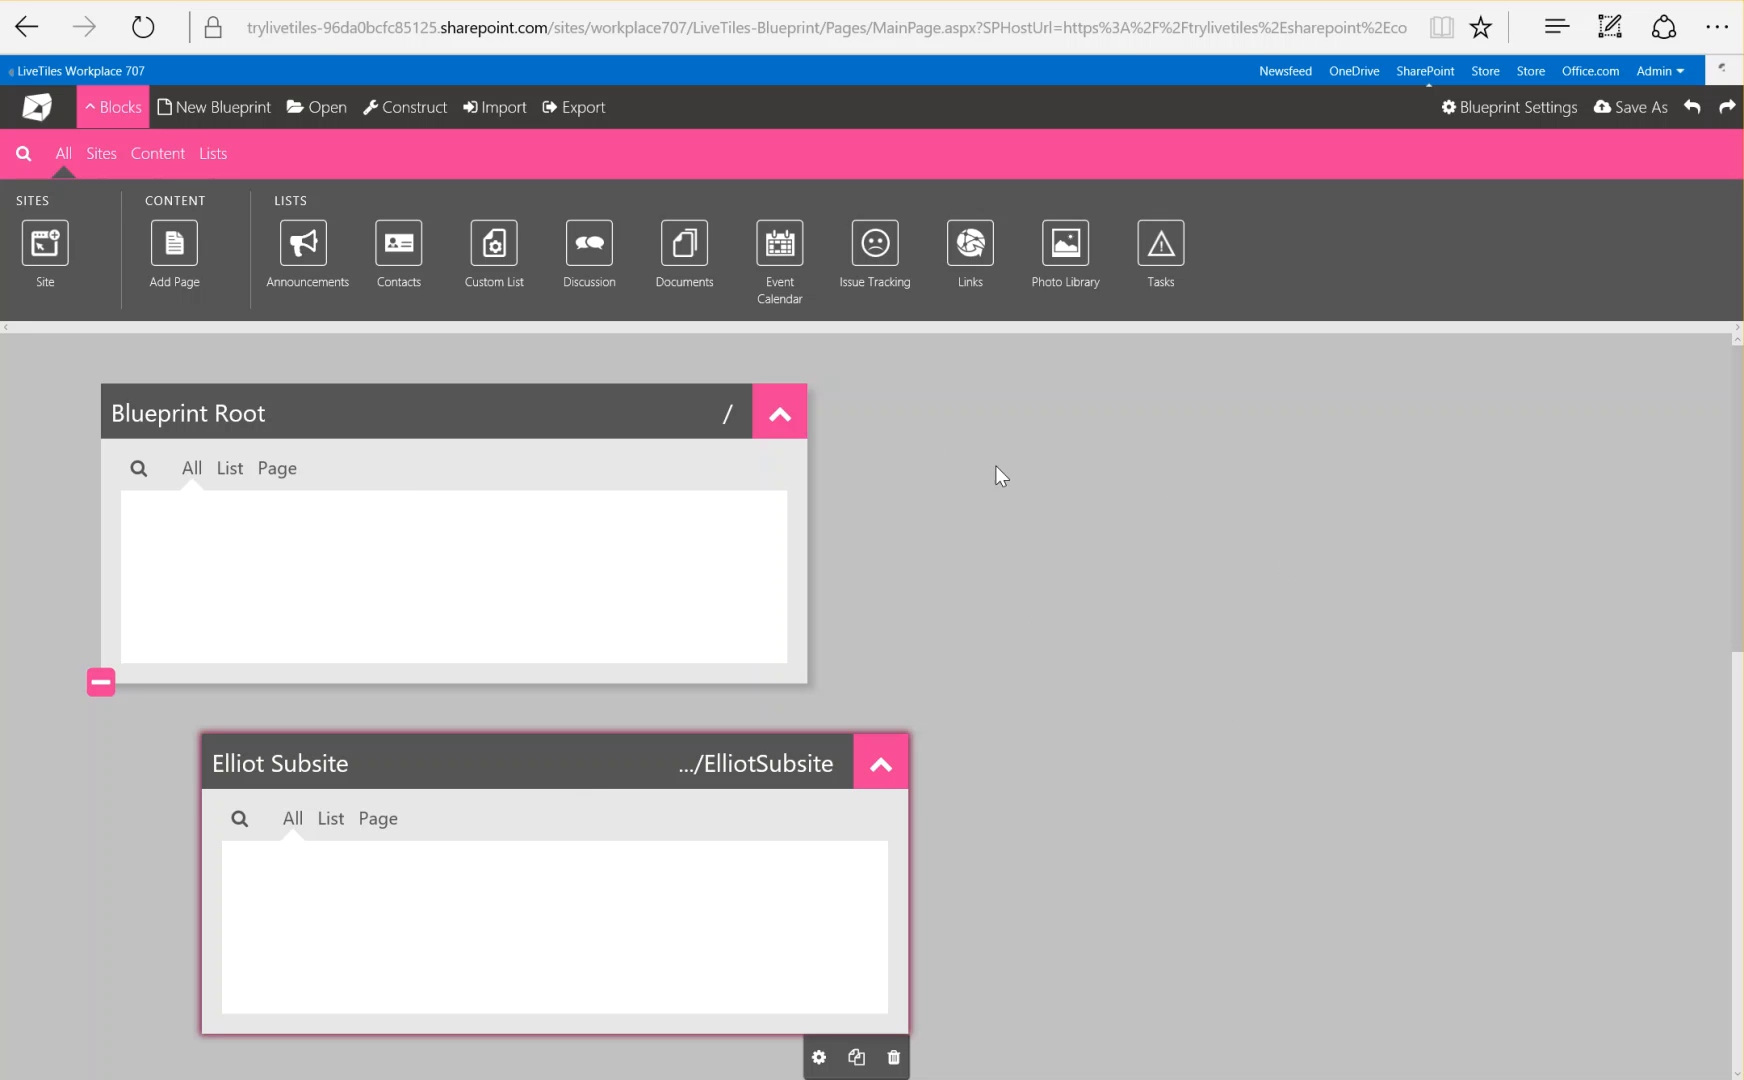
{"action": "mouse_move", "coordinate": [879, 378]}
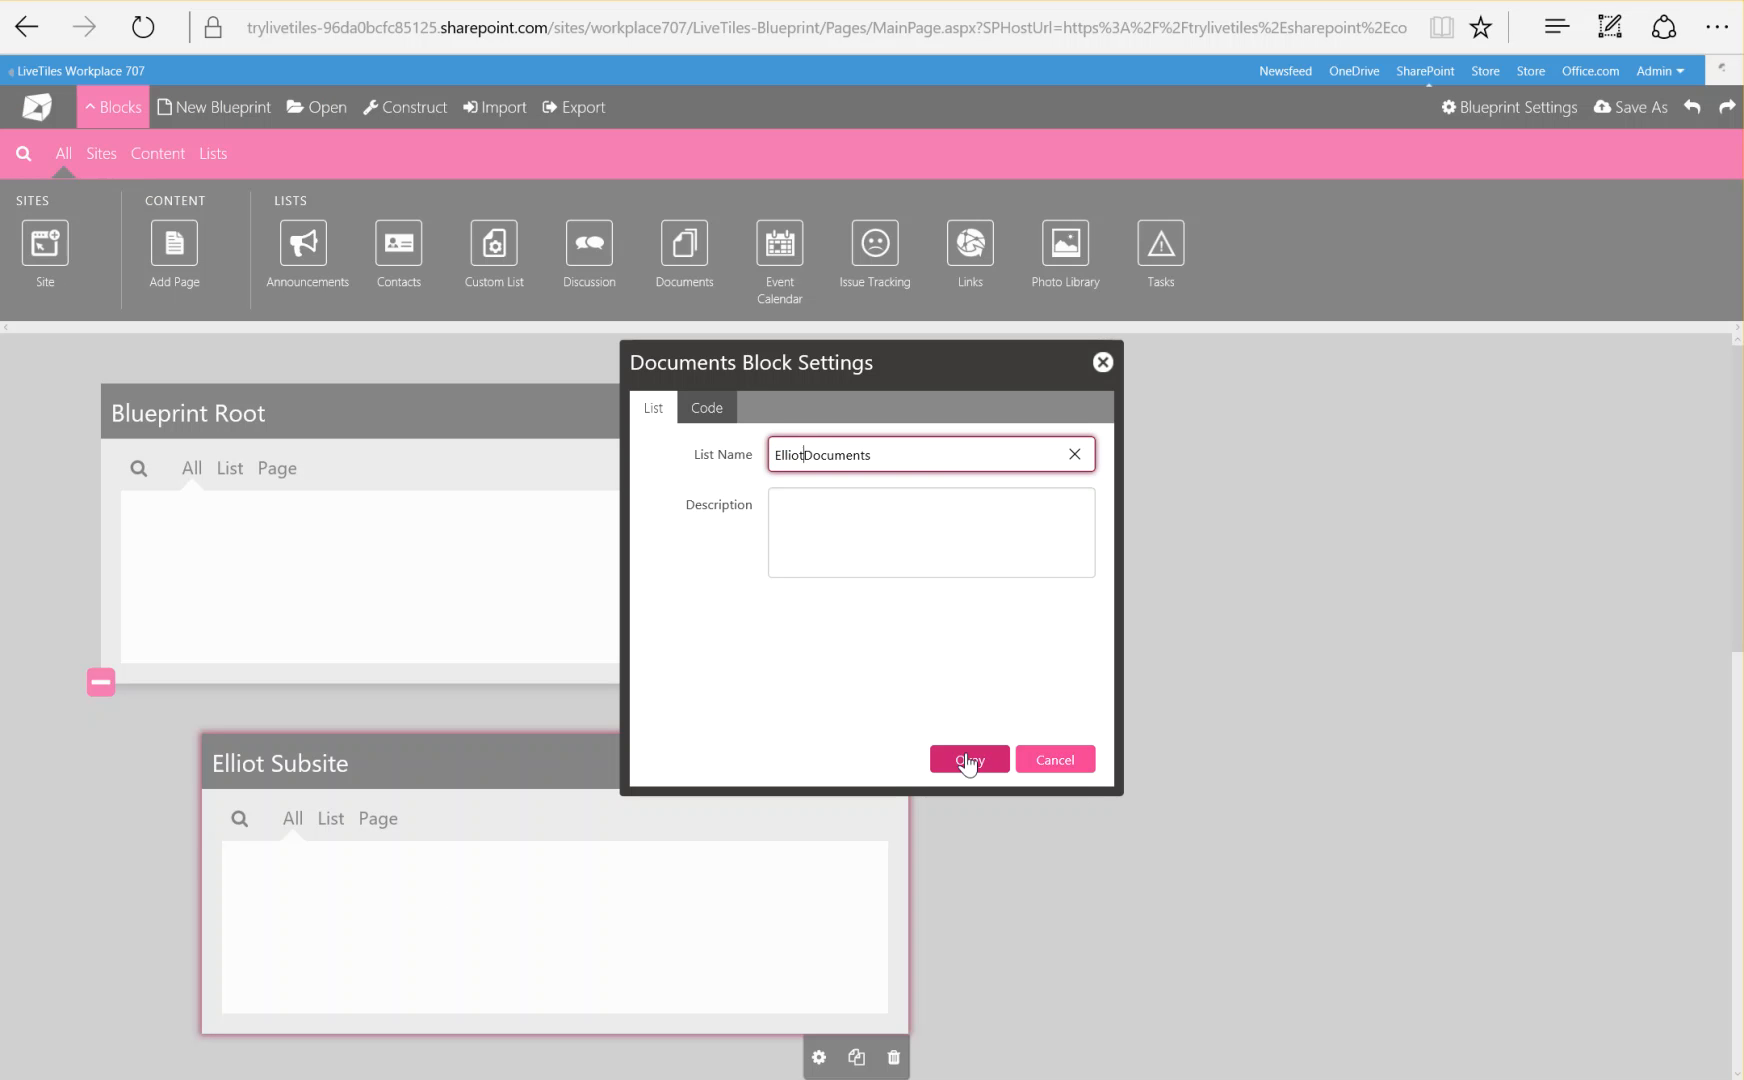
Confirm the ElliotDocuments library, then name the custom list ElliotCustom List
{"action": "left_click", "coordinate": [967, 759]}
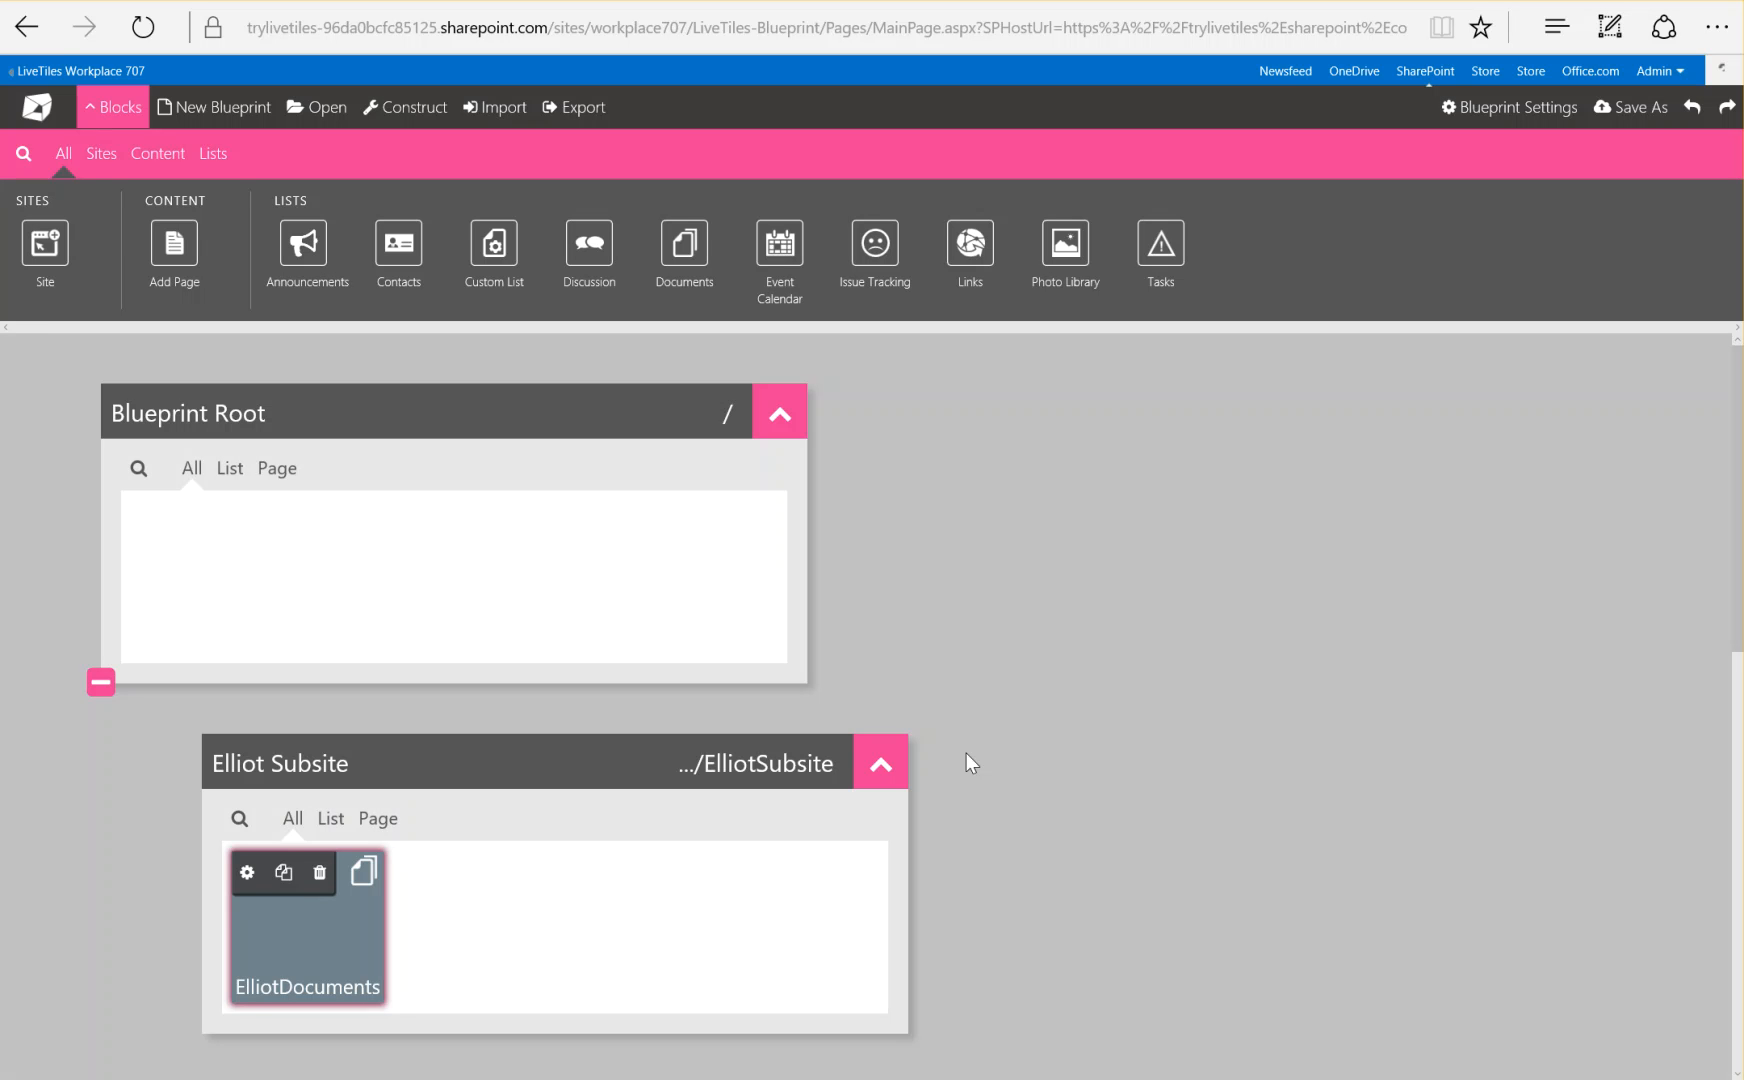
{"action": "mouse_move", "coordinate": [641, 277]}
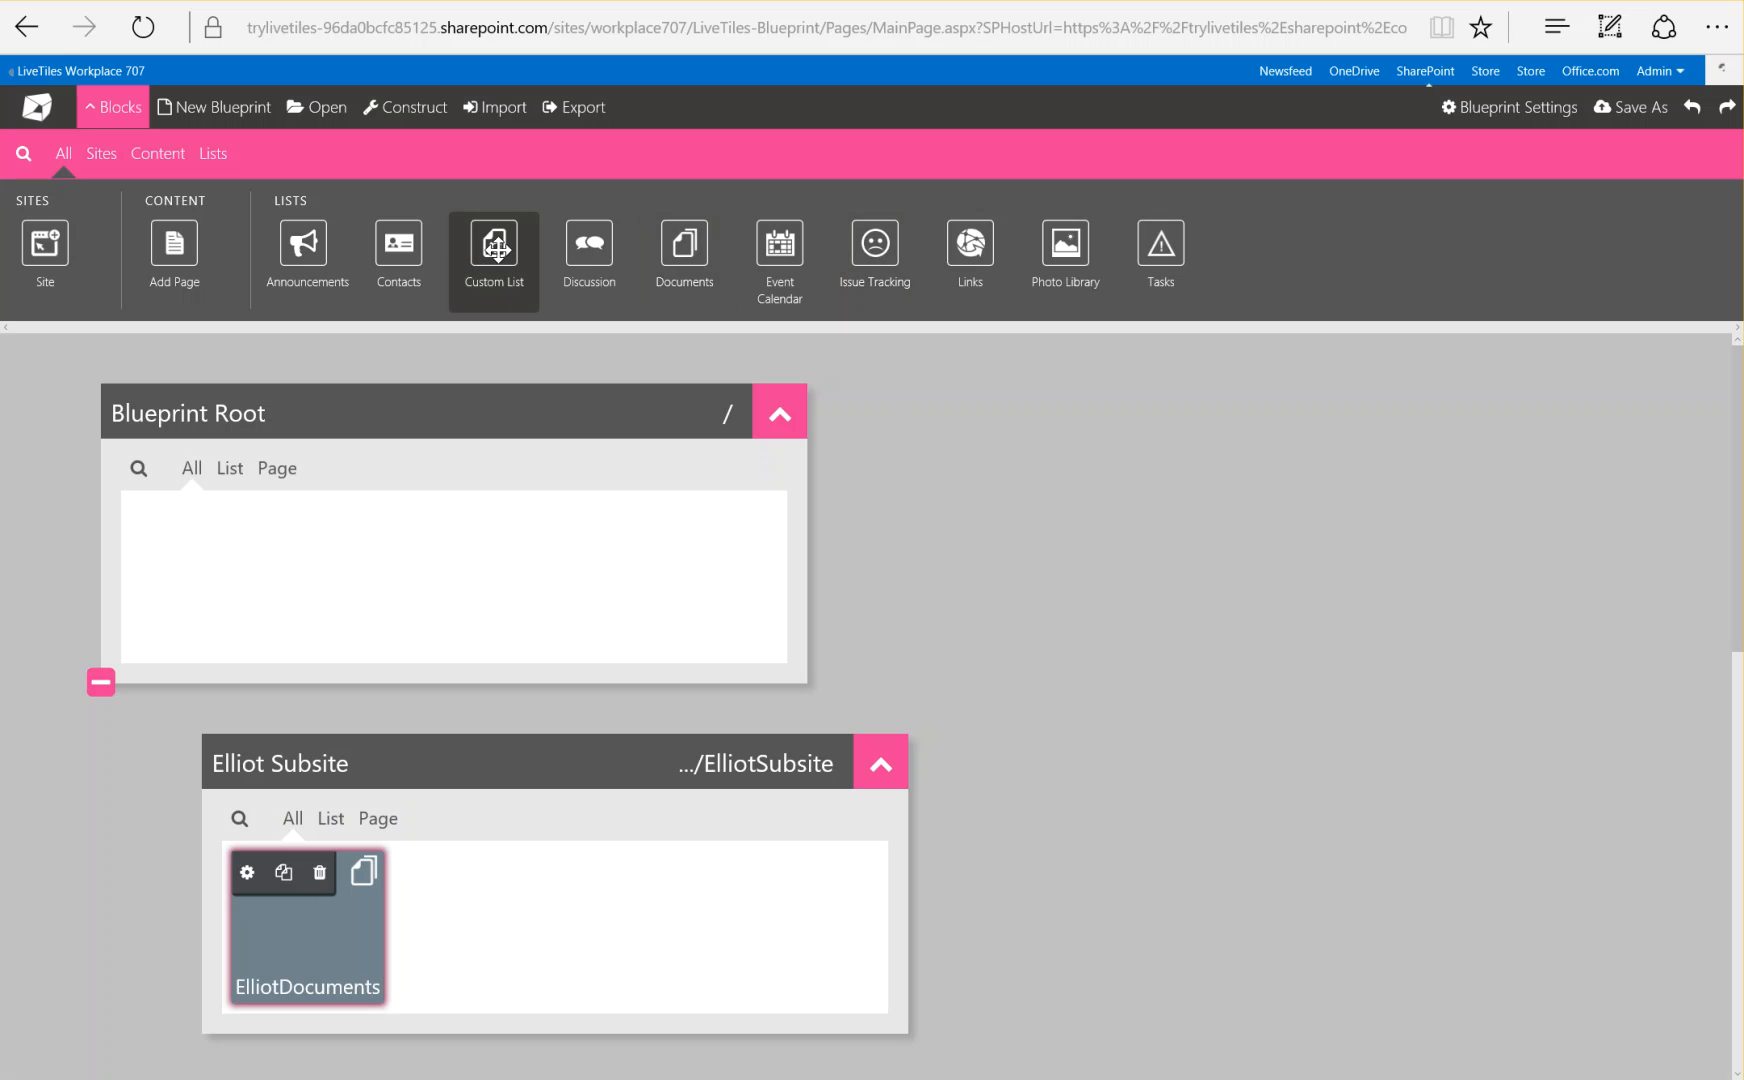
{"action": "left_click", "coordinate": [493, 245]}
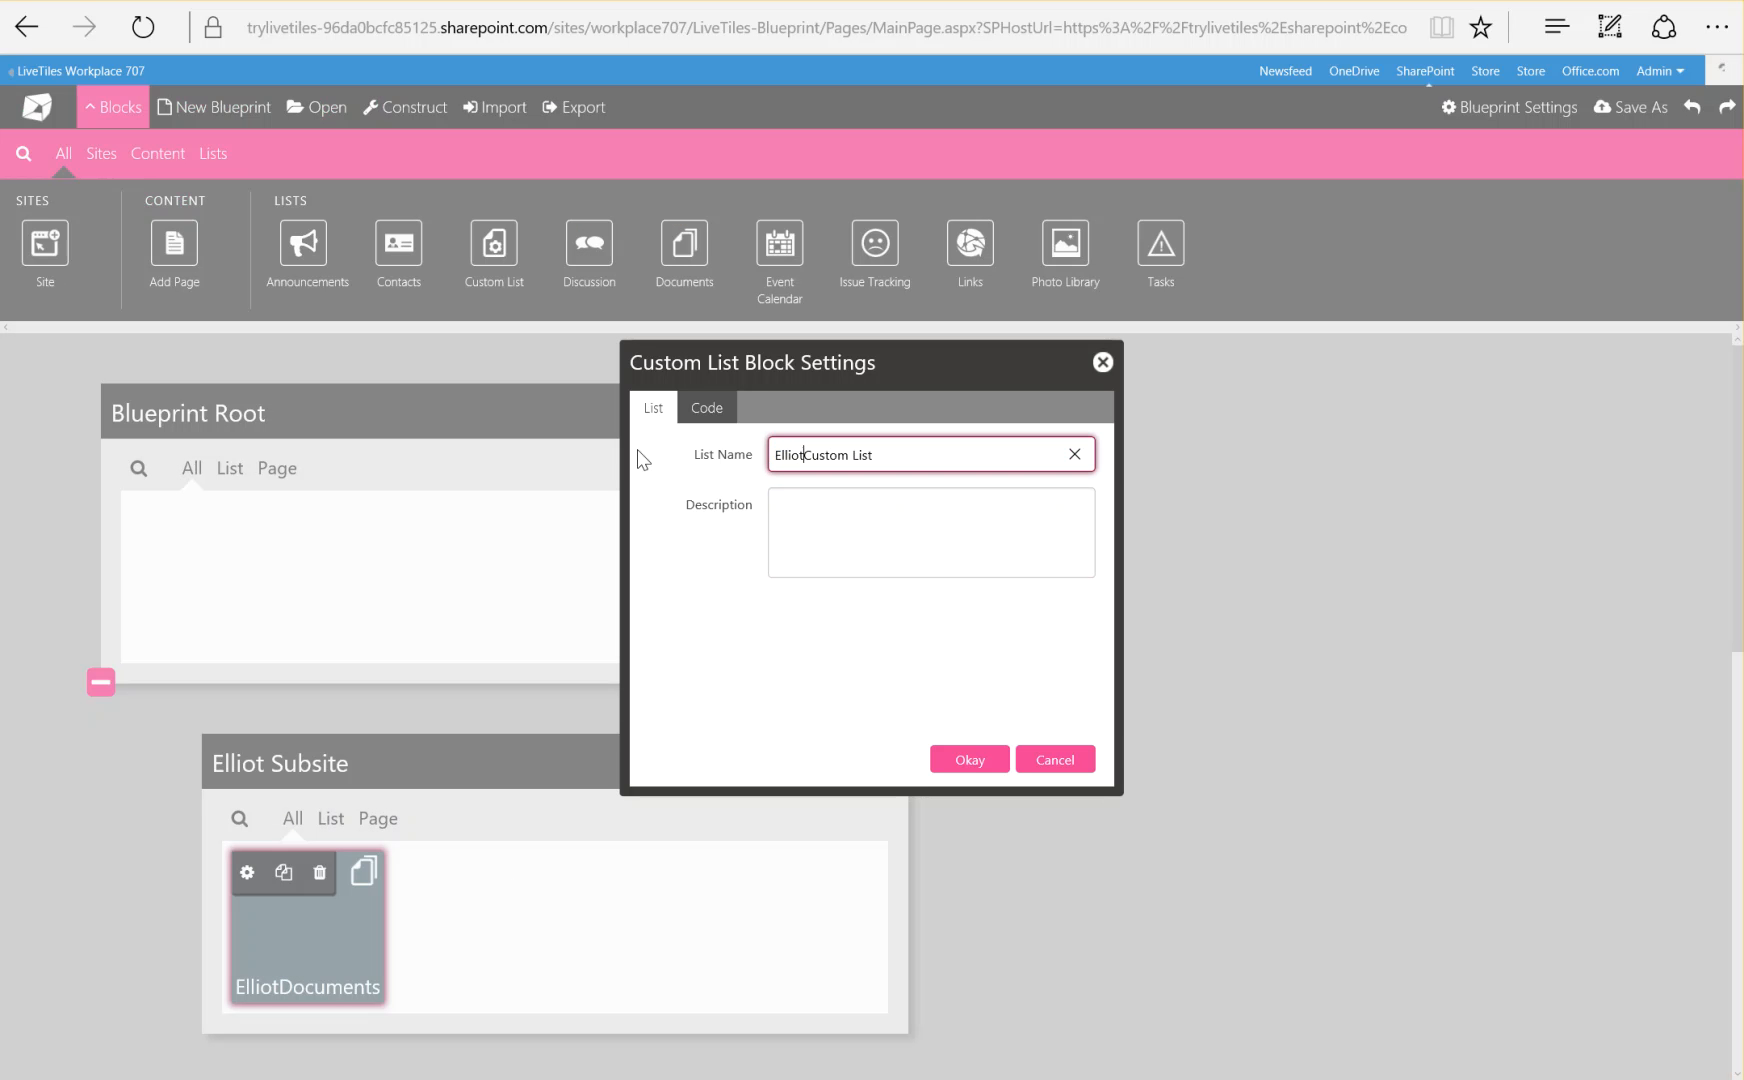
{"action": "left_click", "coordinate": [968, 760]}
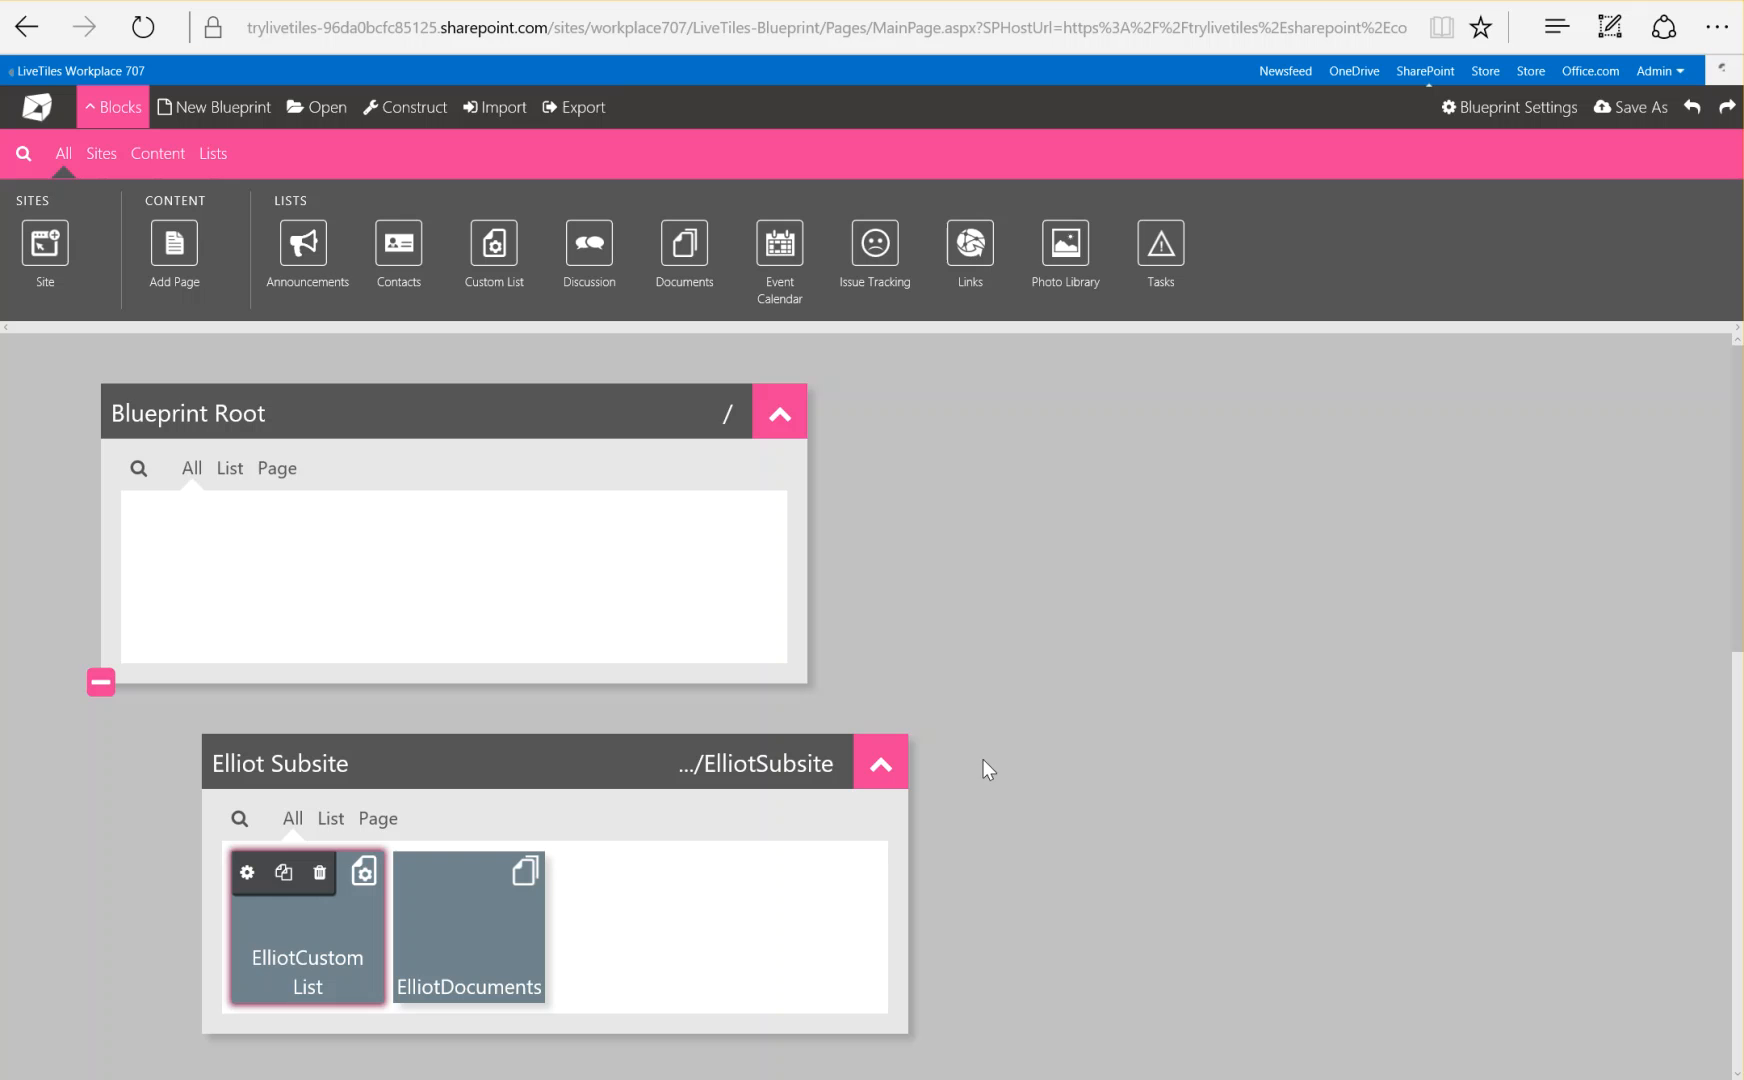
{"action": "mouse_move", "coordinate": [779, 254]}
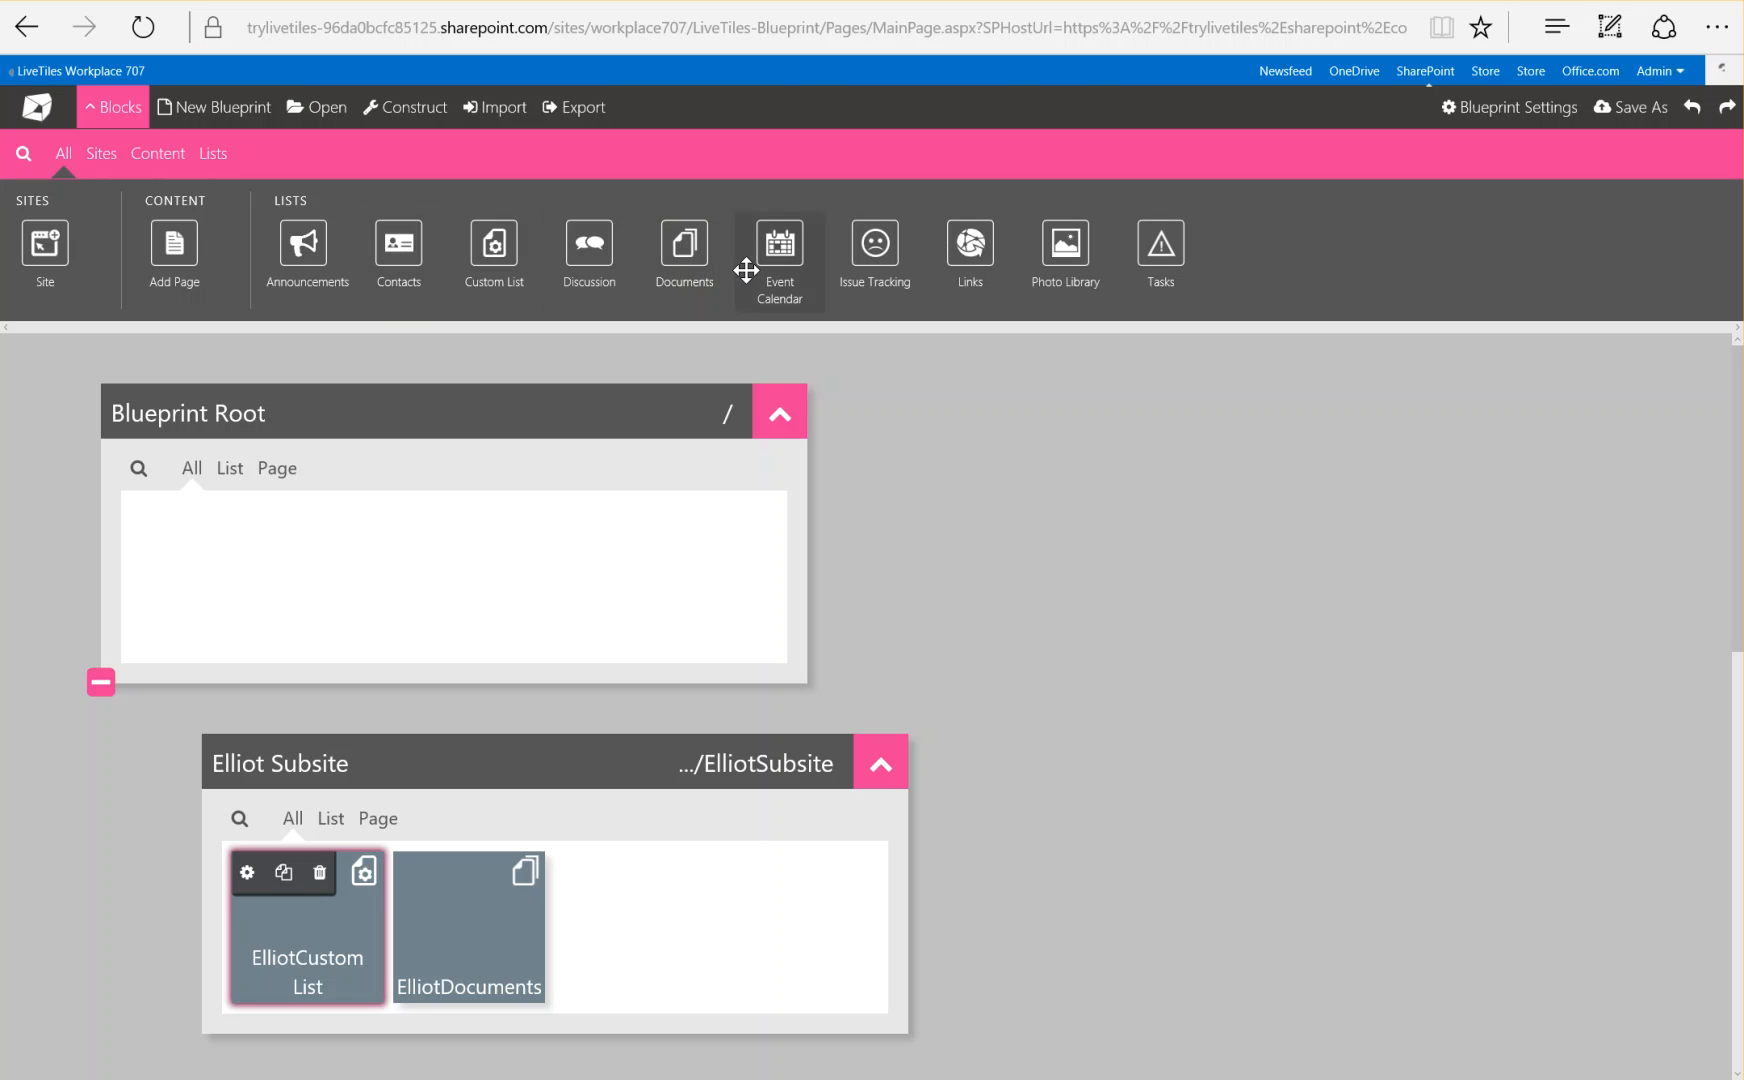
{"action": "mouse_move", "coordinate": [588, 254]}
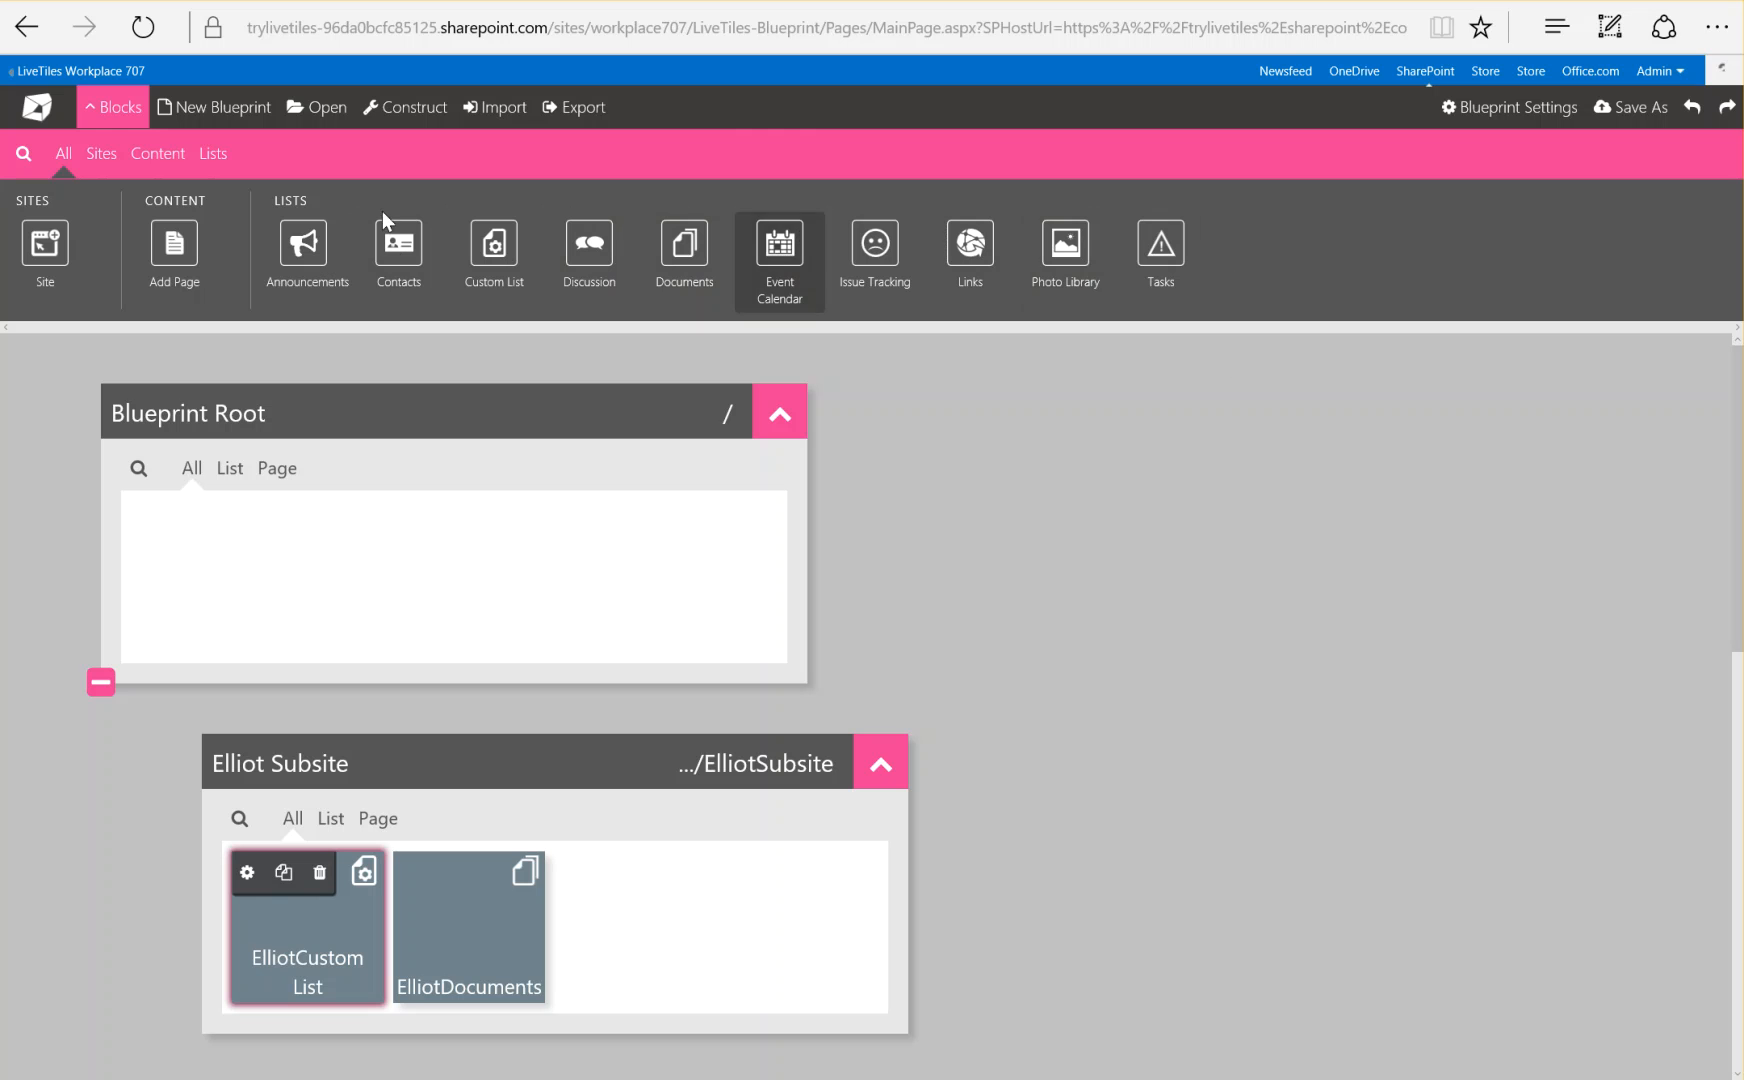
{"action": "mouse_move", "coordinate": [174, 246]}
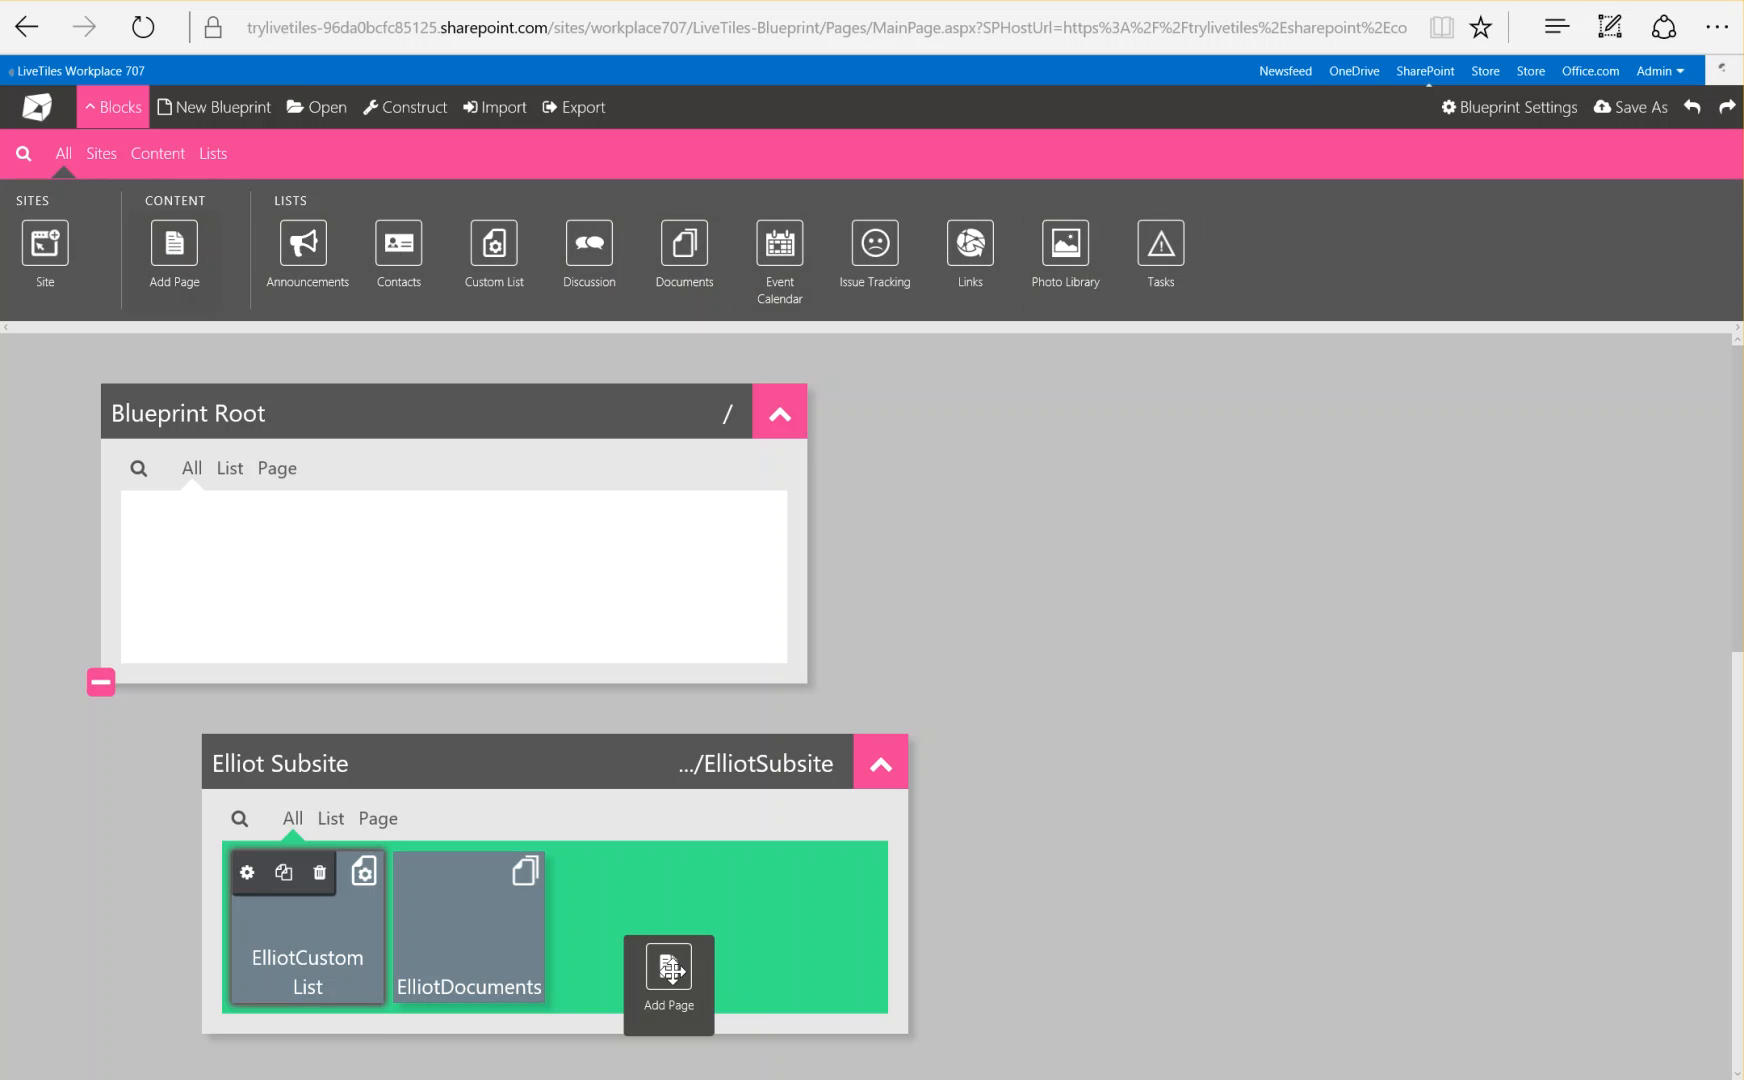
Point the new page block at Site Pages/HR.aspx and name it HR
{"action": "left_click", "coordinate": [668, 983]}
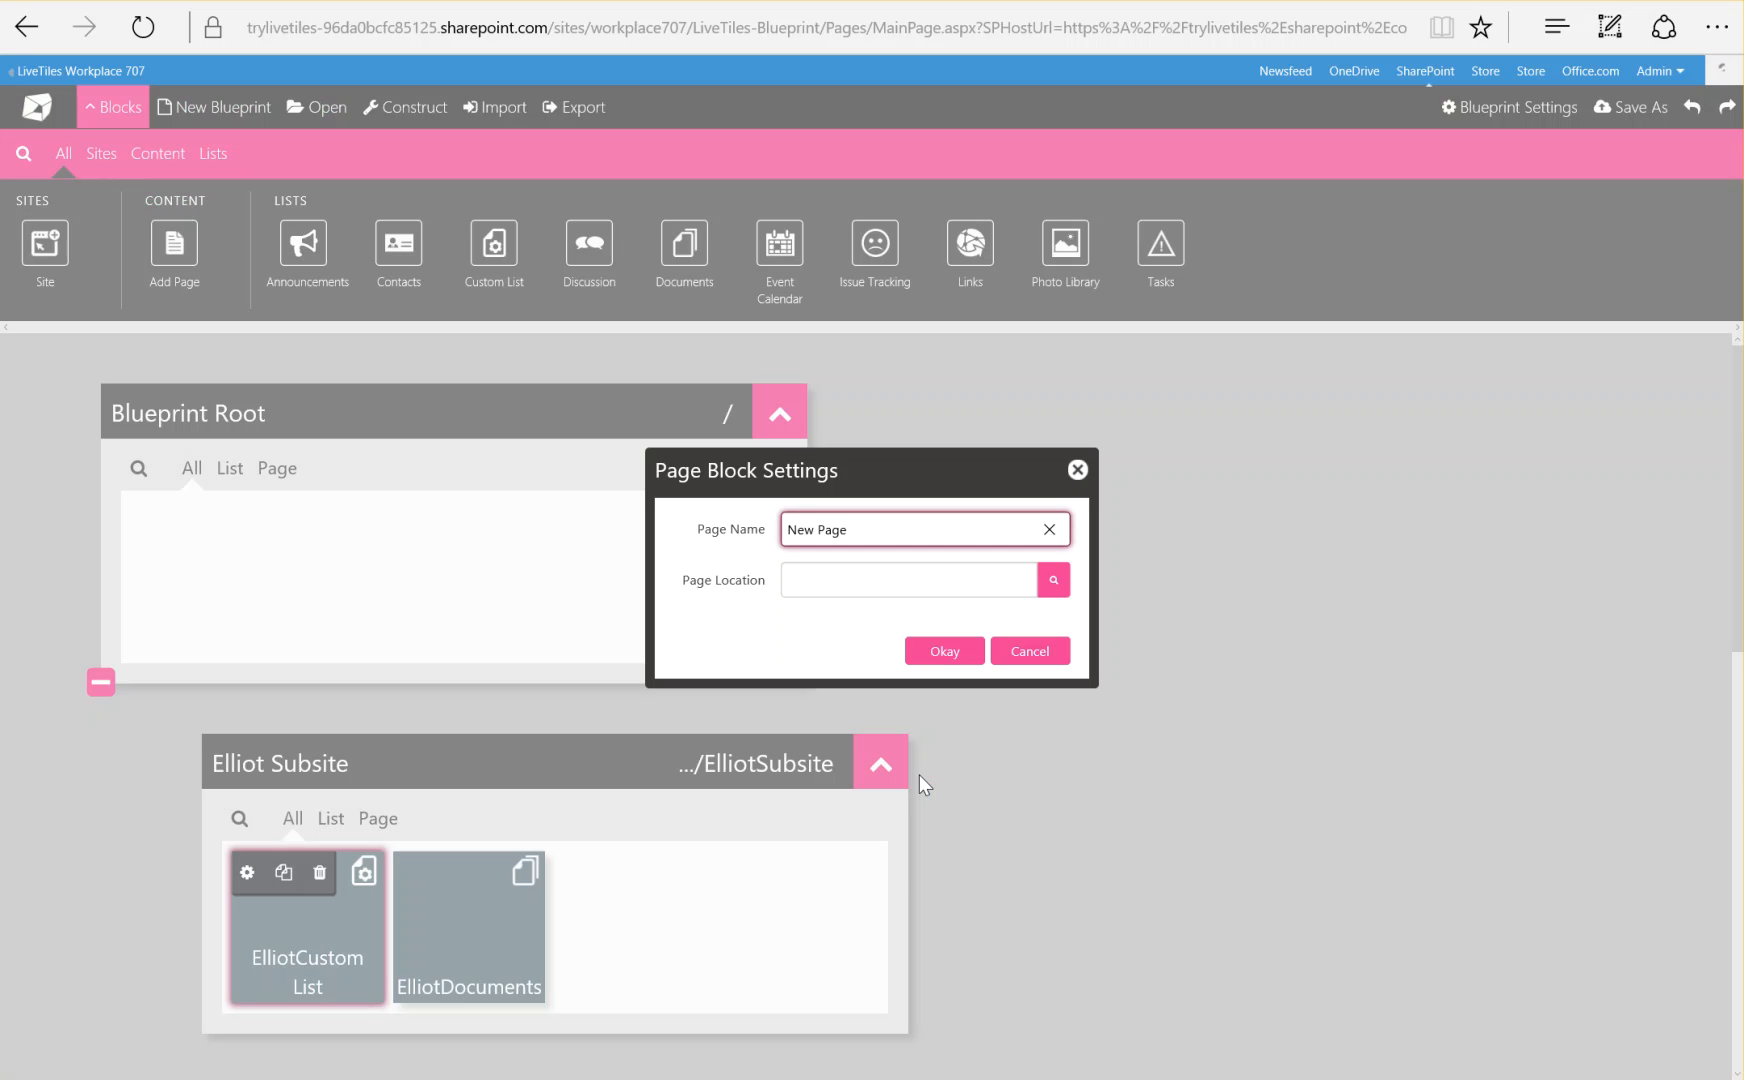
{"action": "mouse_move", "coordinate": [1106, 593]}
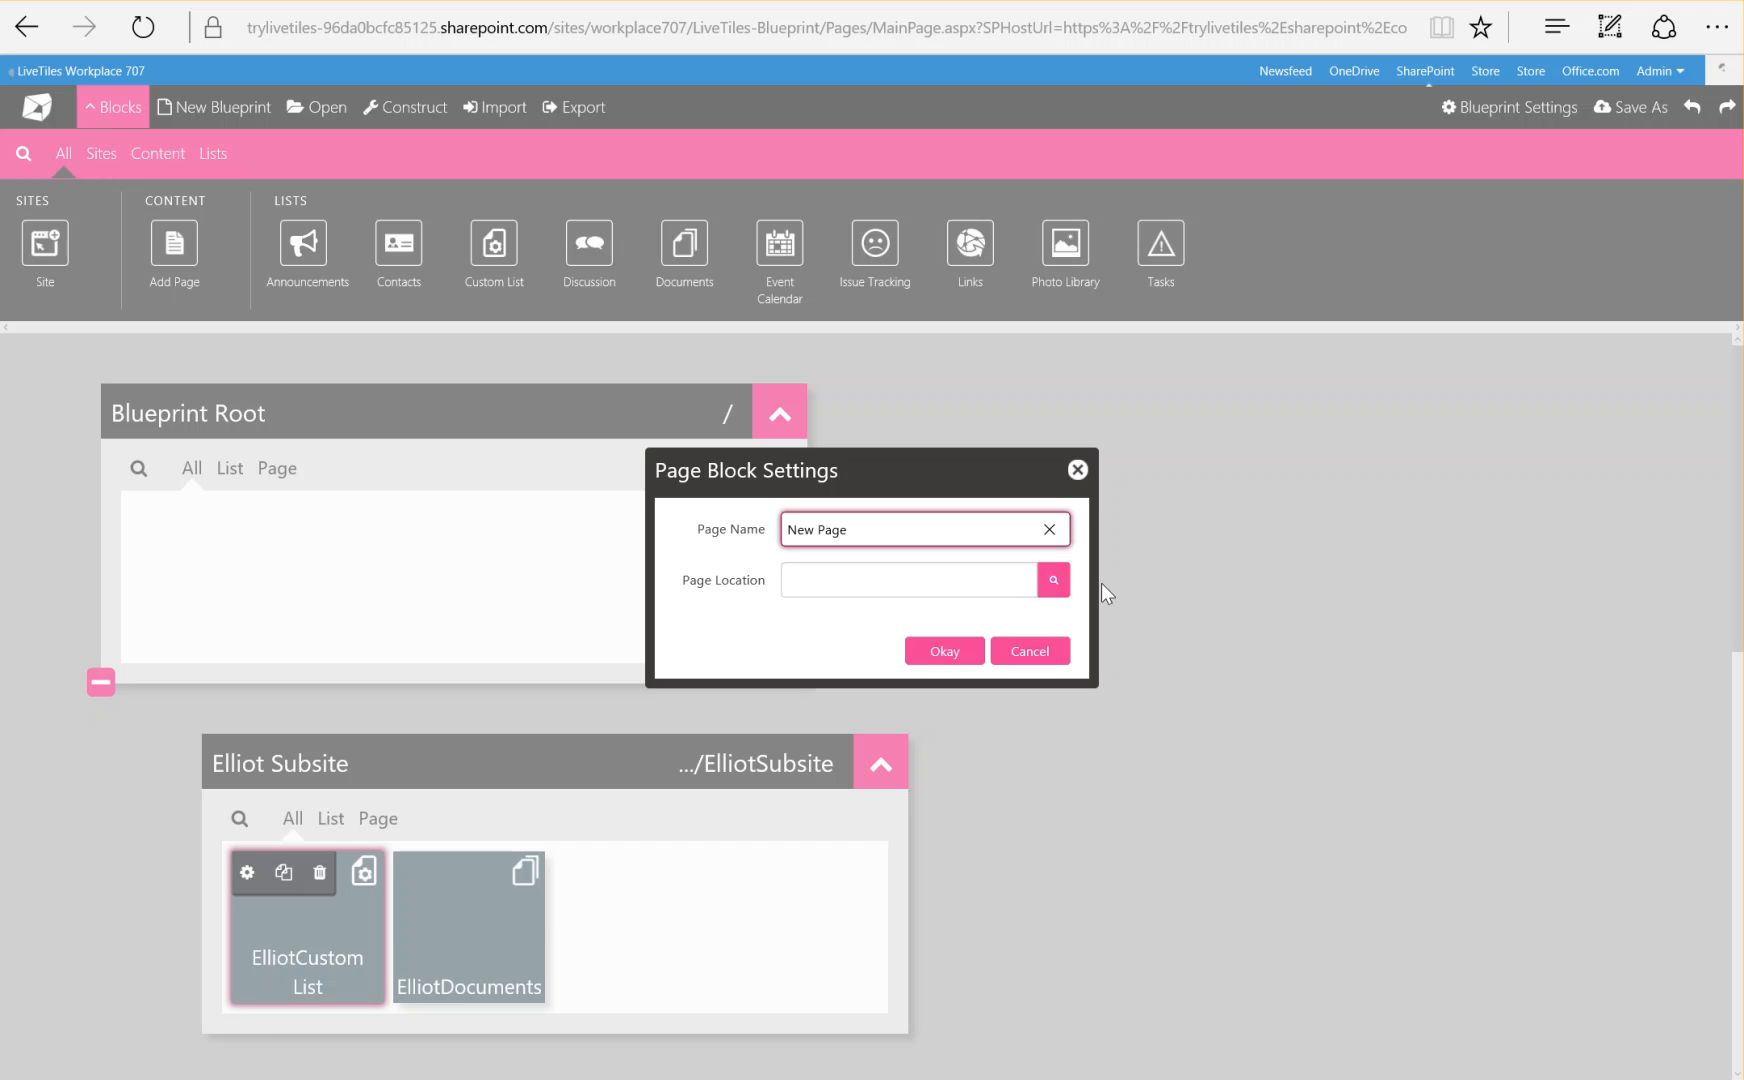
{"action": "left_click", "coordinate": [1051, 579]}
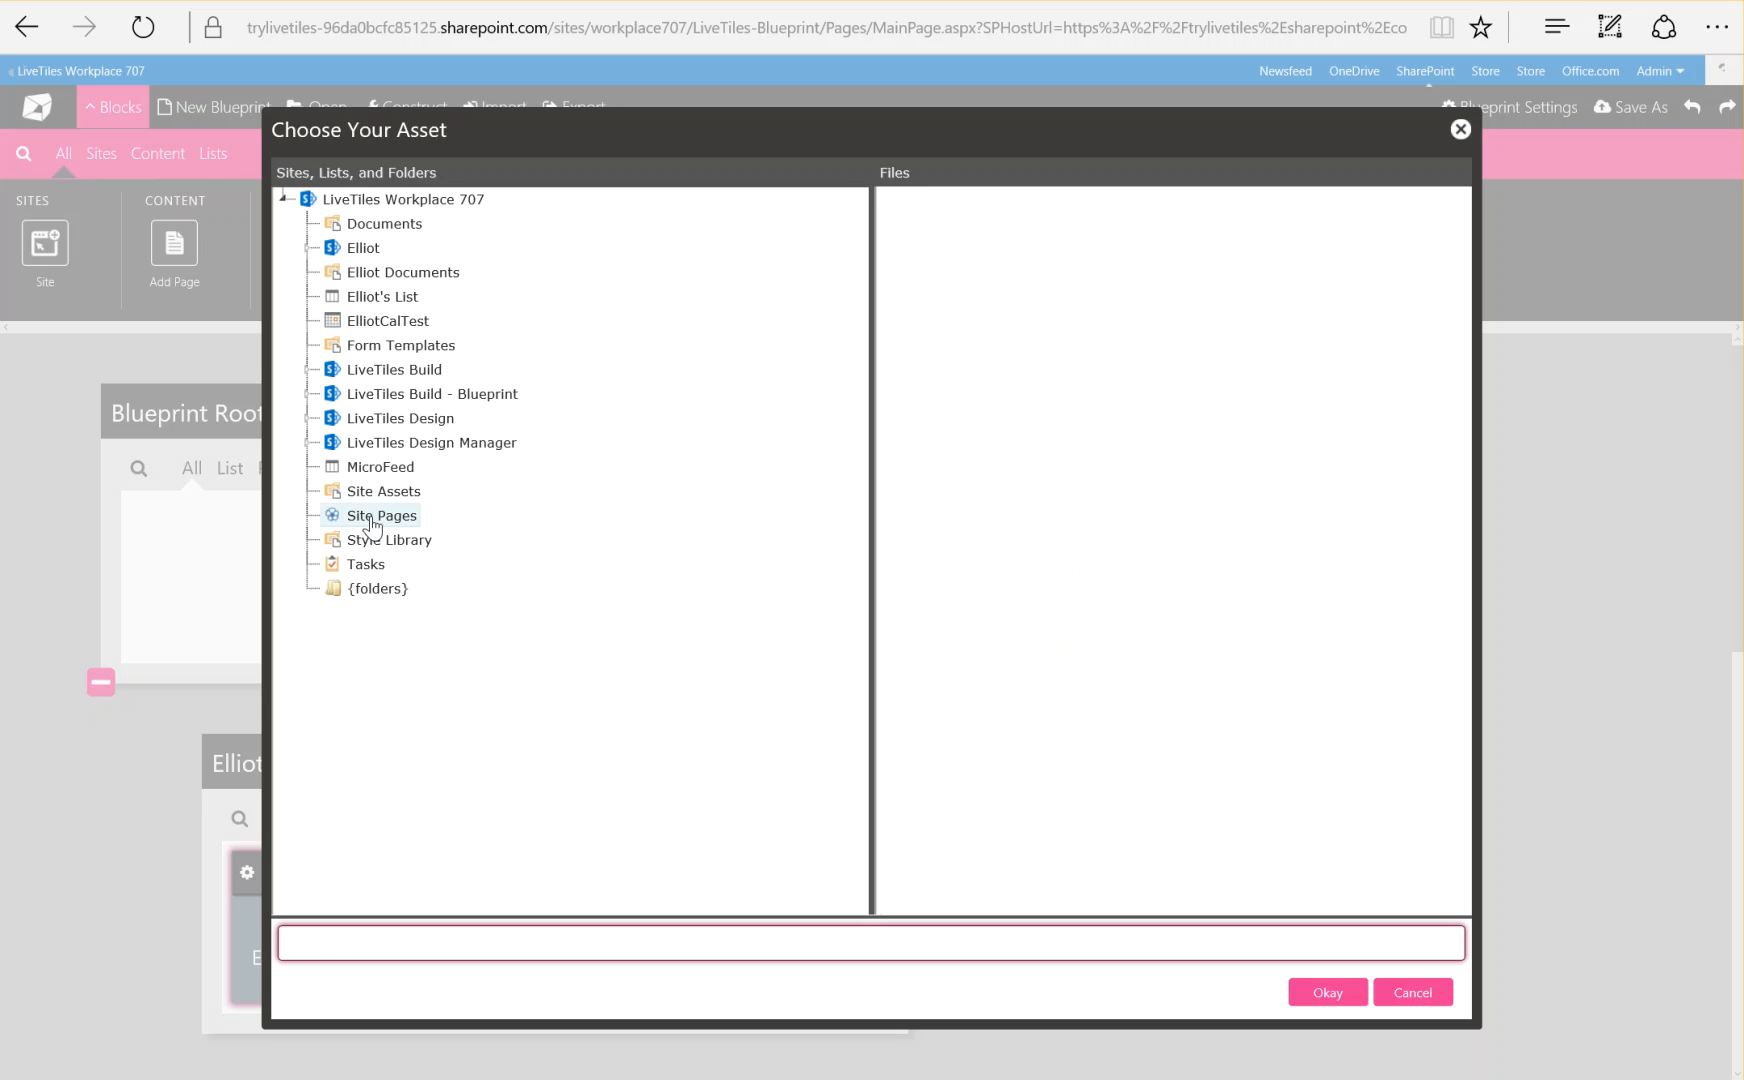
{"action": "left_click", "coordinate": [380, 515]}
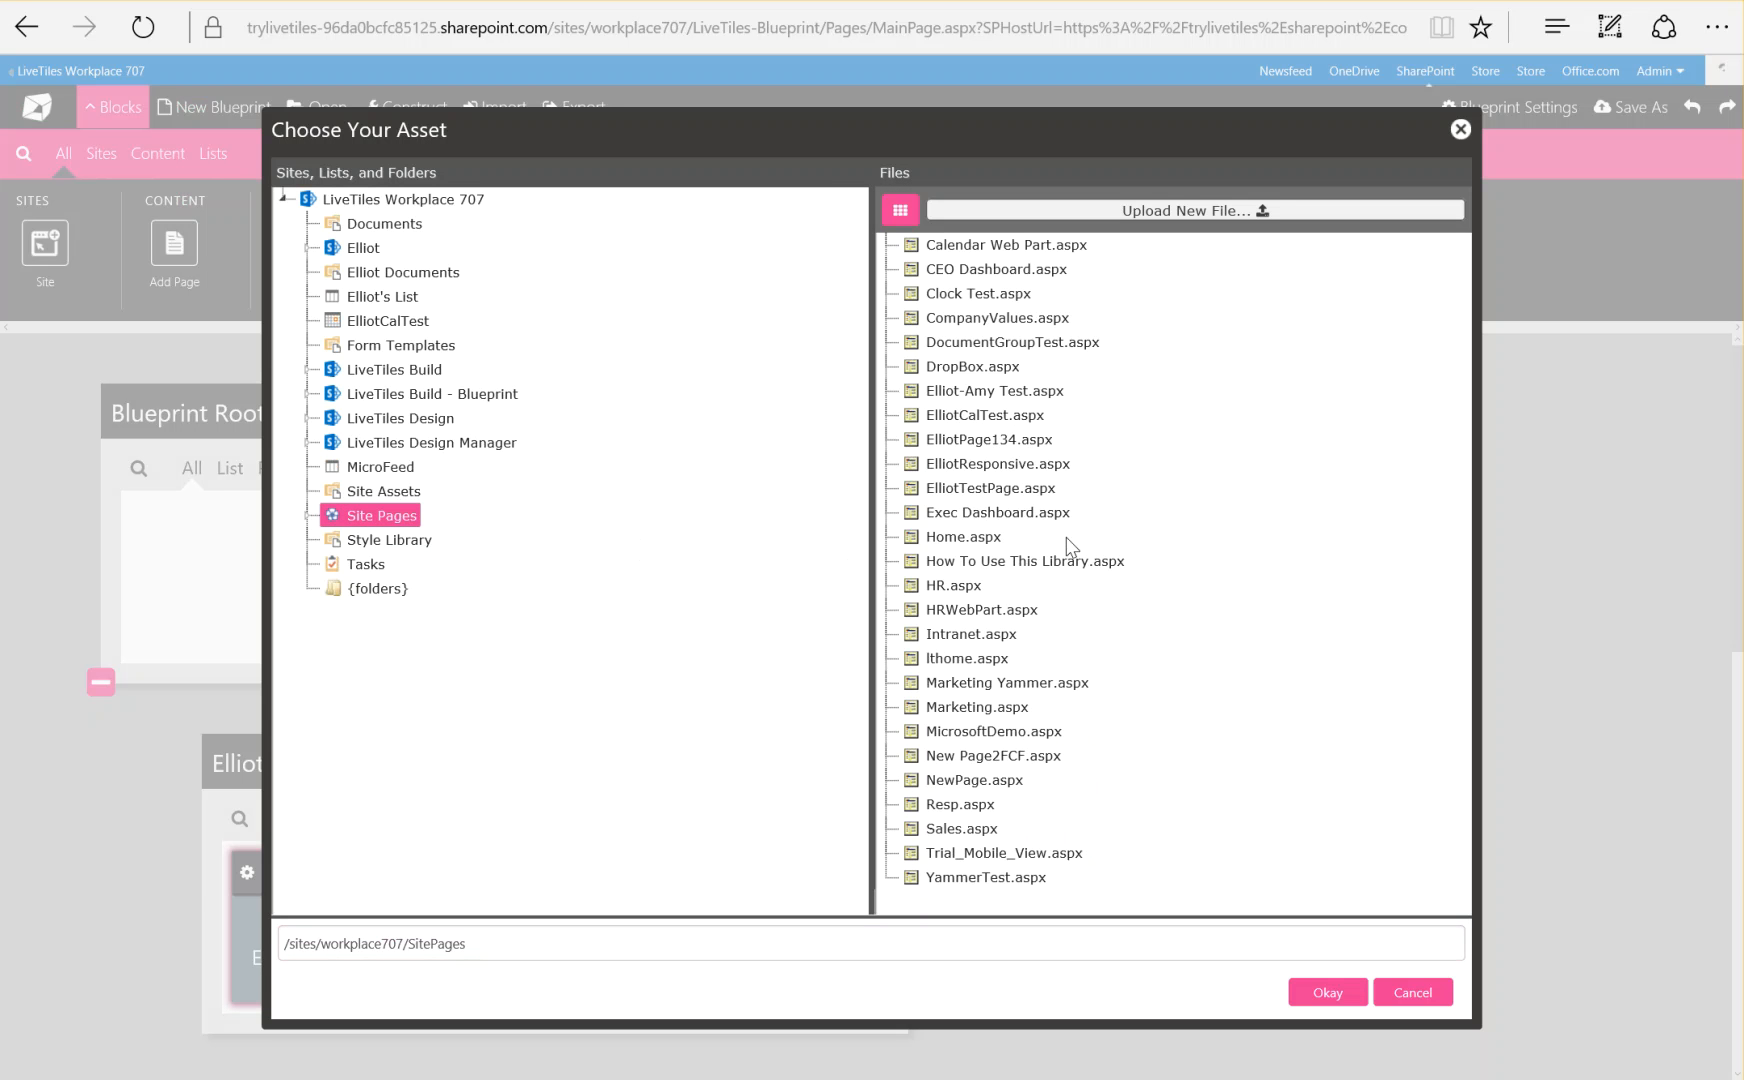
{"action": "mouse_move", "coordinate": [963, 537]}
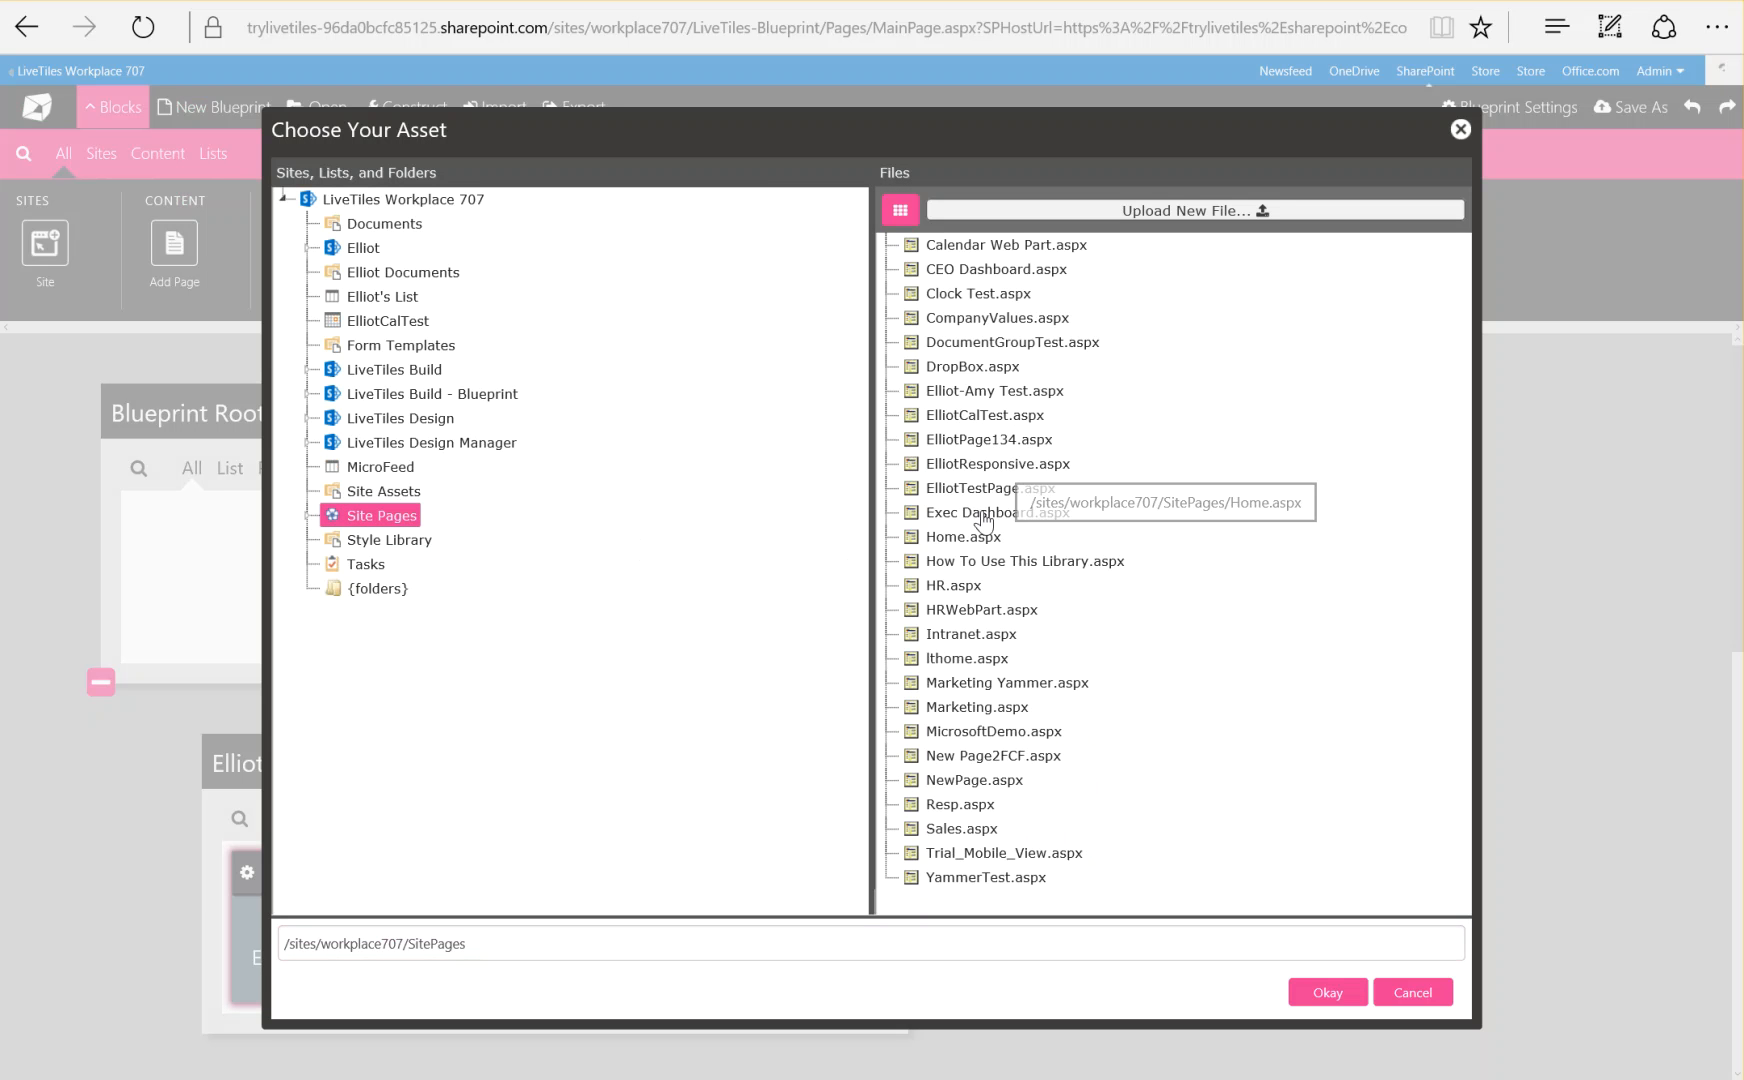
{"action": "mouse_move", "coordinate": [1024, 561]}
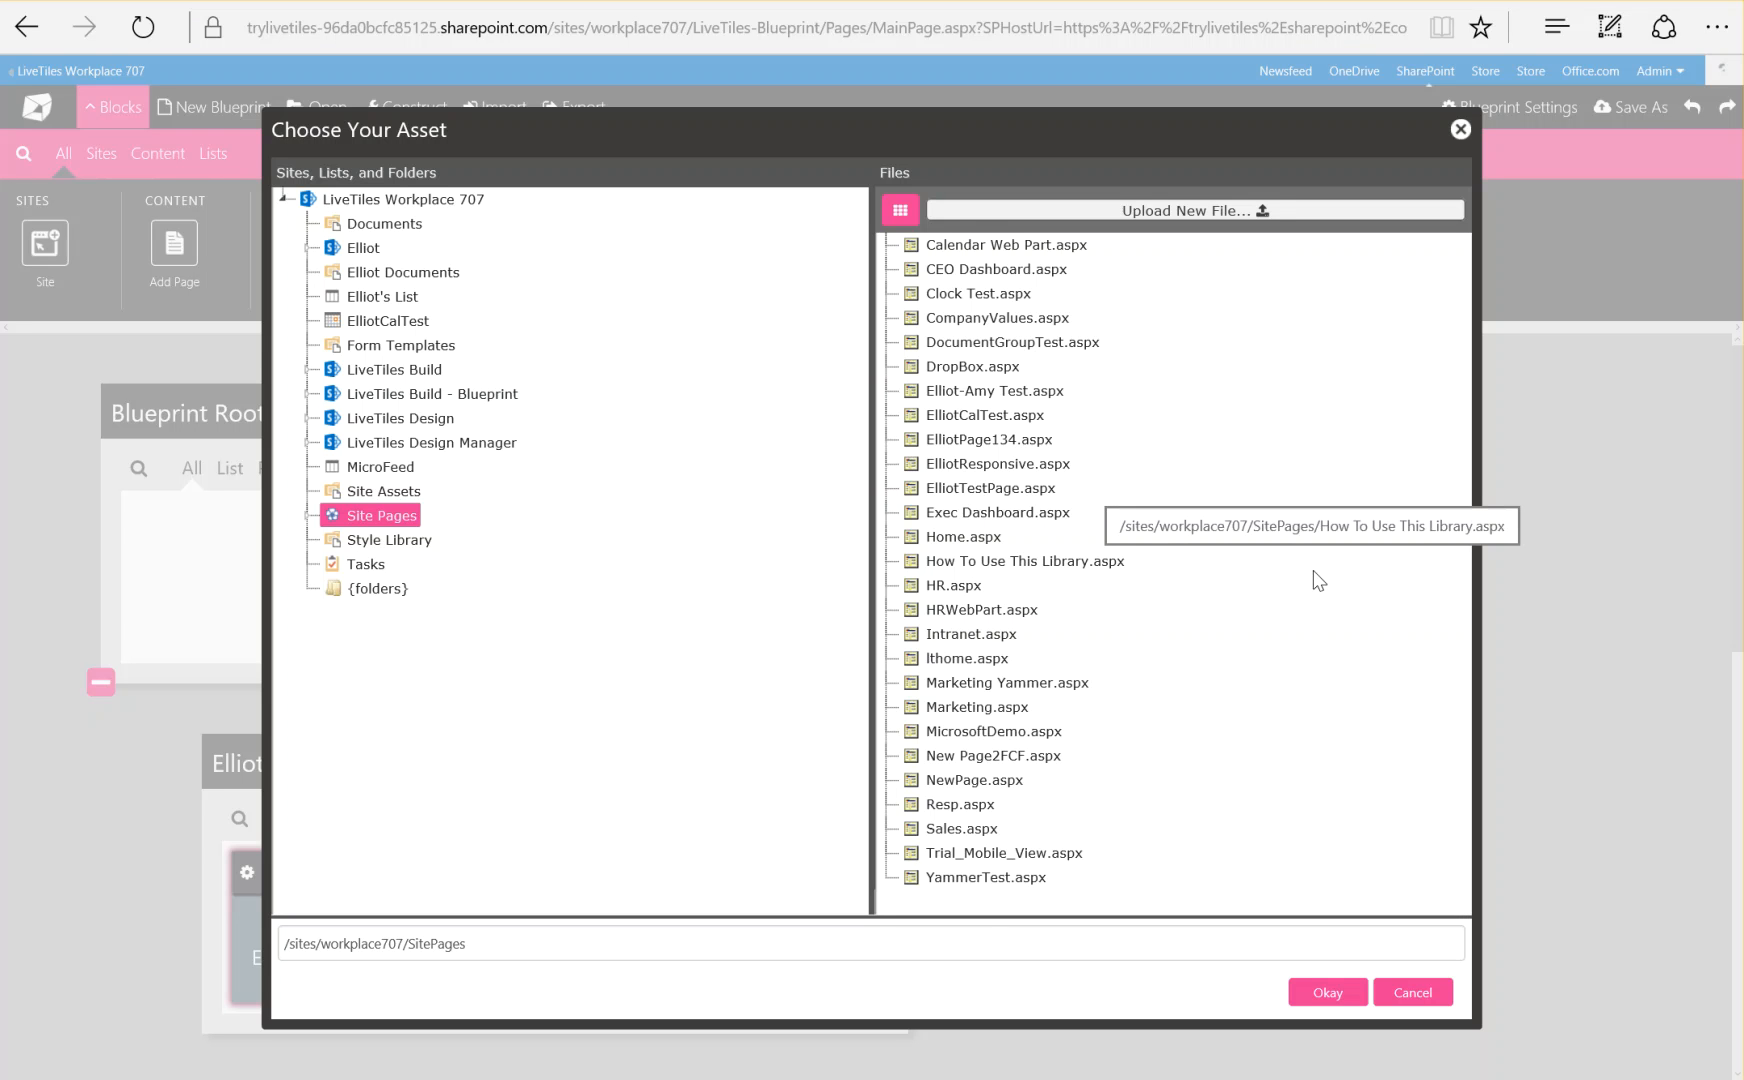
{"action": "mouse_move", "coordinate": [1218, 467]}
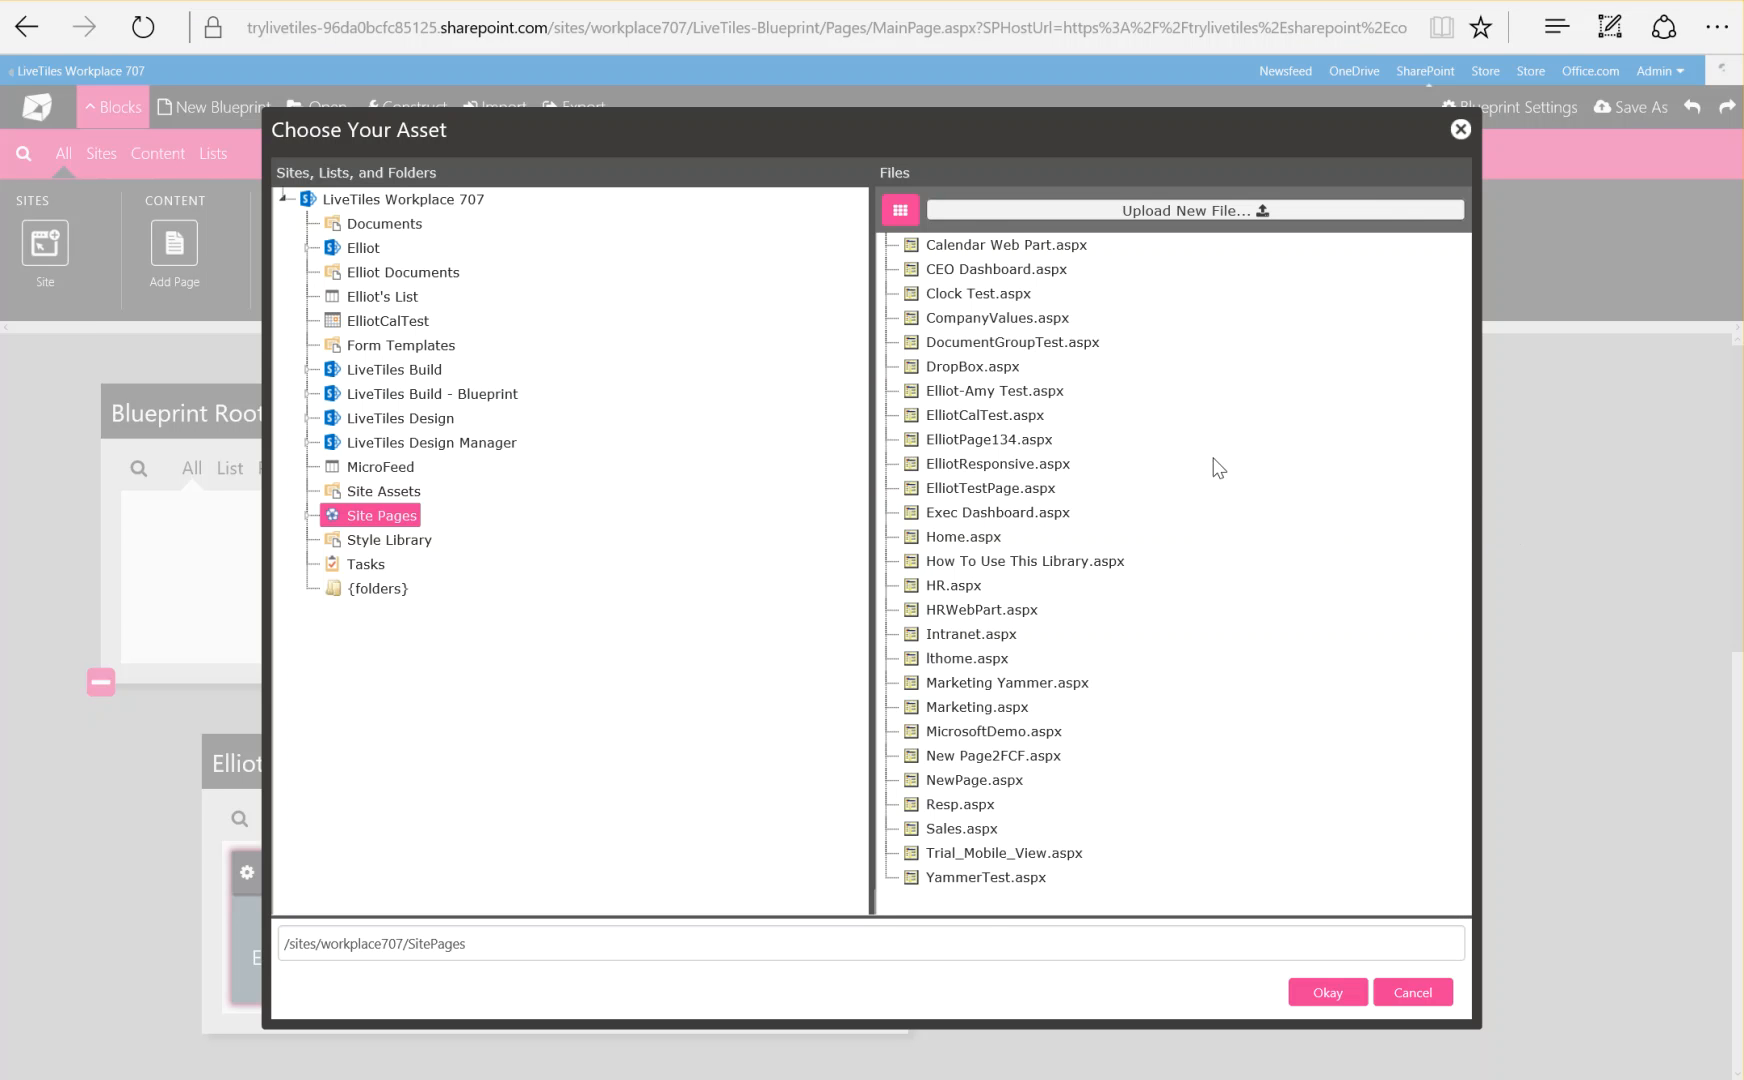
{"action": "mouse_move", "coordinate": [1001, 587]}
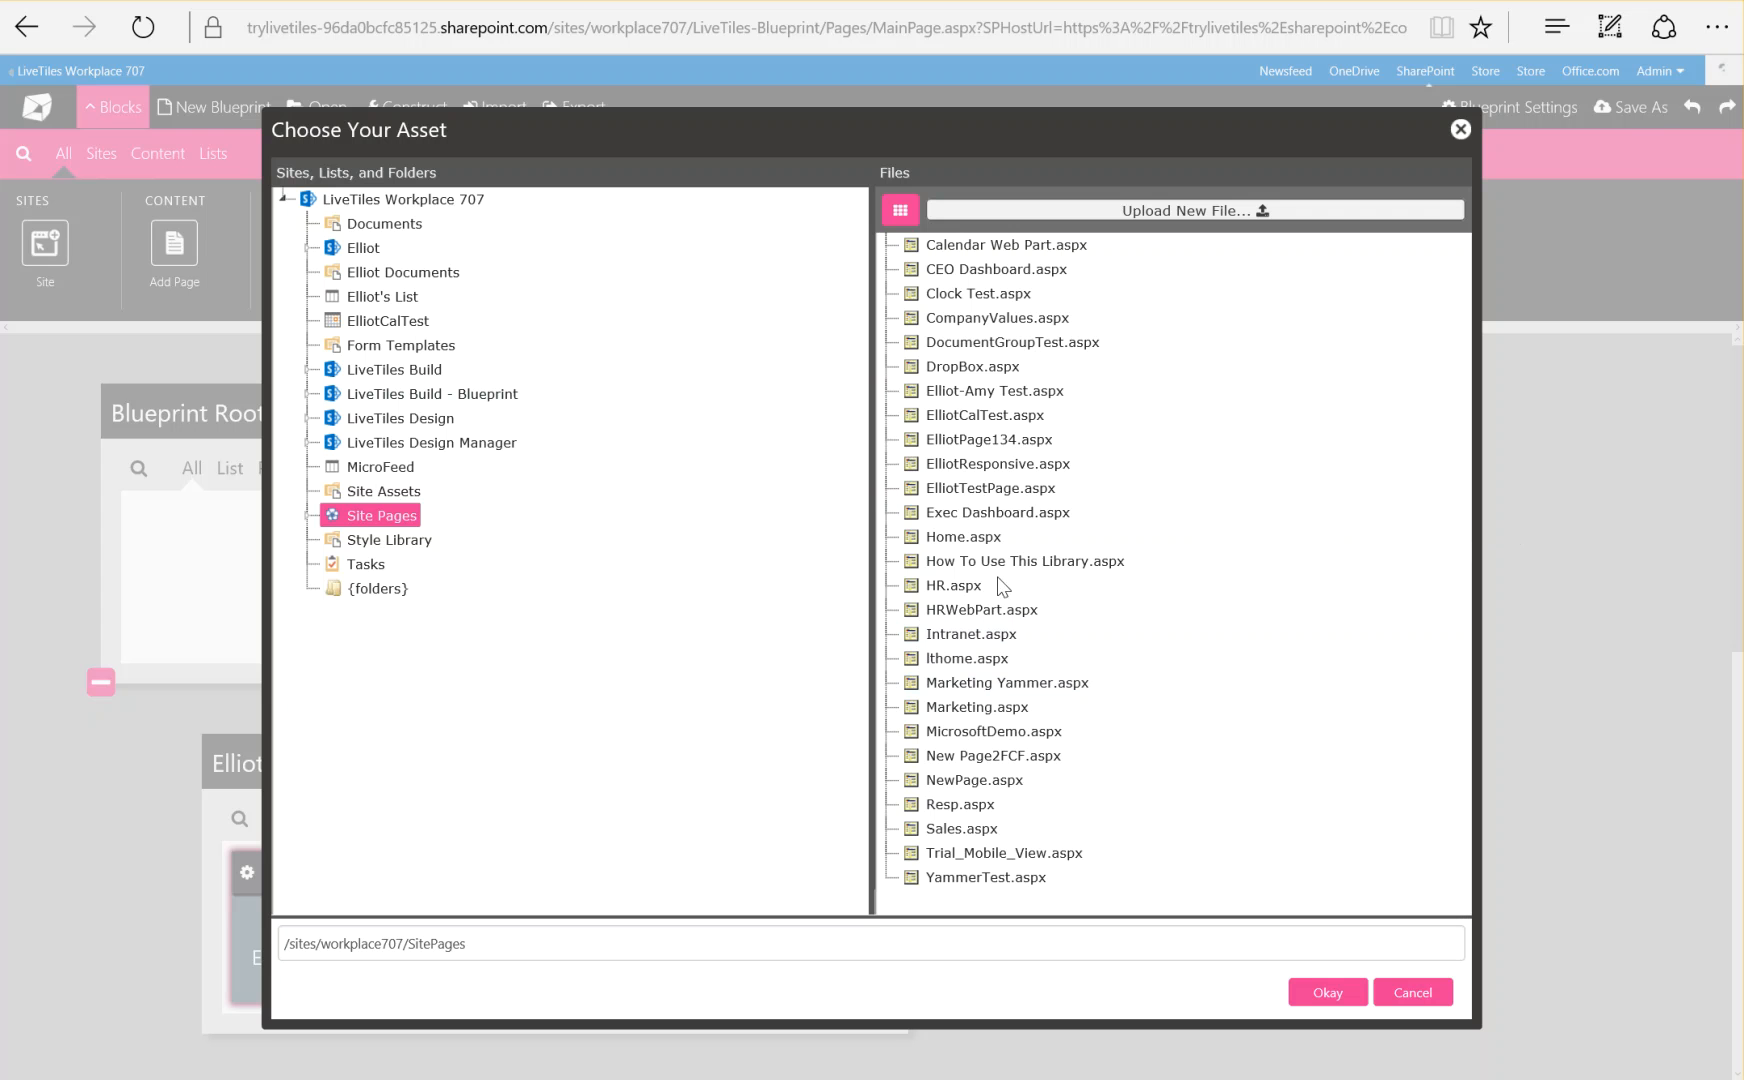
{"action": "left_click", "coordinate": [952, 585]}
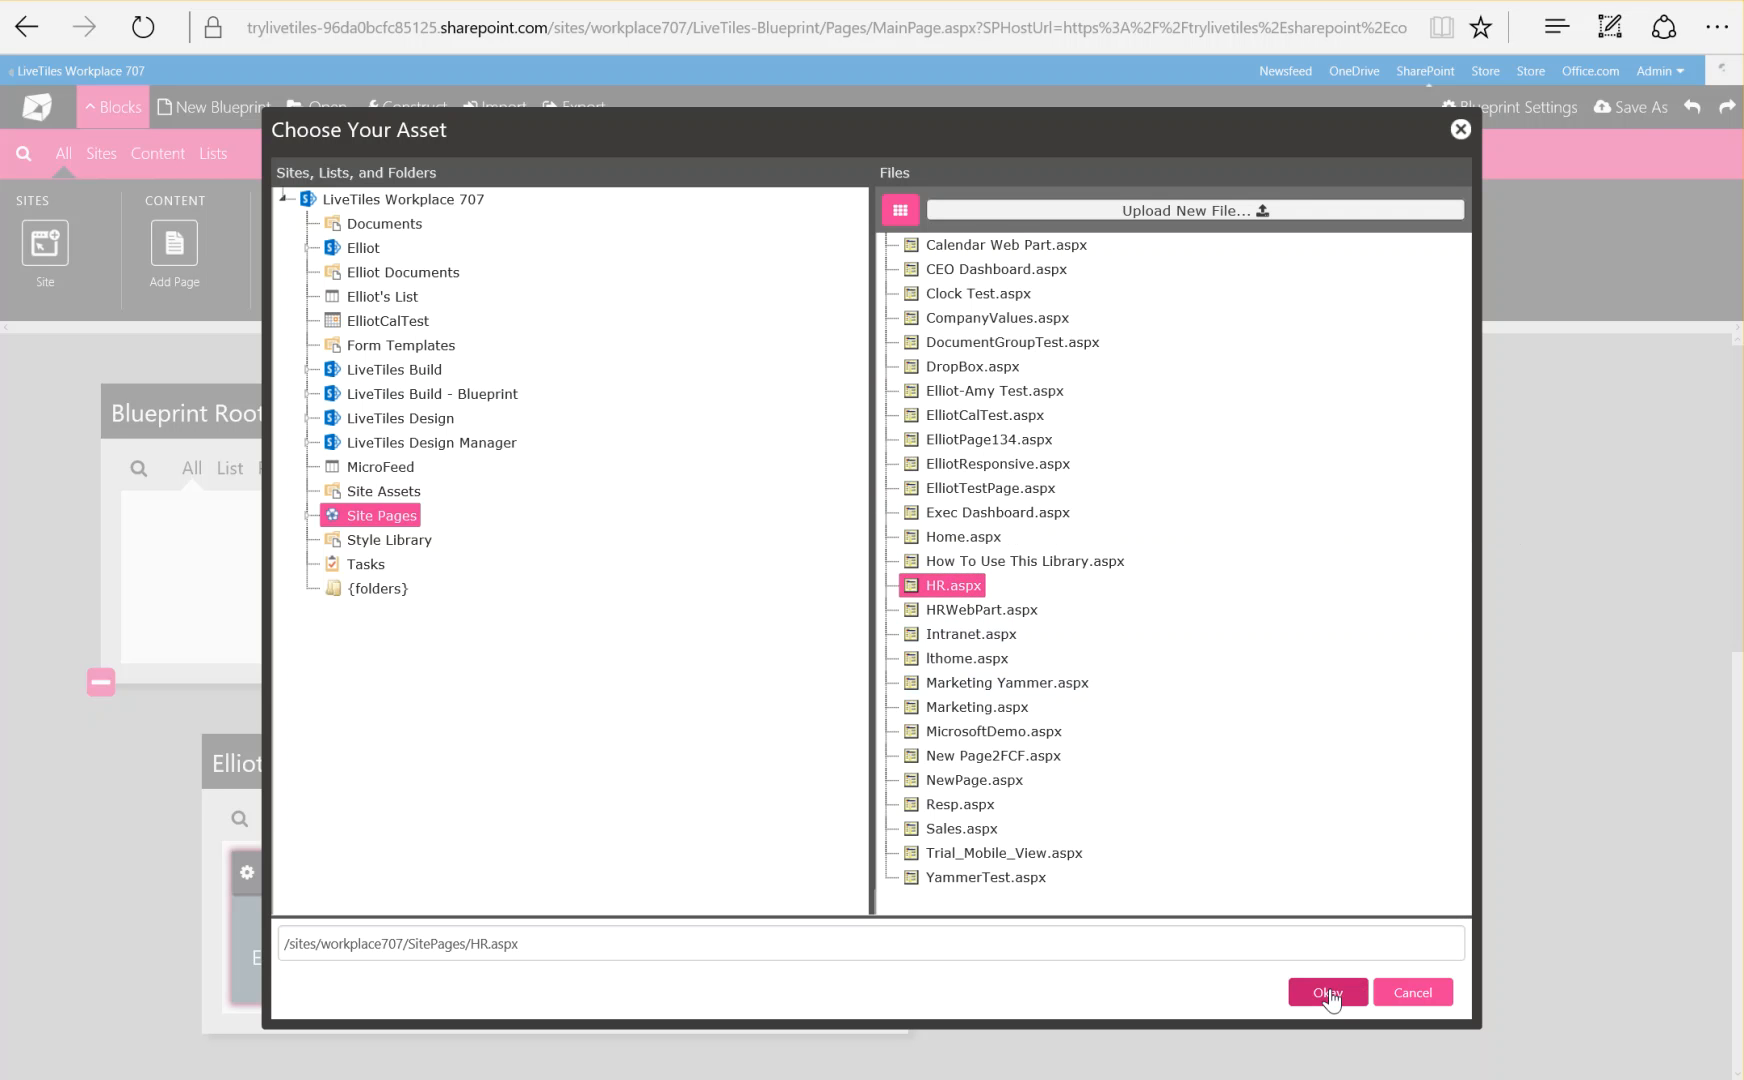
{"action": "left_click", "coordinate": [1325, 992]}
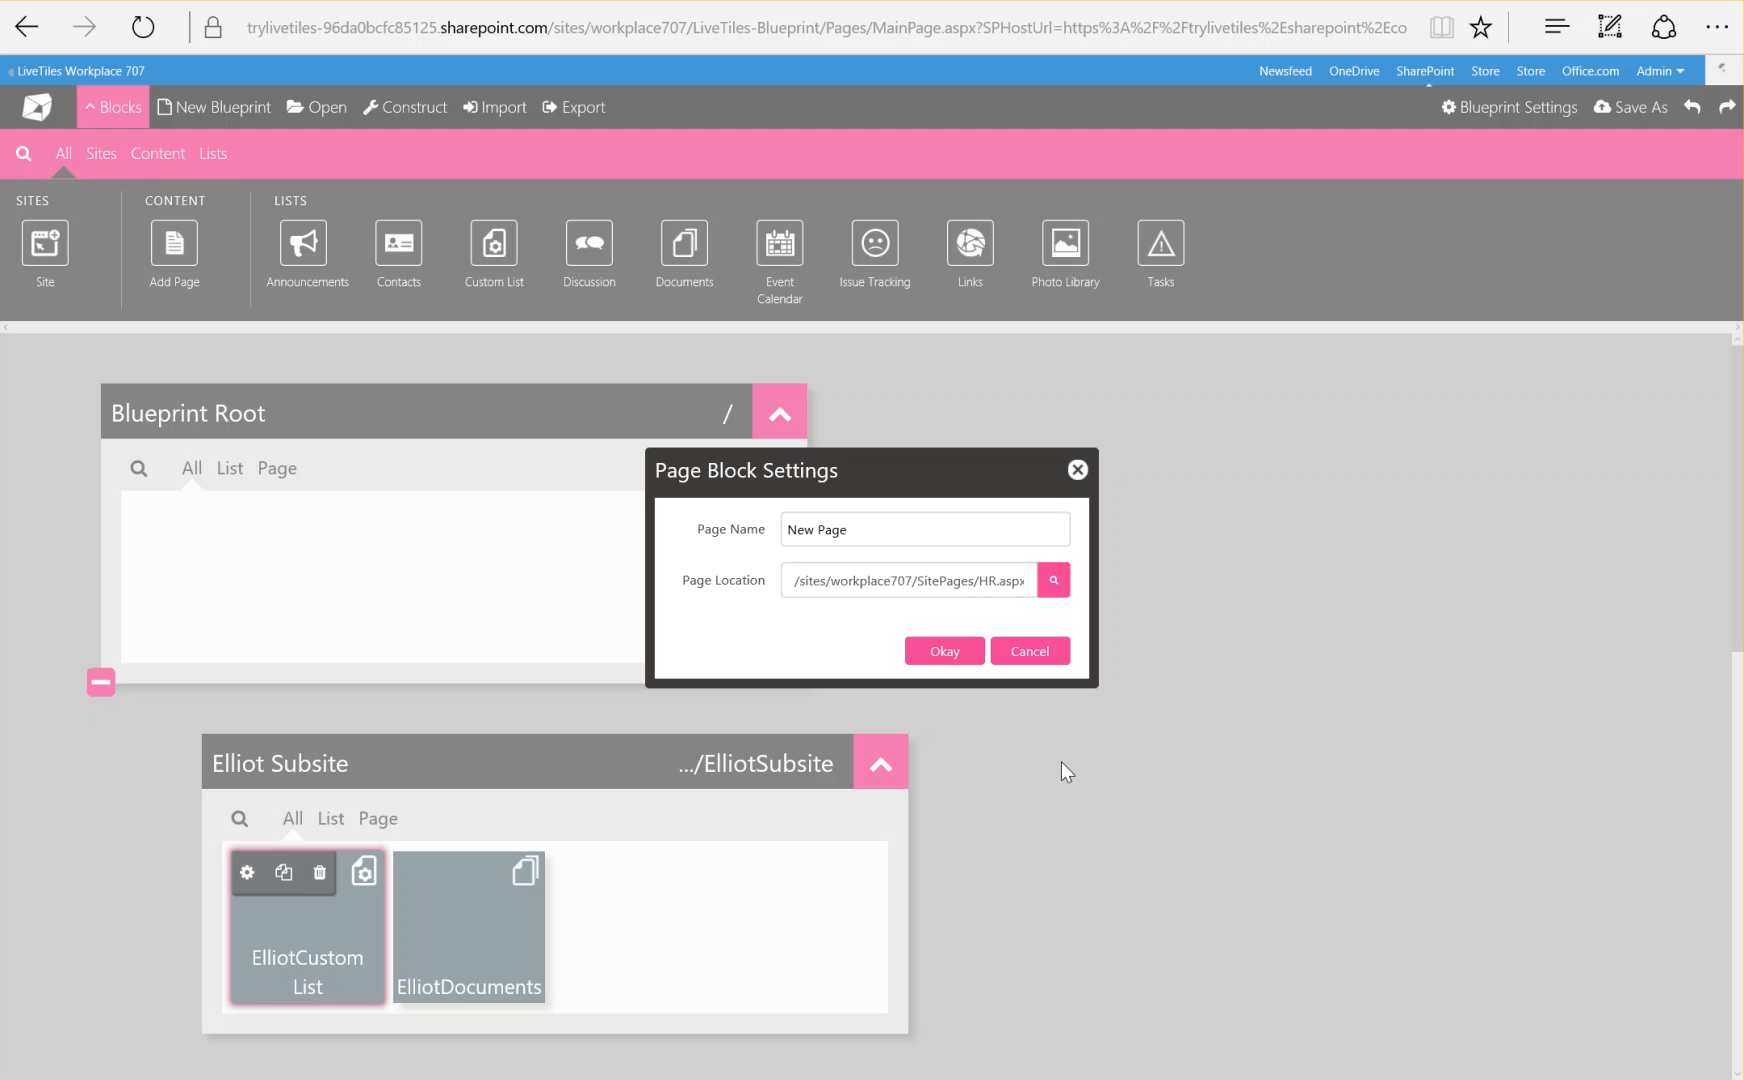
{"action": "mouse_move", "coordinate": [901, 678]}
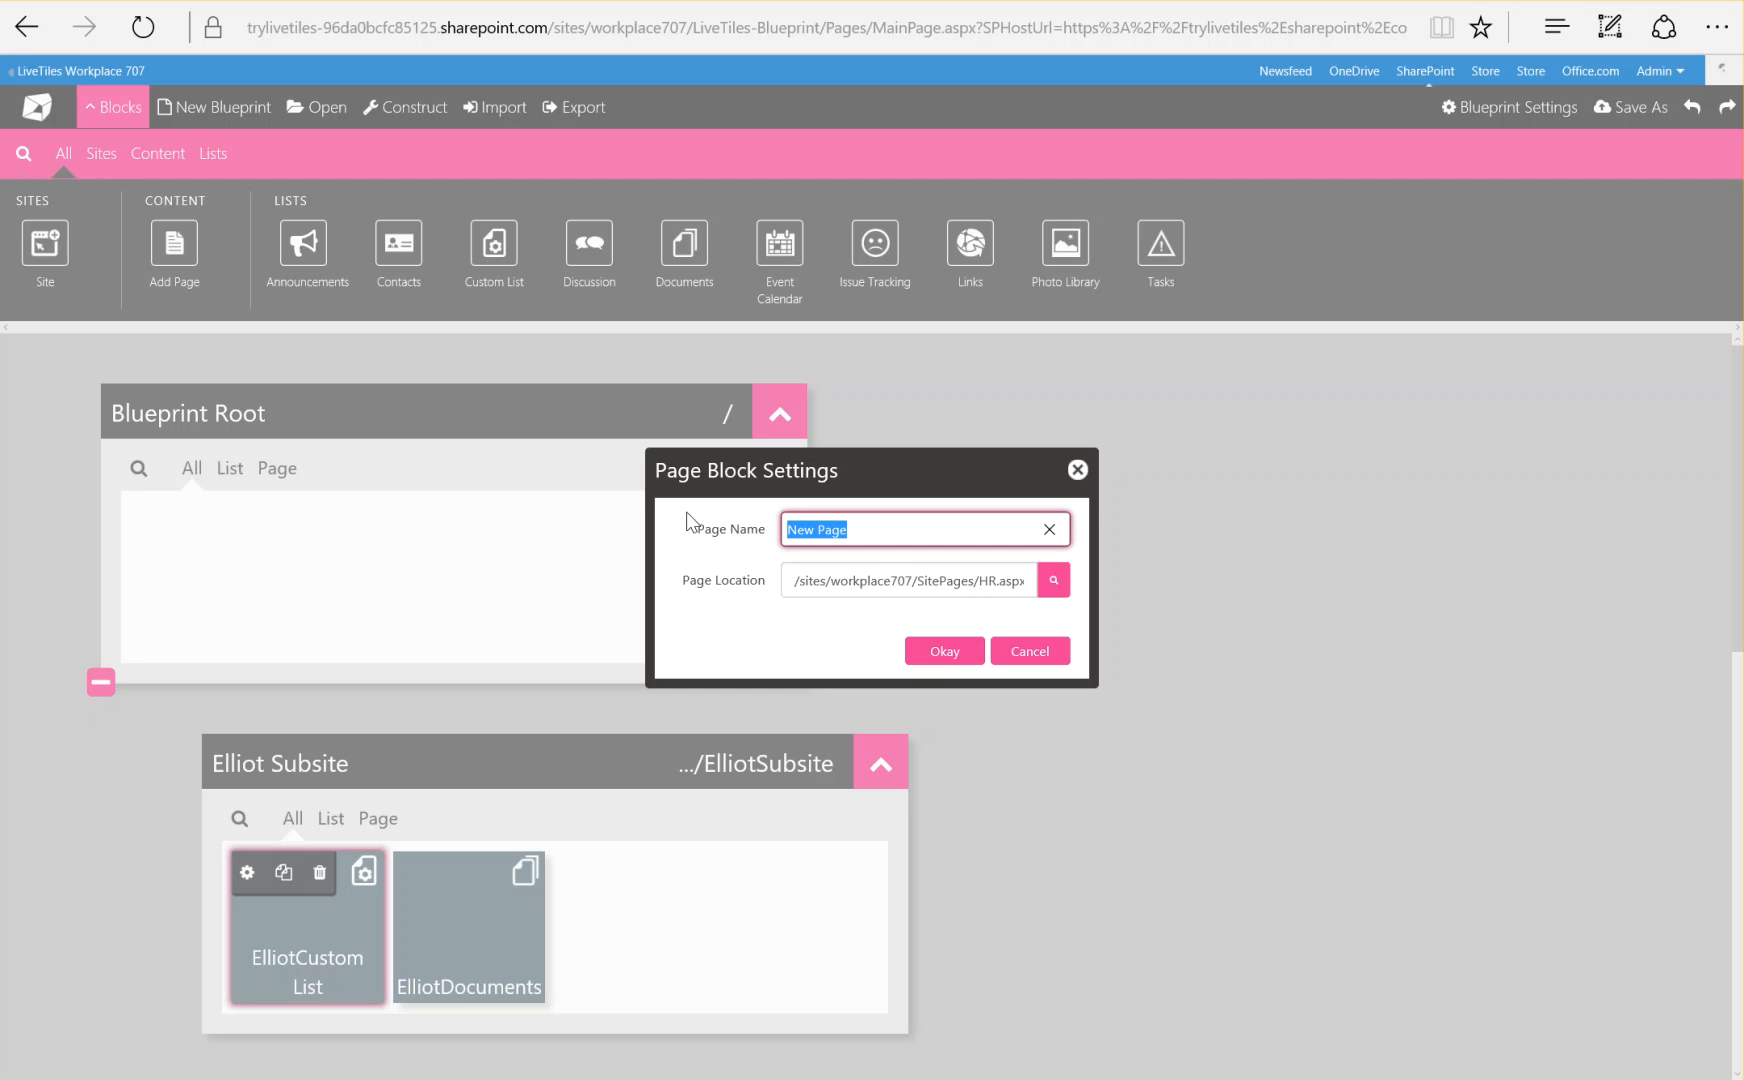
{"action": "type", "text": "HR"}
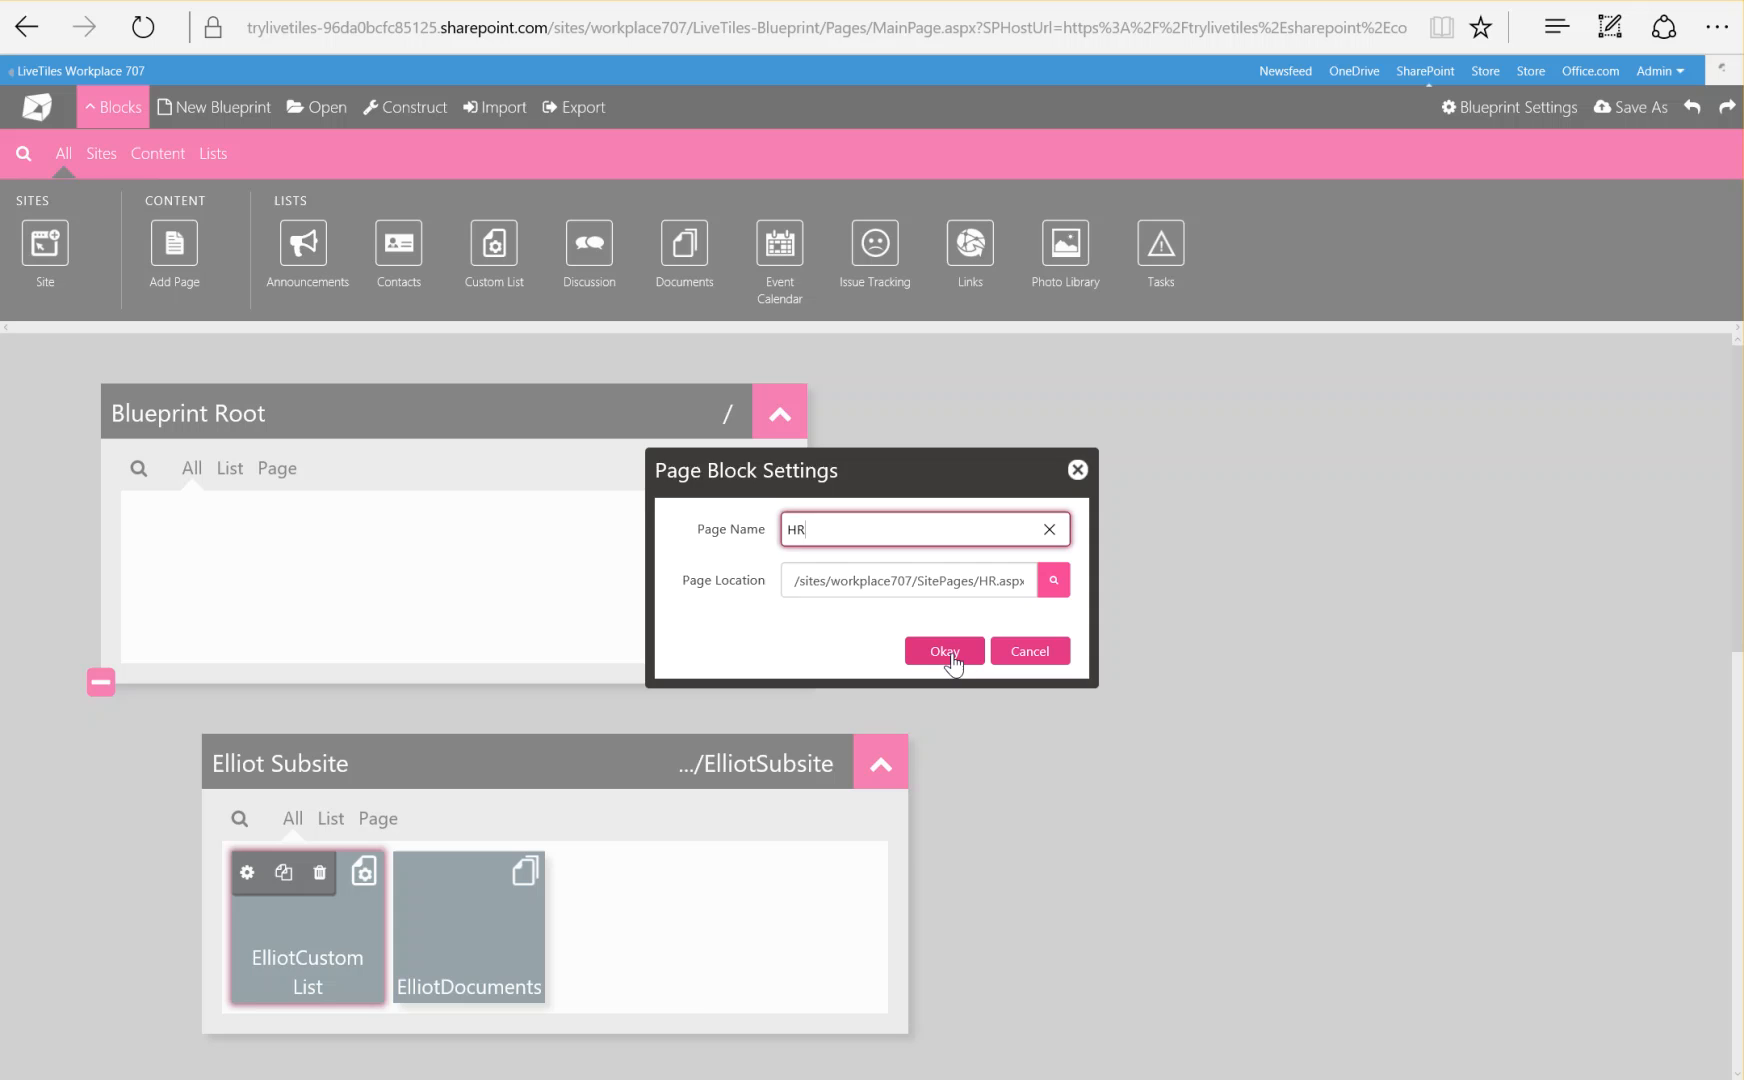
{"action": "left_click", "coordinate": [943, 651]}
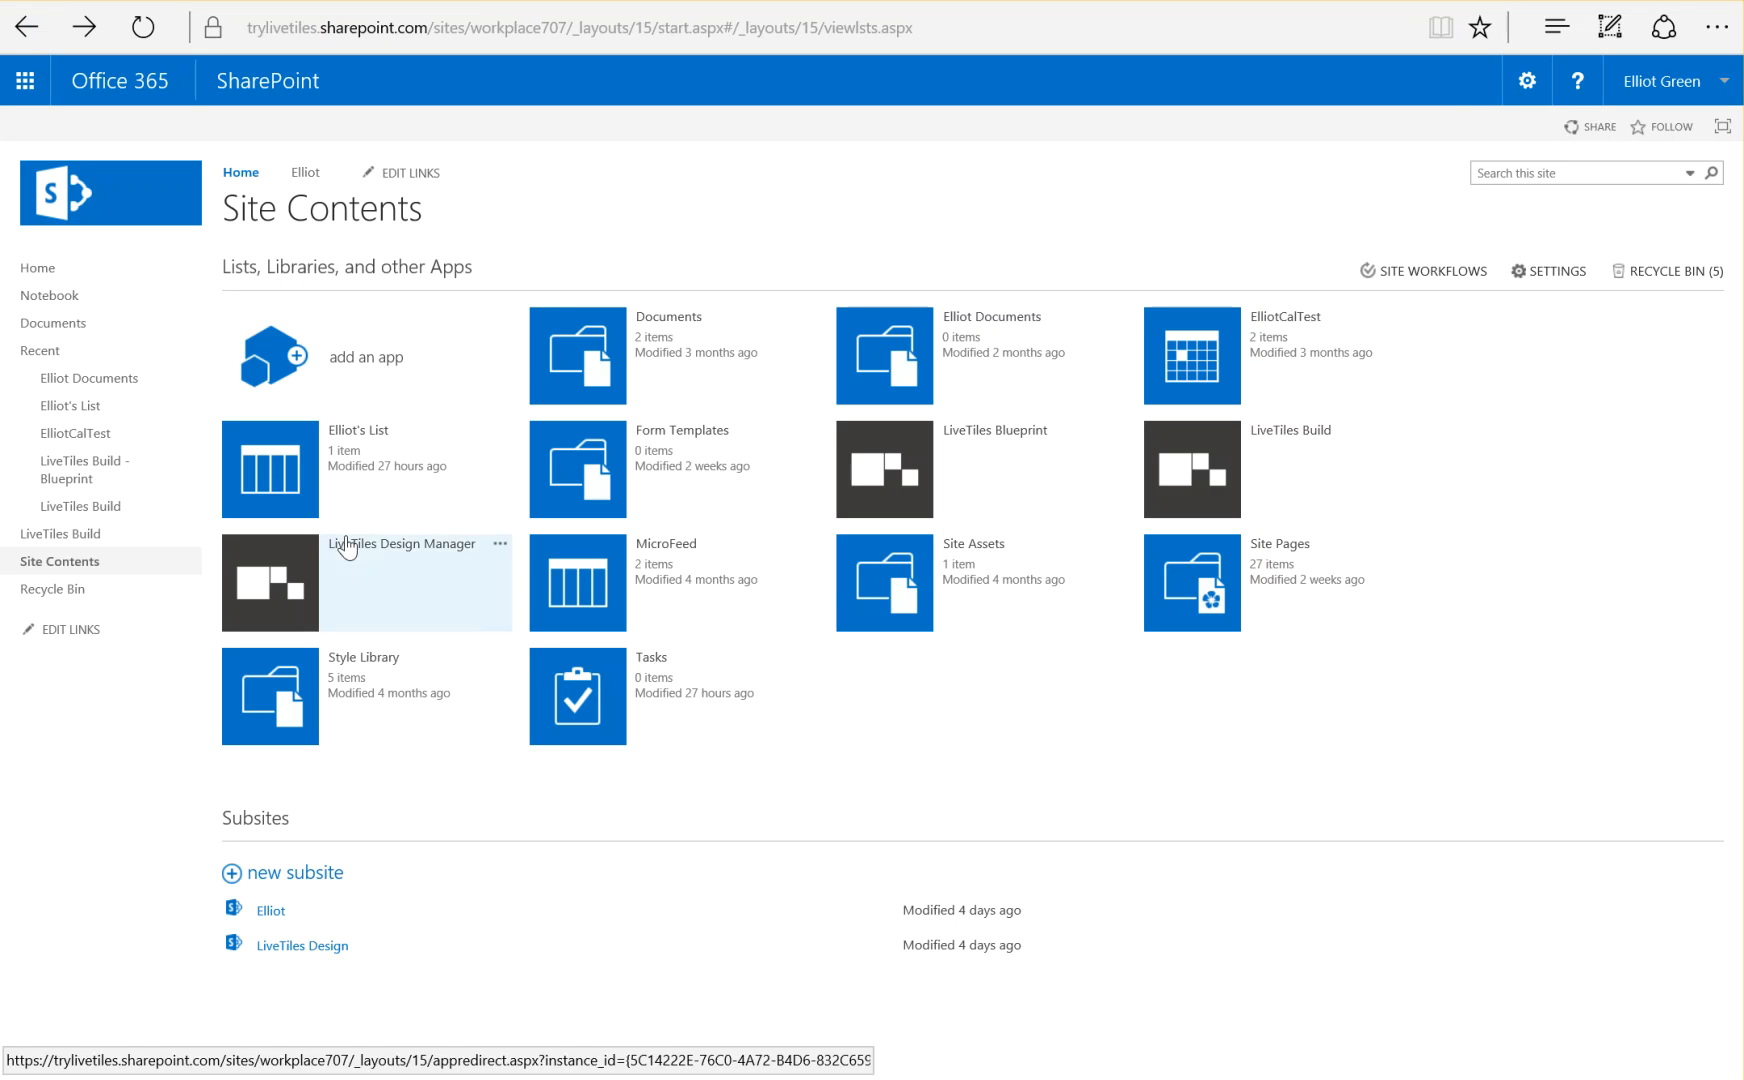
{"action": "mouse_move", "coordinate": [1218, 592]}
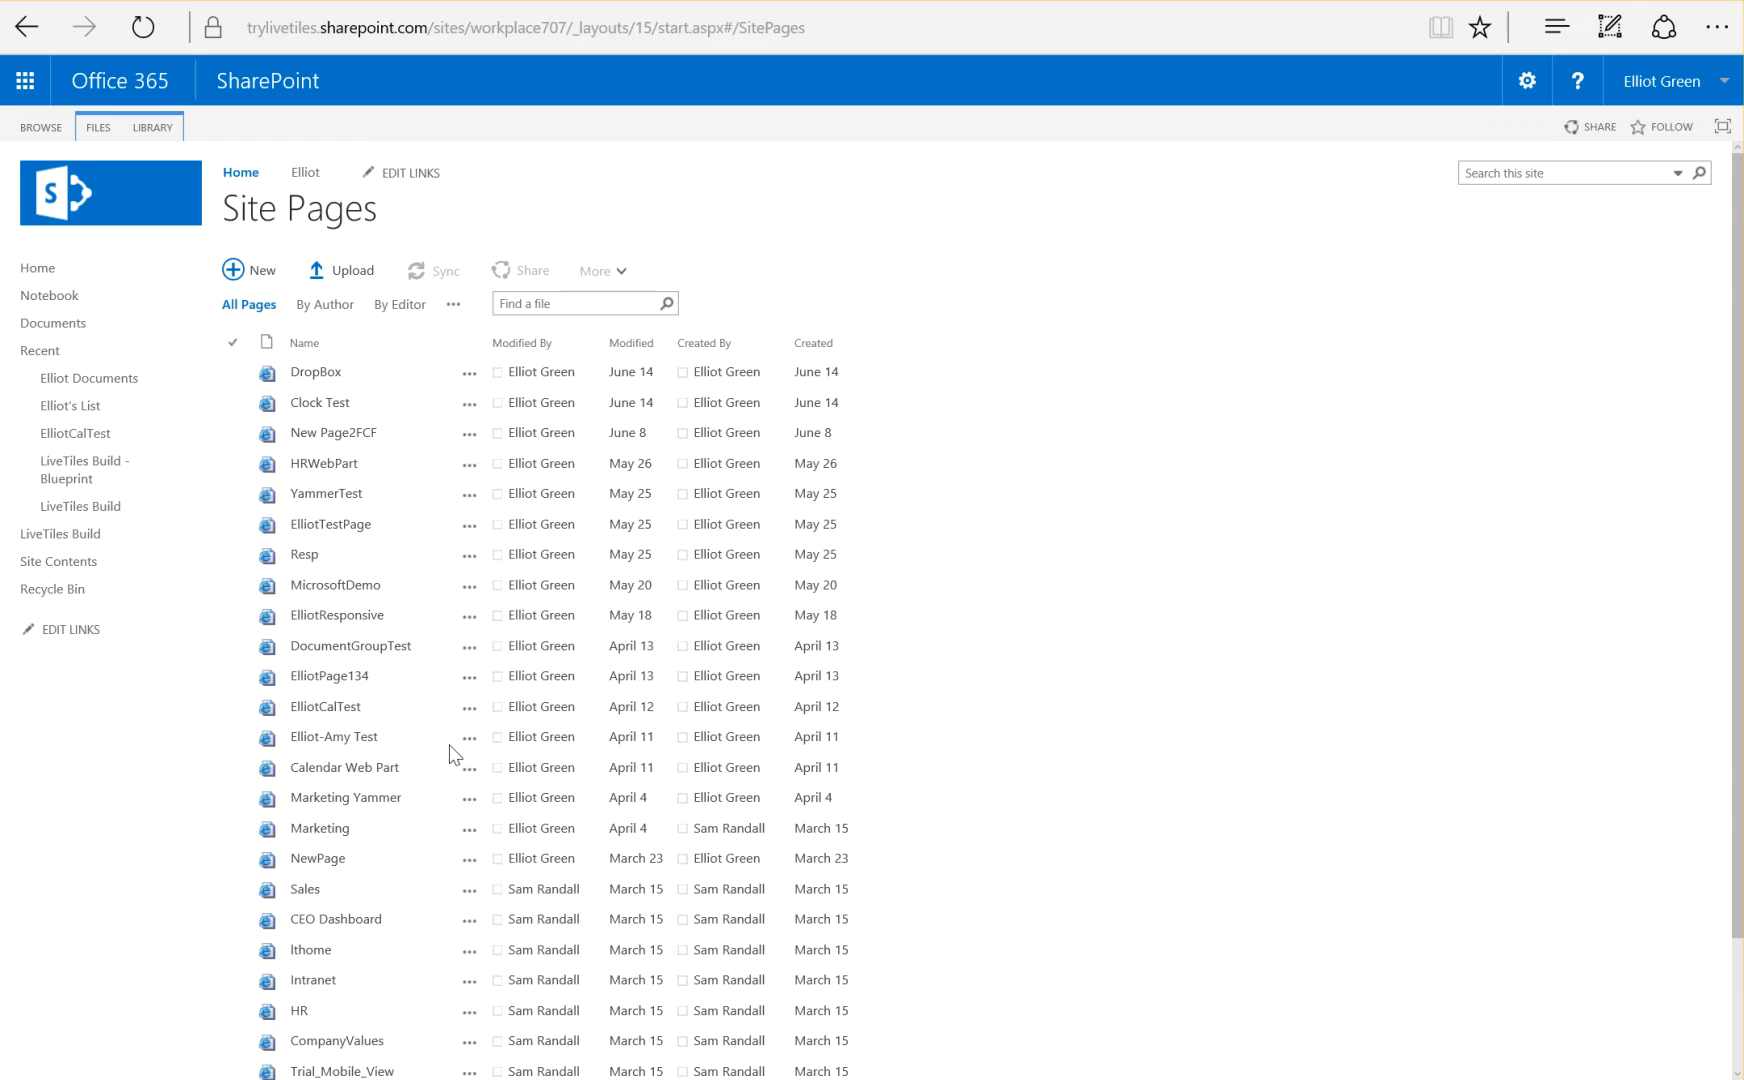
Search the Site Pages list for 'hr' and scroll through the HR page
{"action": "key", "text": "ctrl+f"}
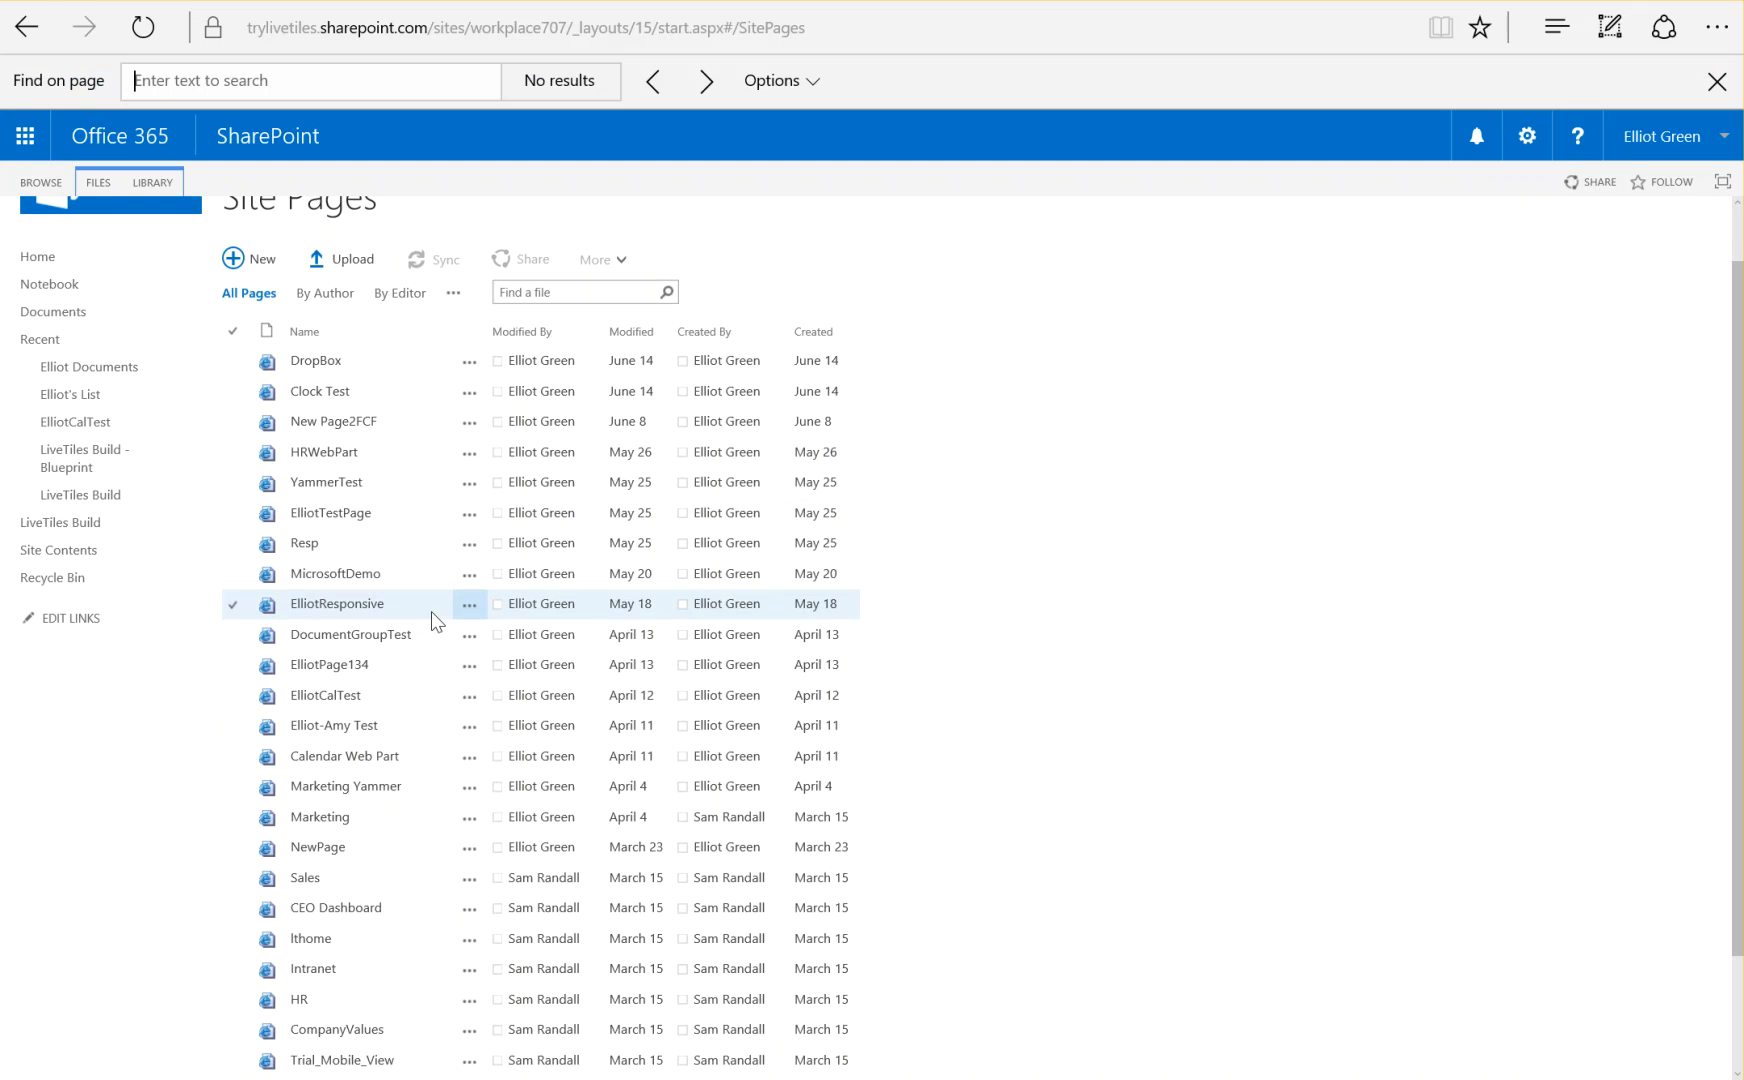
{"action": "type", "text": "hr"}
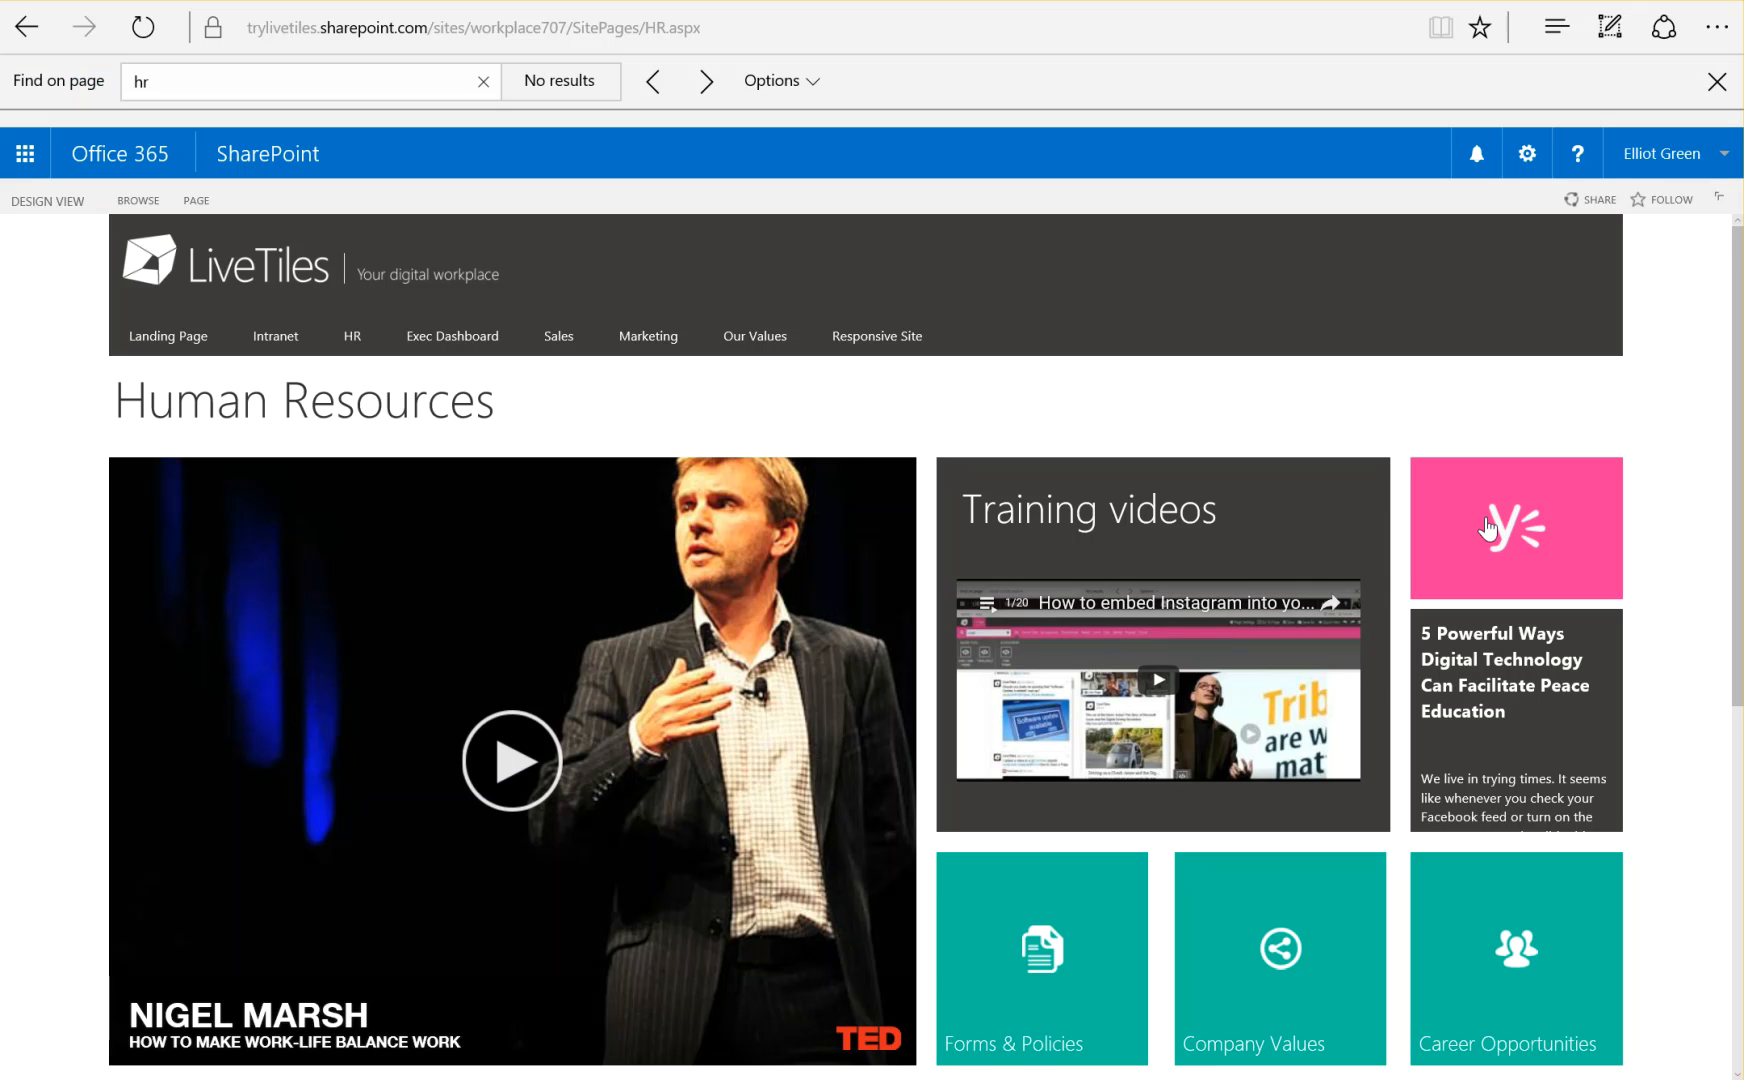
{"action": "scroll", "scroll_direction": "down", "scroll_amount": 3}
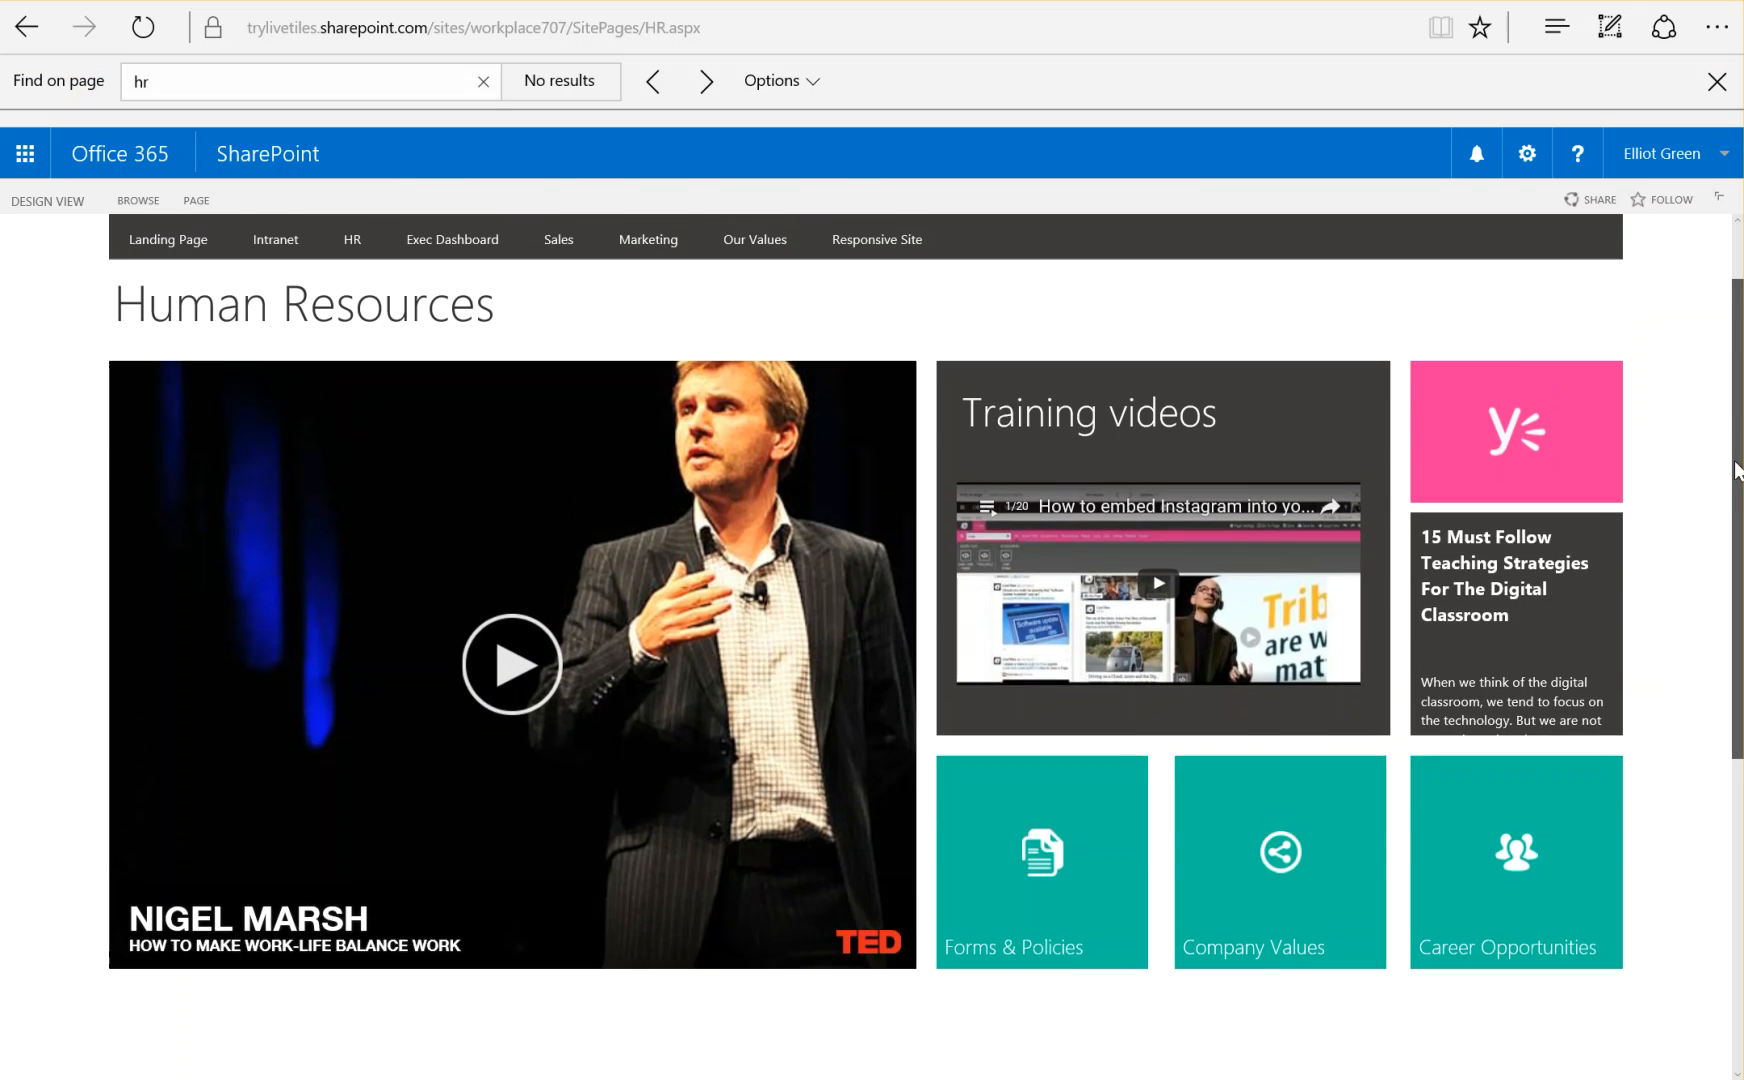
{"action": "scroll", "scroll_direction": "up", "scroll_amount": 3}
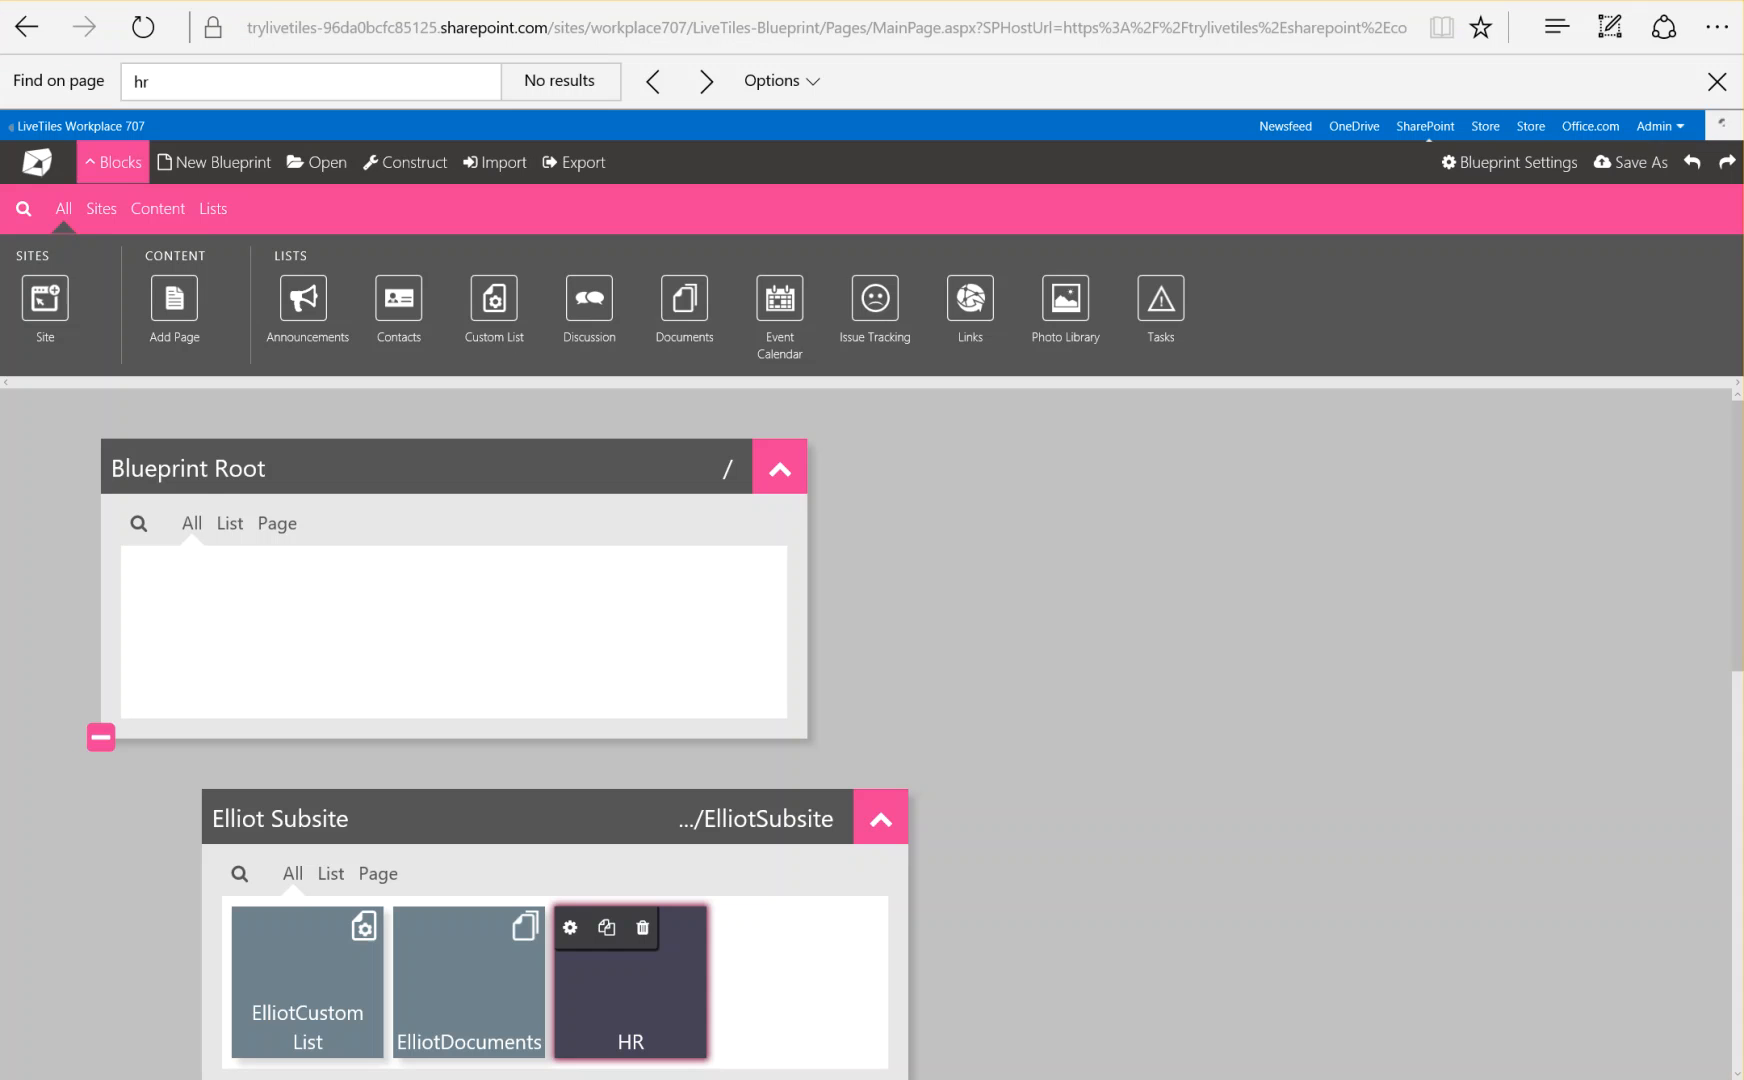
{"action": "mouse_move", "coordinate": [1127, 695]}
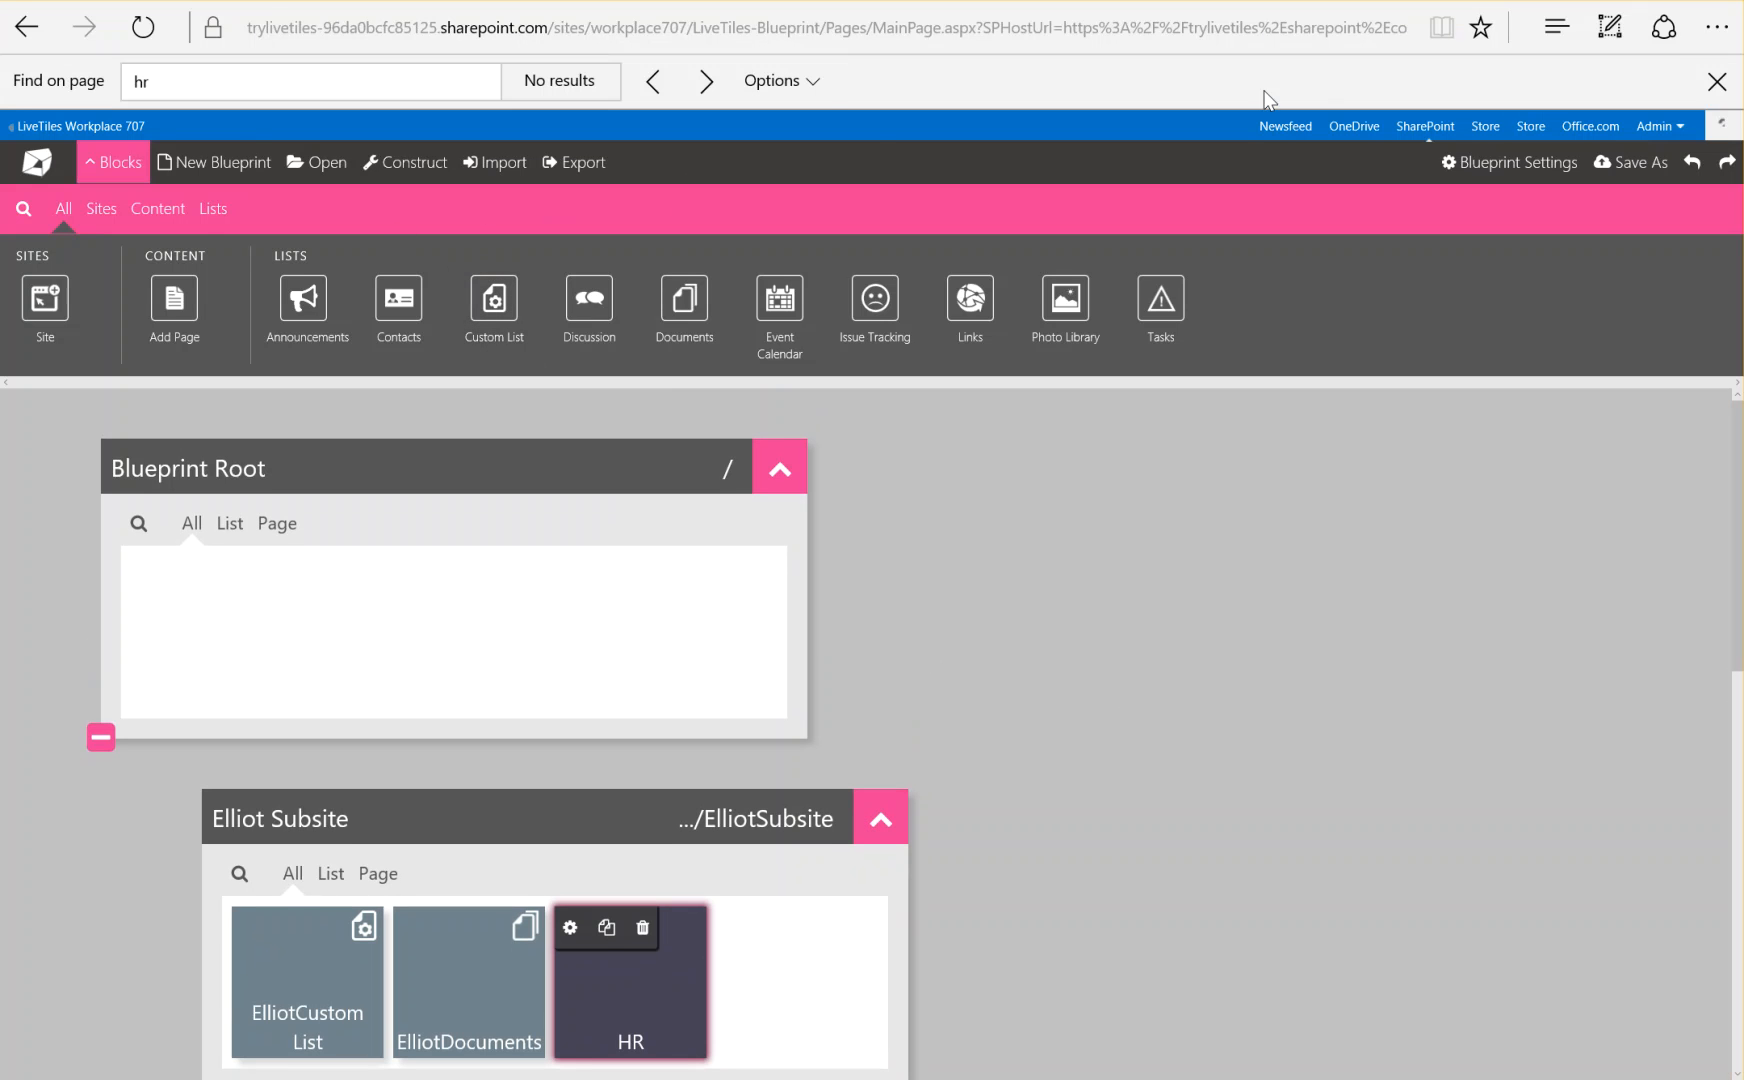
Export the blueprint, download default-blueprint.json and show it in its folder
{"action": "left_click", "coordinate": [1716, 81]}
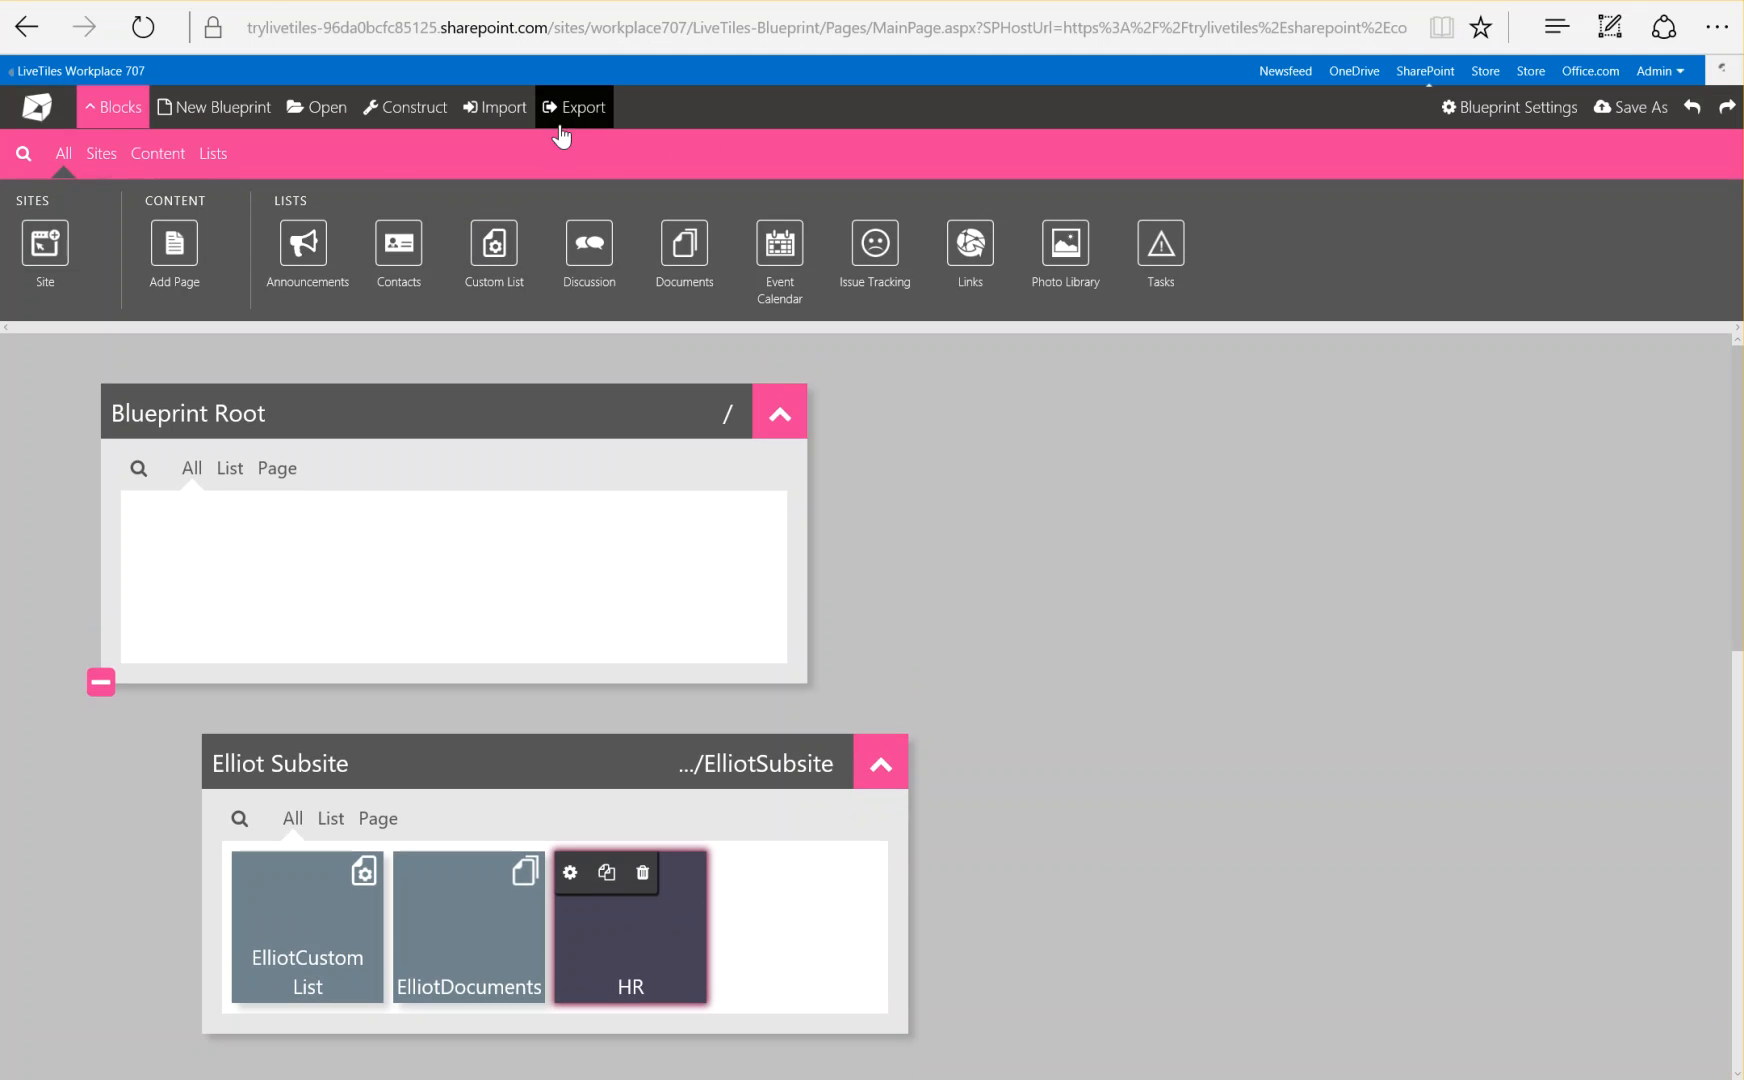
{"action": "mouse_move", "coordinate": [575, 107]}
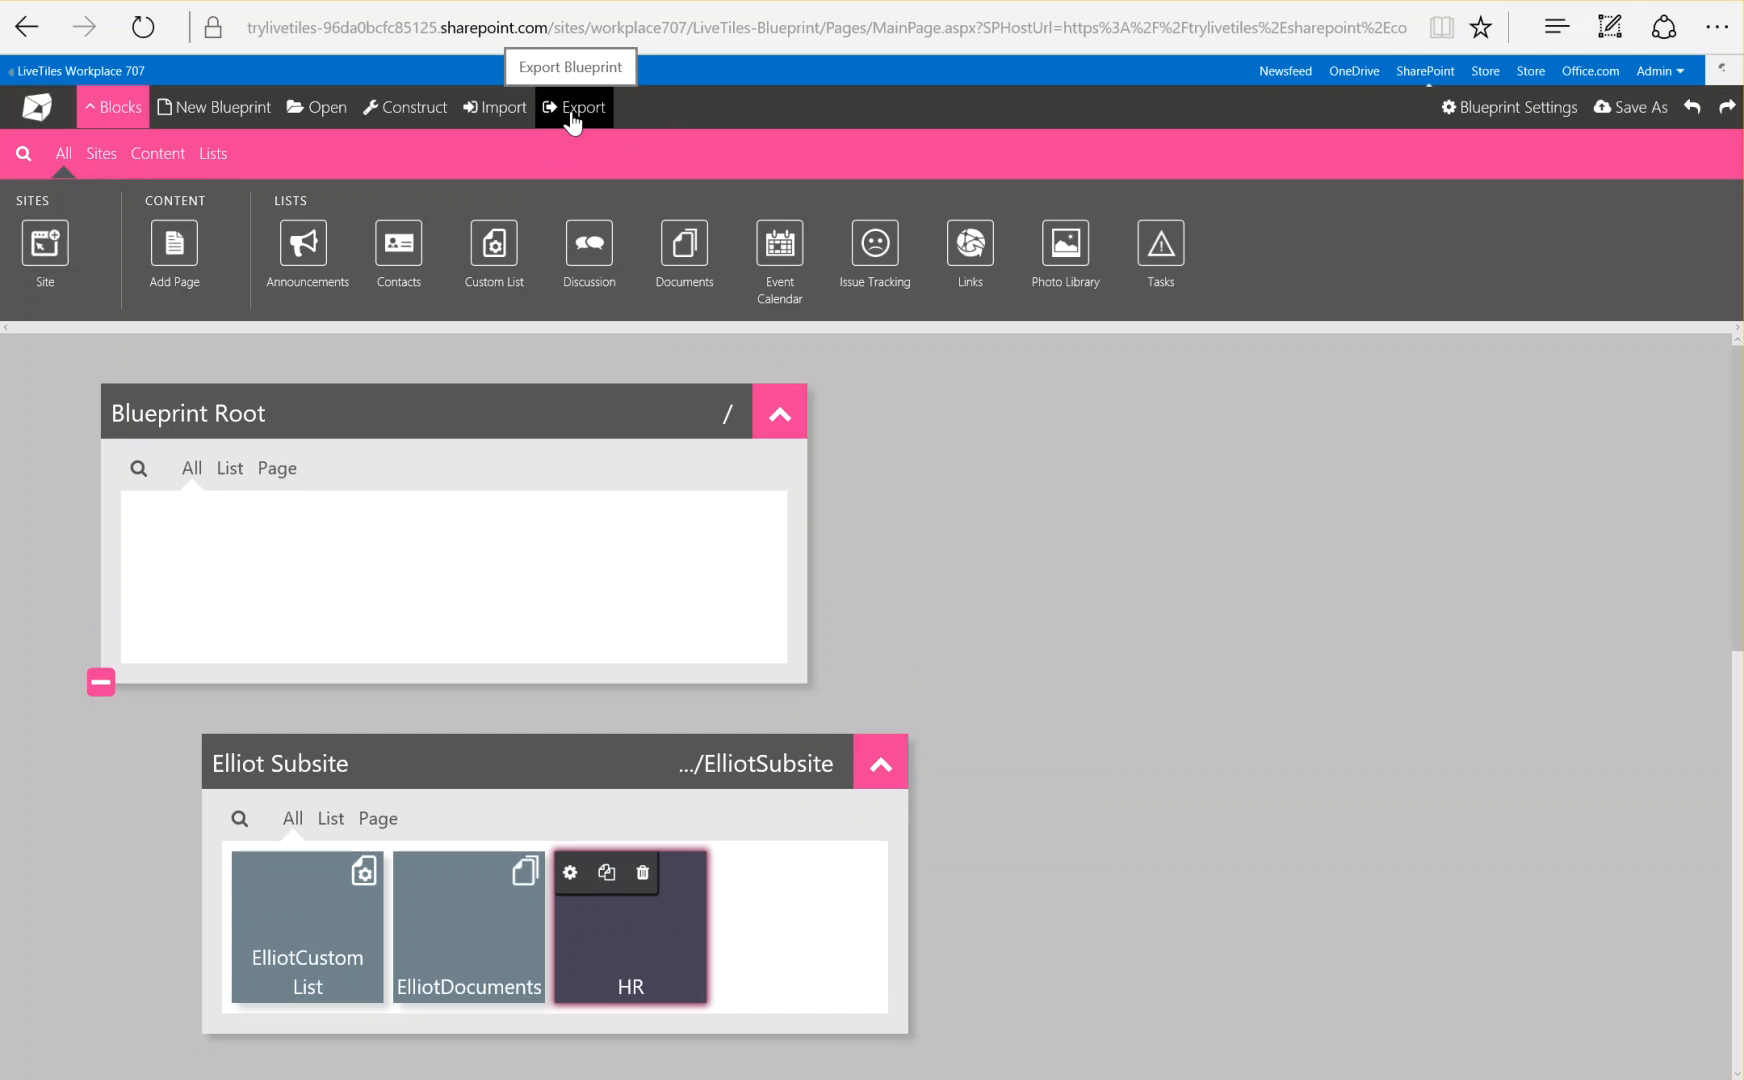
{"action": "left_click", "coordinate": [575, 107]}
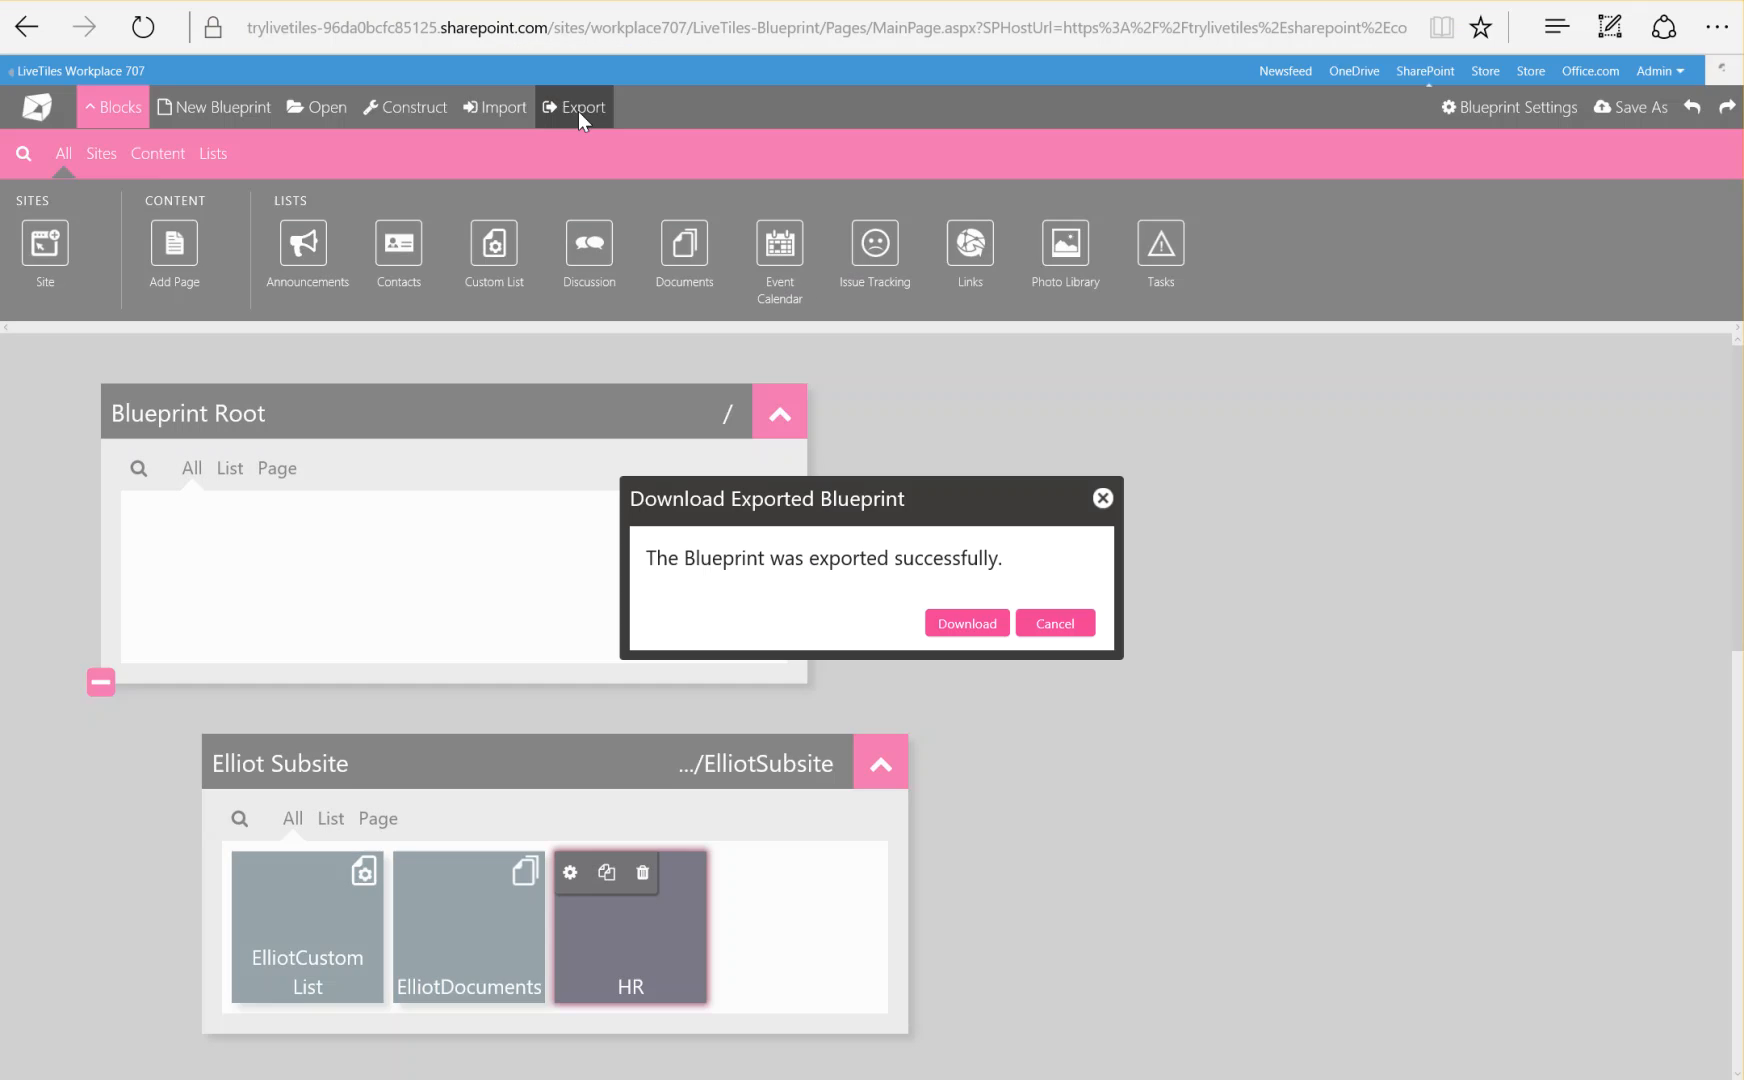
{"action": "left_click", "coordinate": [964, 623]}
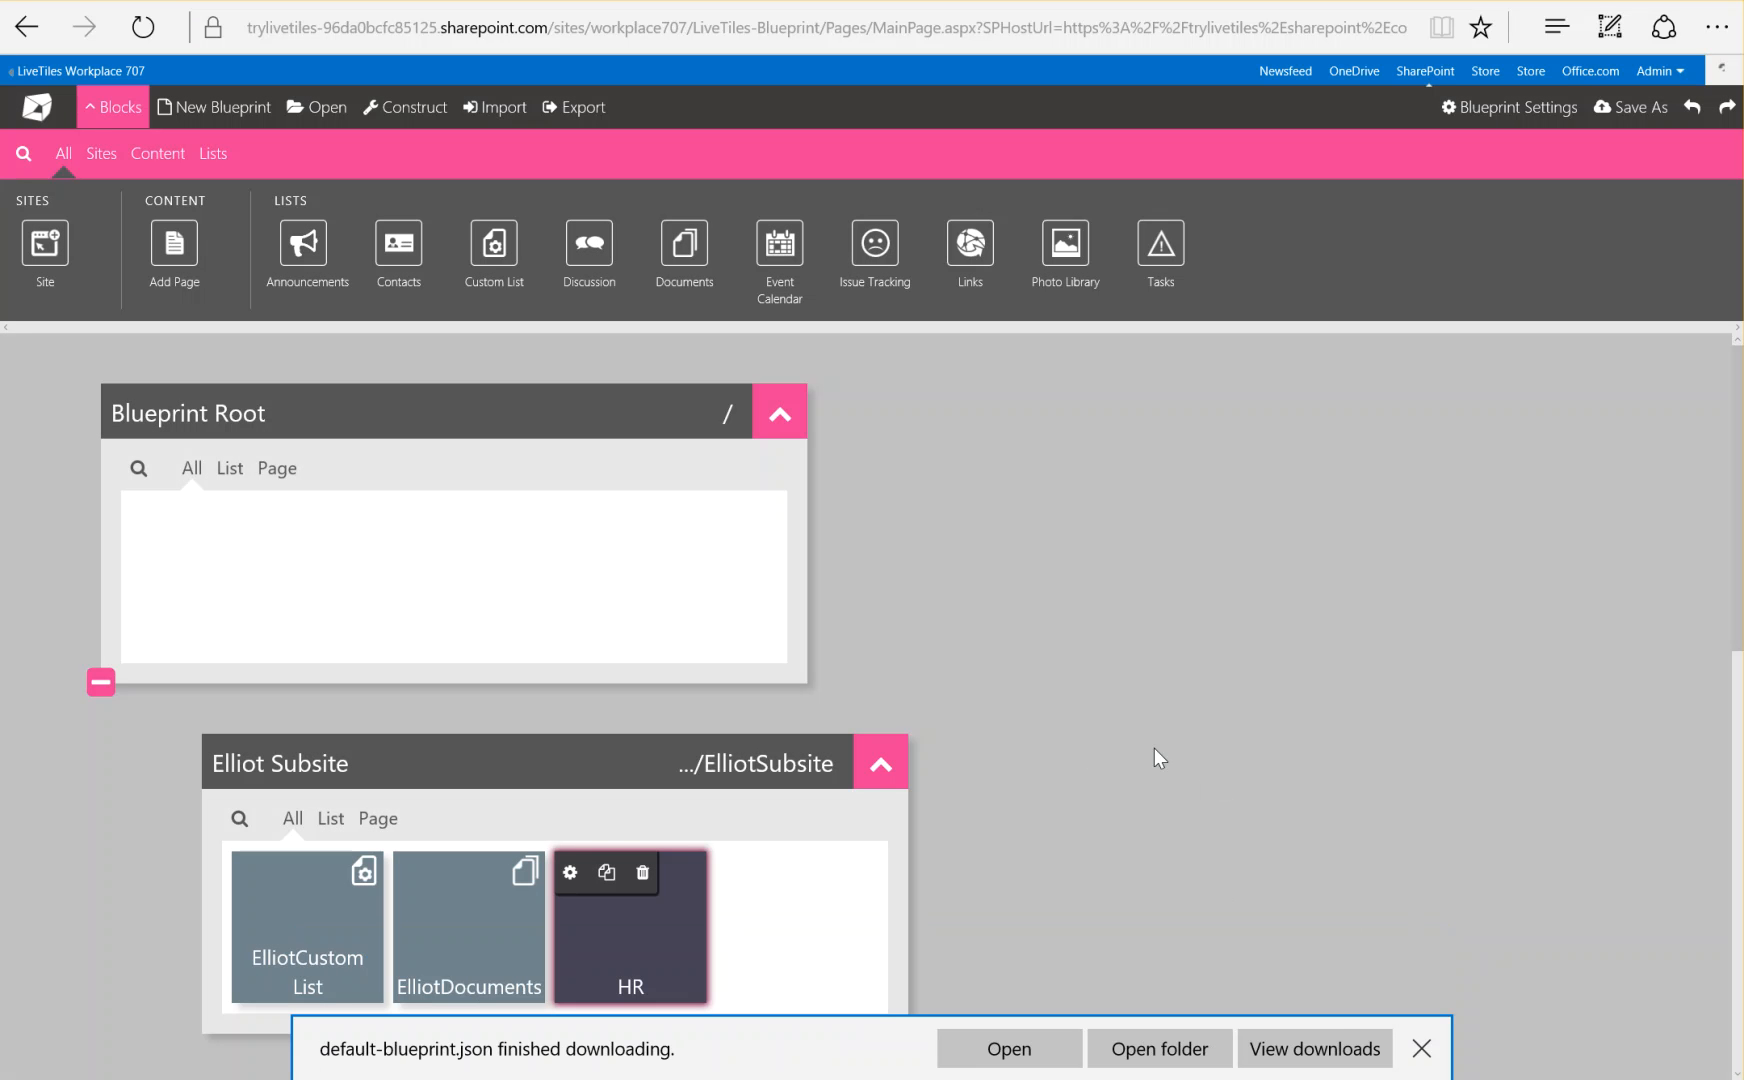
{"action": "mouse_move", "coordinate": [1004, 948]}
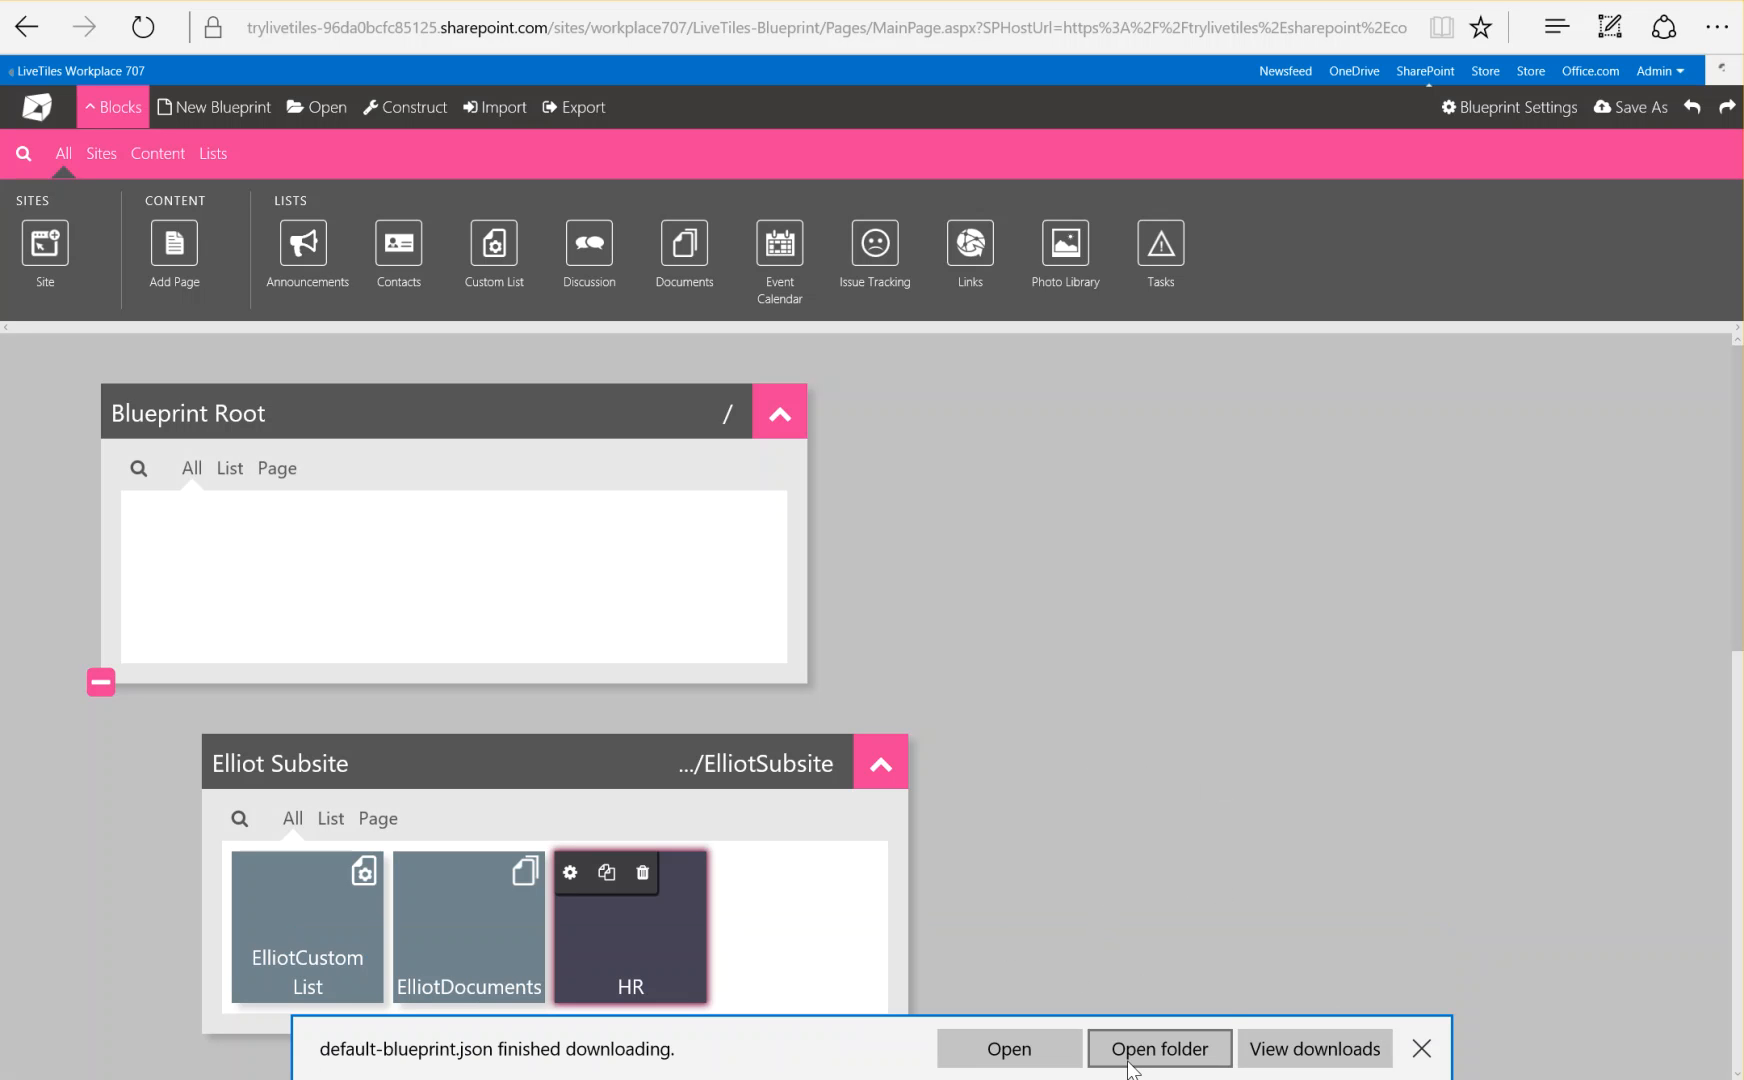
{"action": "left_click", "coordinate": [1420, 1049]}
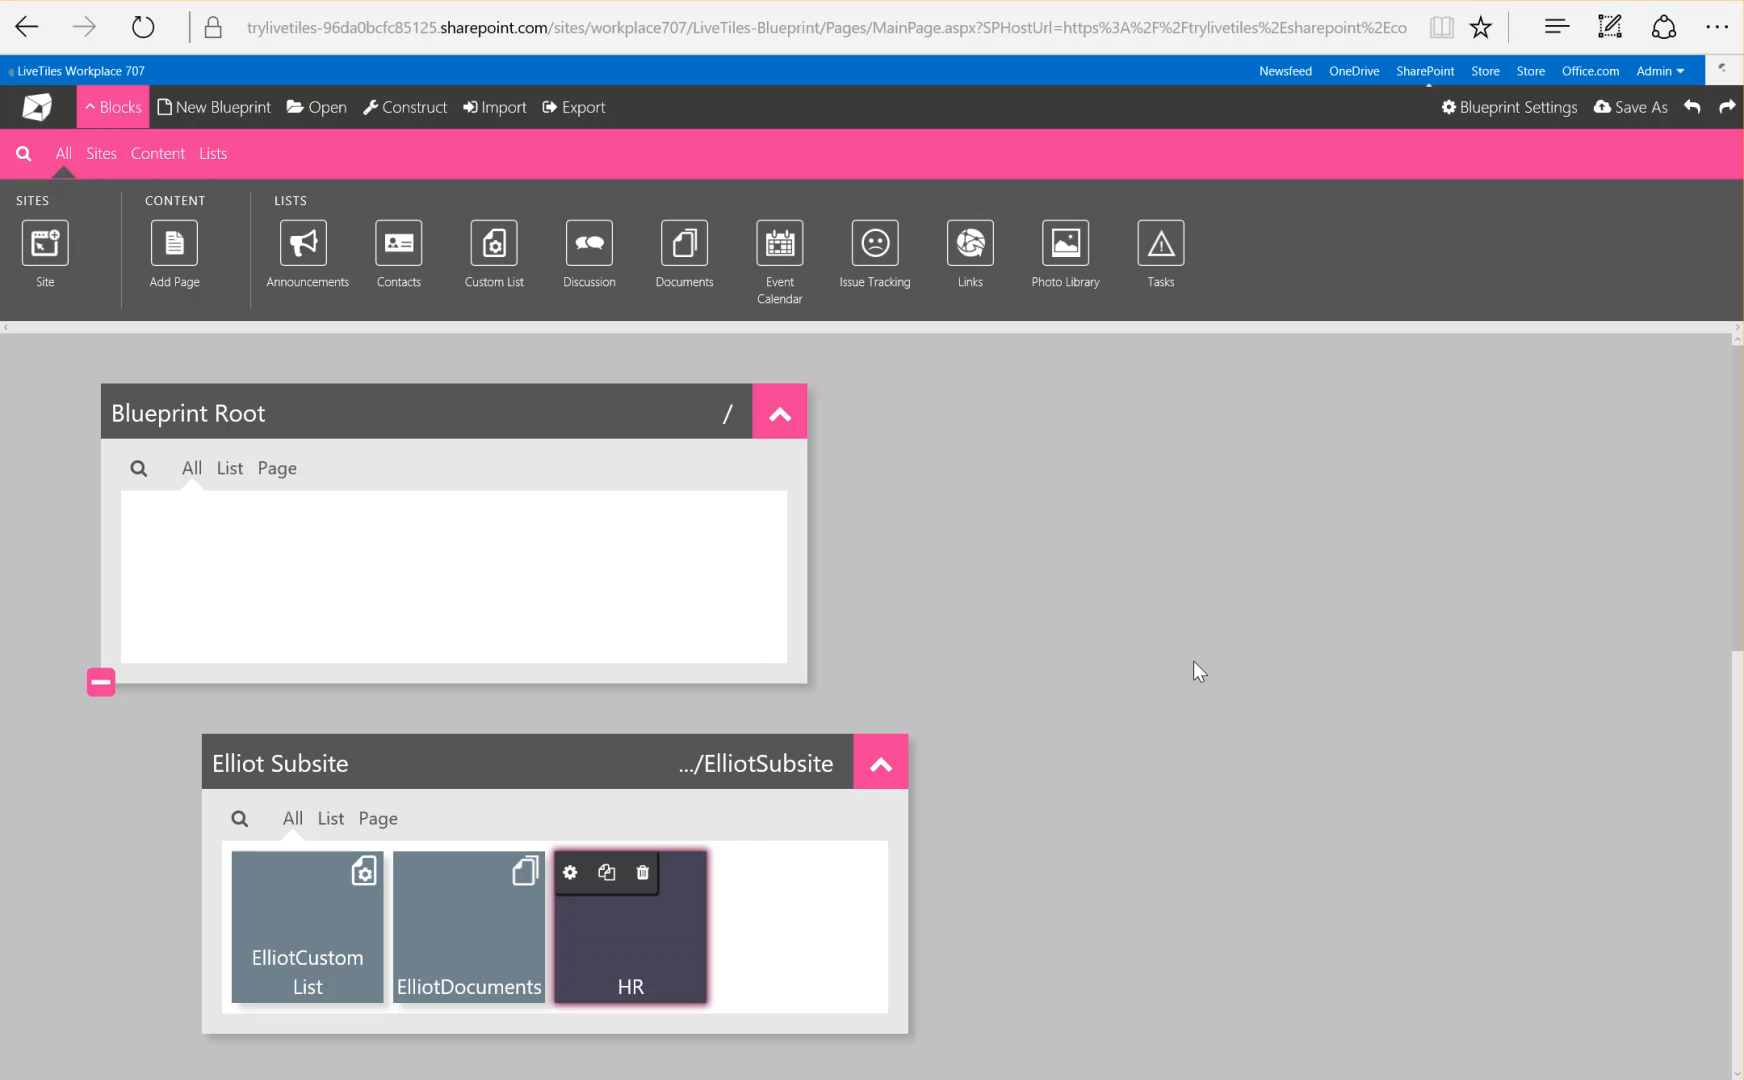
{"action": "mouse_move", "coordinate": [1098, 572]}
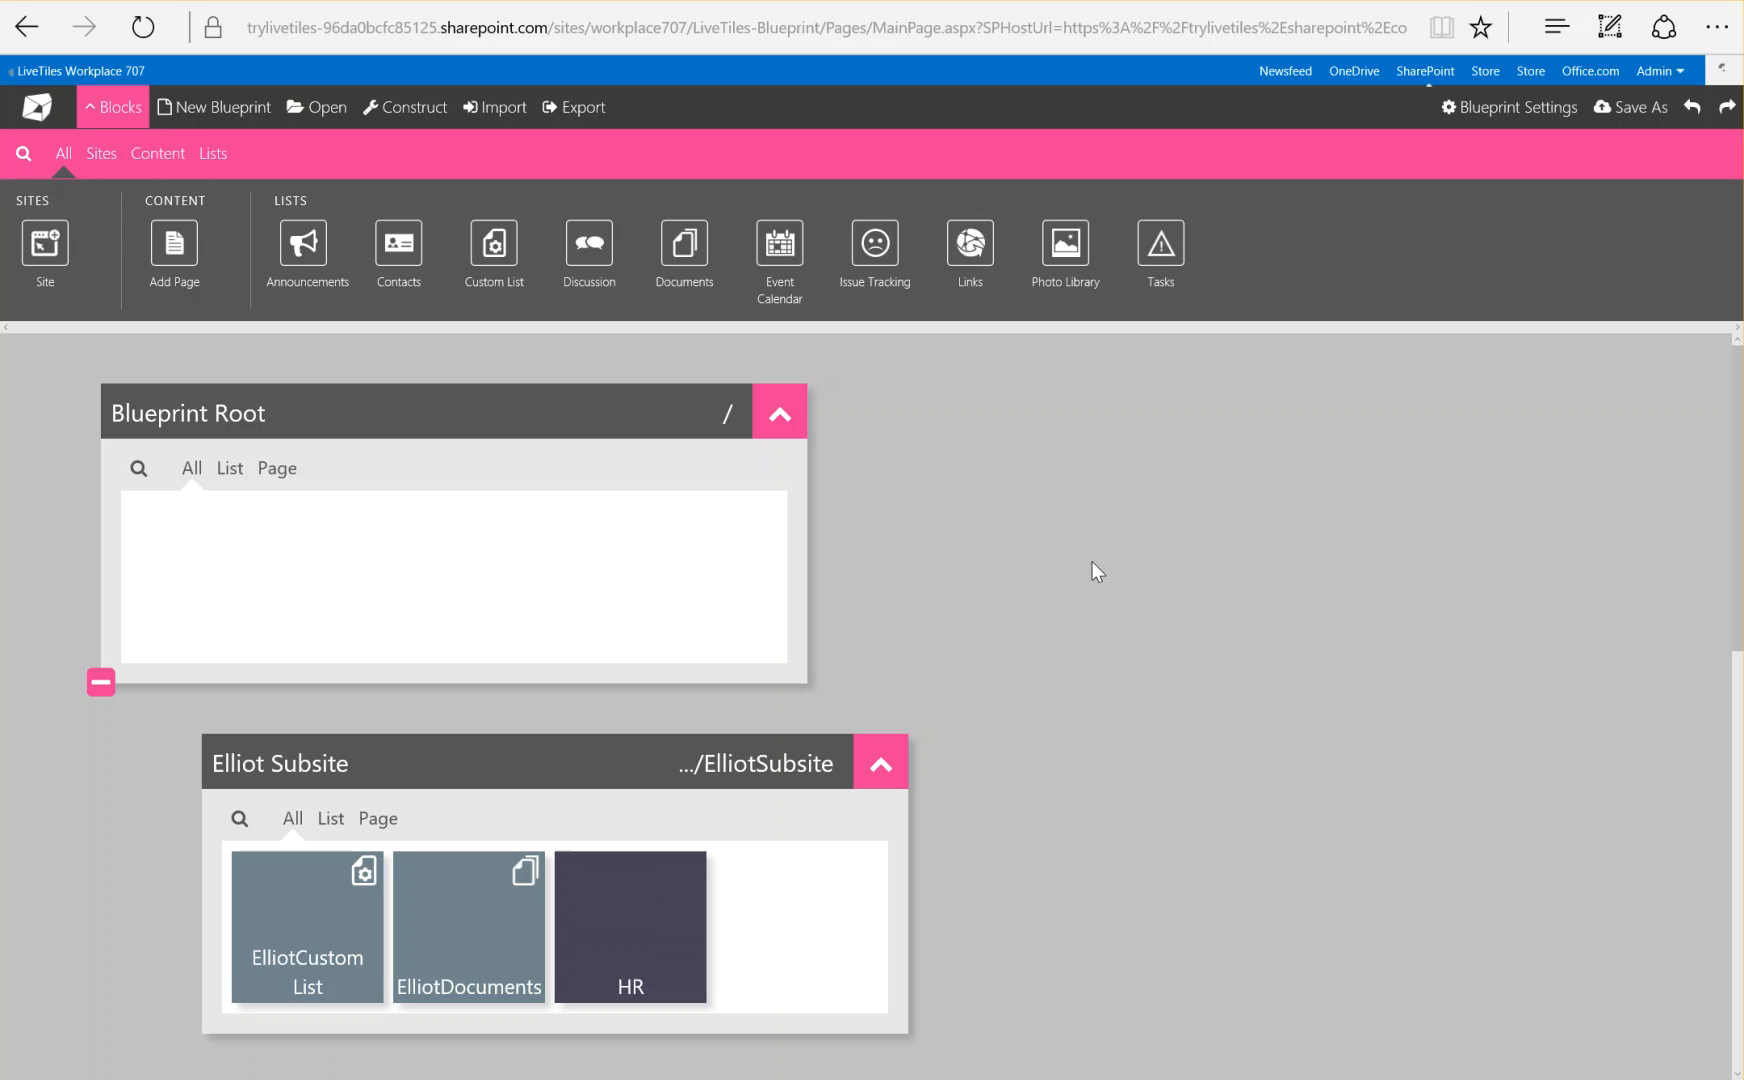
{"action": "mouse_move", "coordinate": [866, 991]}
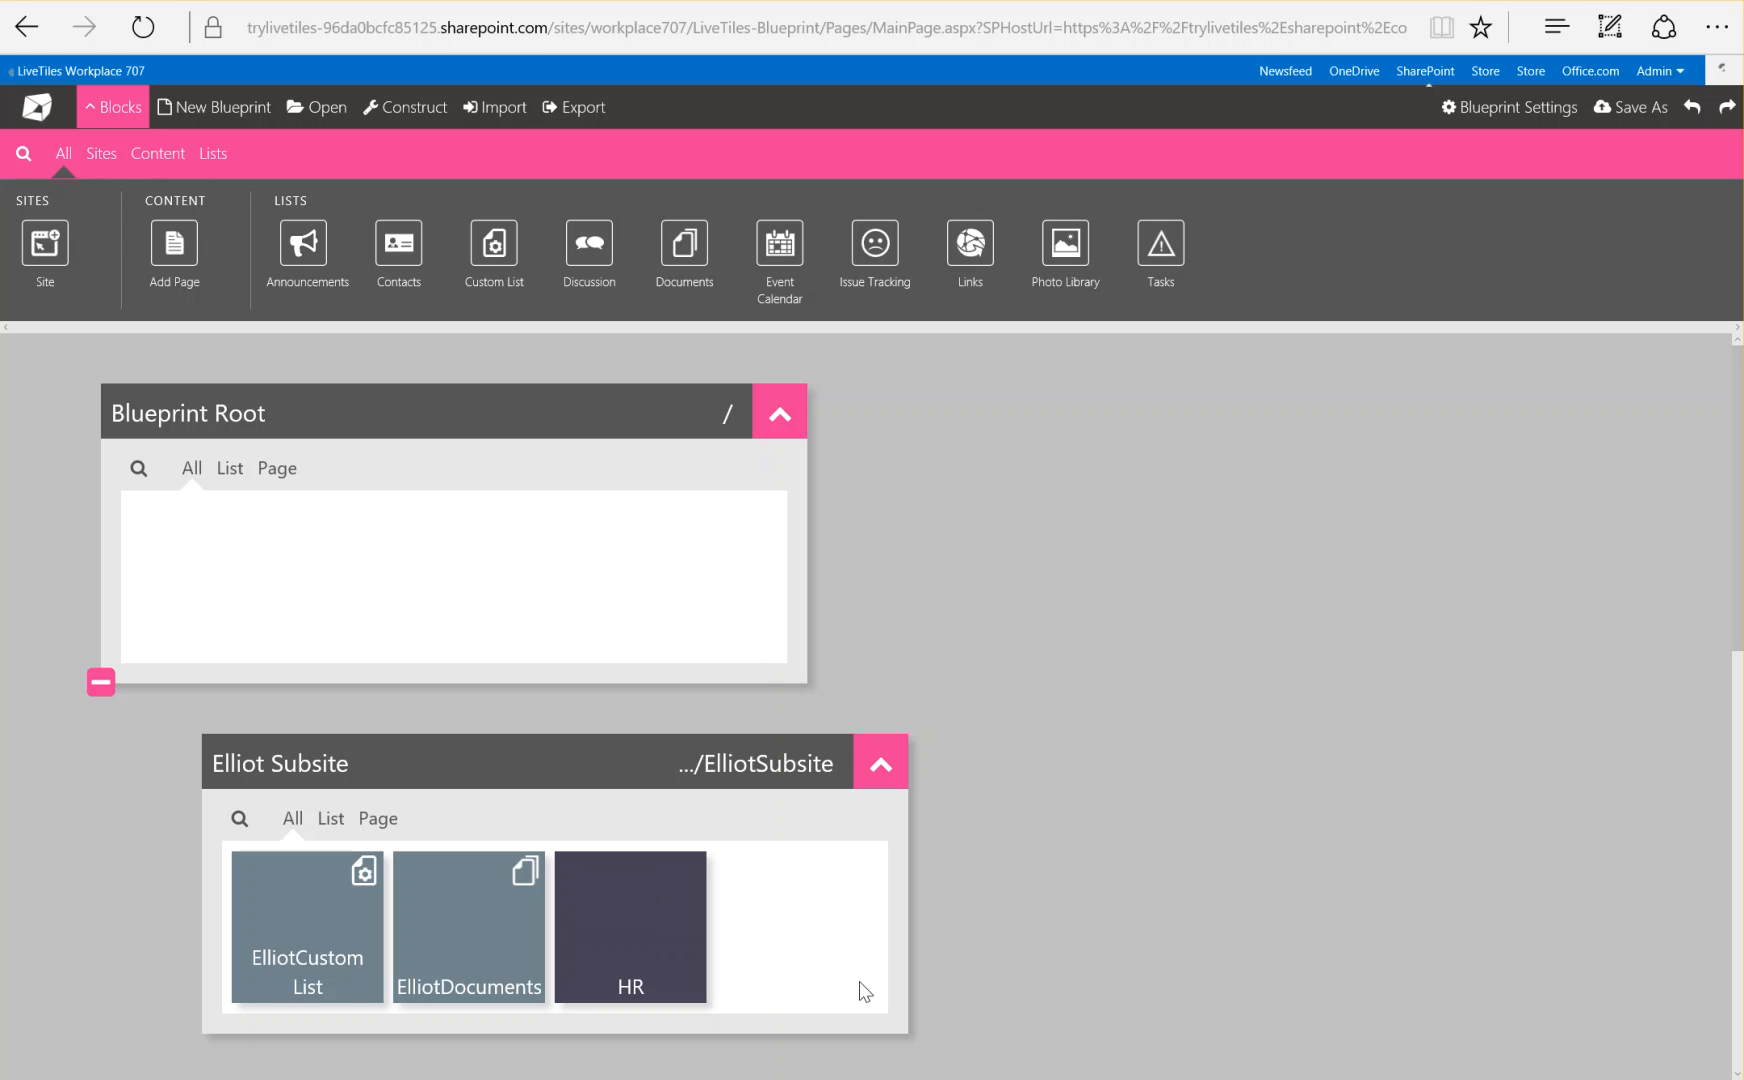
{"action": "mouse_move", "coordinate": [791, 1076]}
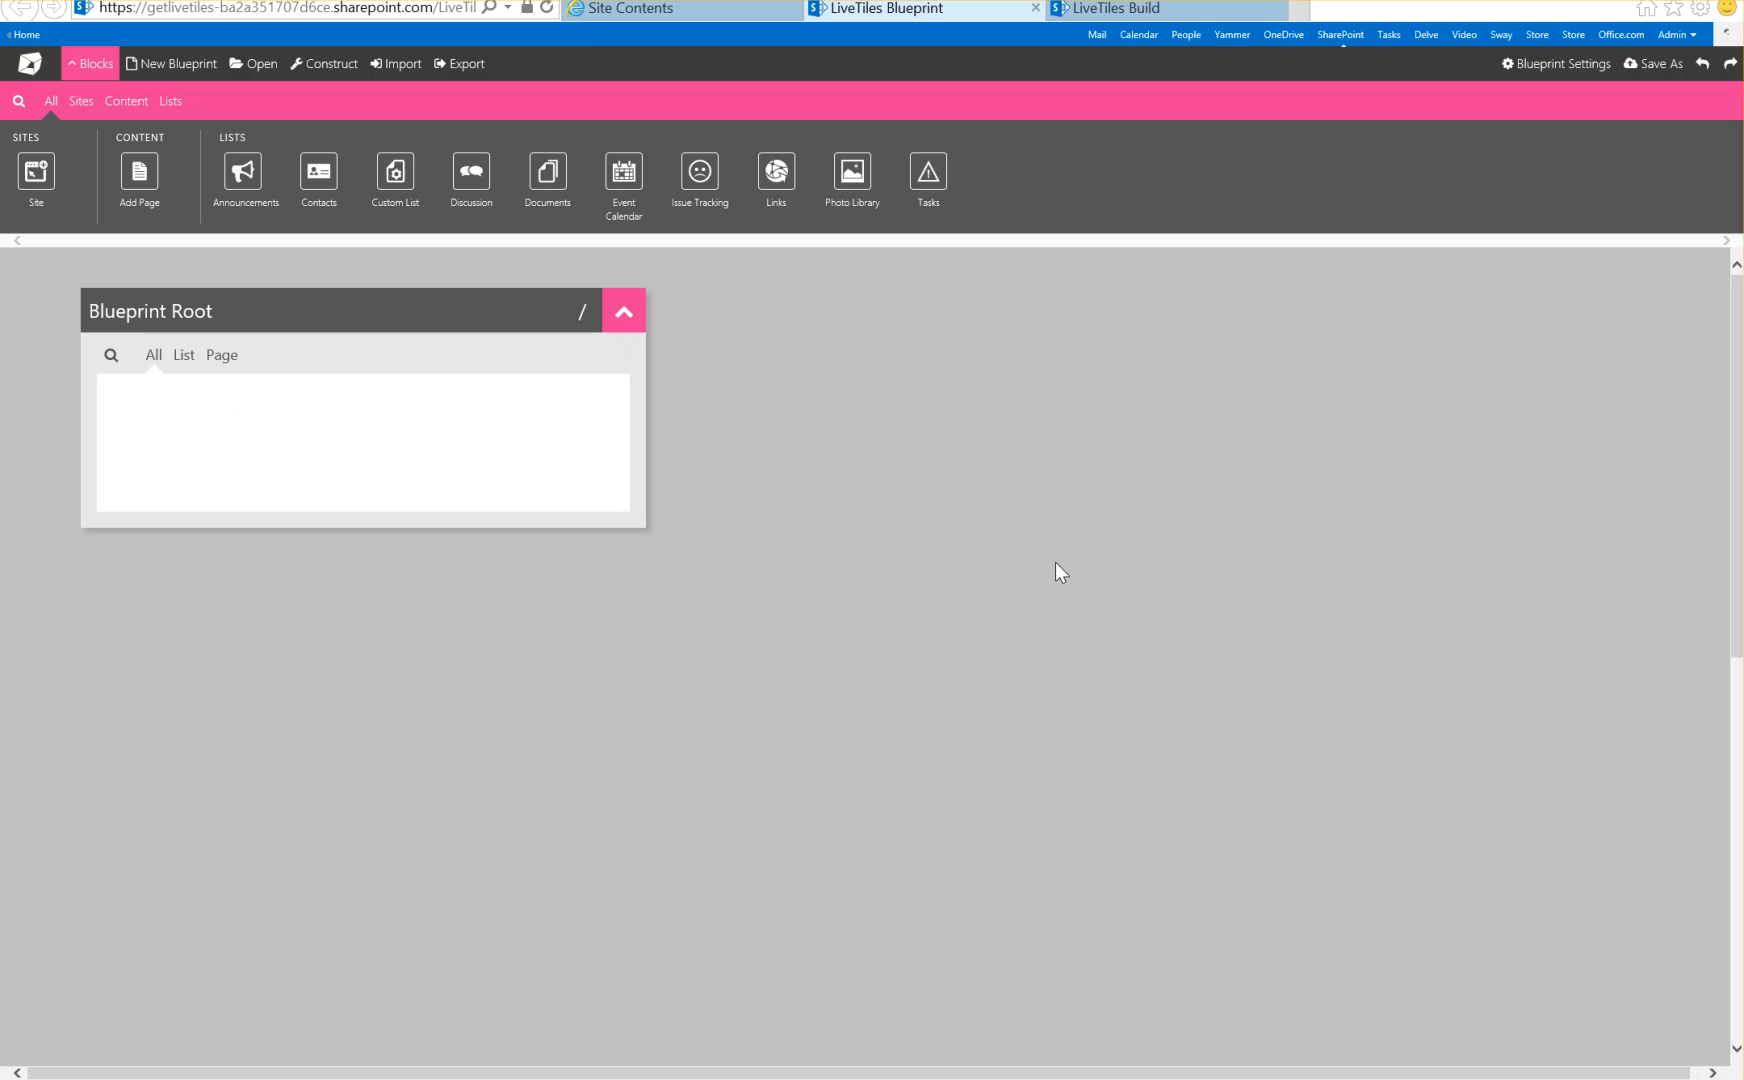
{"action": "mouse_move", "coordinate": [824, 383]}
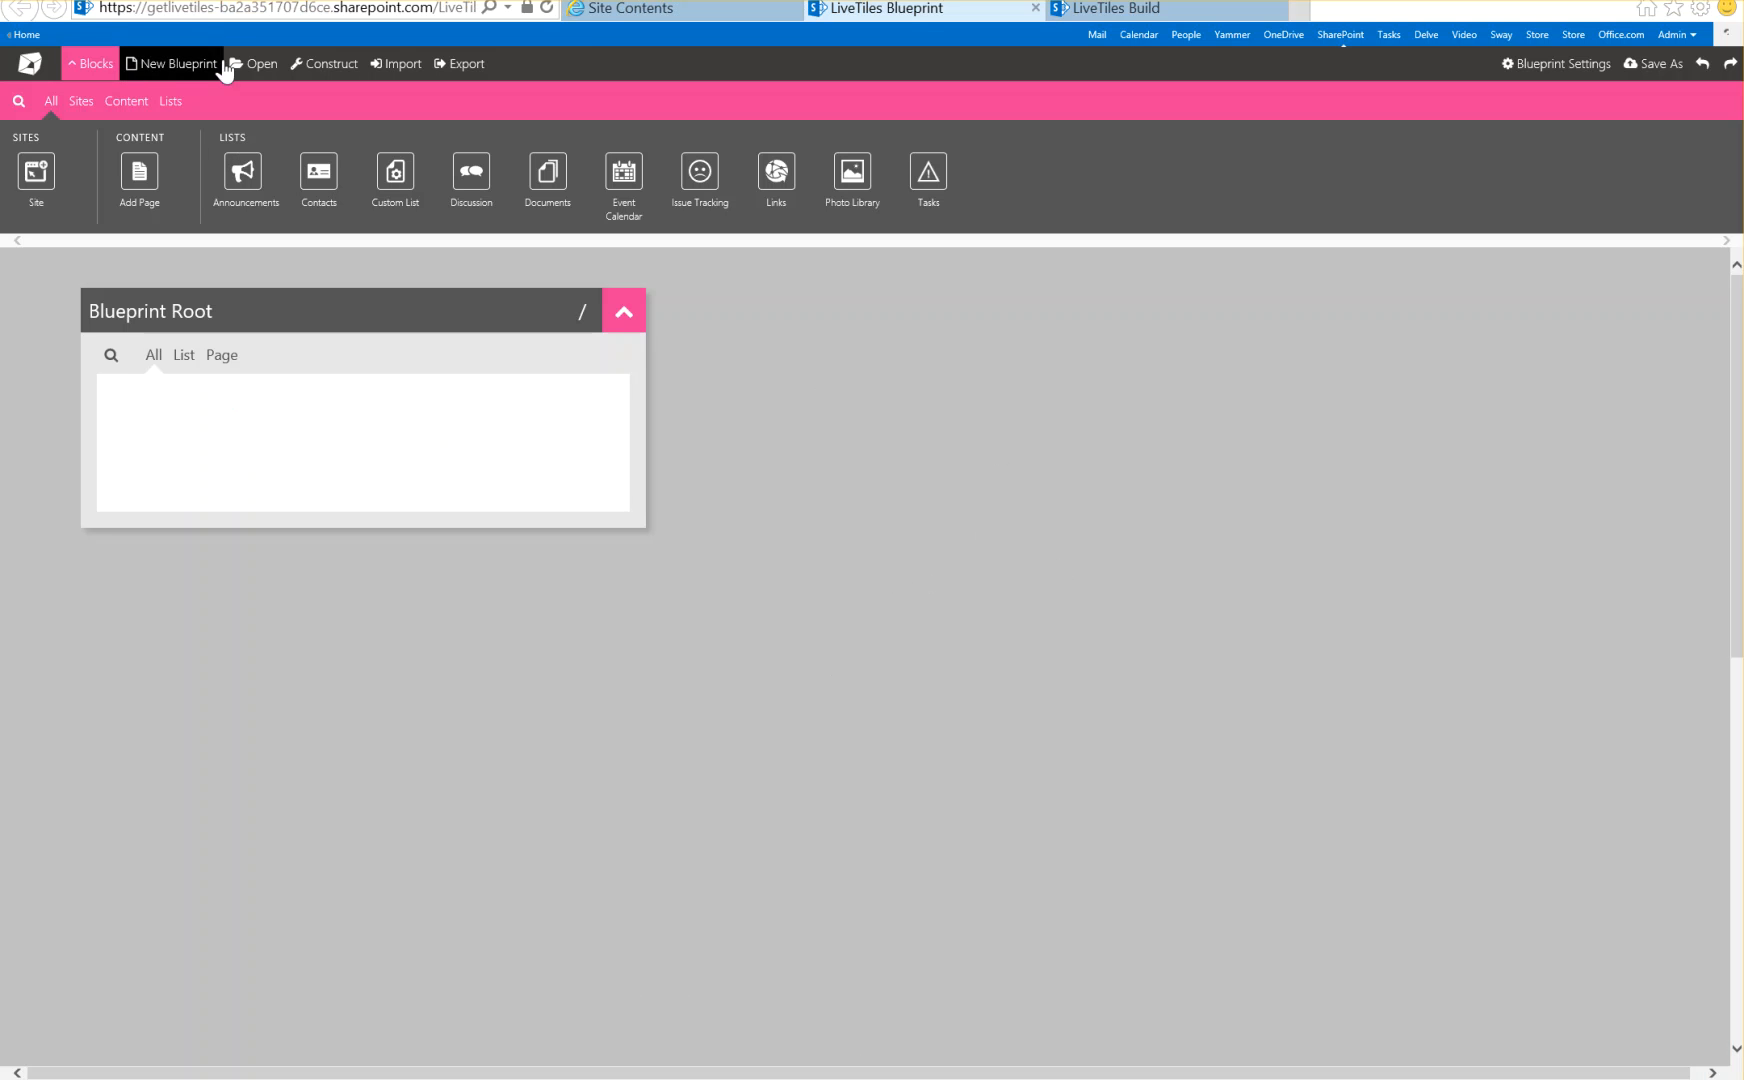
{"action": "mouse_move", "coordinate": [186, 21]}
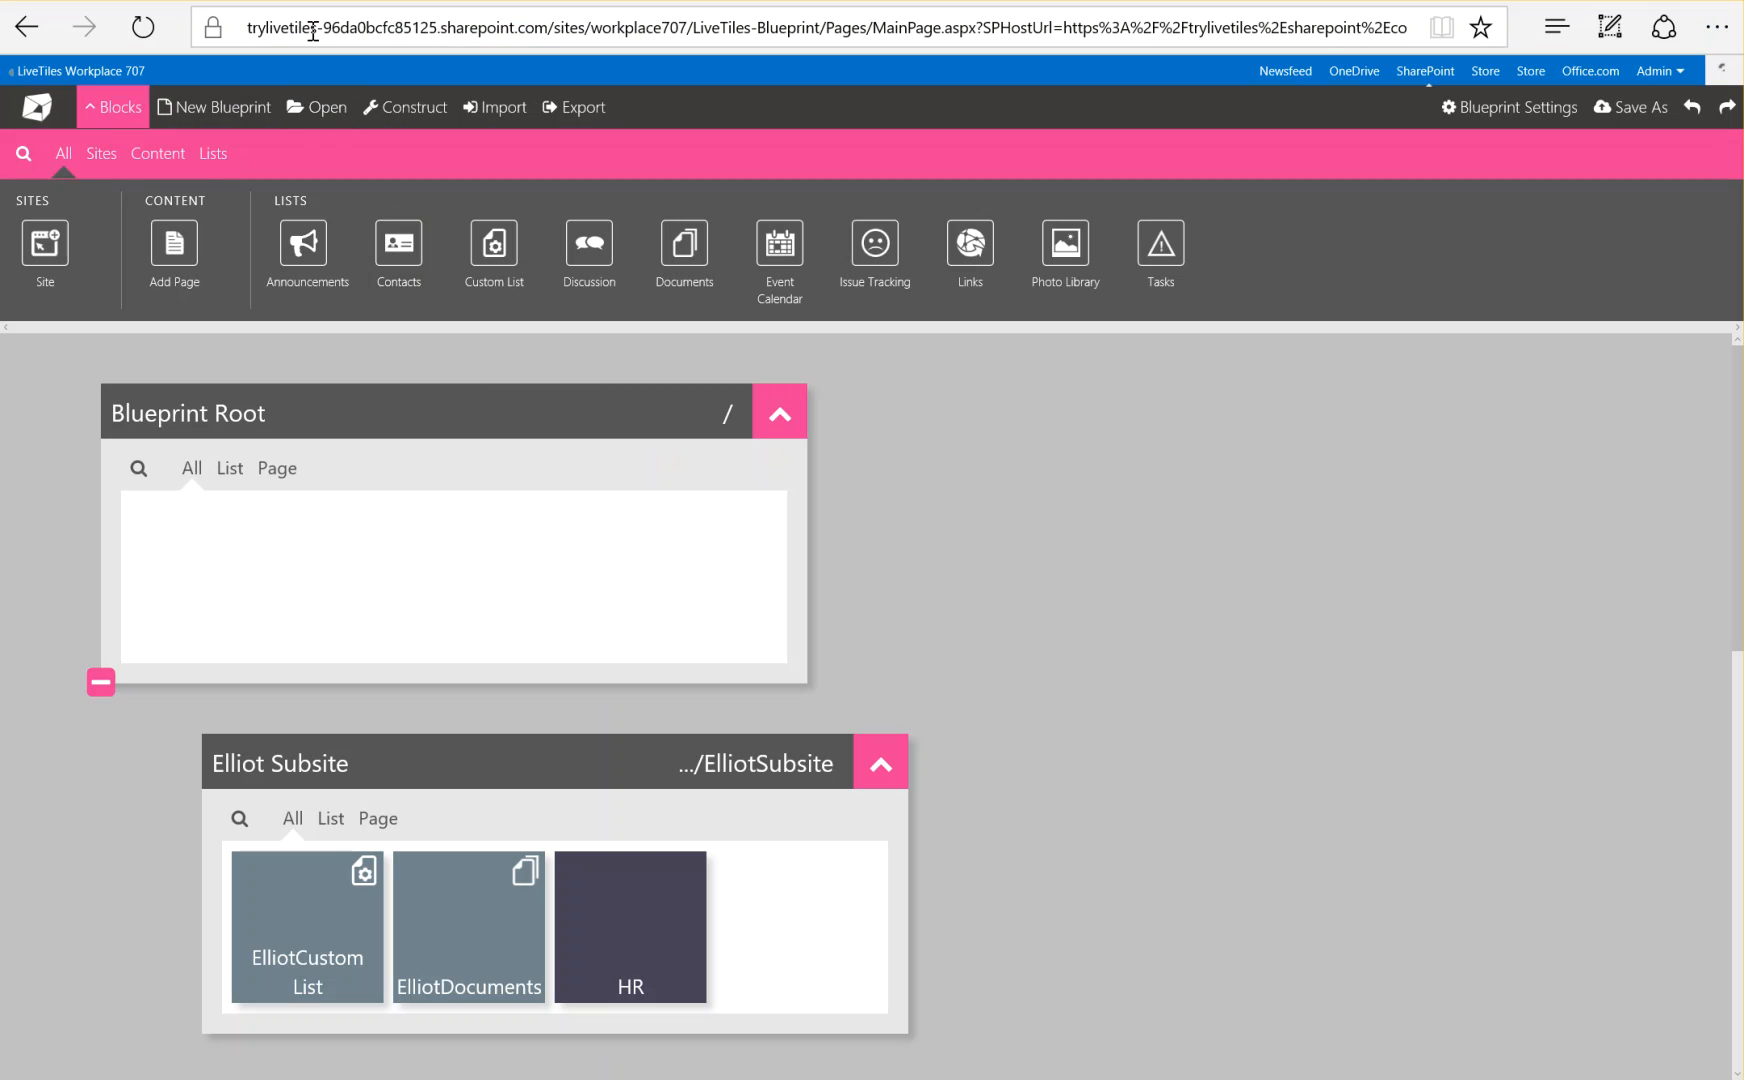
{"action": "mouse_move", "coordinate": [703, 1069]}
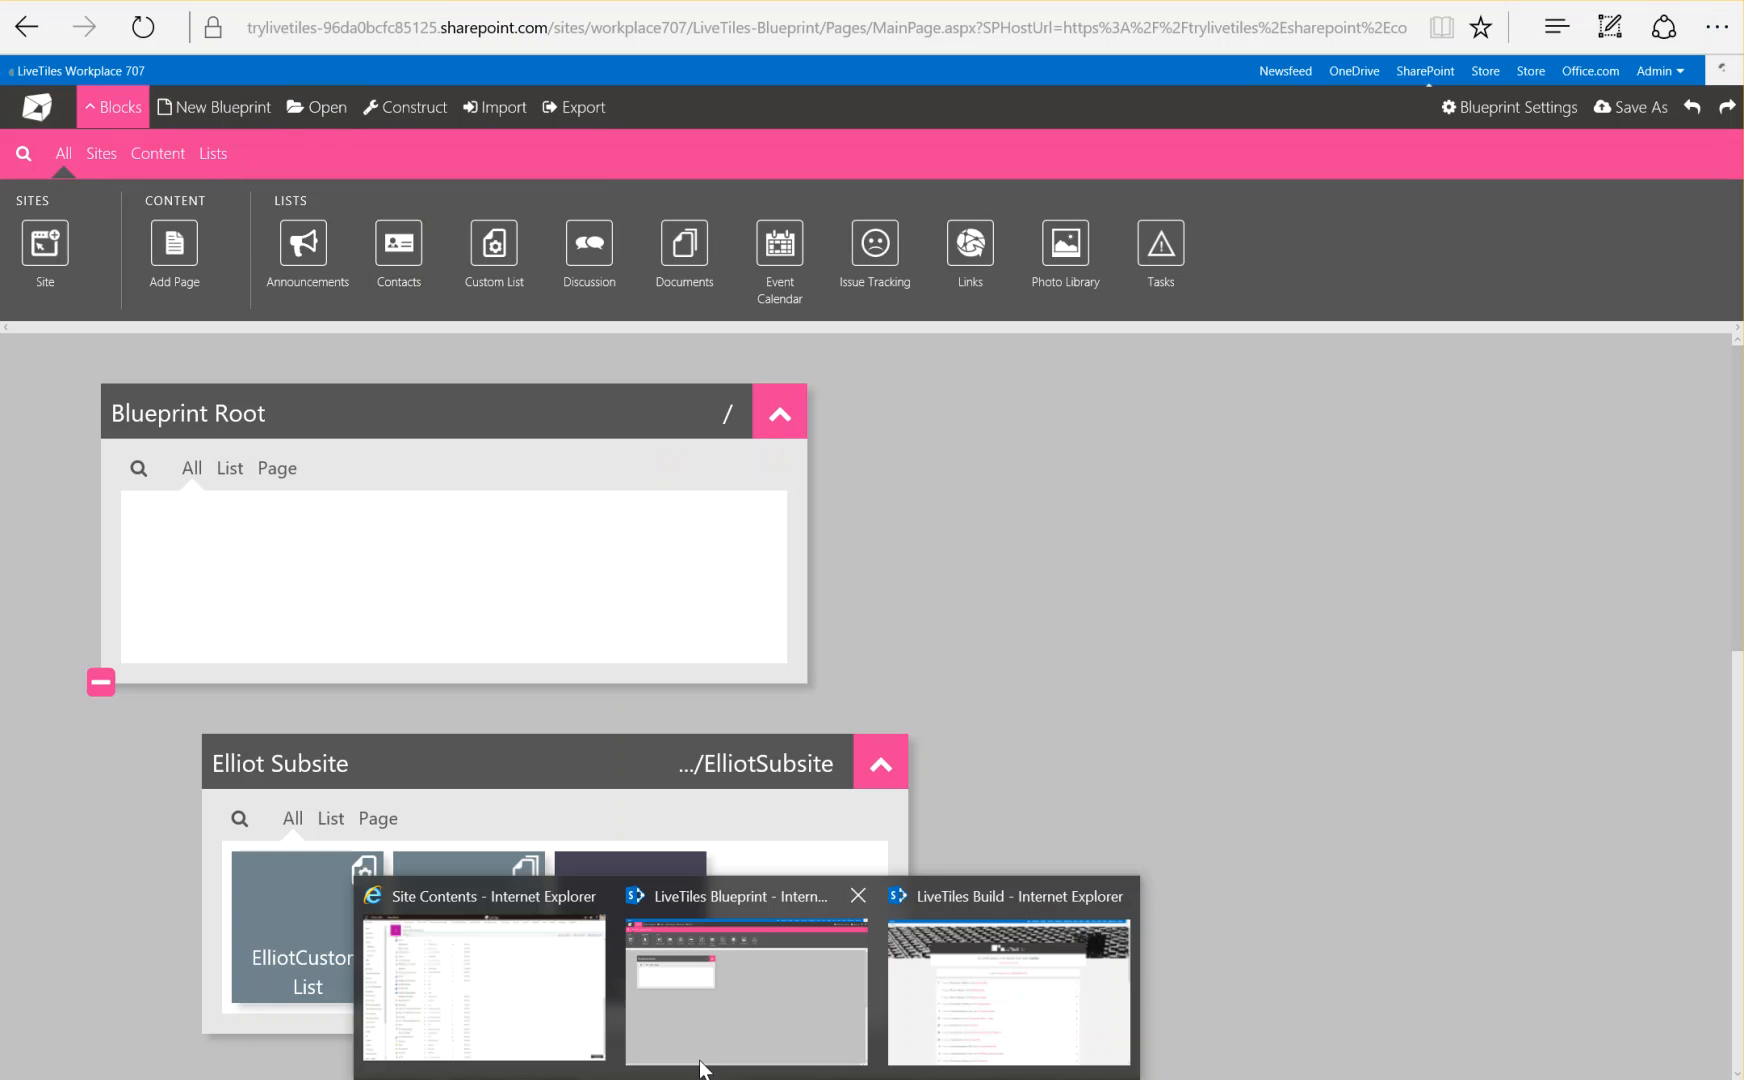
Switch to the other tenant's Blueprint window showing an empty Blueprint Root
{"action": "left_click", "coordinate": [745, 1001]}
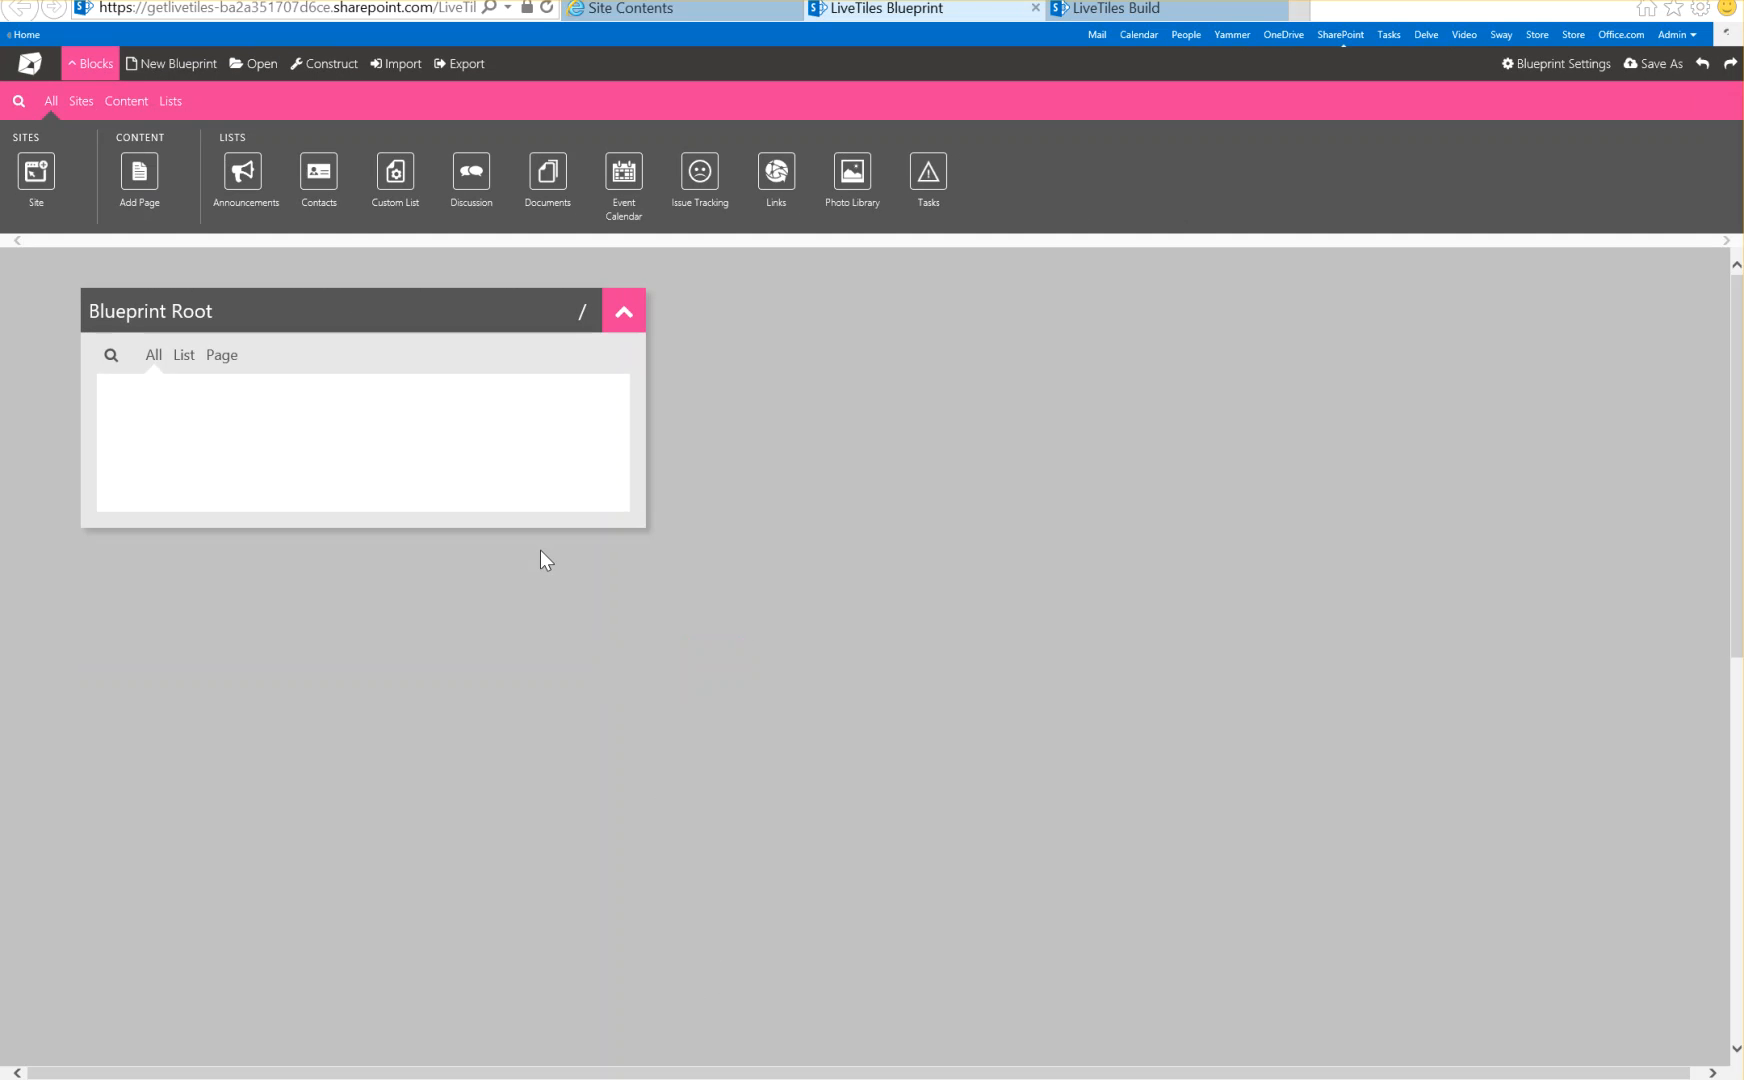
{"action": "mouse_move", "coordinate": [395, 63]}
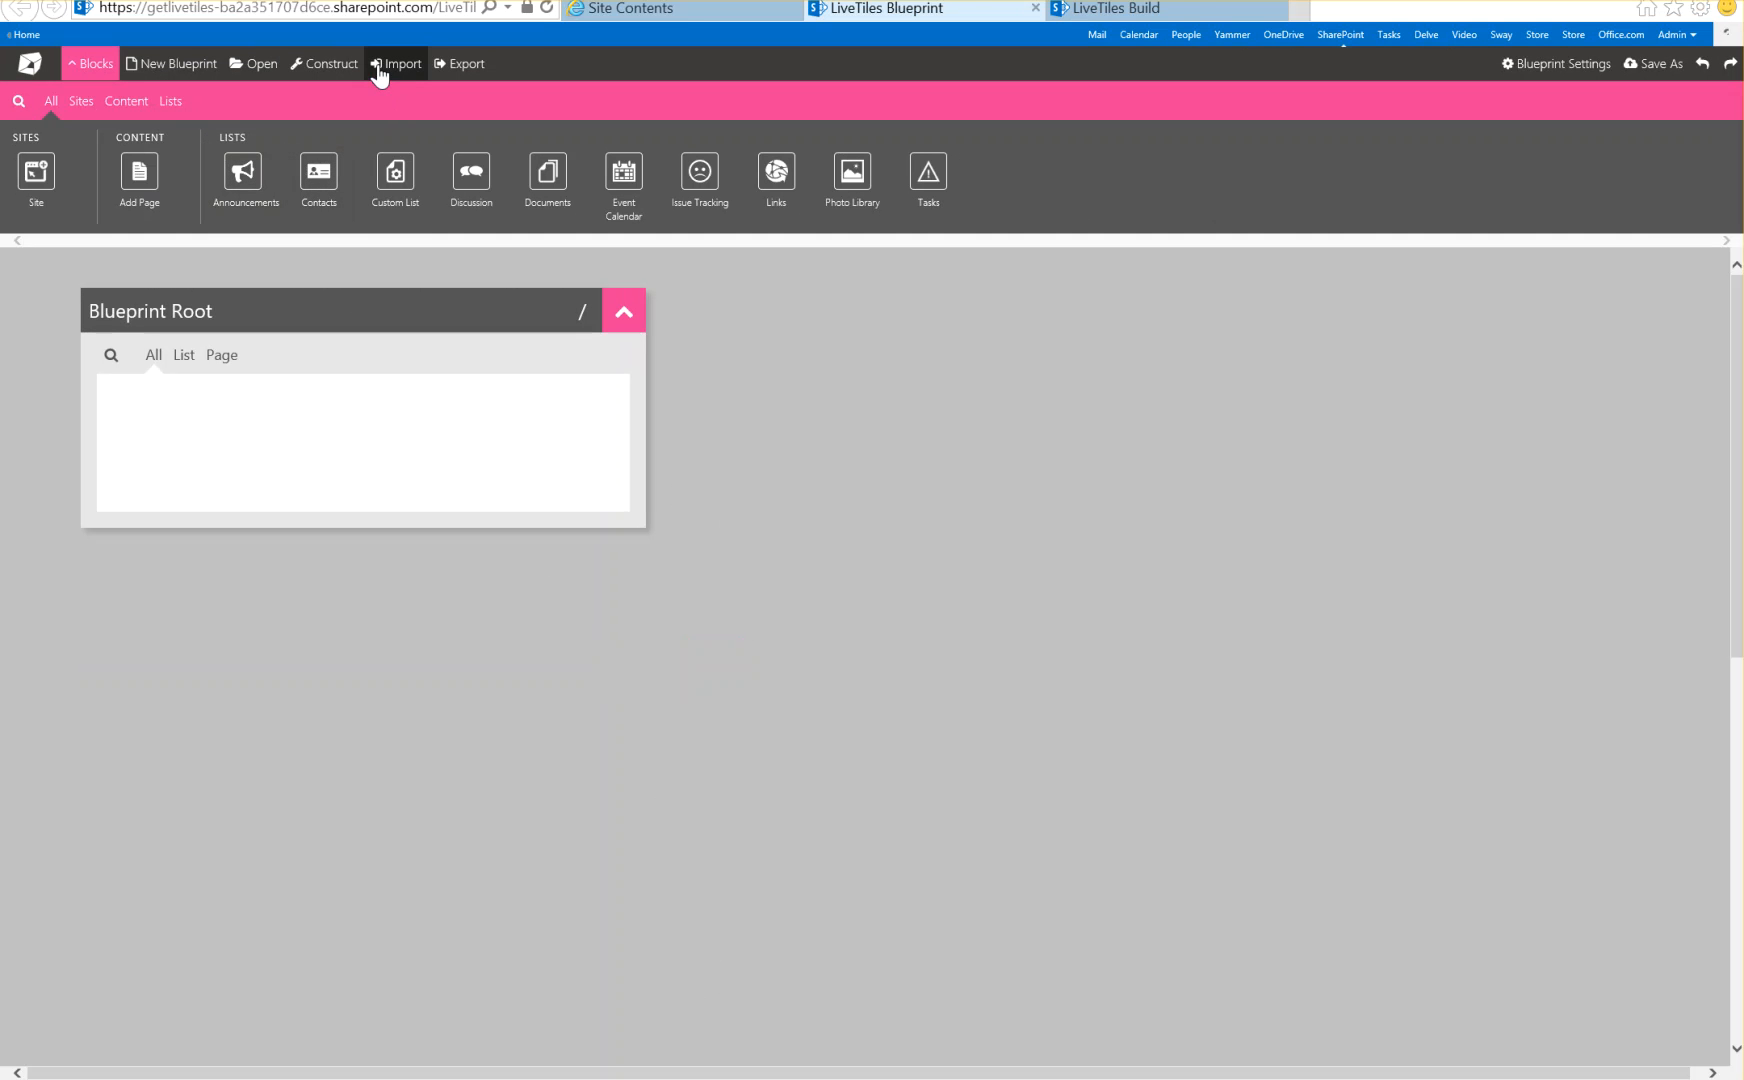
Import default-blueprint.json from the Downloads folder into this blueprint
{"action": "left_click", "coordinate": [402, 63]}
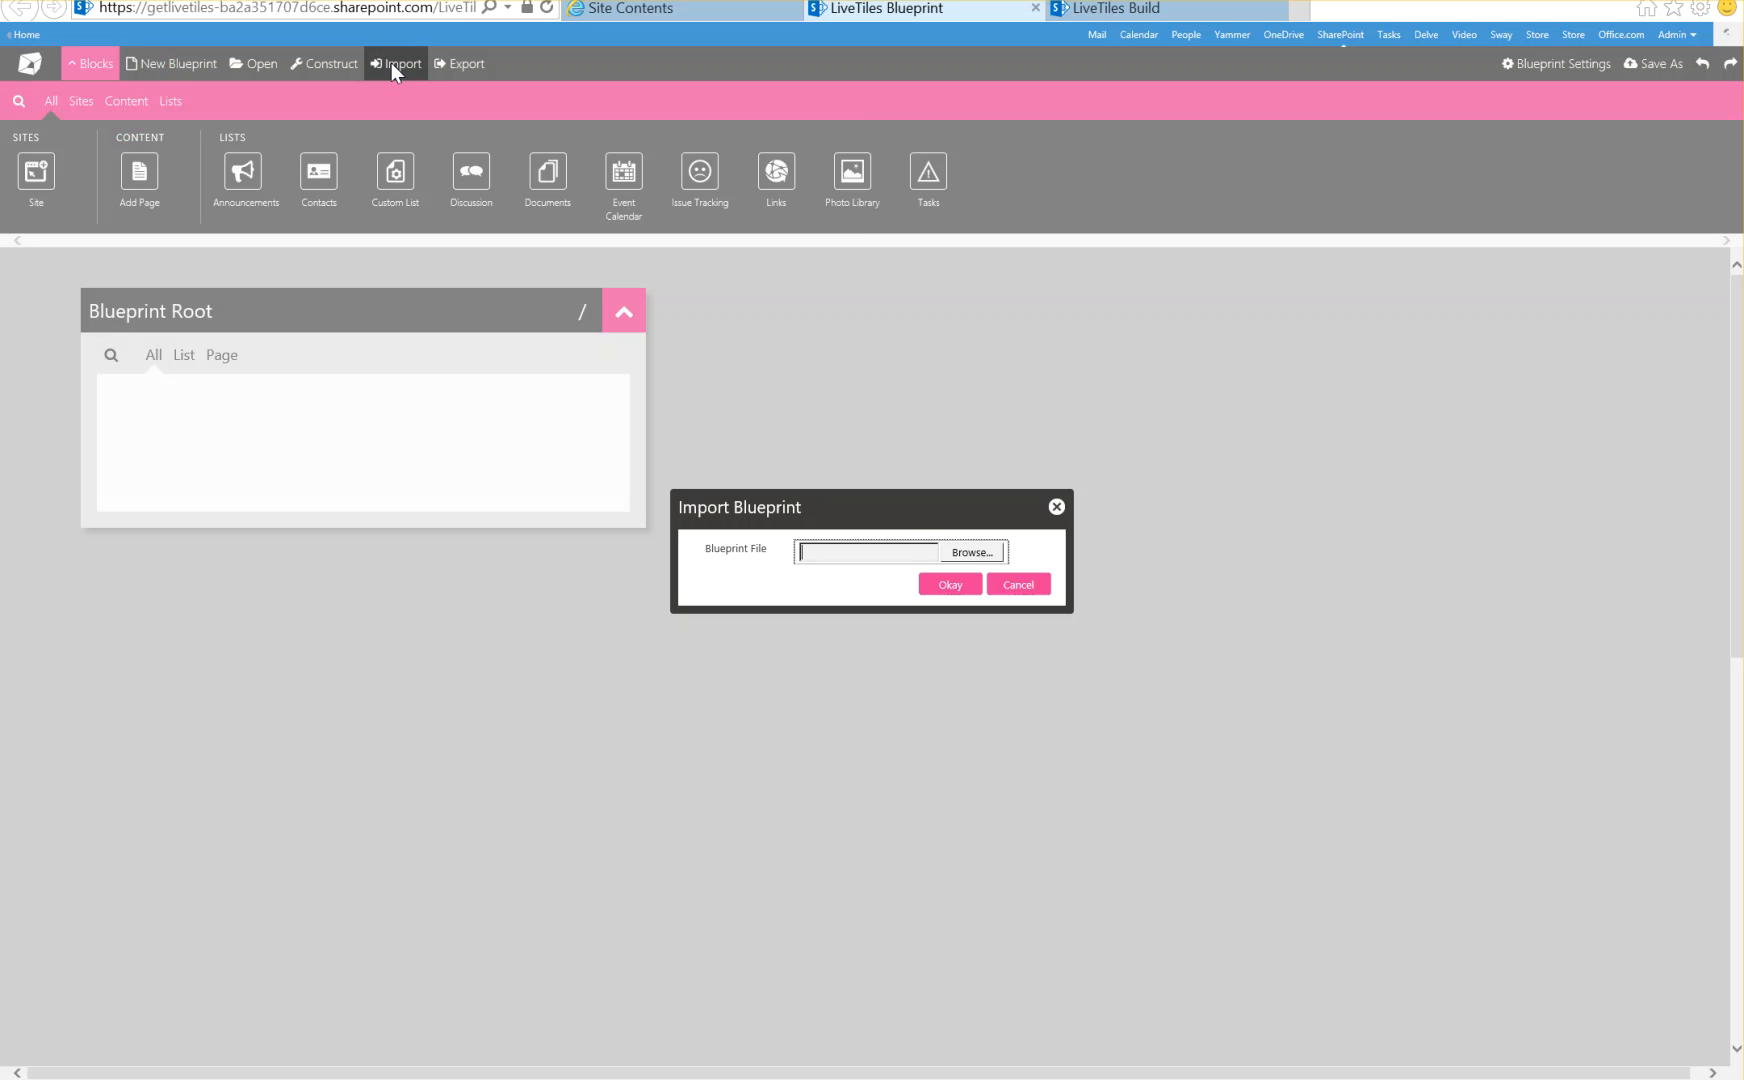
{"action": "left_click", "coordinate": [971, 553]}
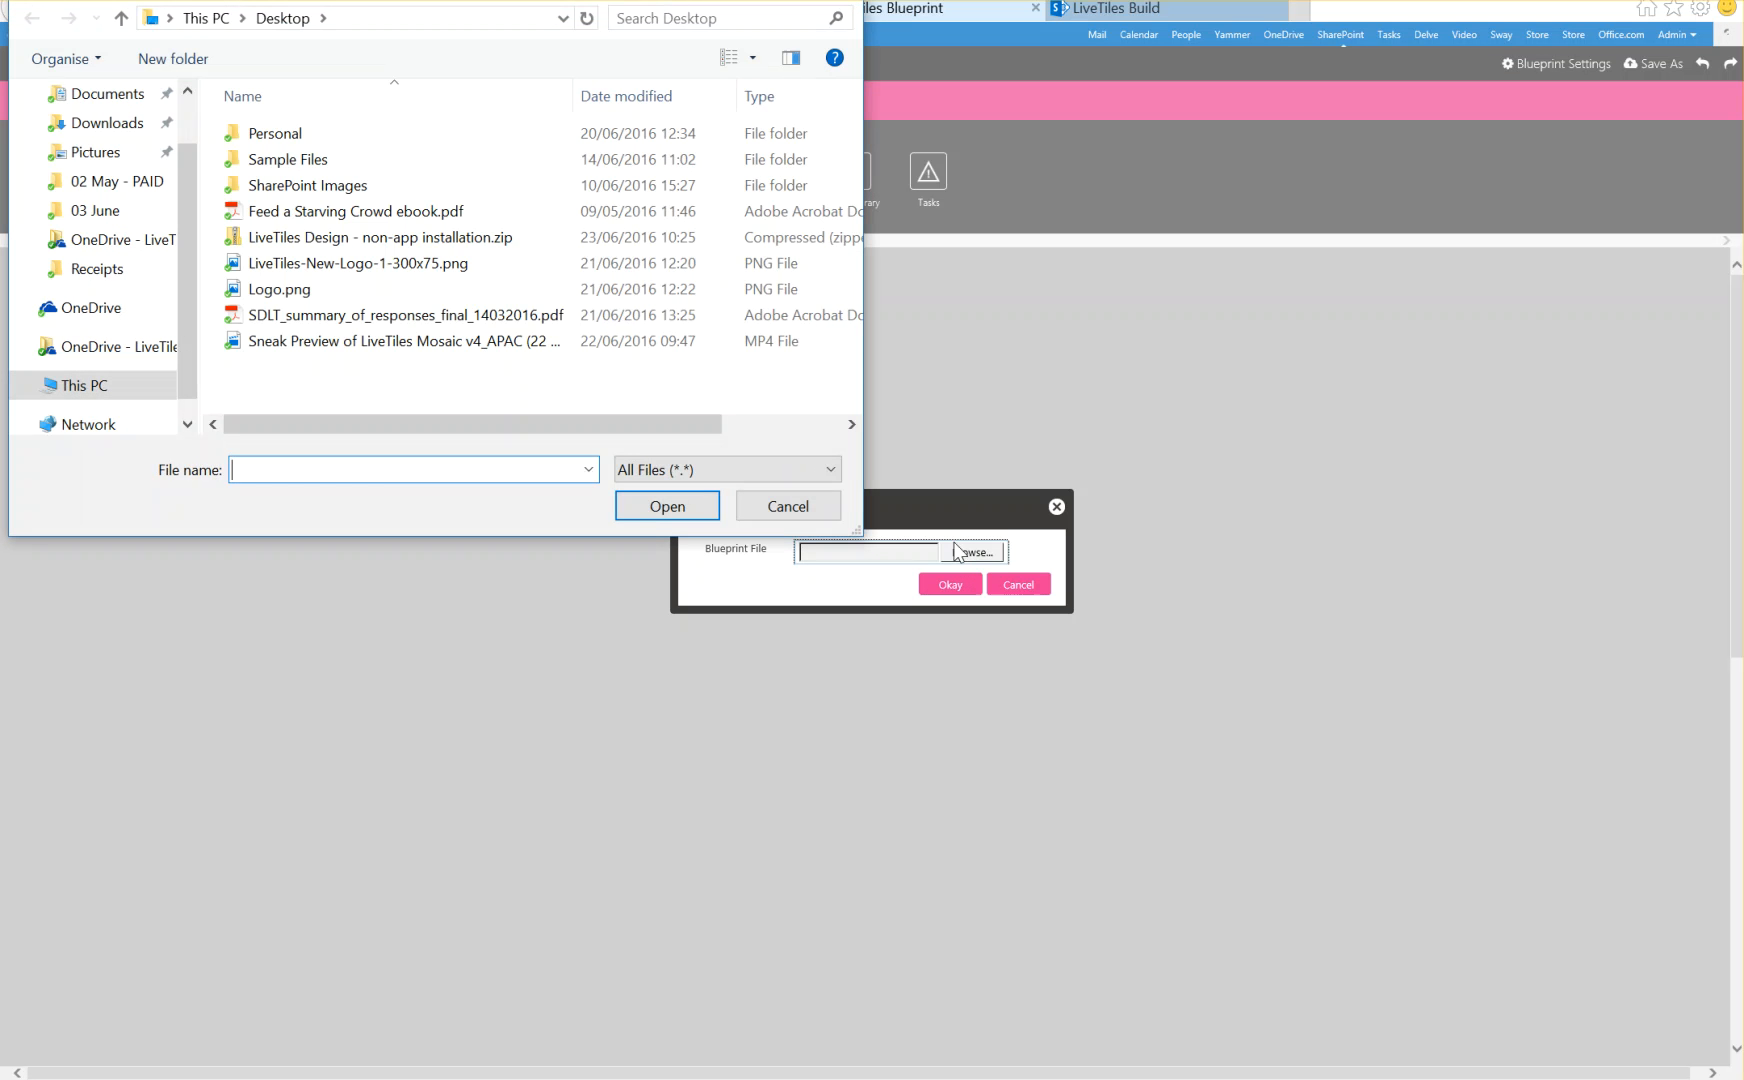
{"action": "scroll", "scroll_direction": "down", "scroll_amount": 3}
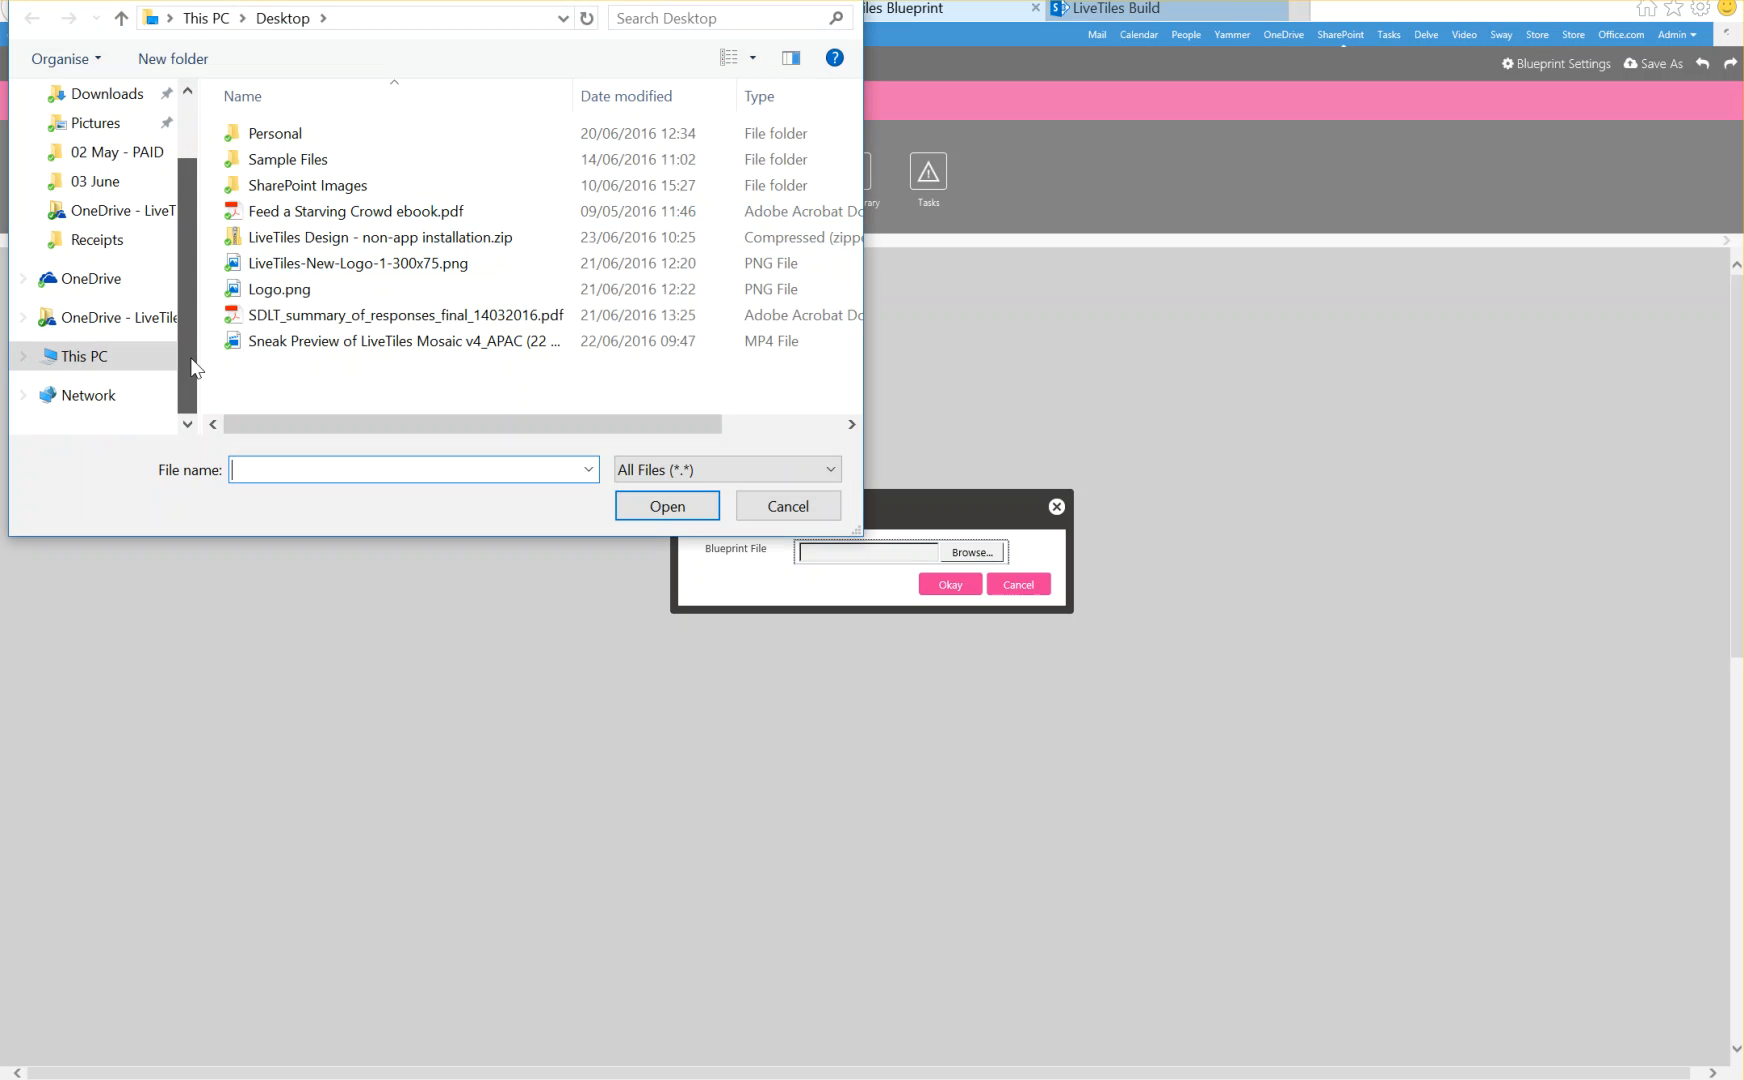
{"action": "scroll", "scroll_direction": "up", "scroll_amount": 3}
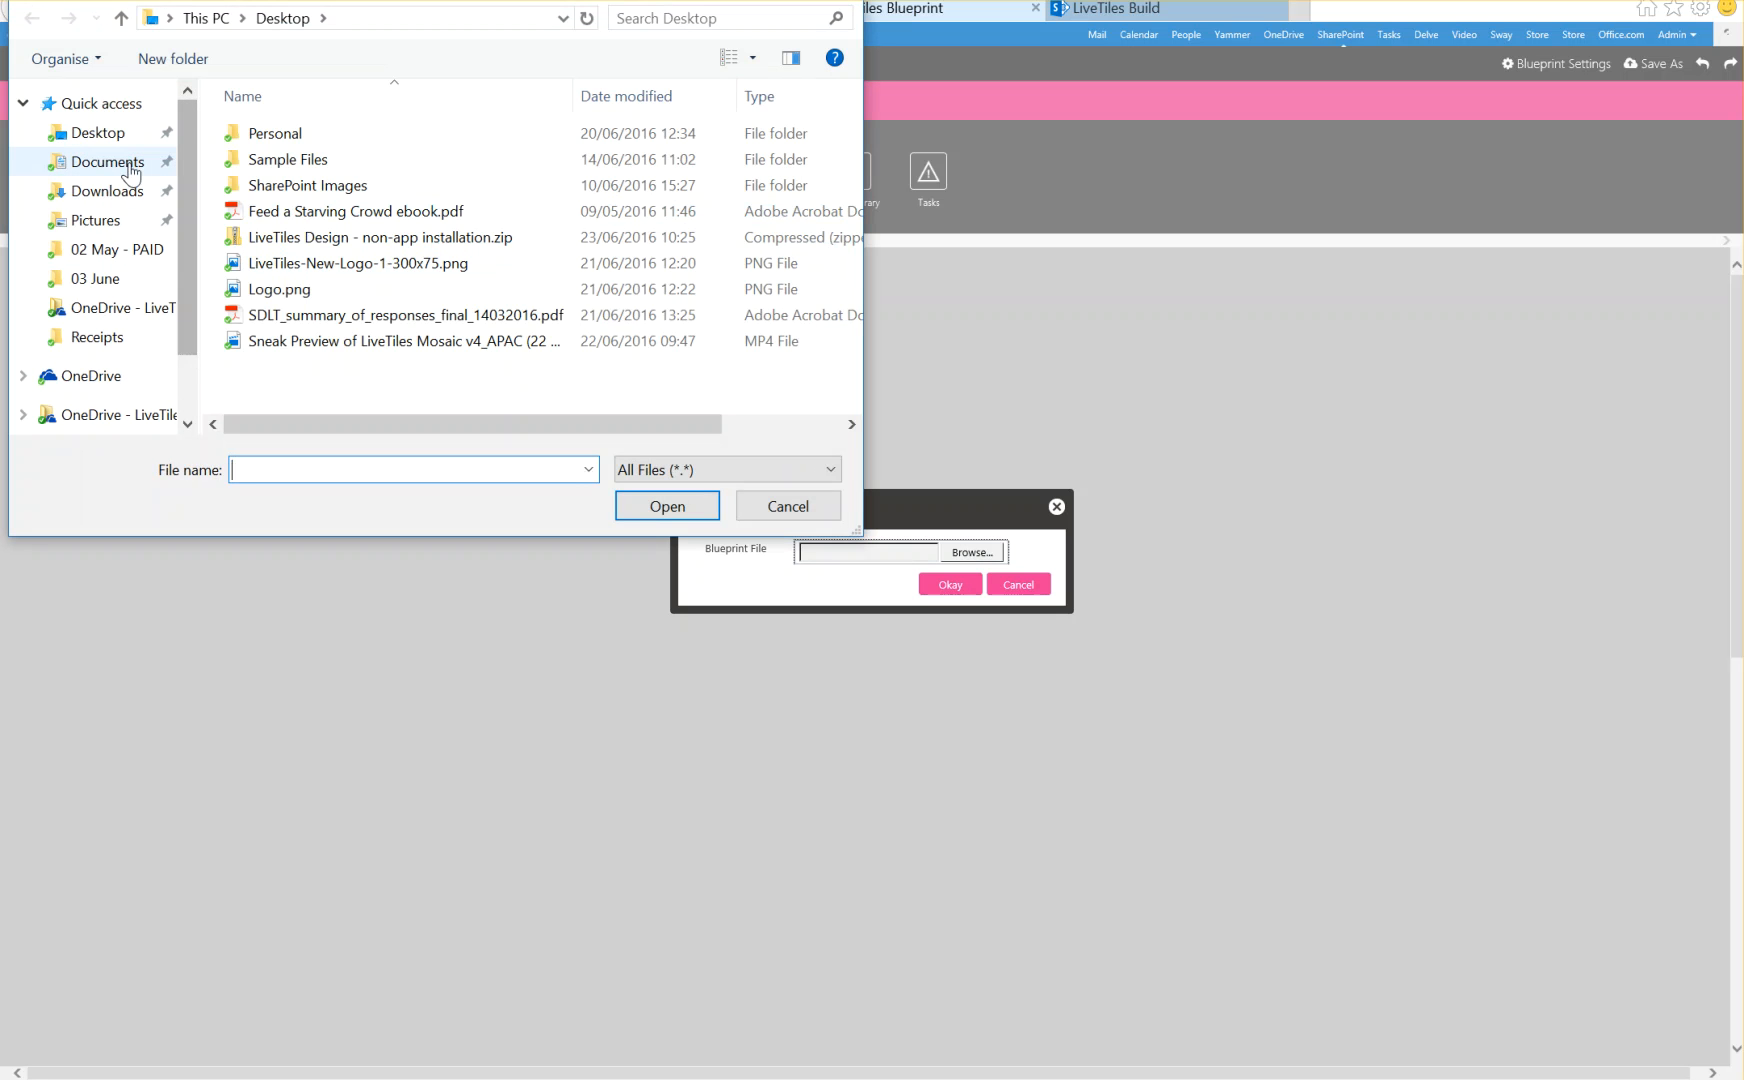
{"action": "left_click", "coordinate": [106, 190]}
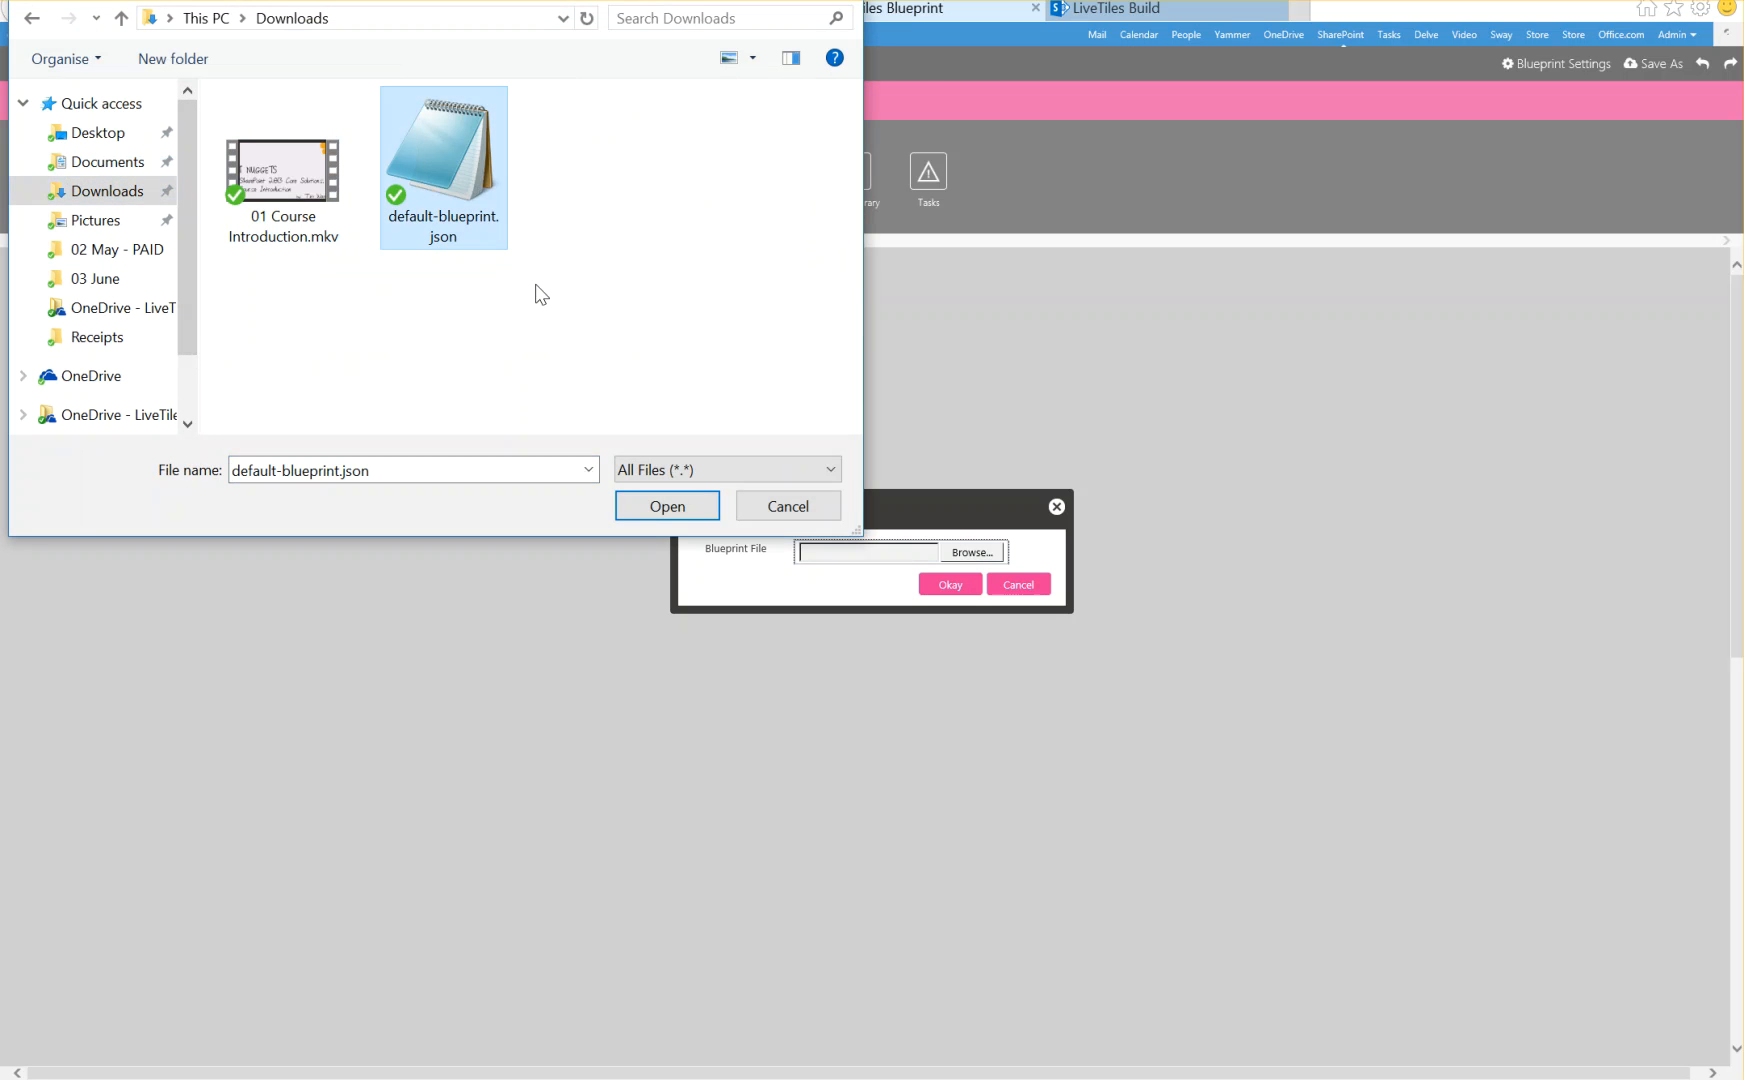
{"action": "left_click", "coordinate": [666, 506]}
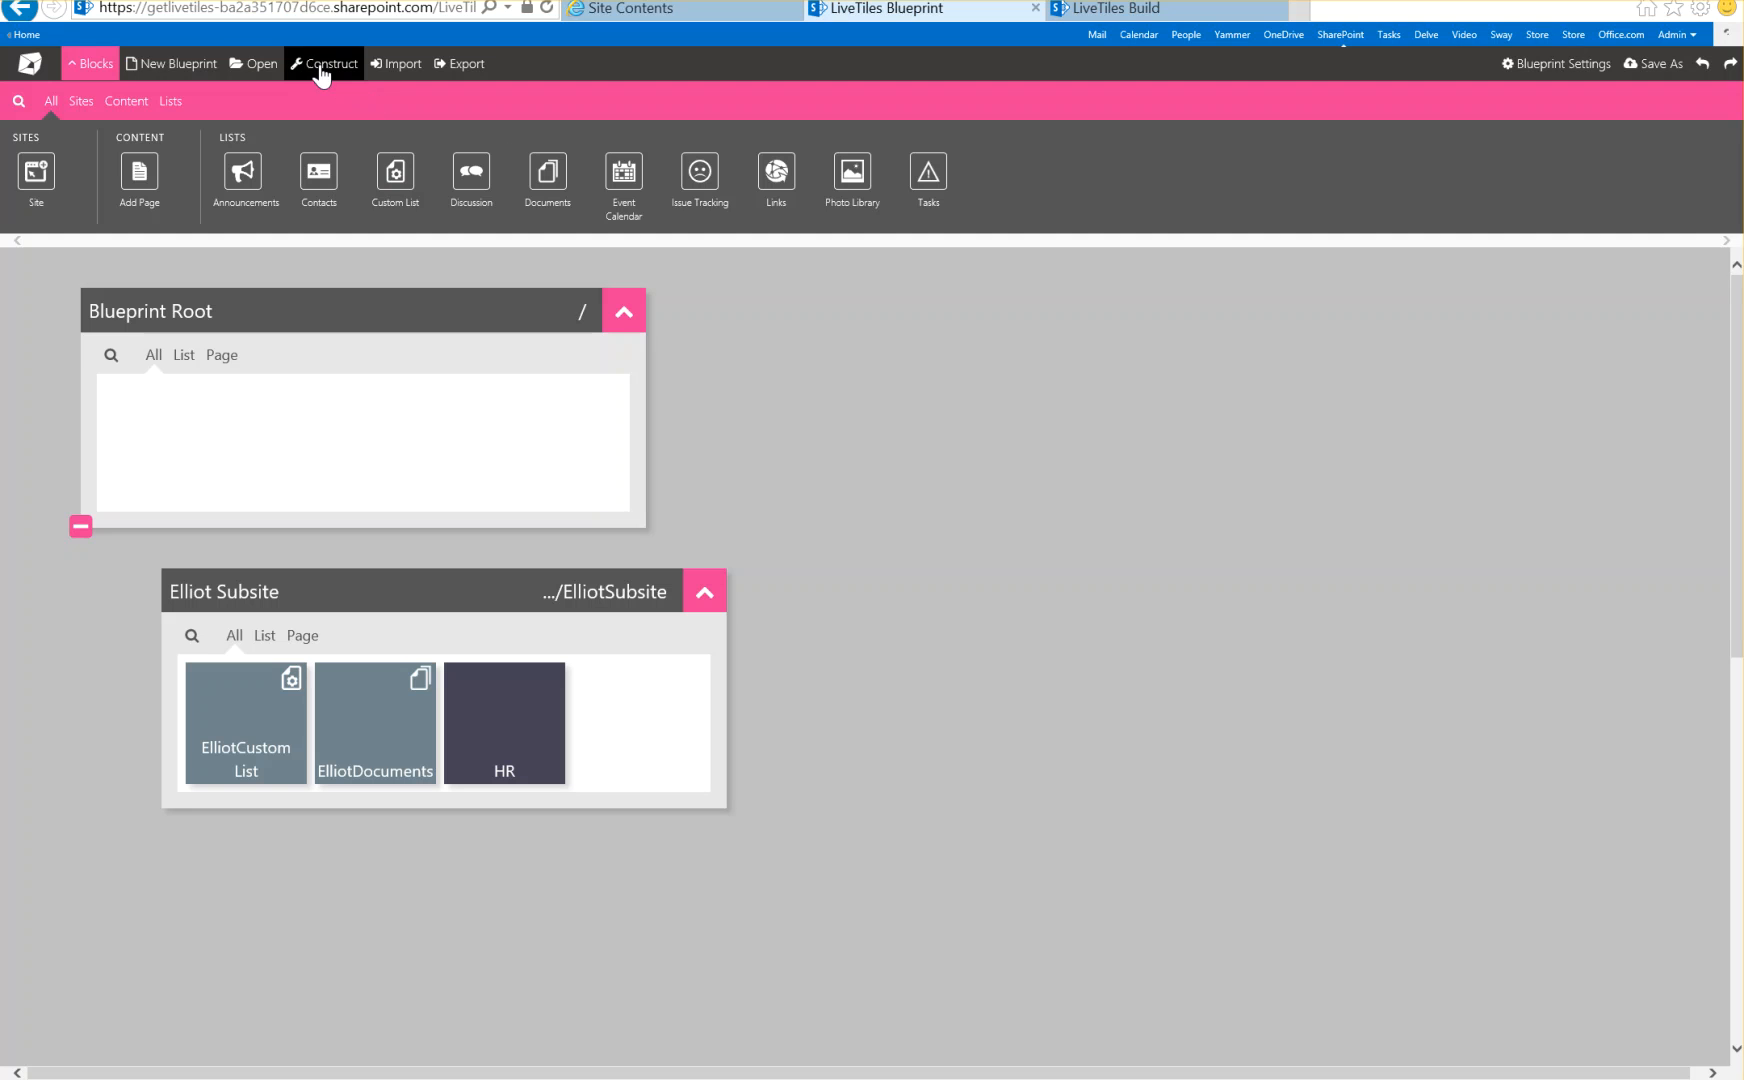
Save the imported blueprint as ElliotBlueprint and dismiss the Blueprint saved alert
{"action": "left_click", "coordinate": [324, 63]}
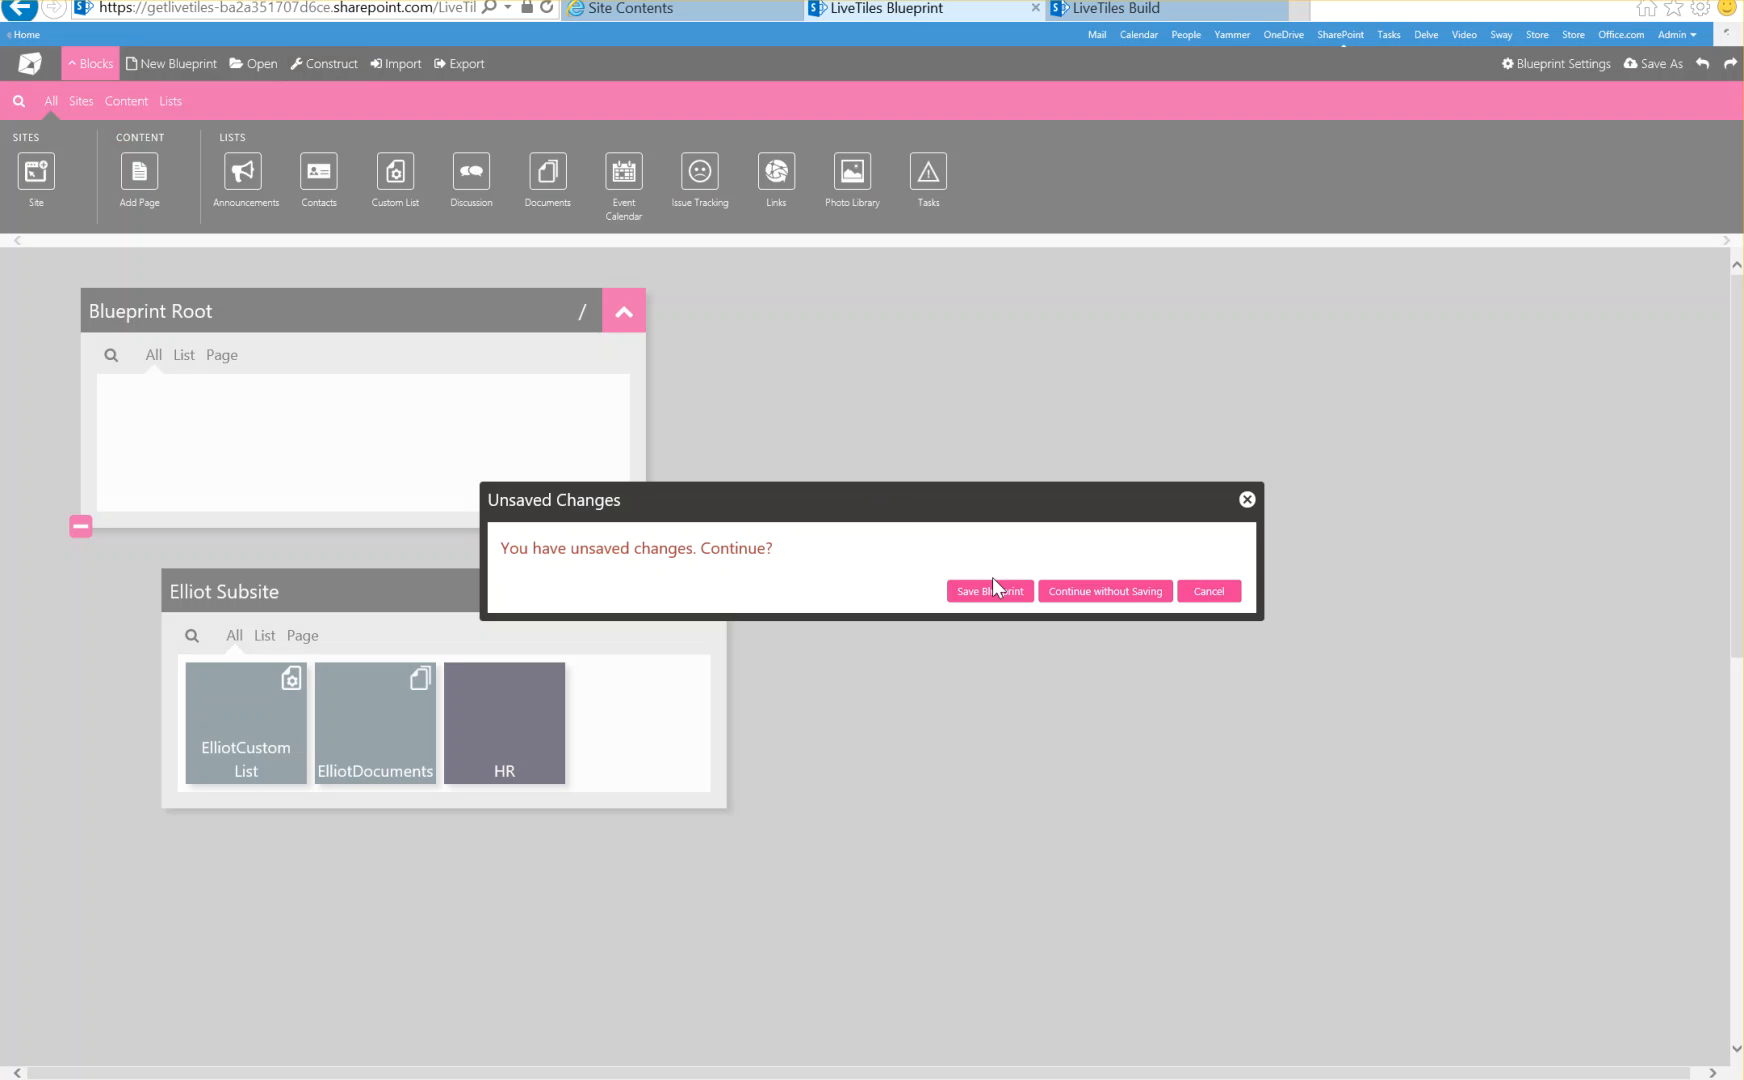
{"action": "left_click", "coordinate": [988, 591]}
{"action": "type", "text": "ElliotBlueprint"}
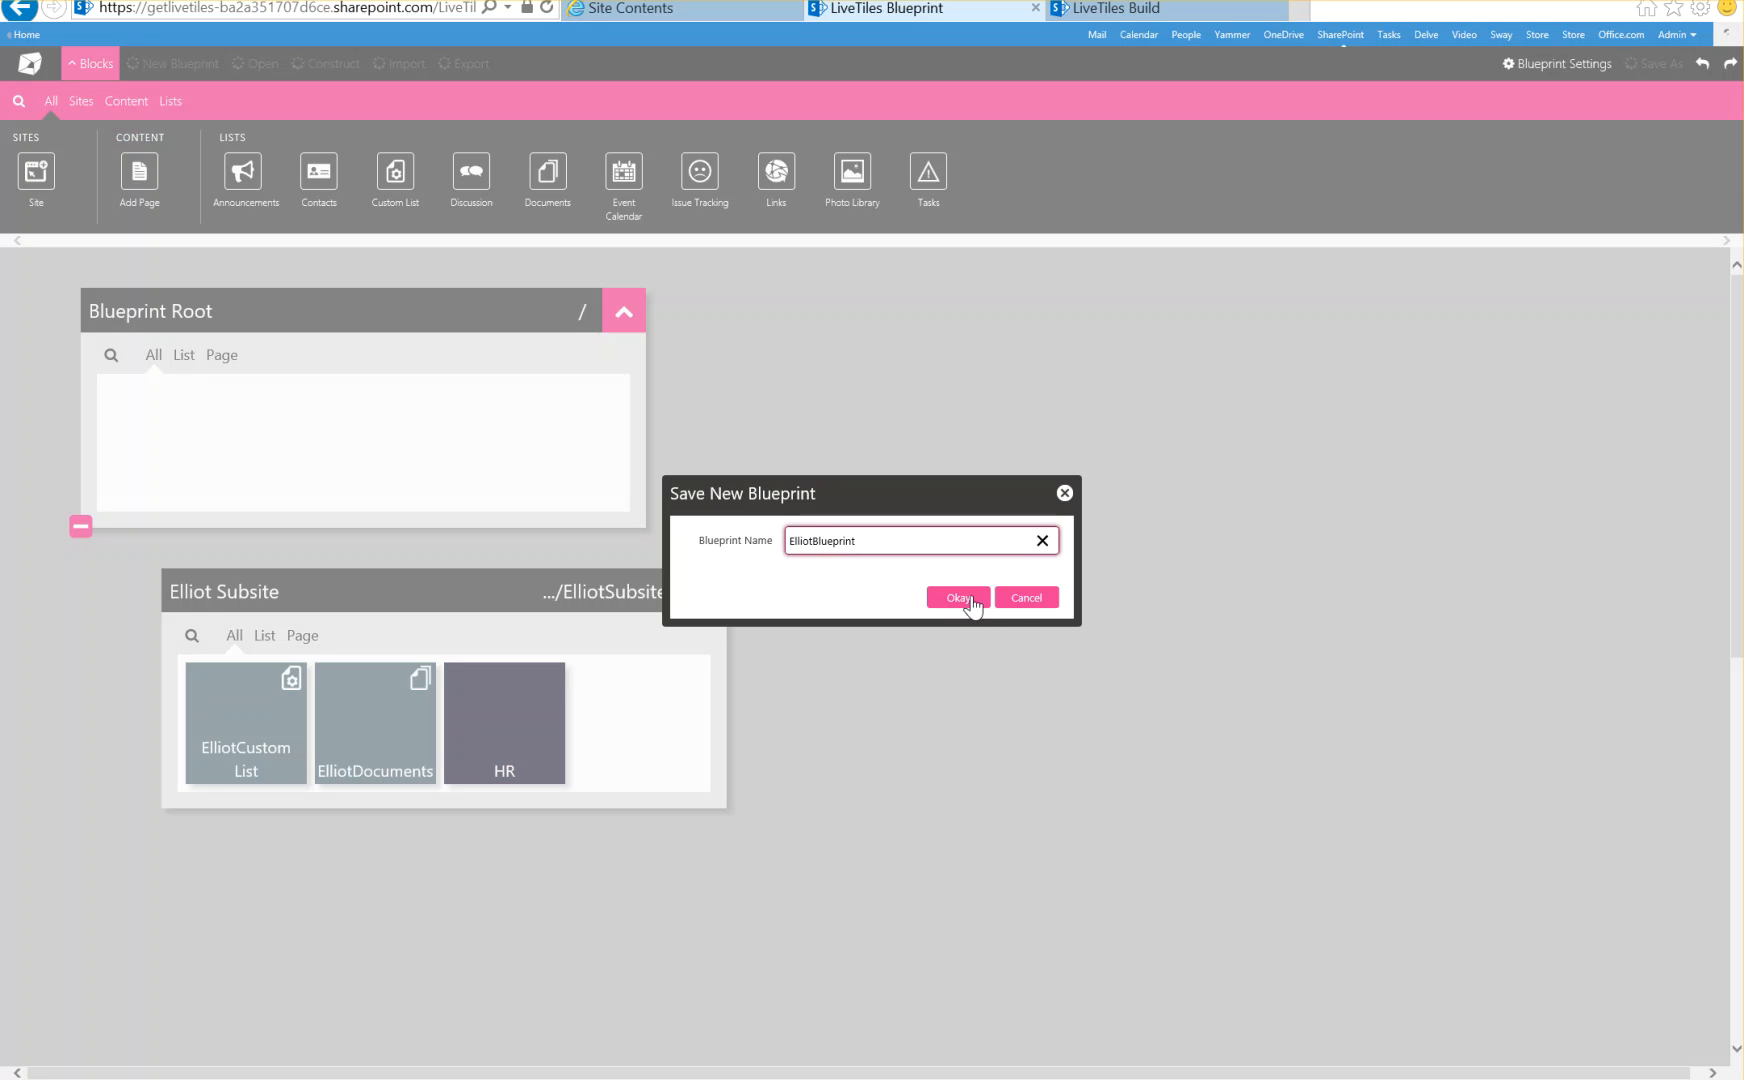
{"action": "left_click", "coordinate": [957, 597]}
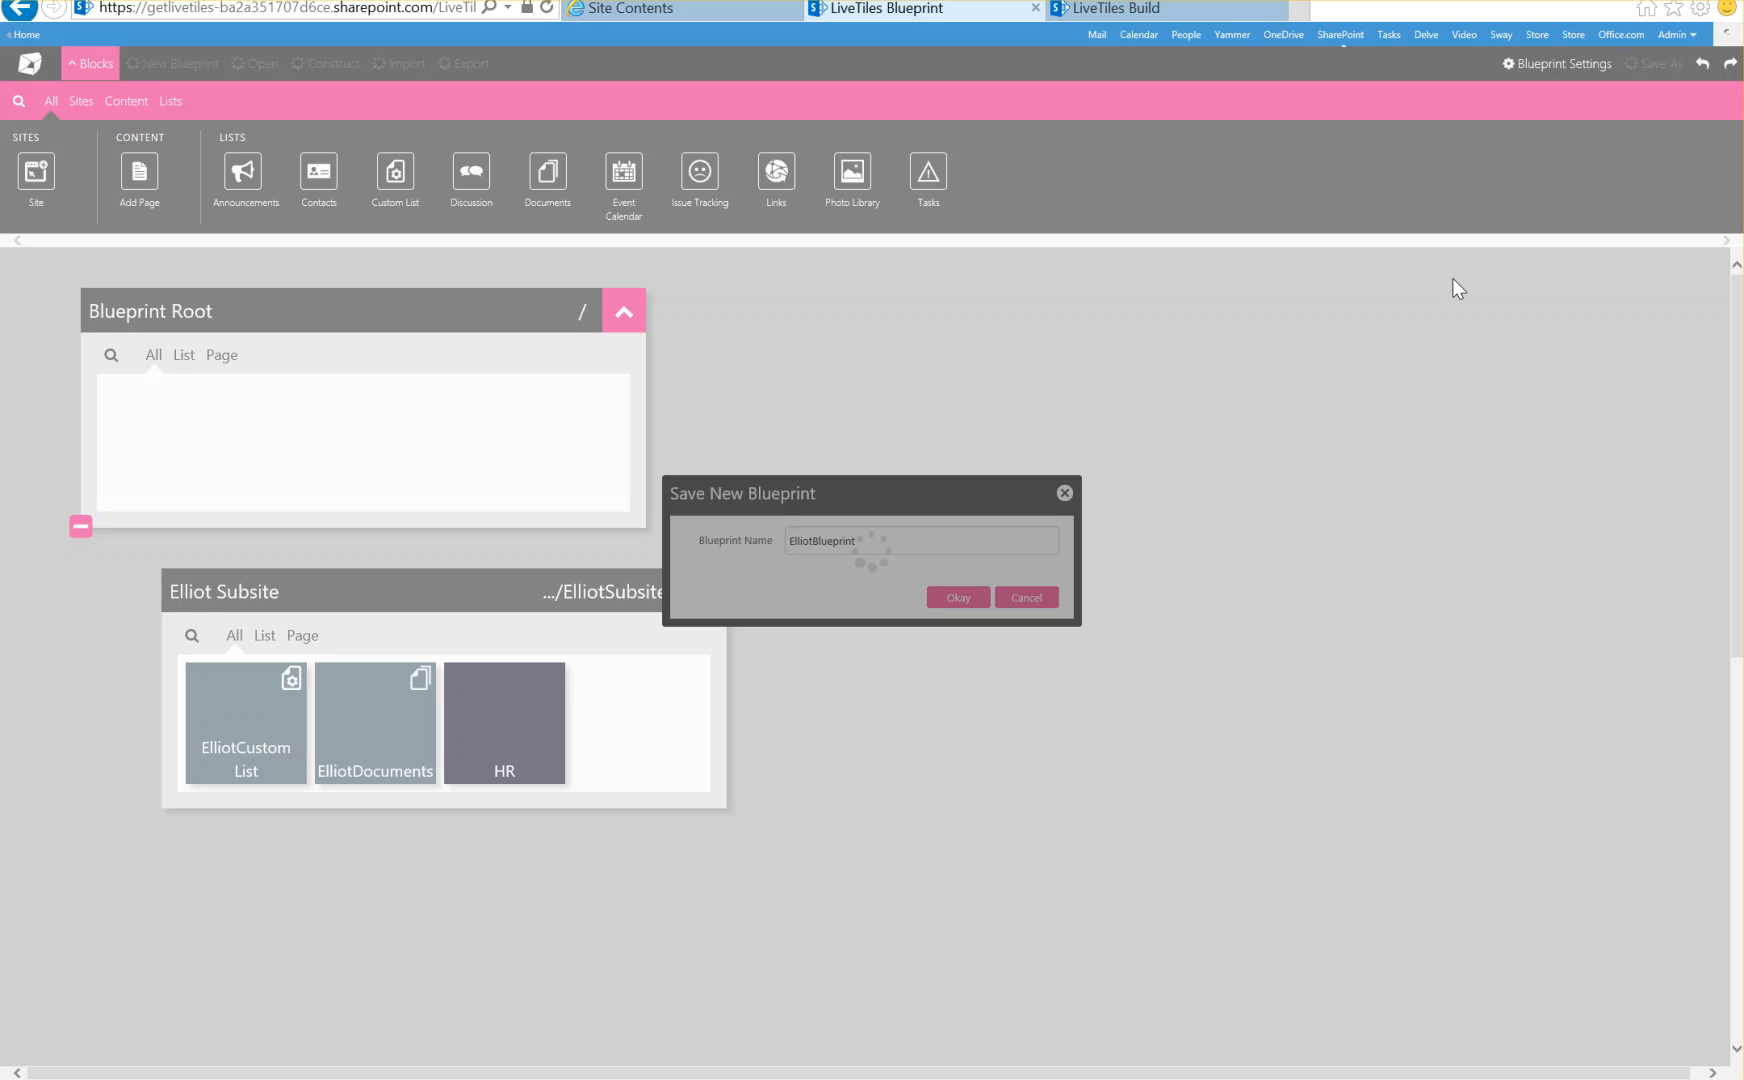
{"action": "left_click", "coordinate": [1024, 597]}
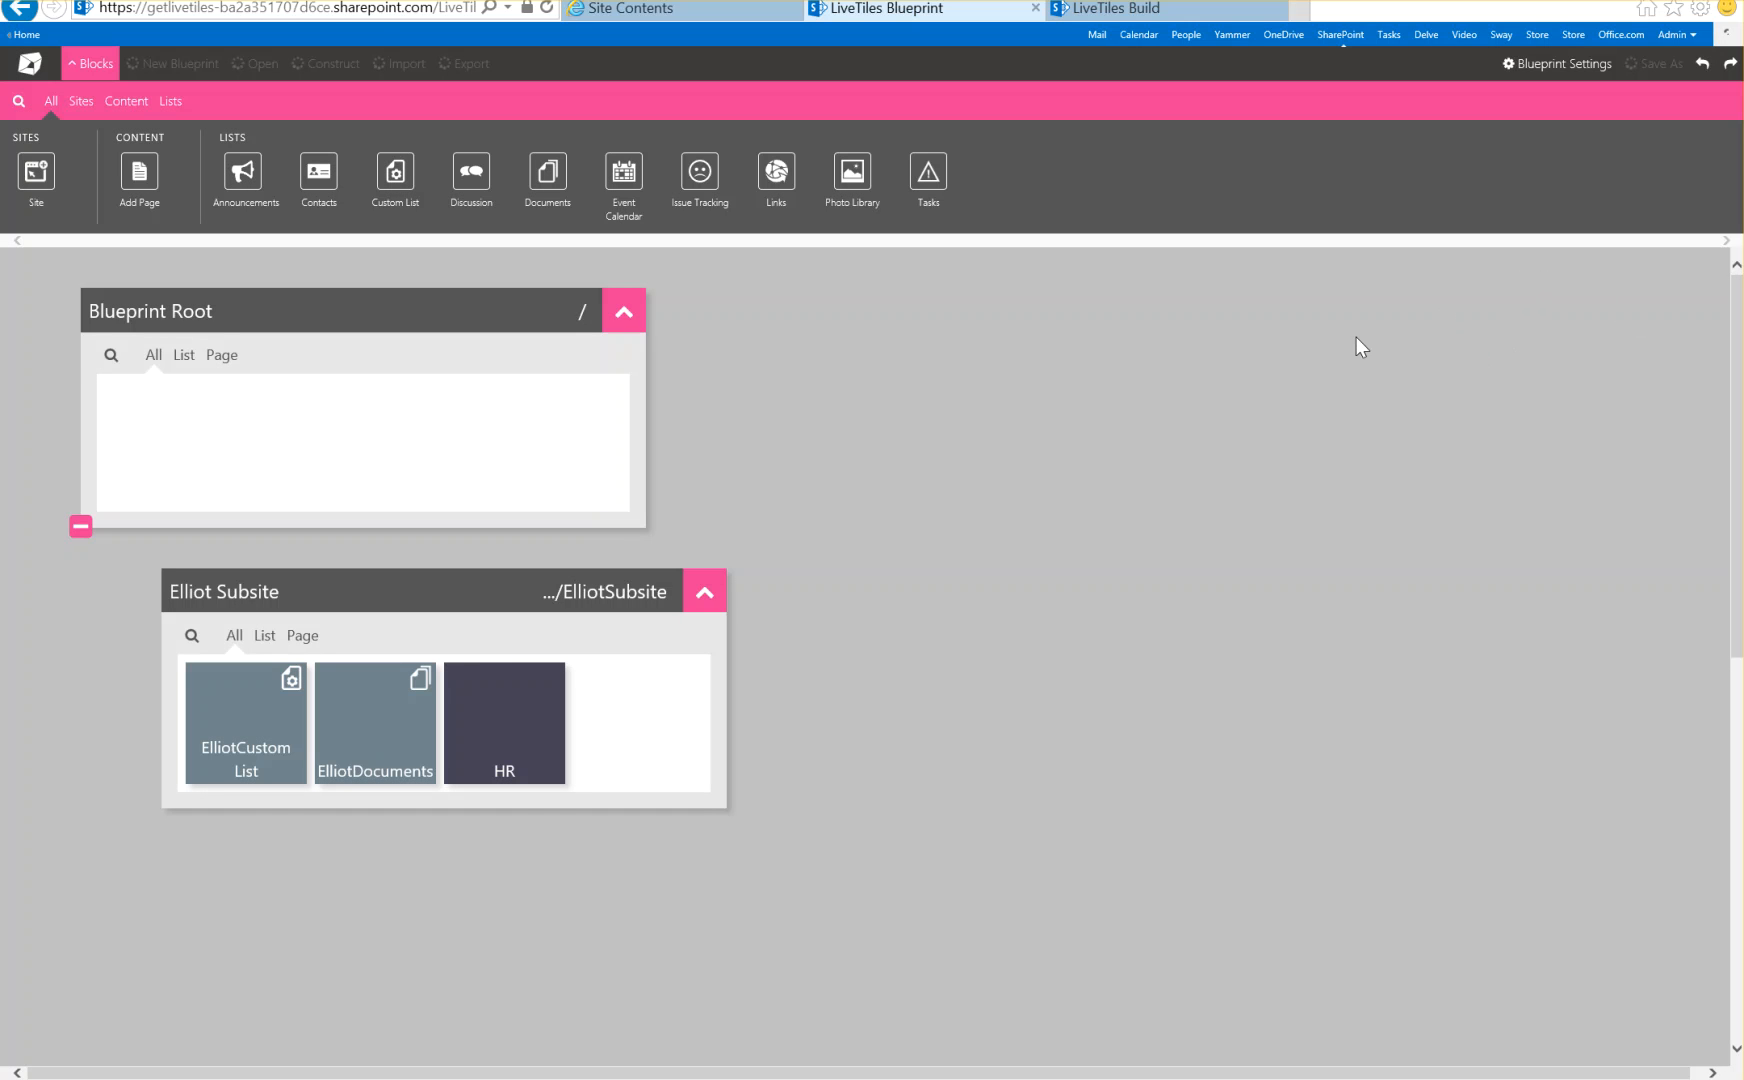
{"action": "left_click", "coordinate": [1593, 63]}
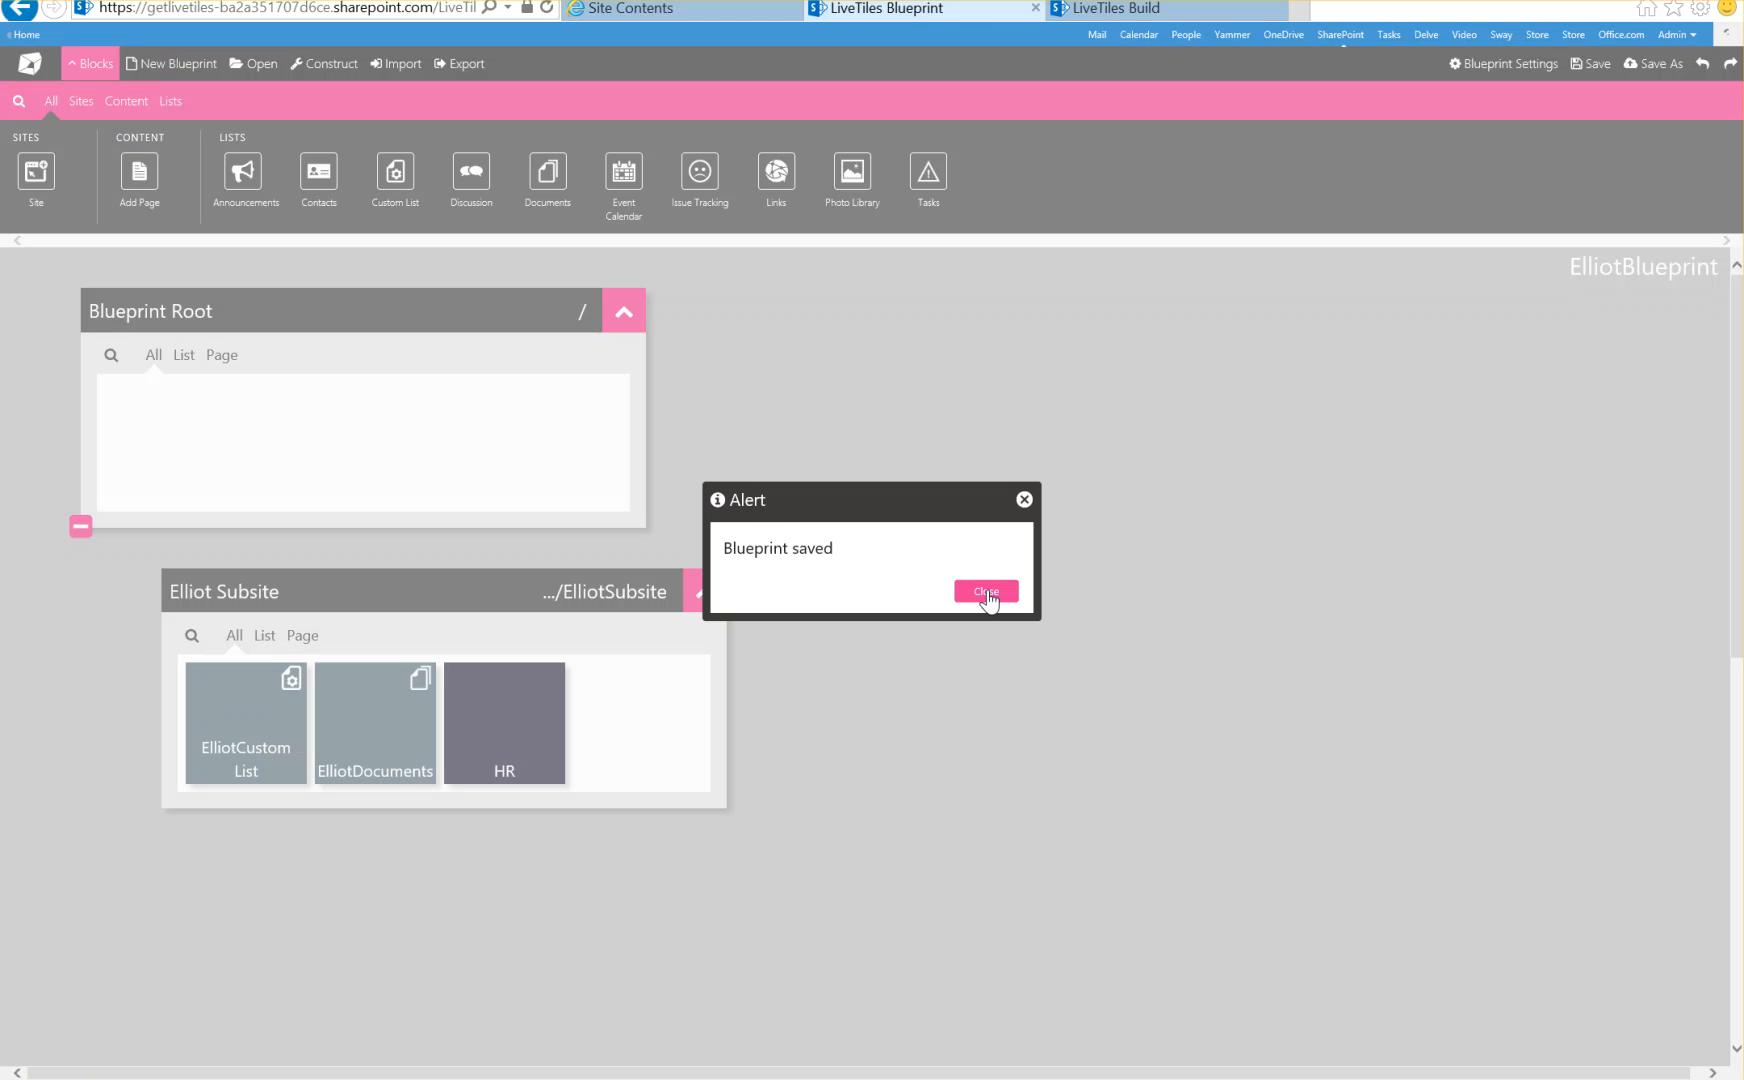
{"action": "left_click", "coordinate": [985, 592]}
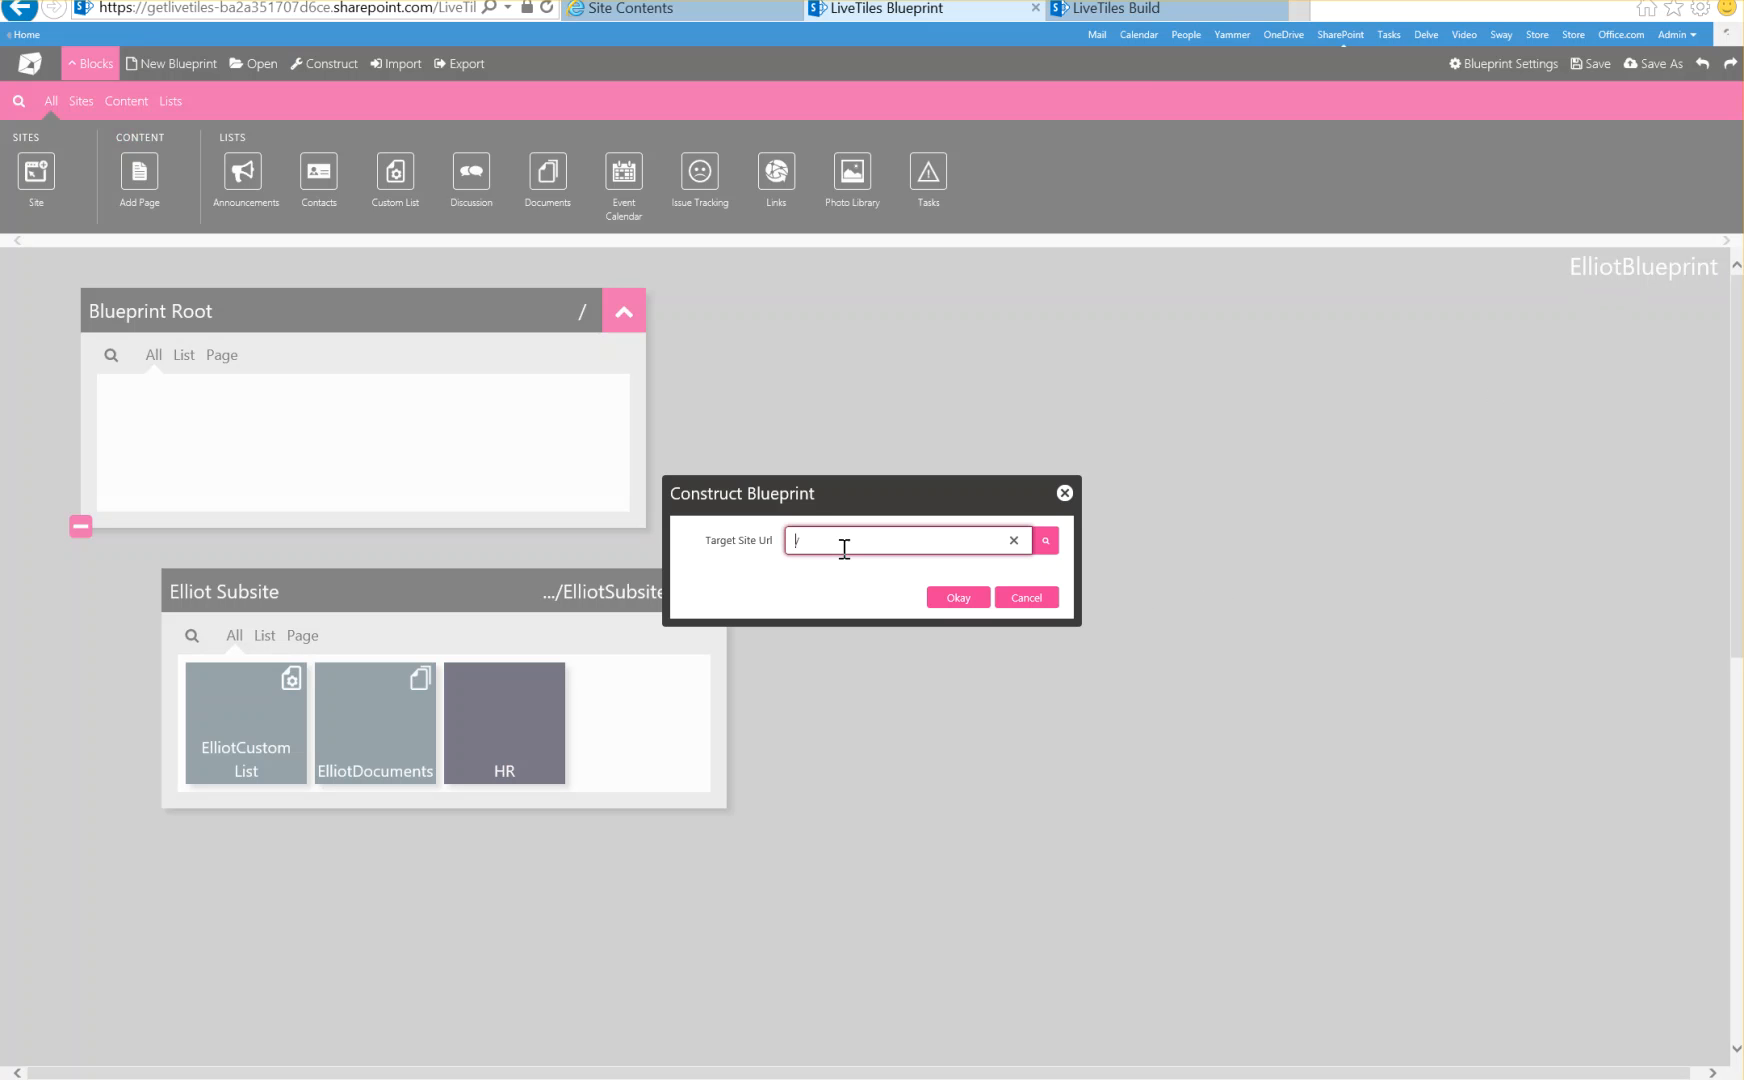
{"action": "mouse_move", "coordinate": [947, 553]}
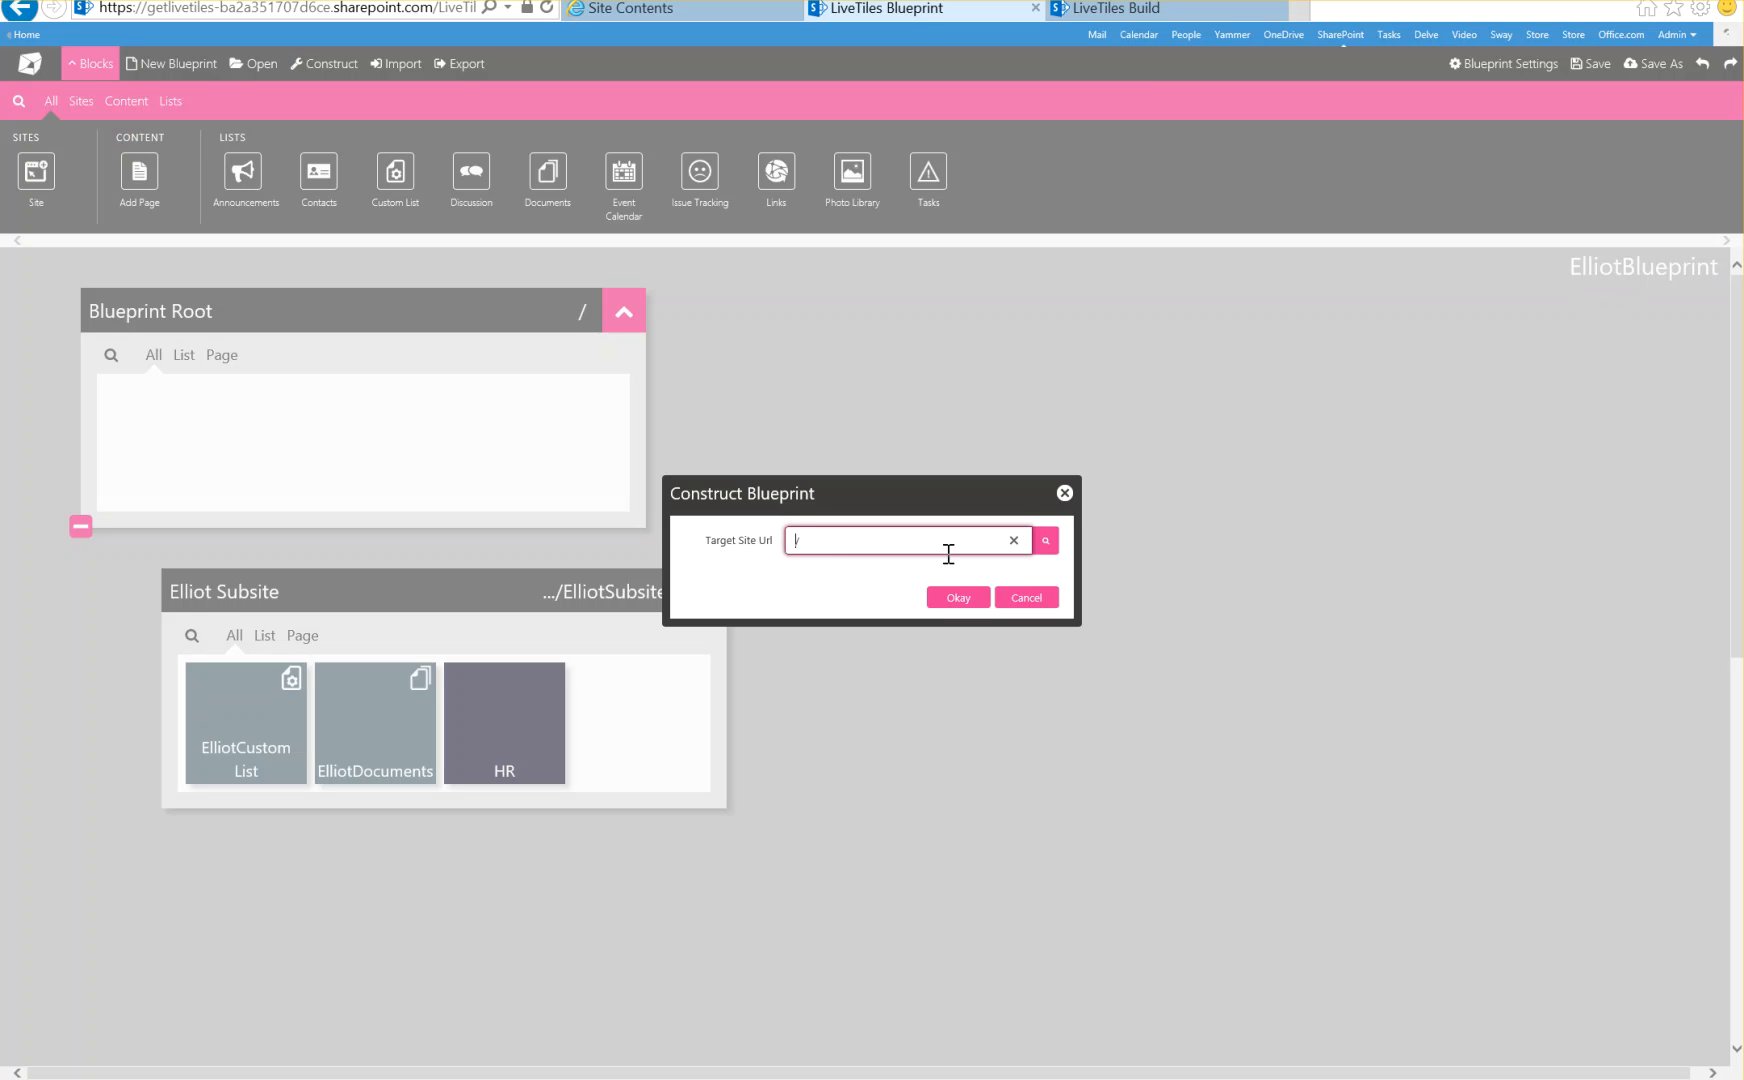
Select the Home site as target, construct ElliotBlueprint, then keep designing
{"action": "left_click", "coordinate": [1044, 541]}
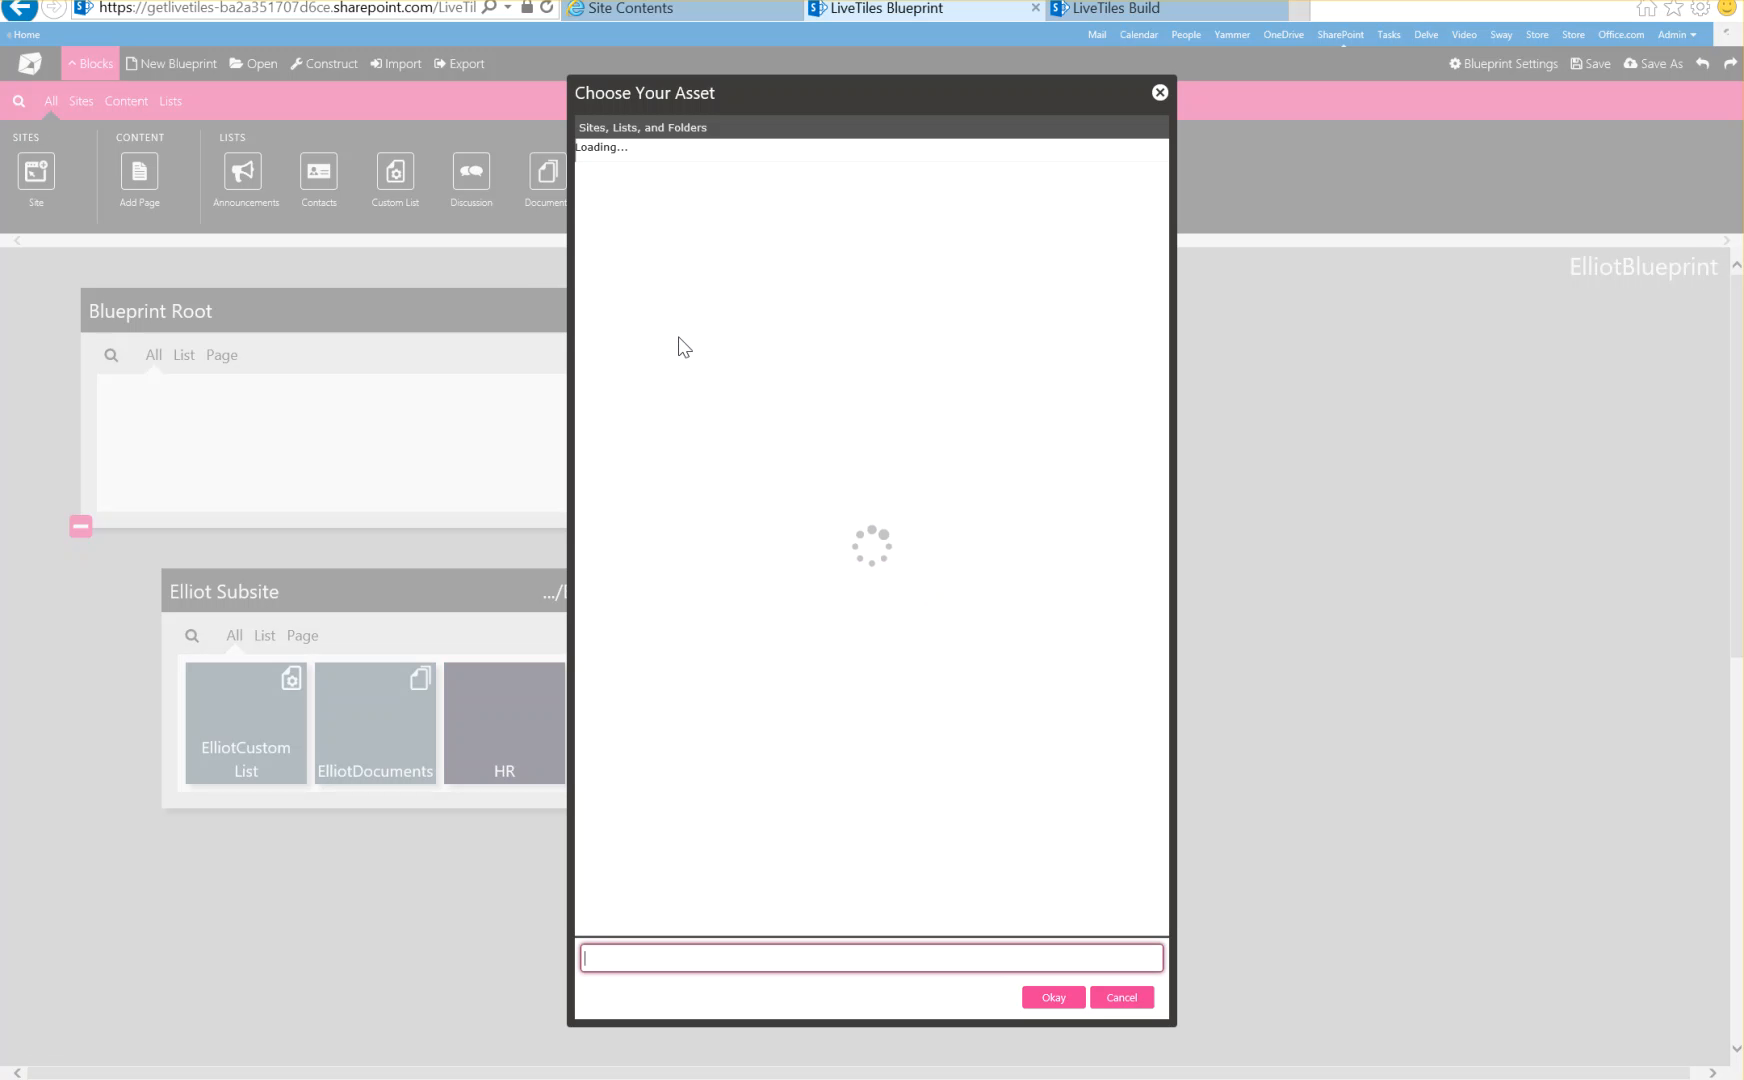
{"action": "mouse_move", "coordinate": [752, 287]}
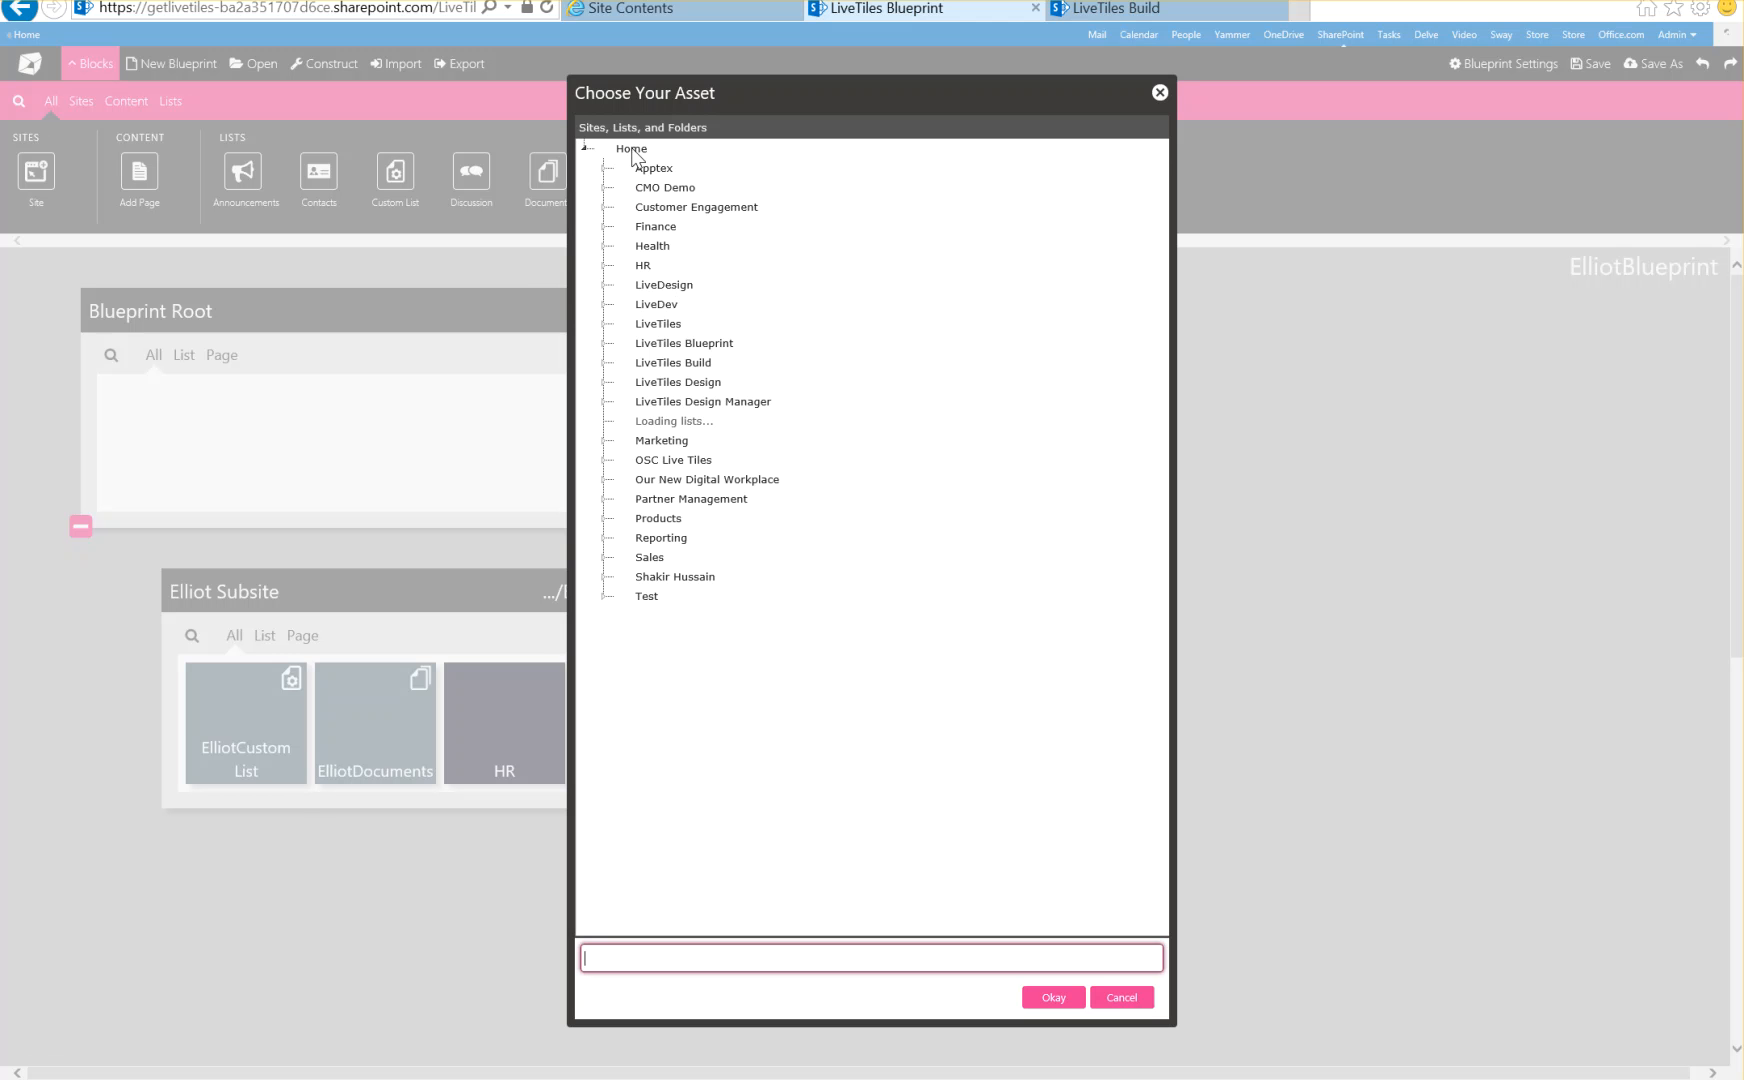
{"action": "mouse_move", "coordinate": [645, 165]}
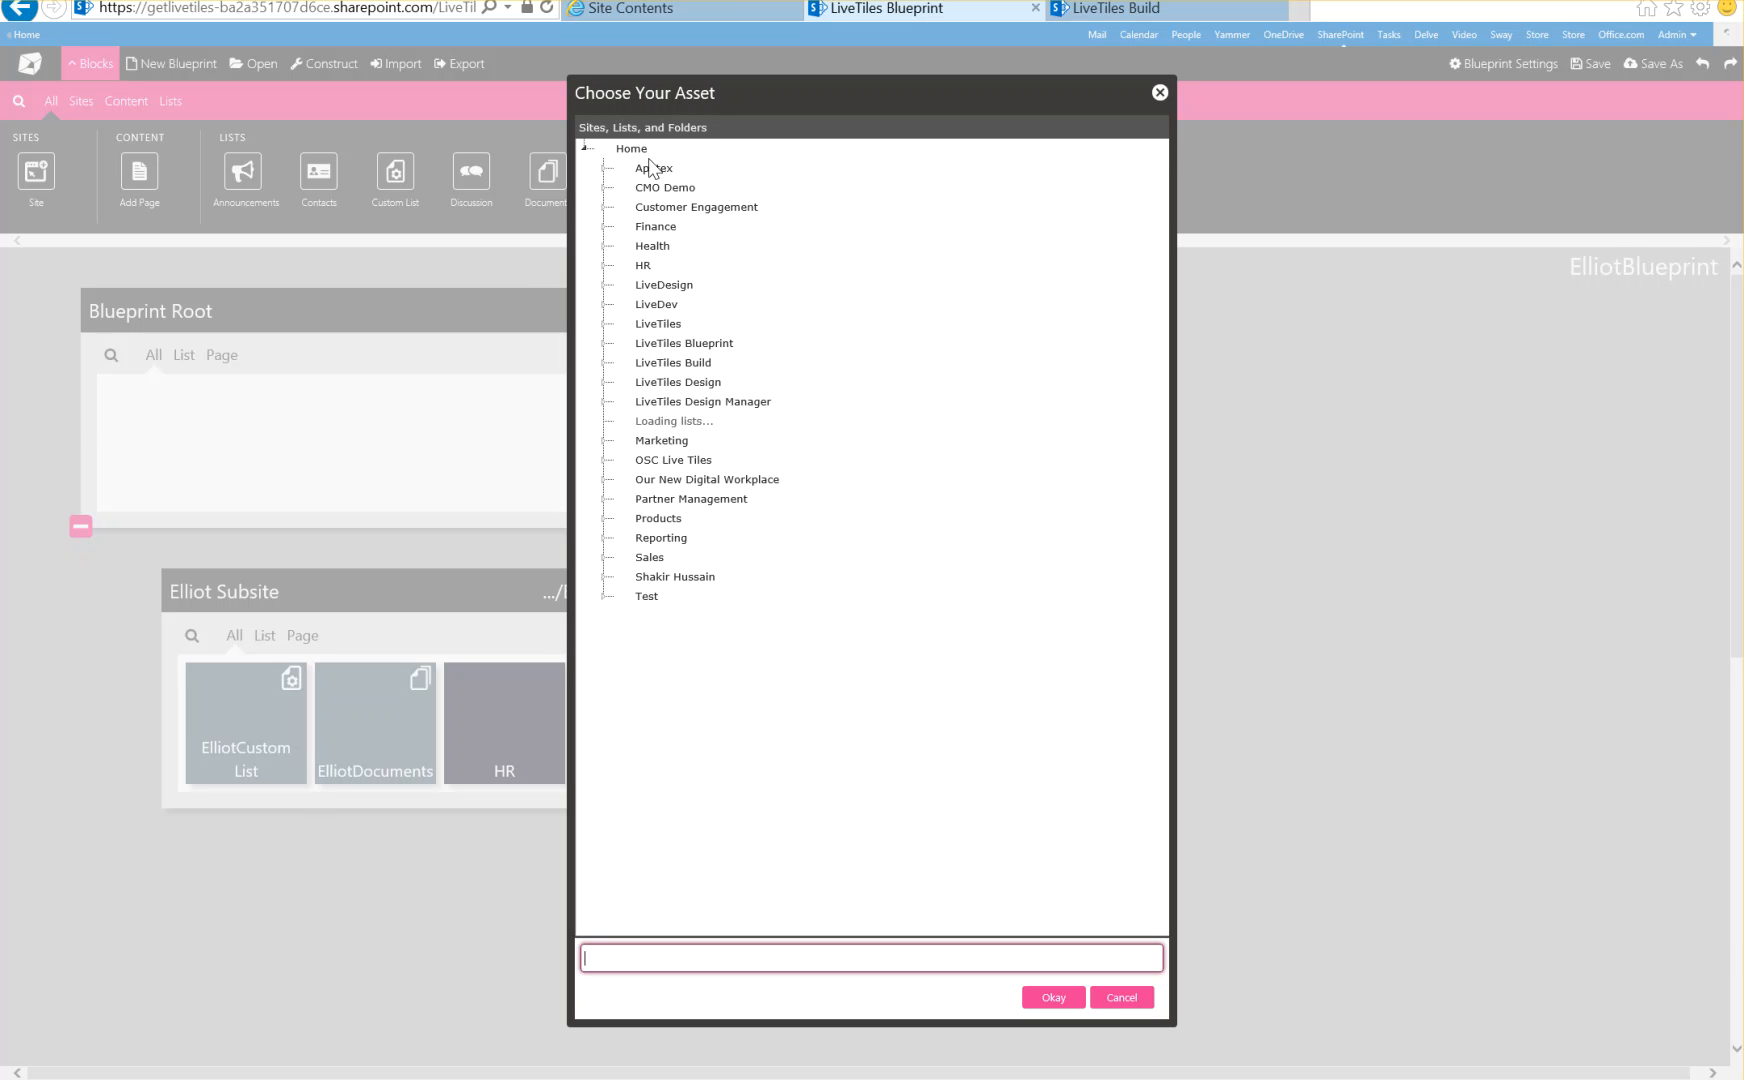
{"action": "mouse_move", "coordinate": [707, 262]}
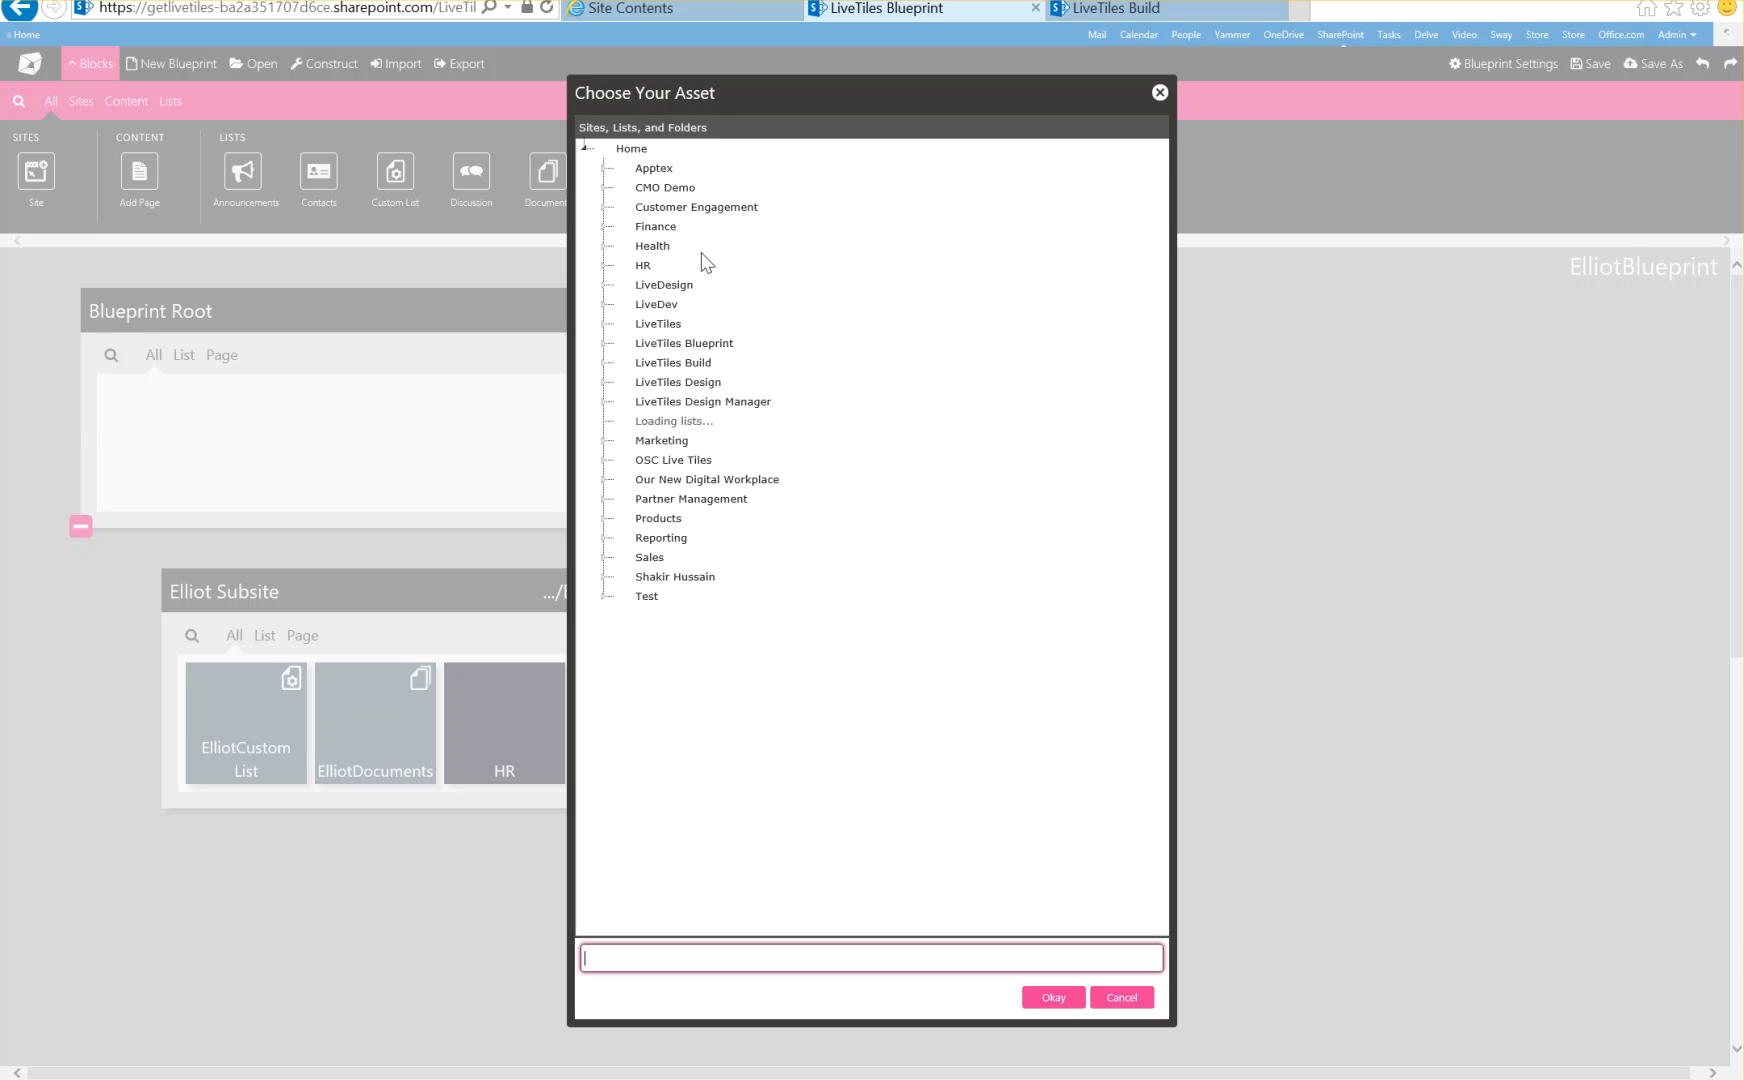
{"action": "left_click", "coordinate": [587, 148]}
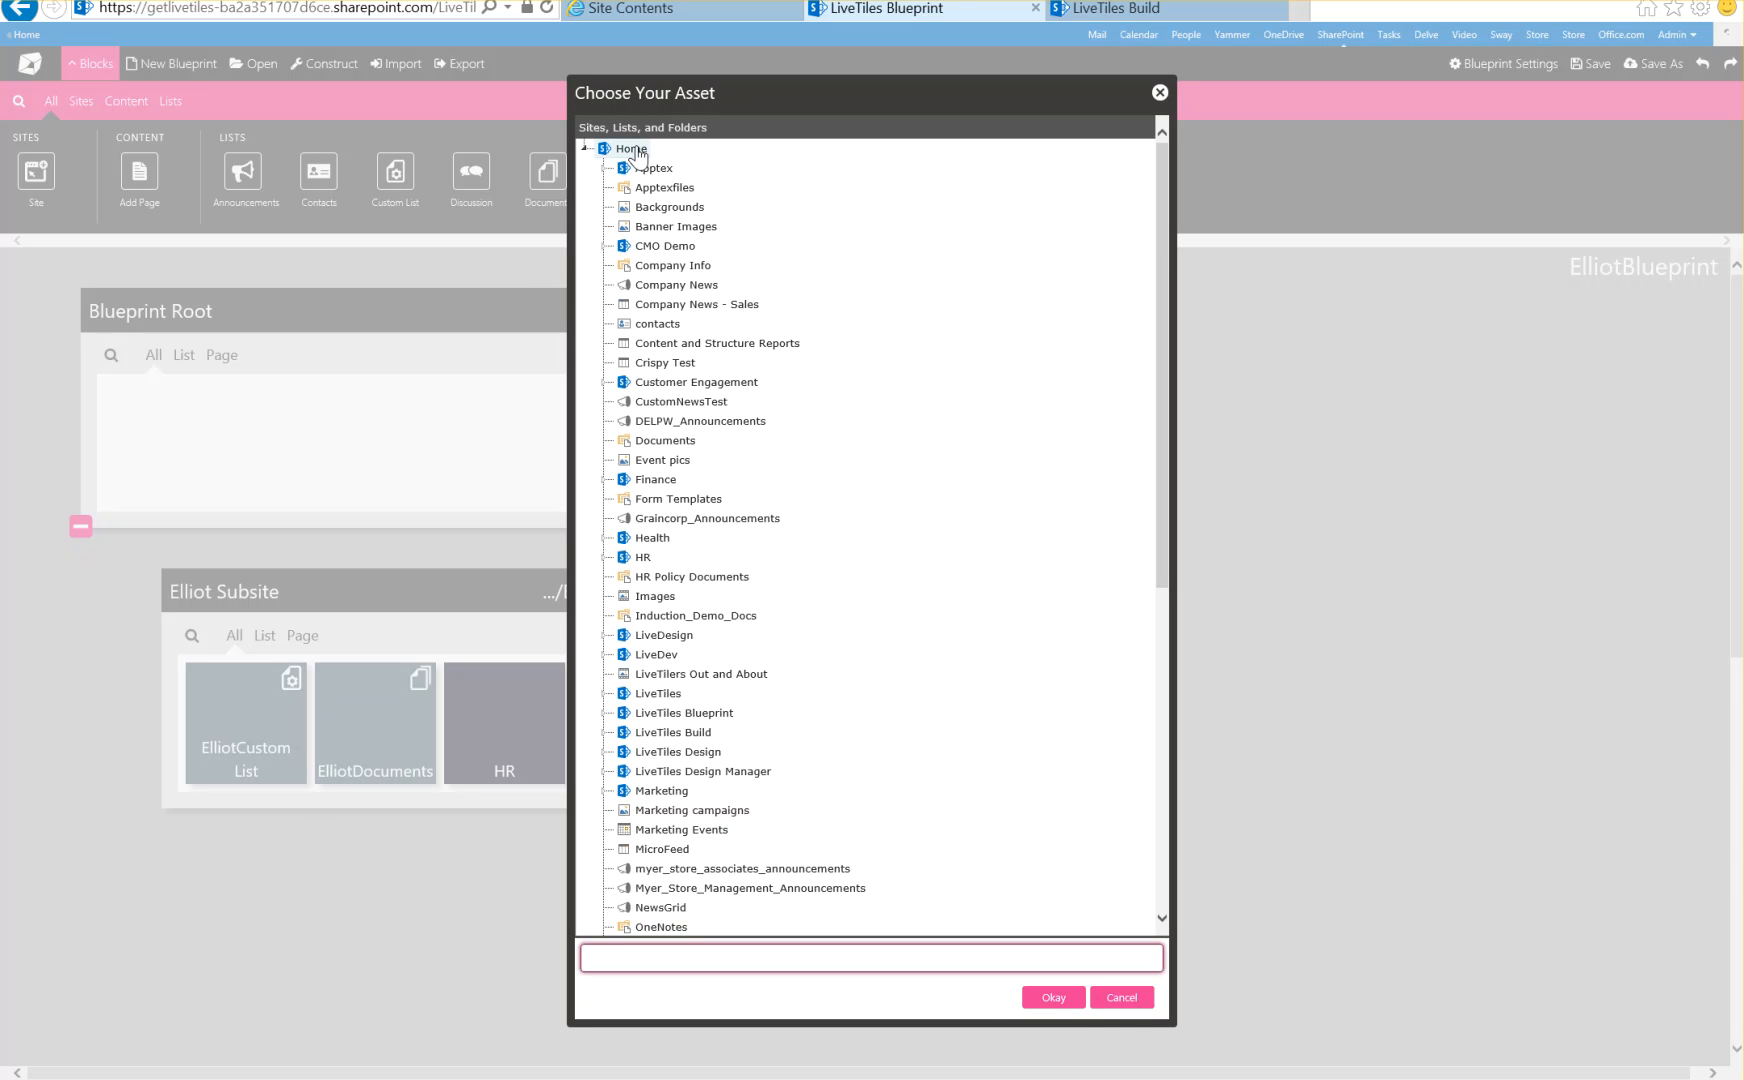
{"action": "left_click", "coordinate": [632, 148]}
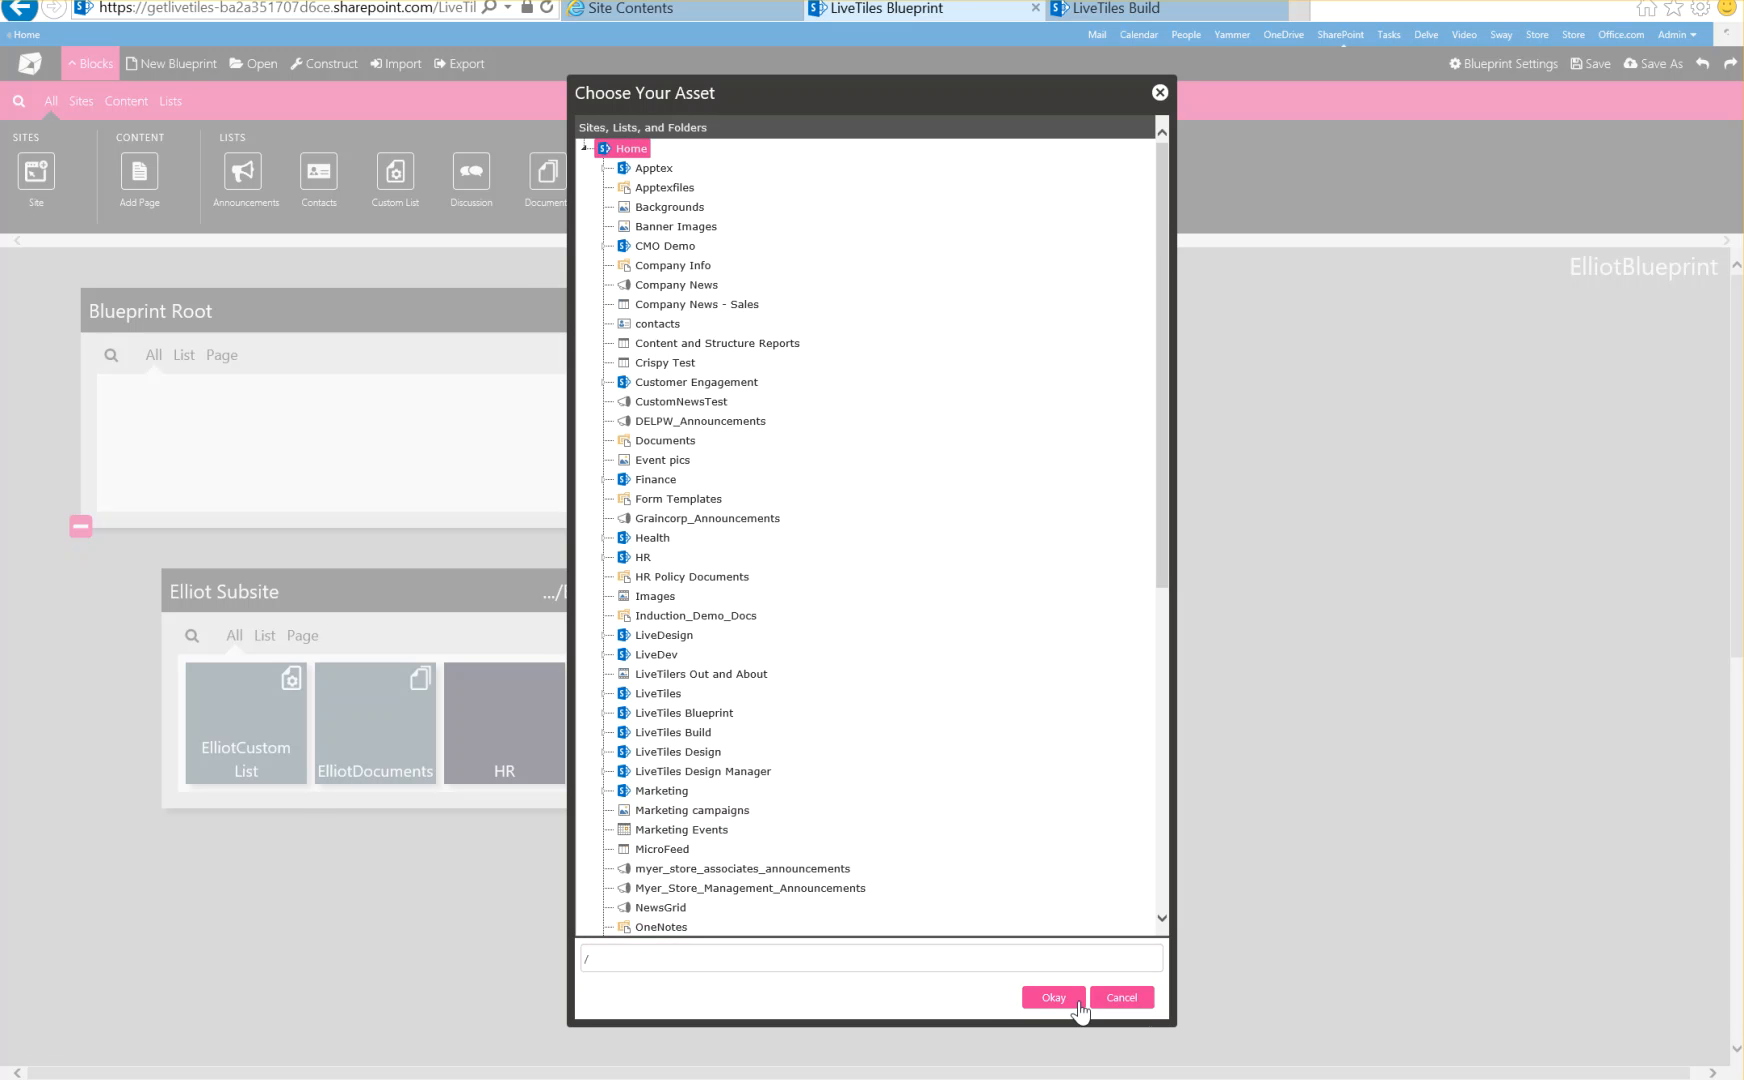
{"action": "left_click", "coordinate": [1052, 998]}
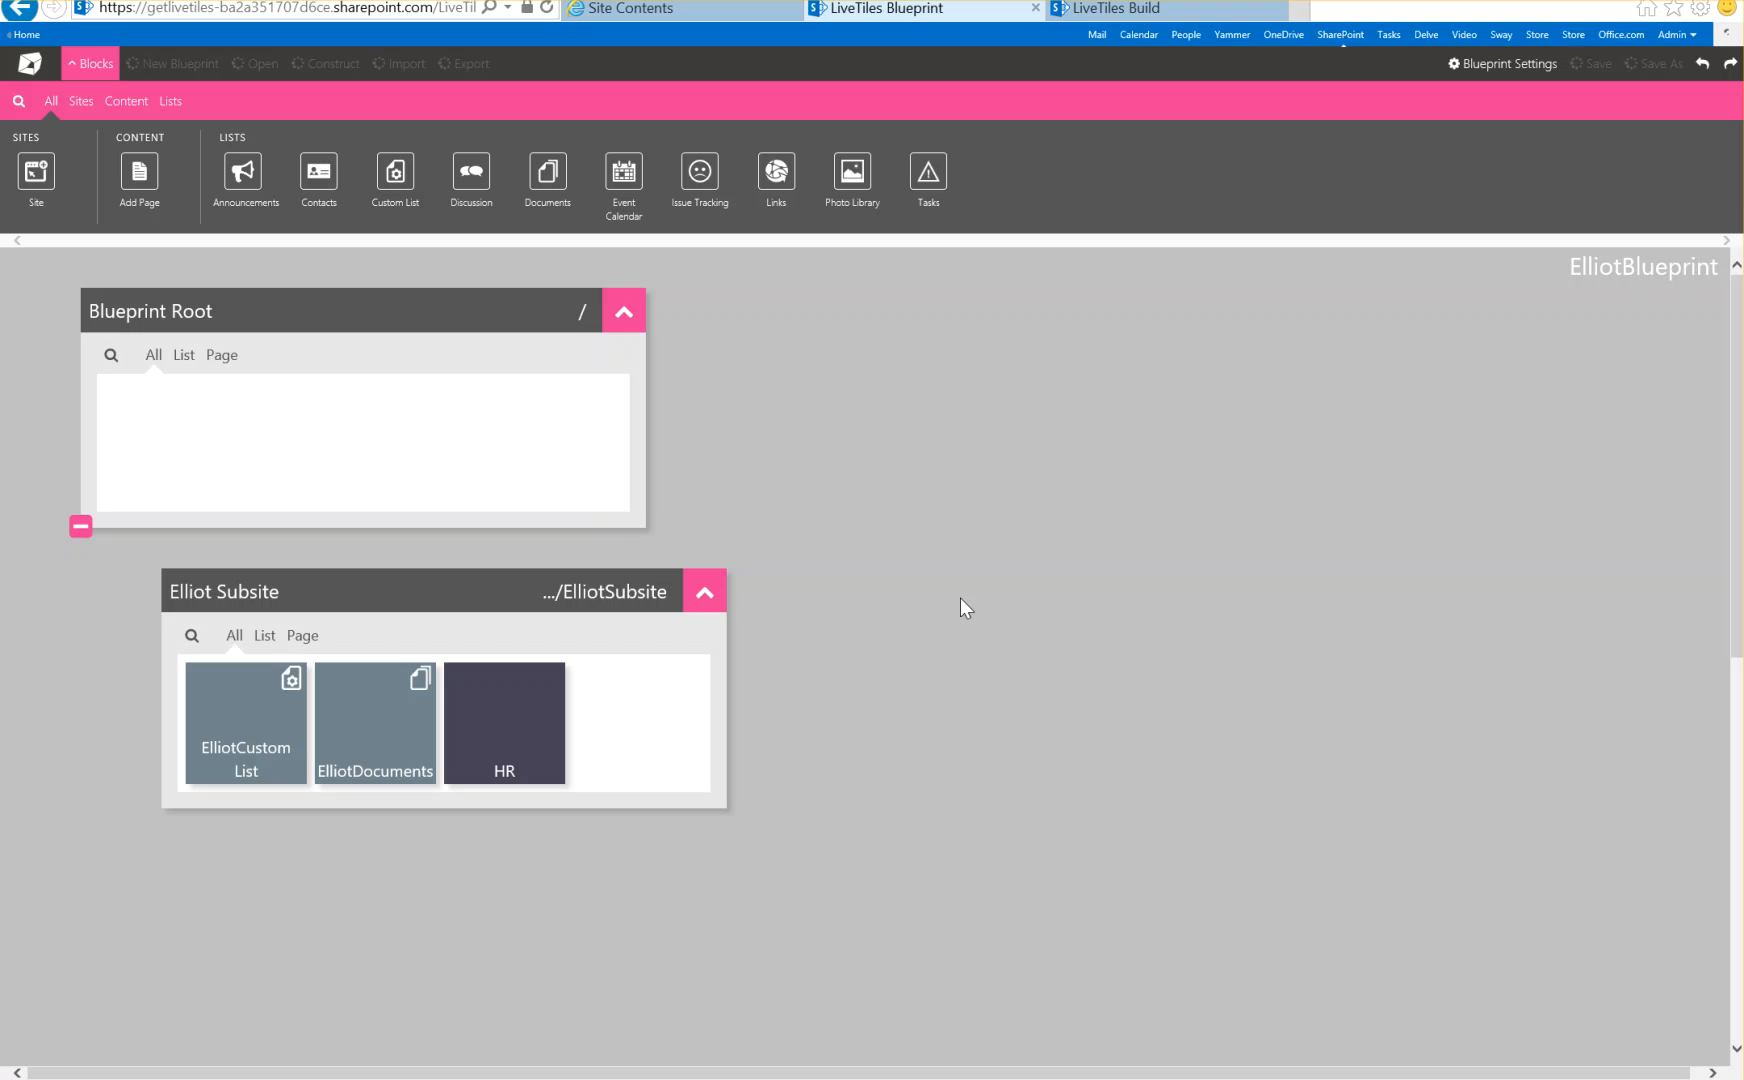
{"action": "mouse_move", "coordinate": [932, 430]}
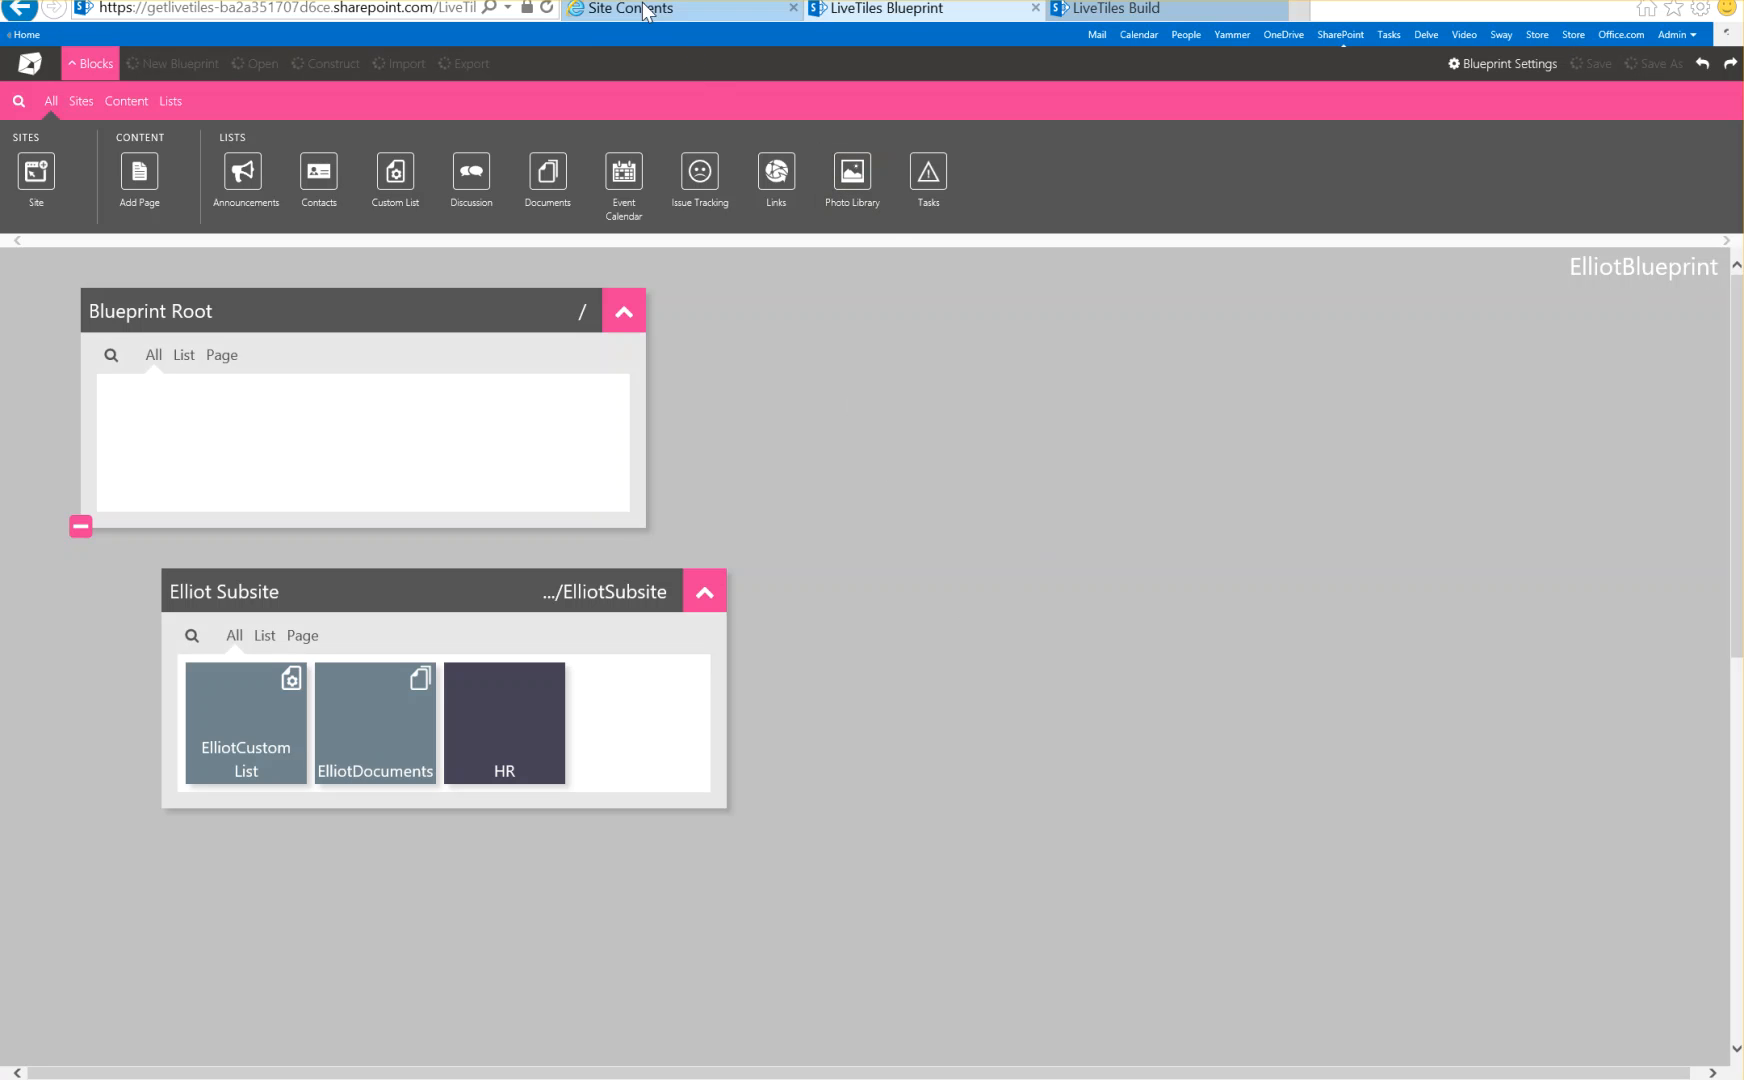
{"action": "mouse_move", "coordinate": [916, 414]}
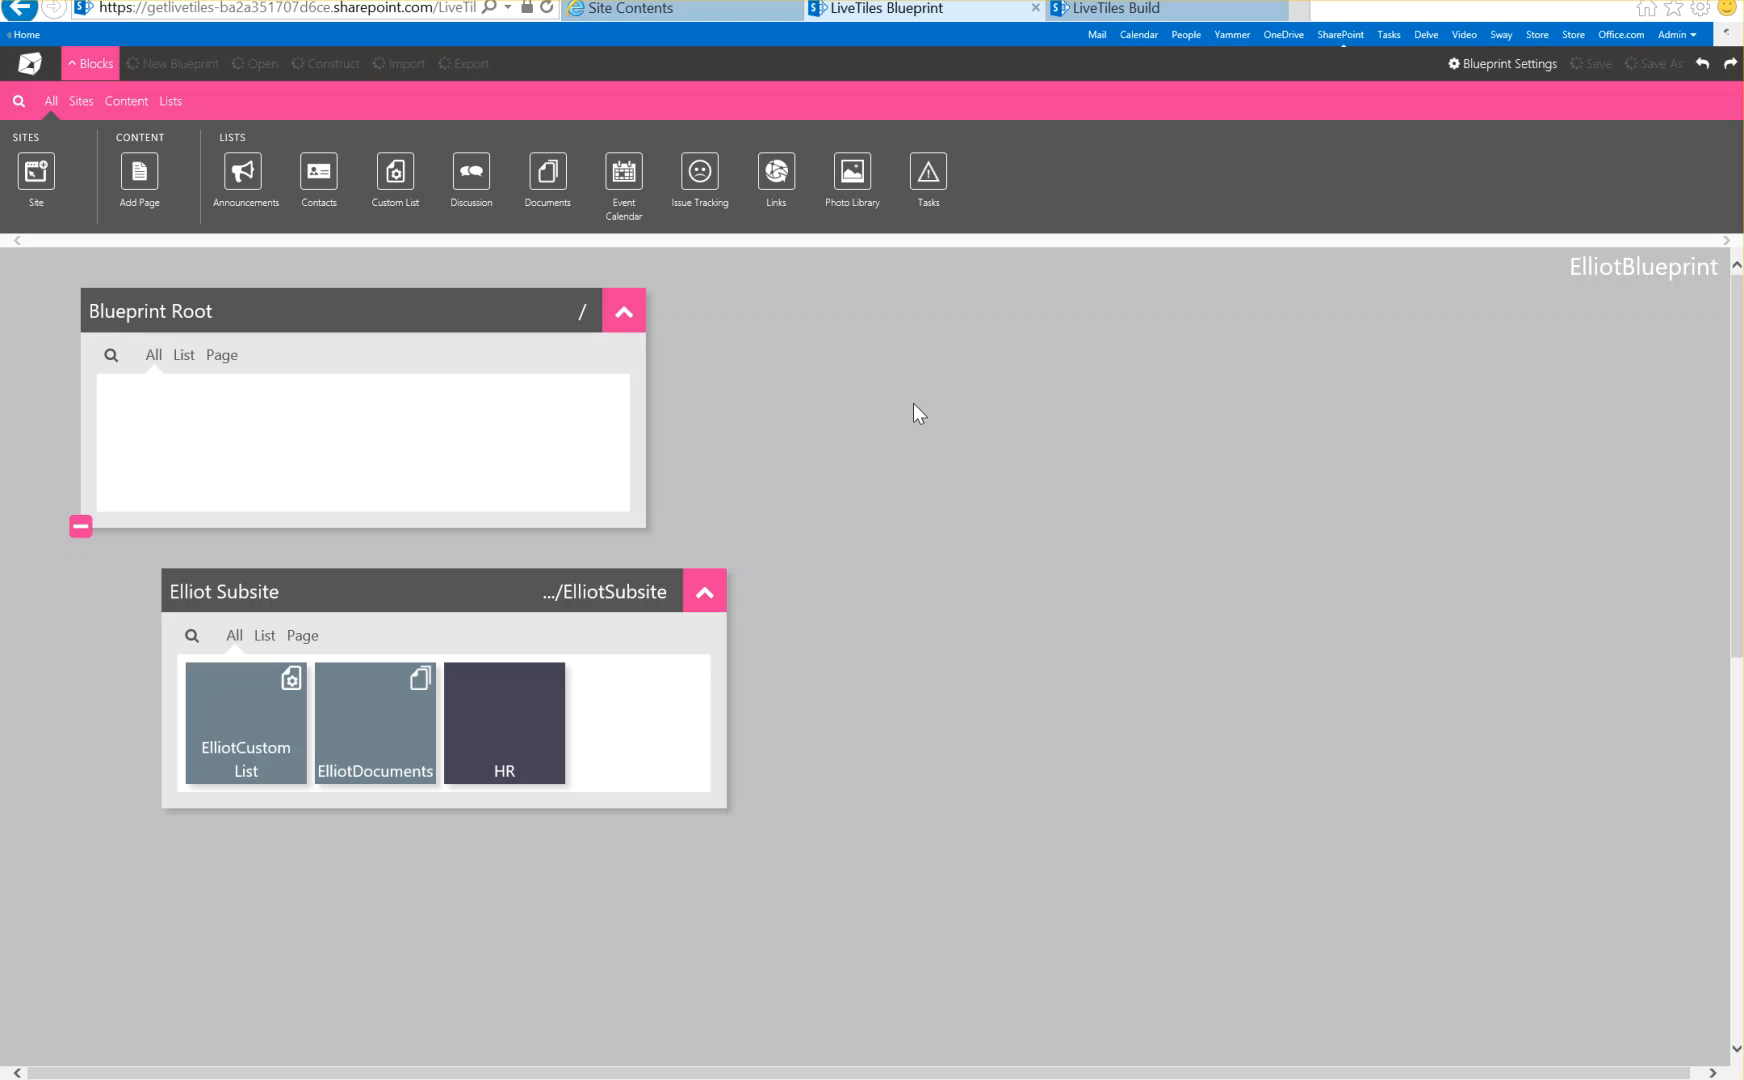
{"action": "left_click", "coordinate": [330, 63]}
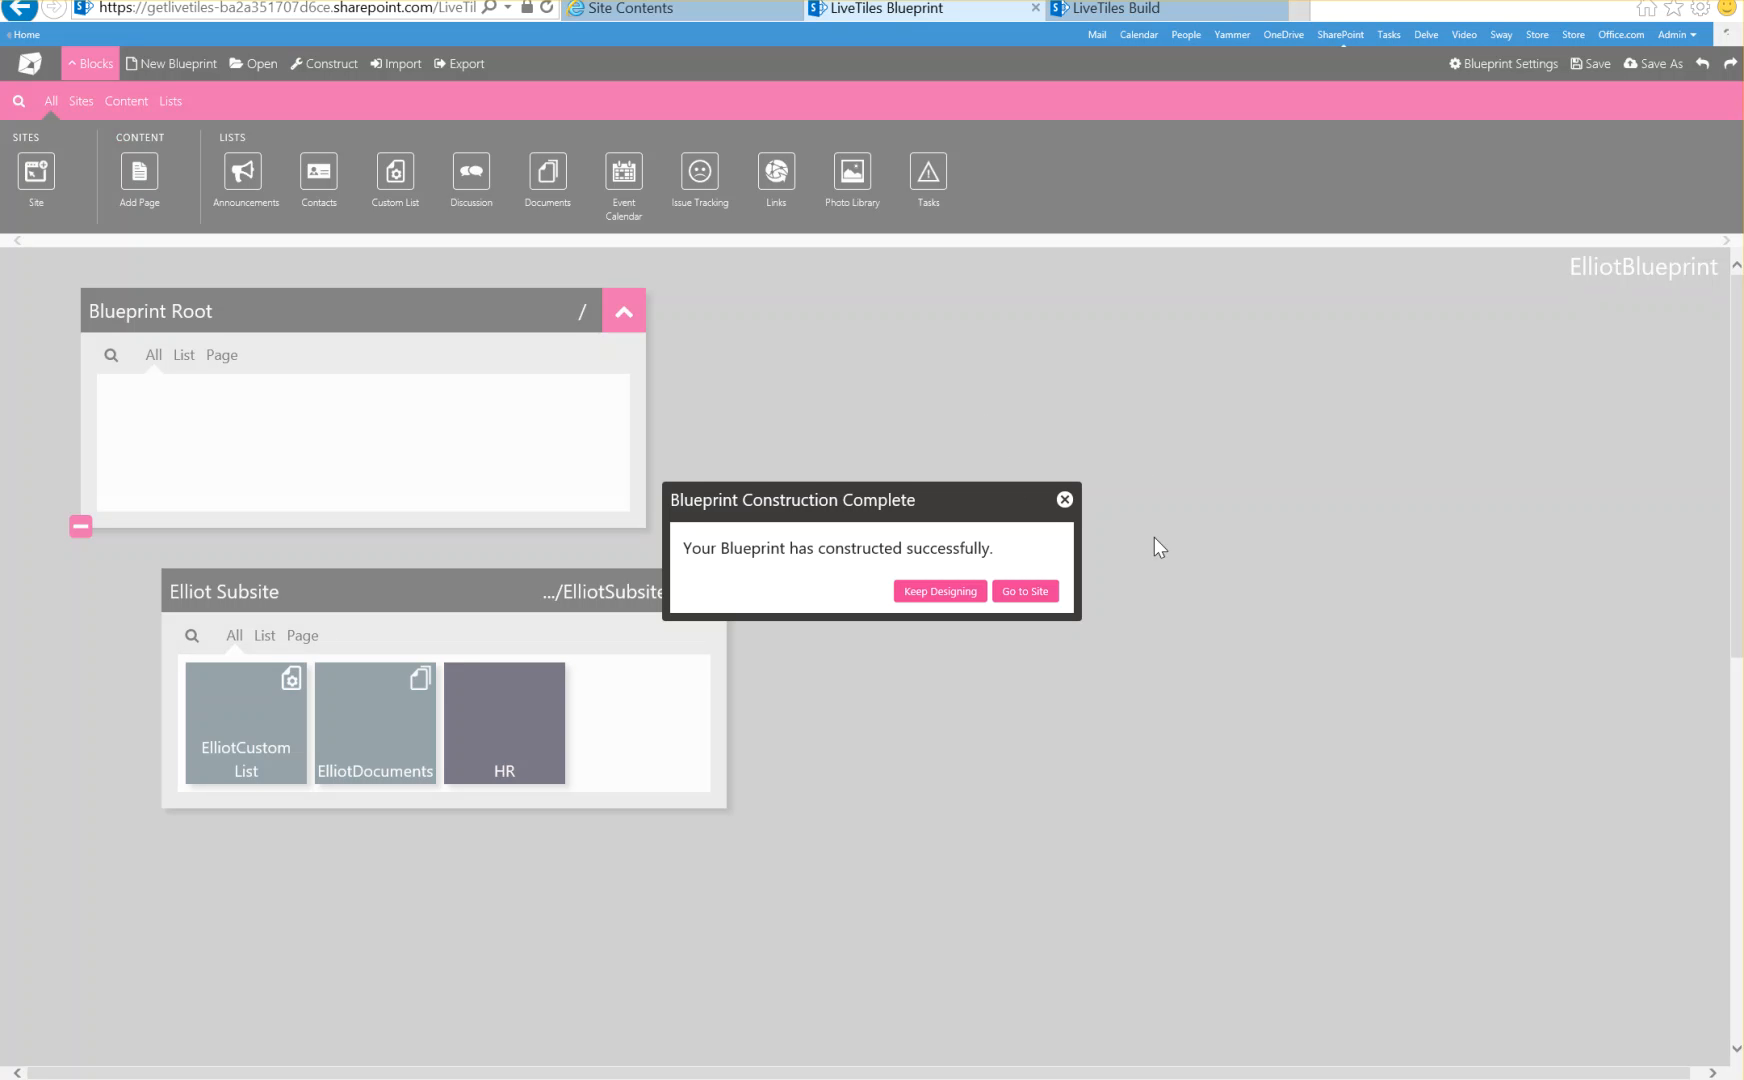
{"action": "mouse_move", "coordinate": [965, 514]}
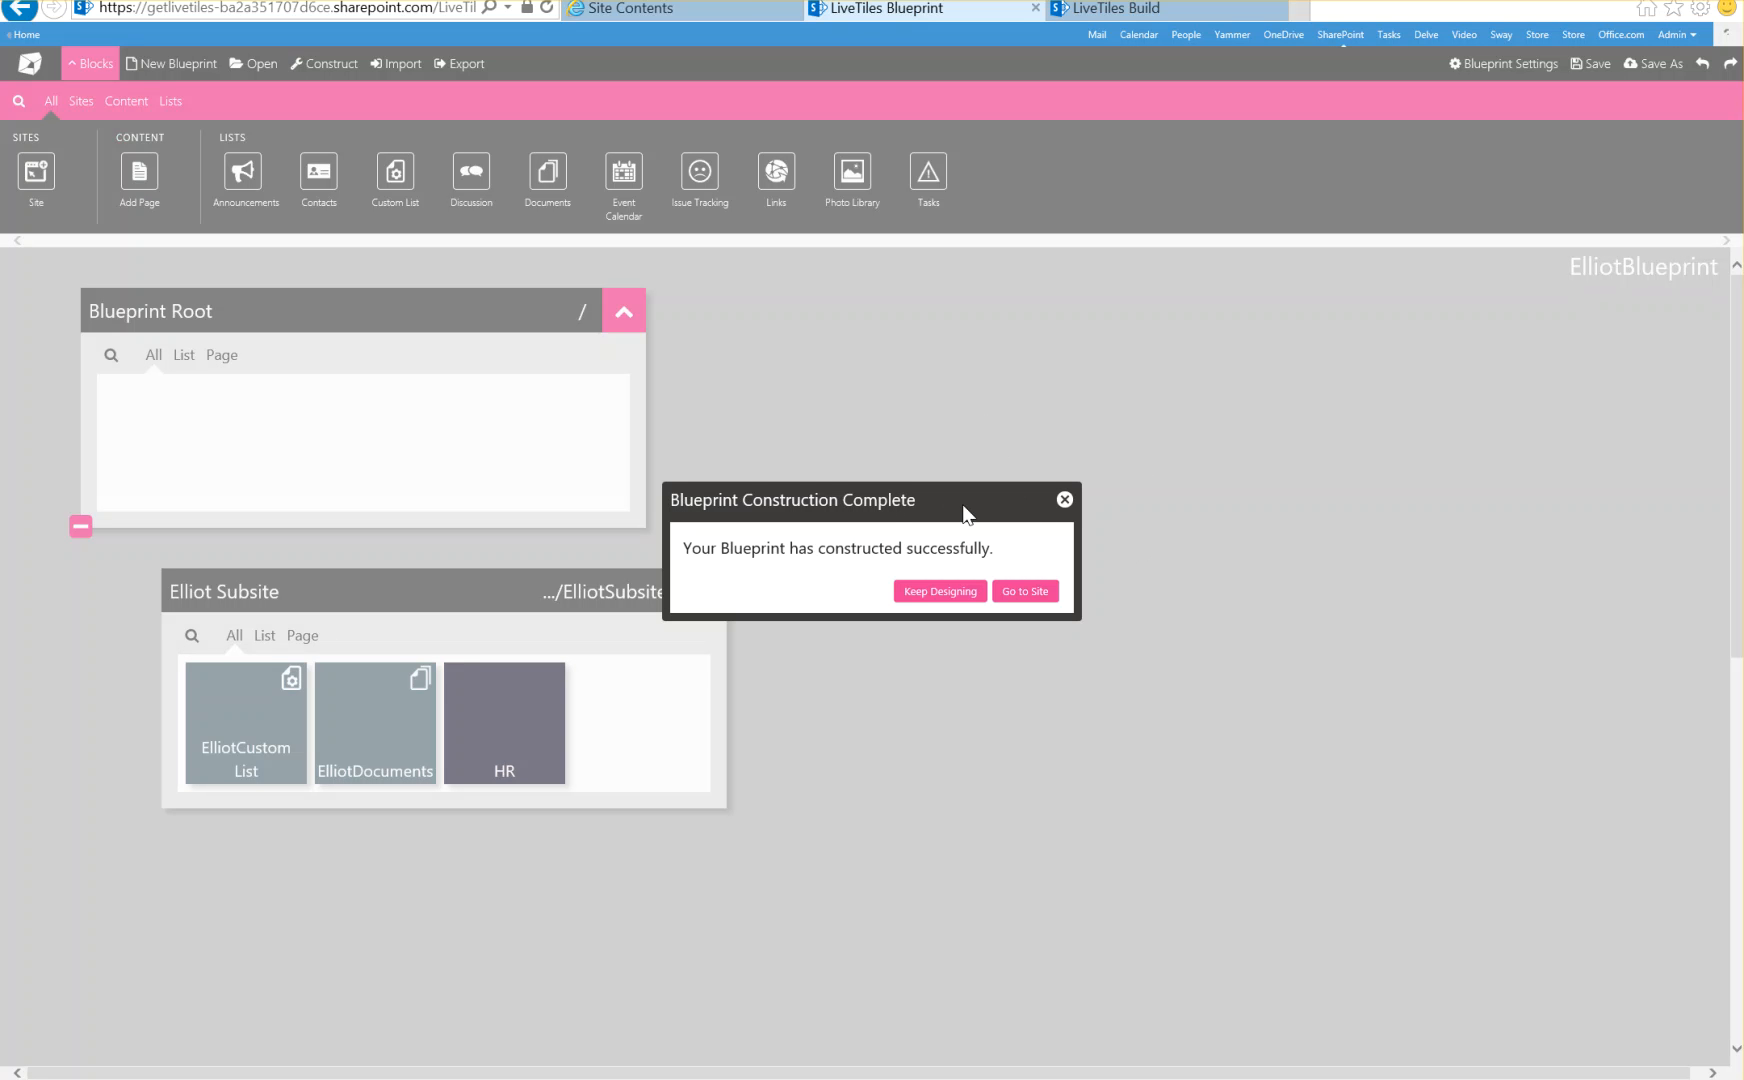
{"action": "mouse_move", "coordinate": [1116, 606]}
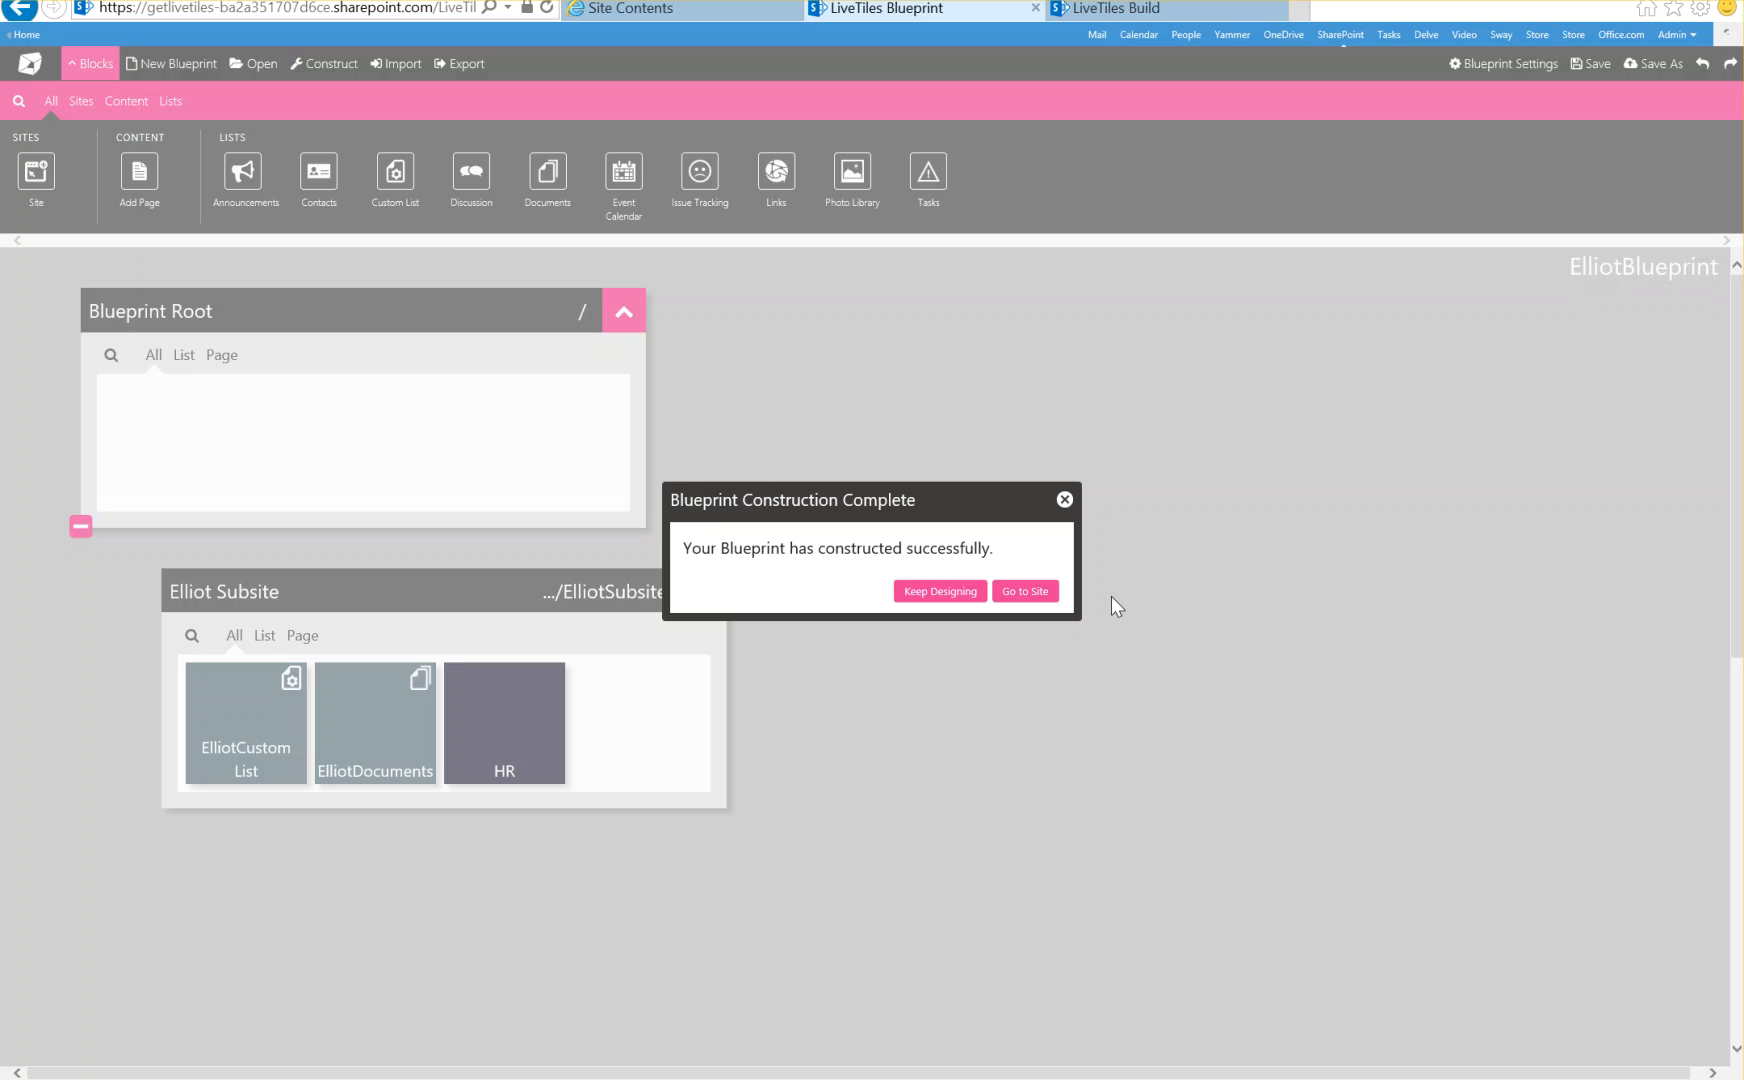
{"action": "mouse_move", "coordinate": [1046, 586]}
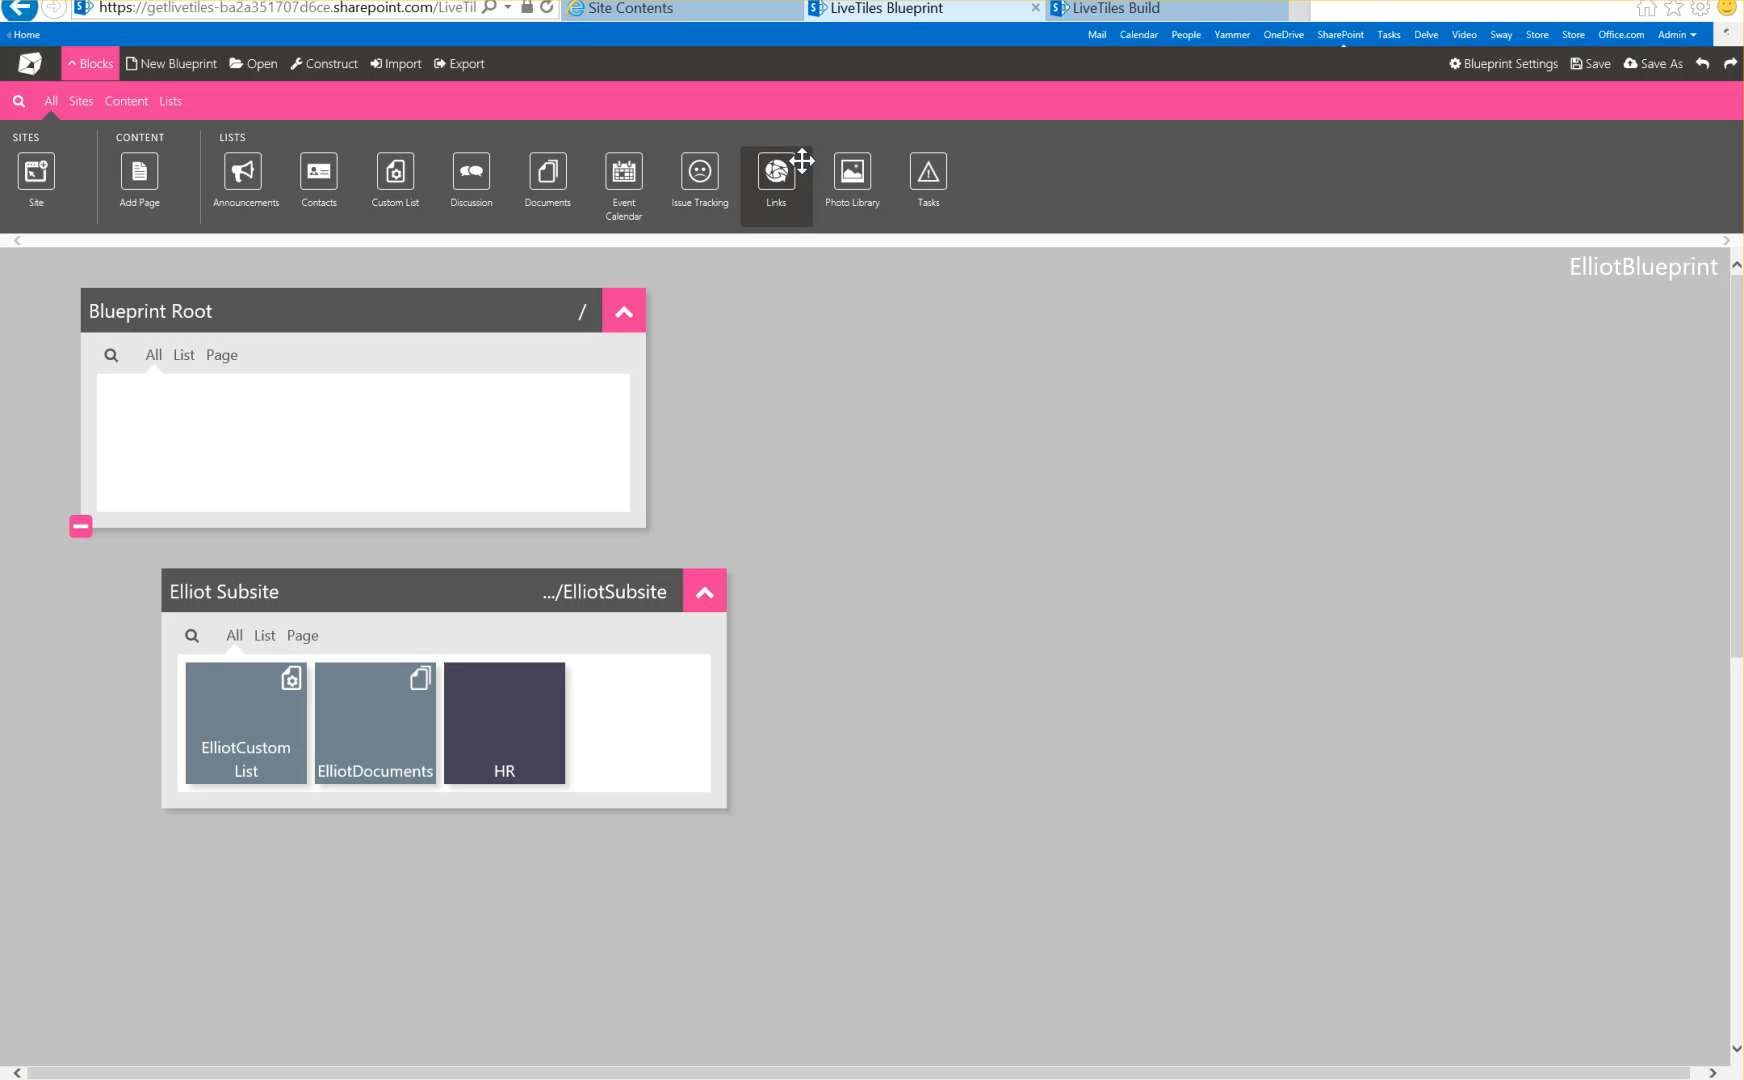
Open Elliot Subsite from the Subsites tab of the Home site's contents
{"action": "left_click", "coordinate": [678, 9]}
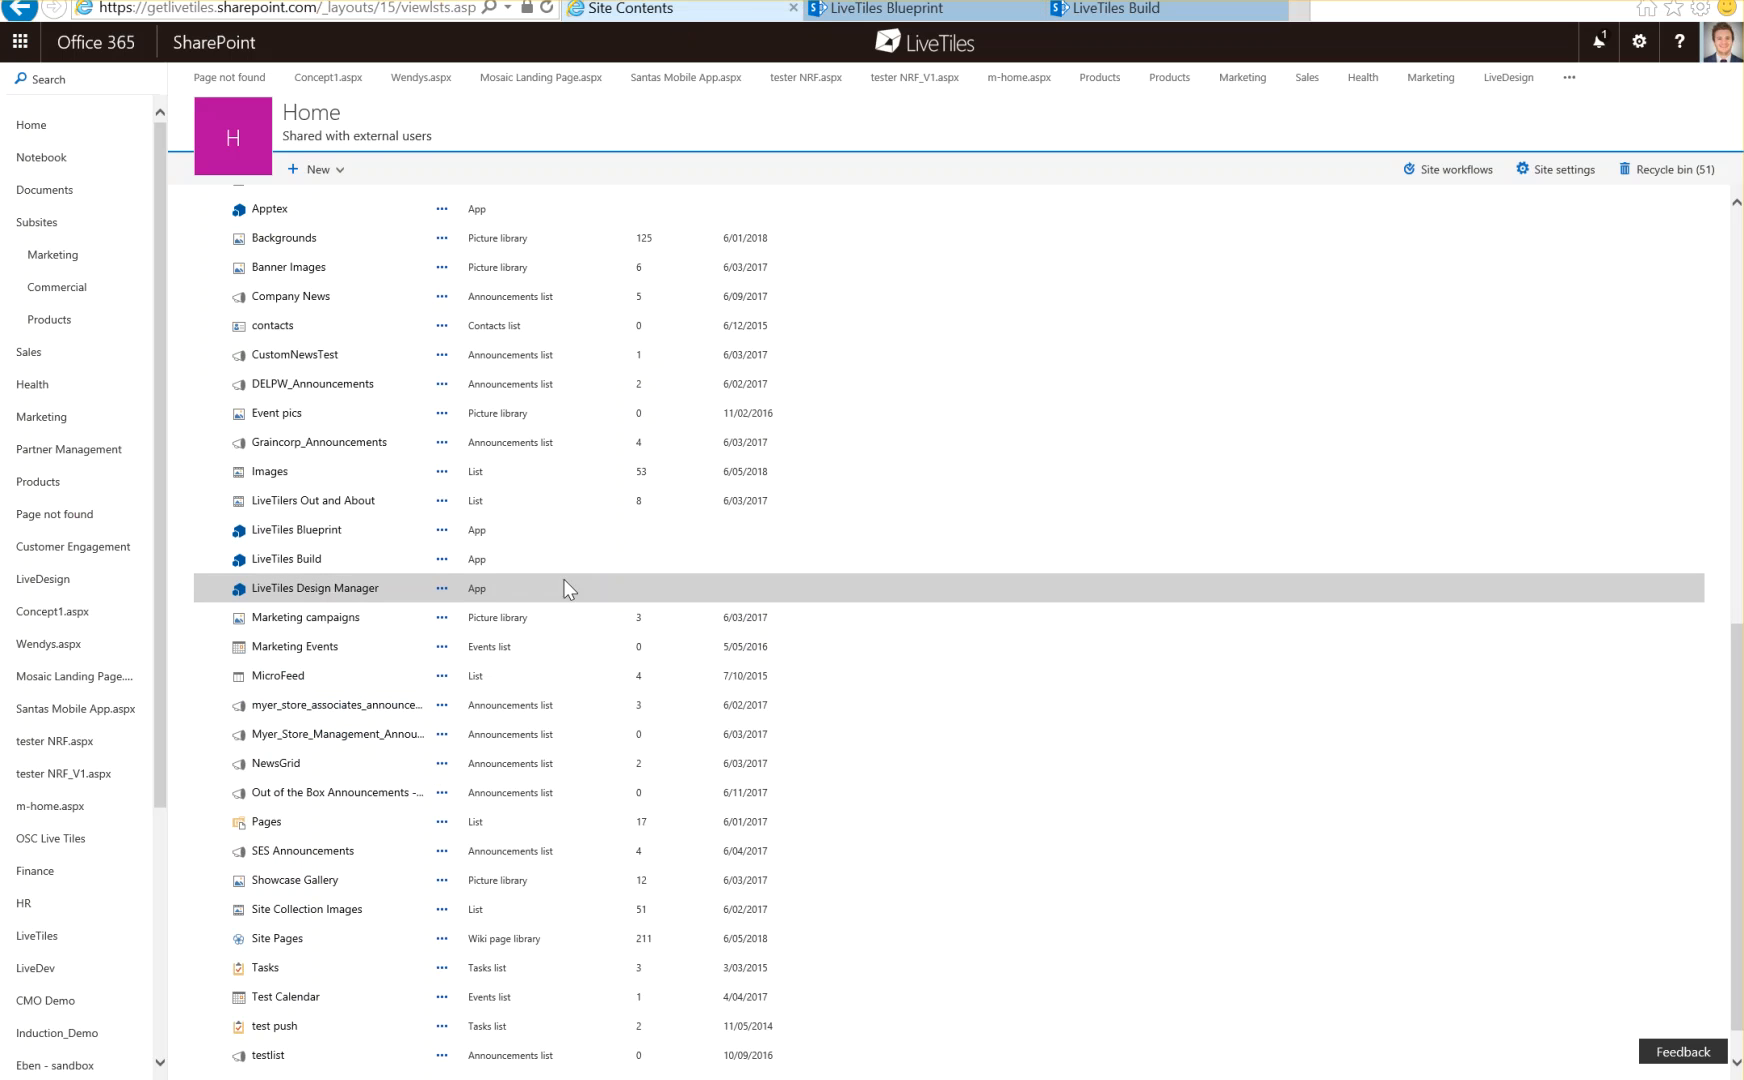
{"action": "left_click", "coordinate": [315, 587]}
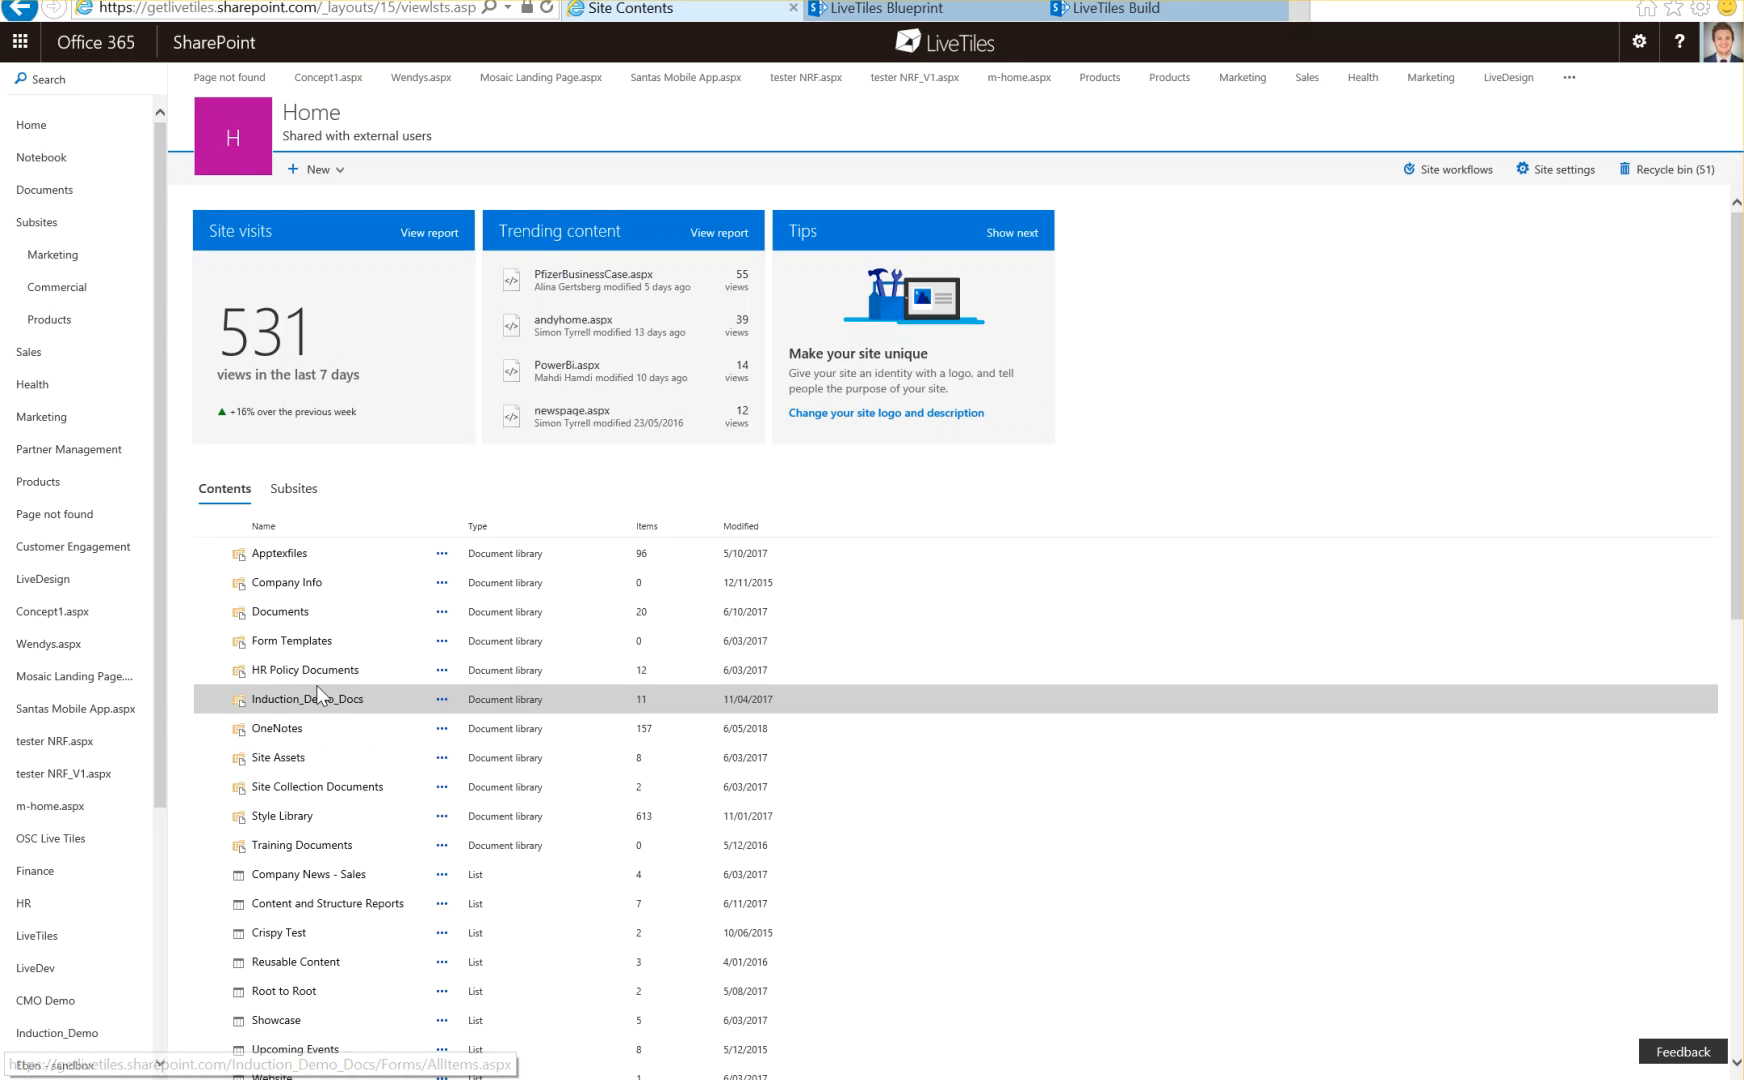
{"action": "scroll", "scroll_direction": "down", "scroll_amount": 3}
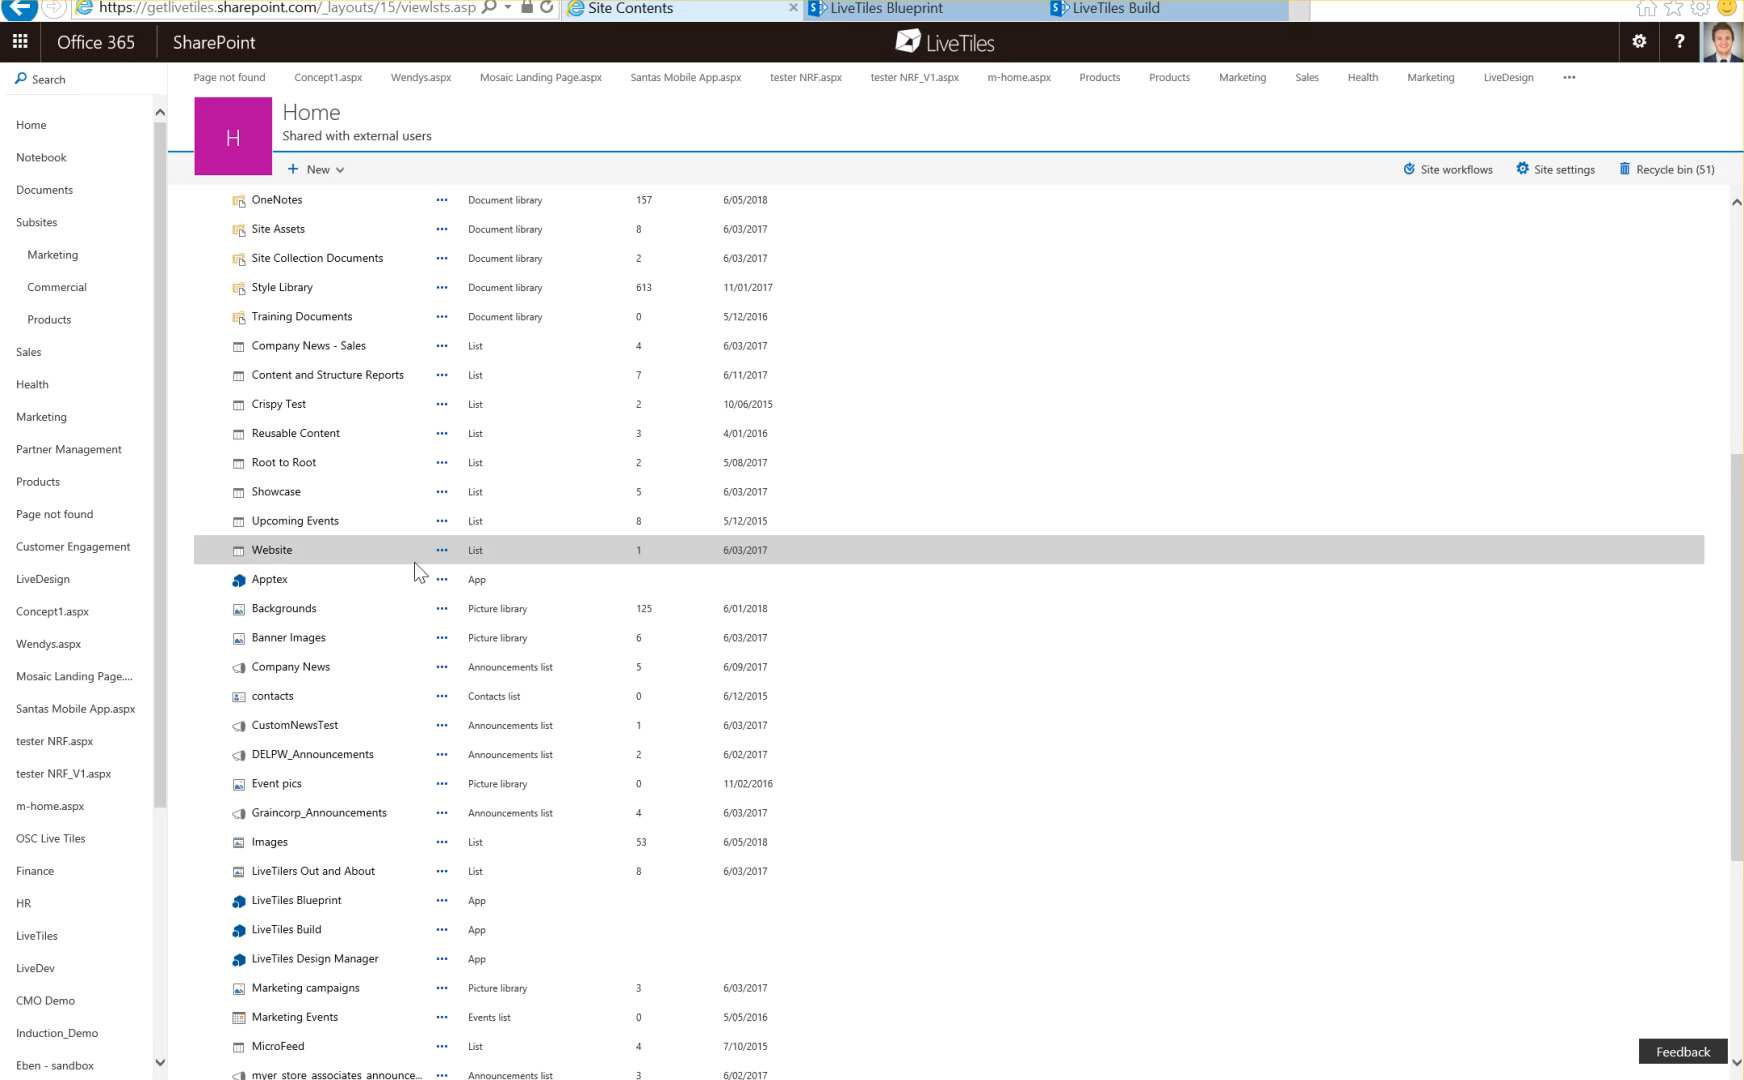
{"action": "scroll", "scroll_direction": "up", "scroll_amount": 3}
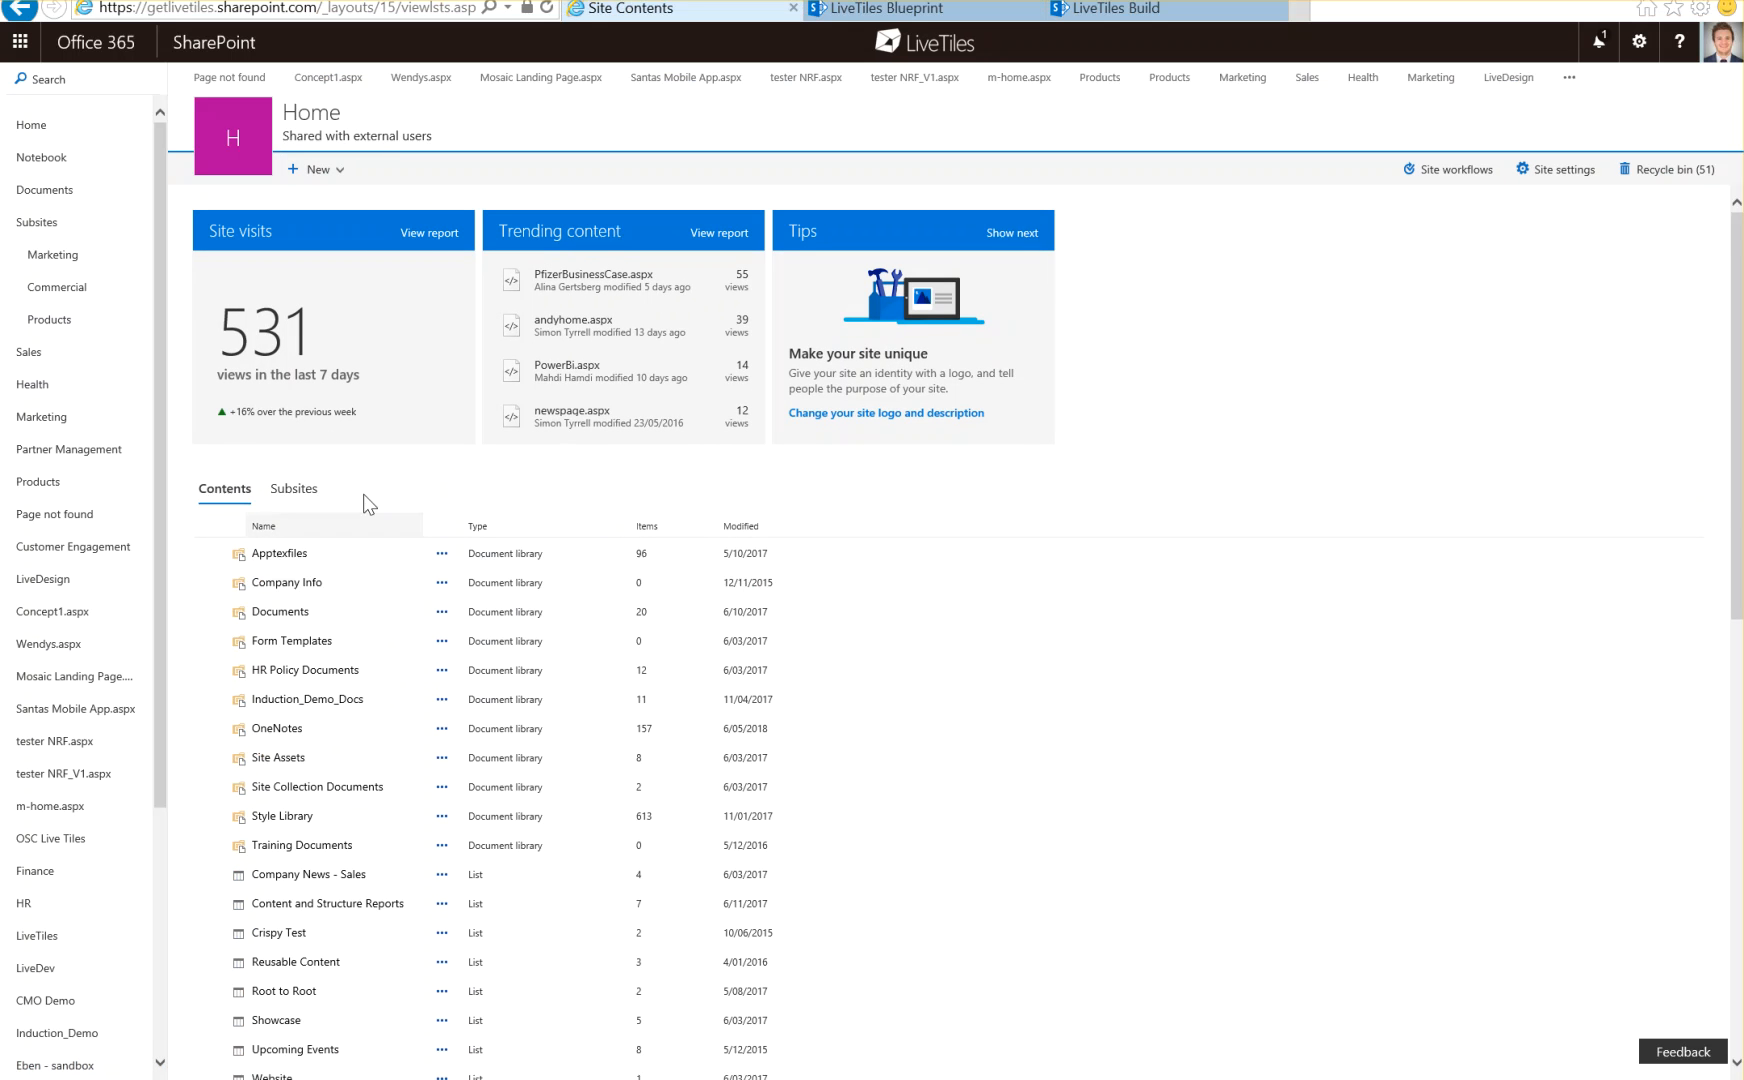
{"action": "left_click", "coordinate": [294, 488]}
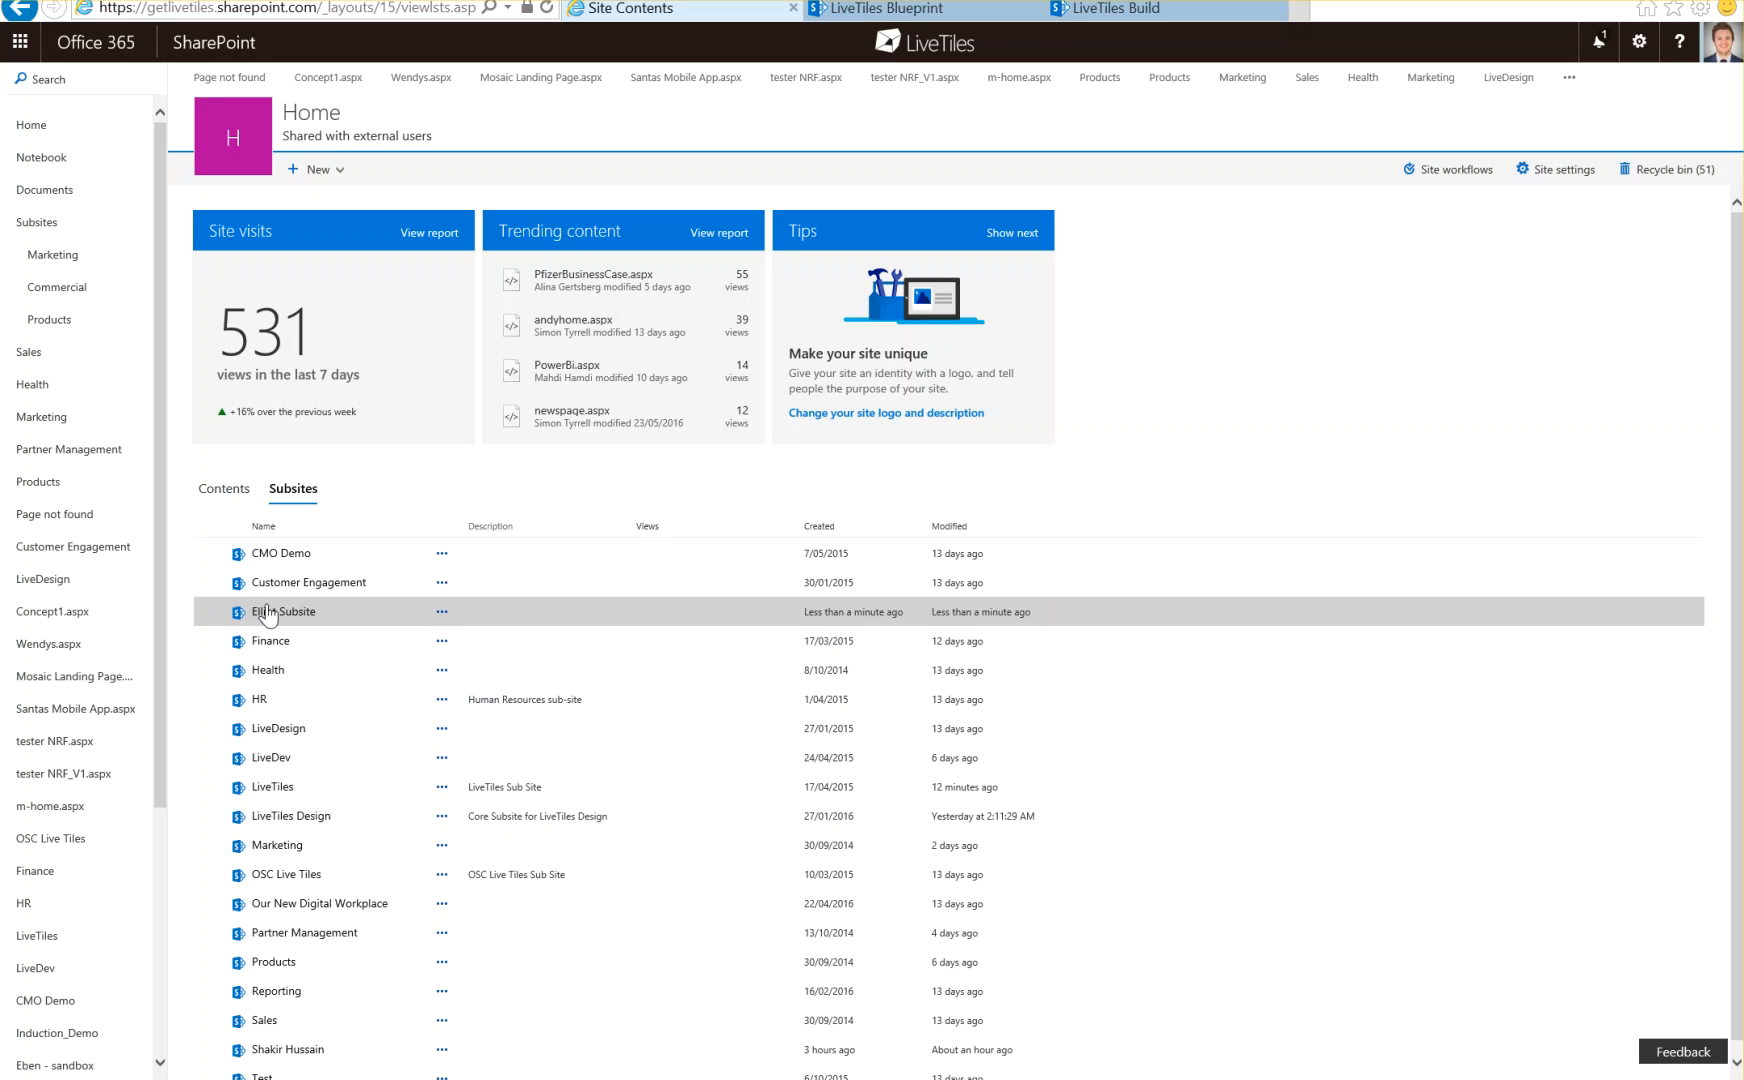
{"action": "mouse_move", "coordinate": [283, 611]}
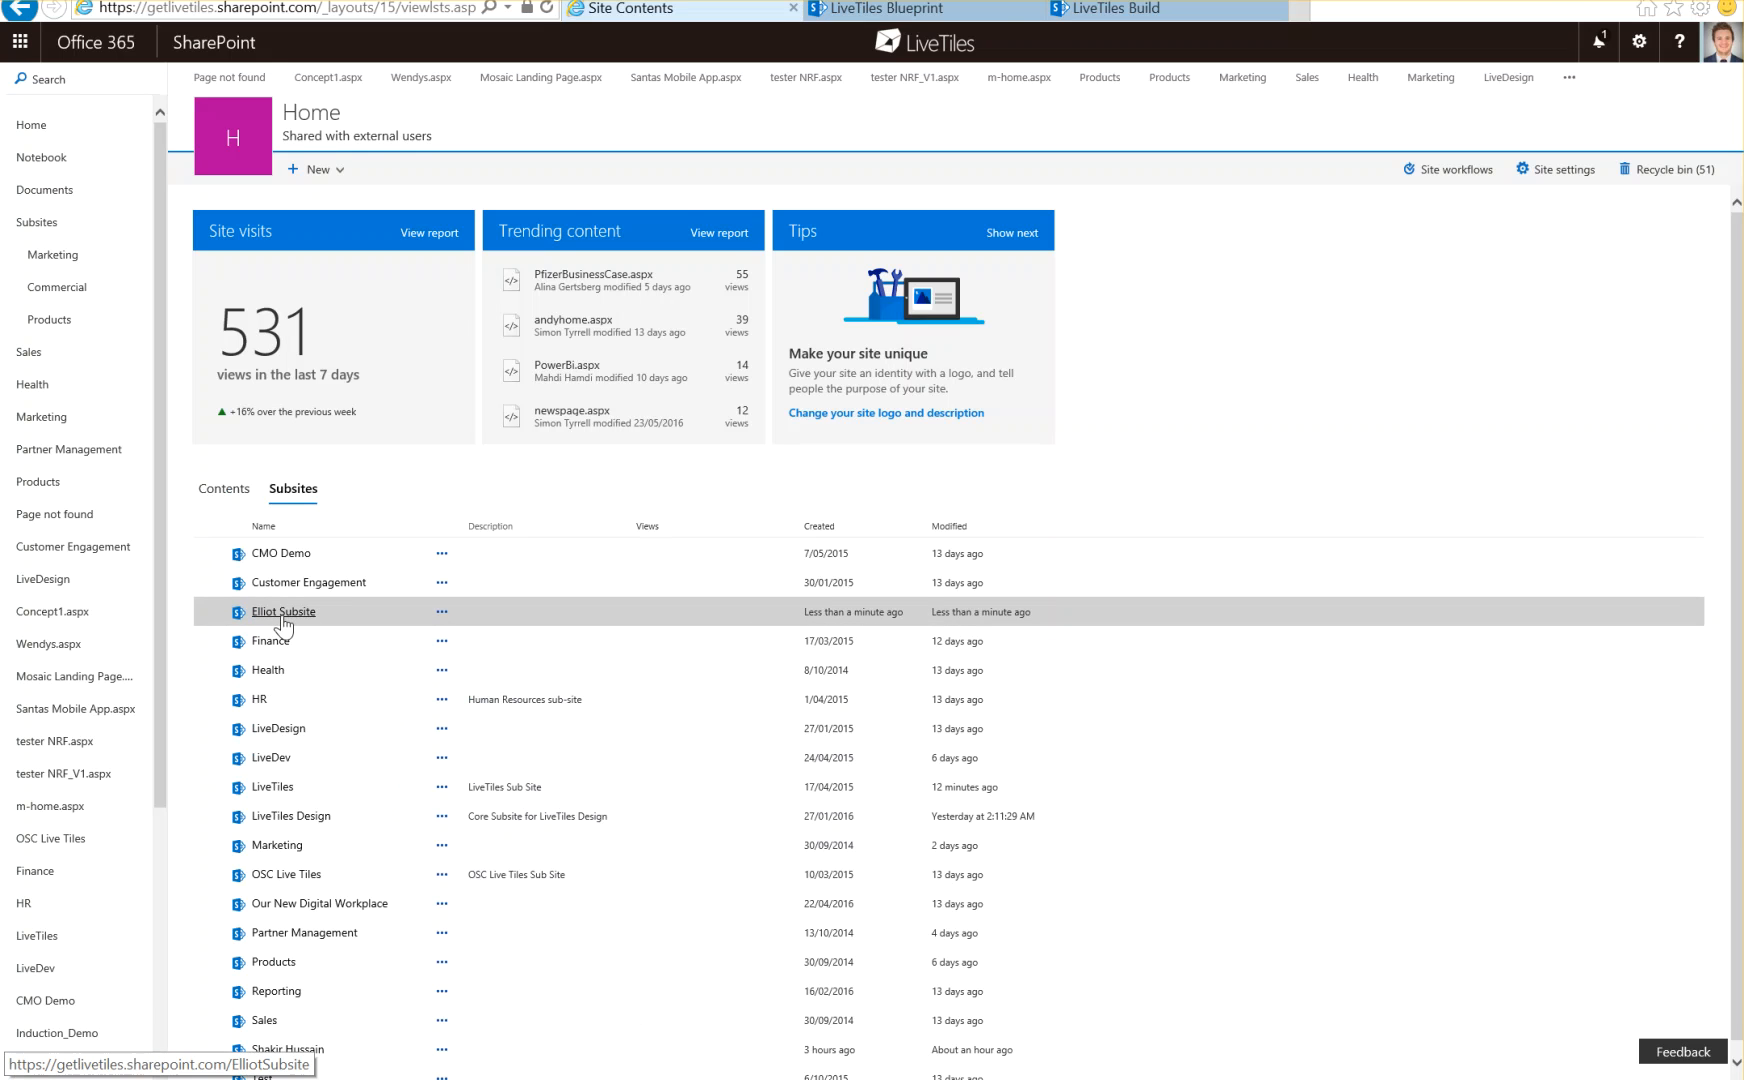
{"action": "left_click", "coordinate": [281, 611]}
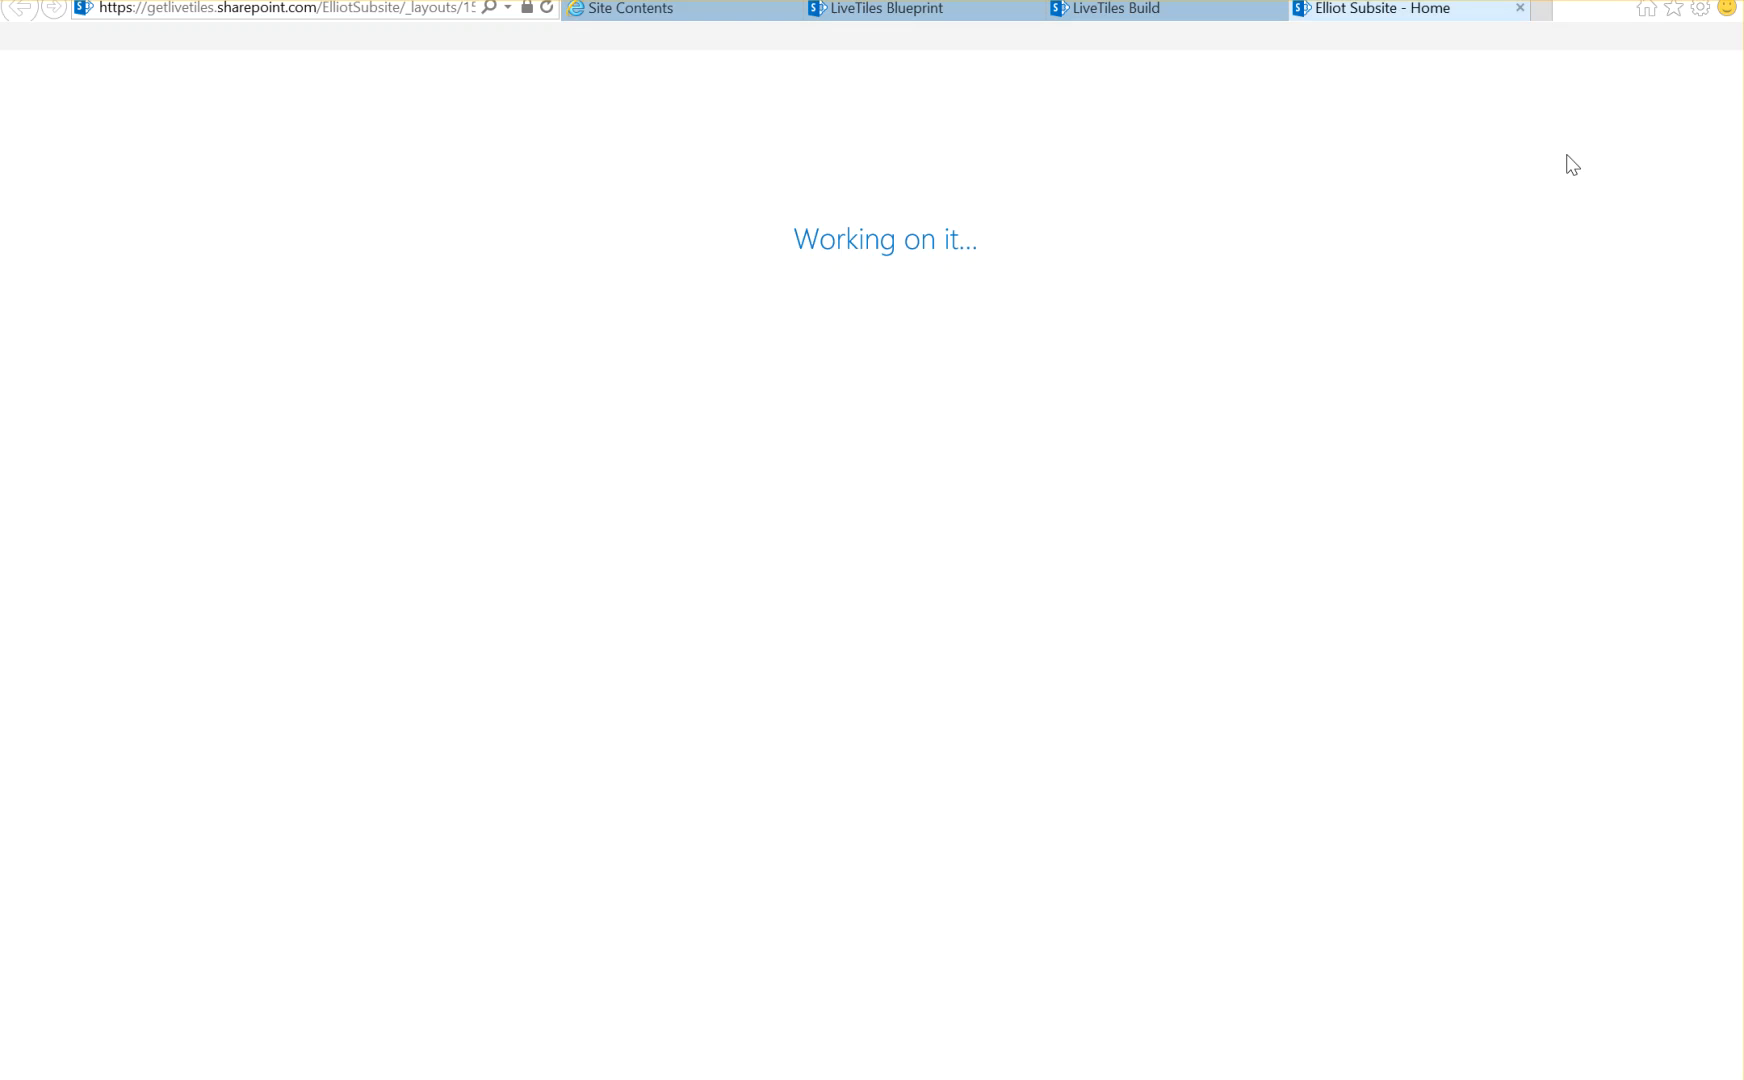
Go to Elliot Subsite's Site Contents and open its Site Pages library
{"action": "left_click", "coordinate": [1638, 42]}
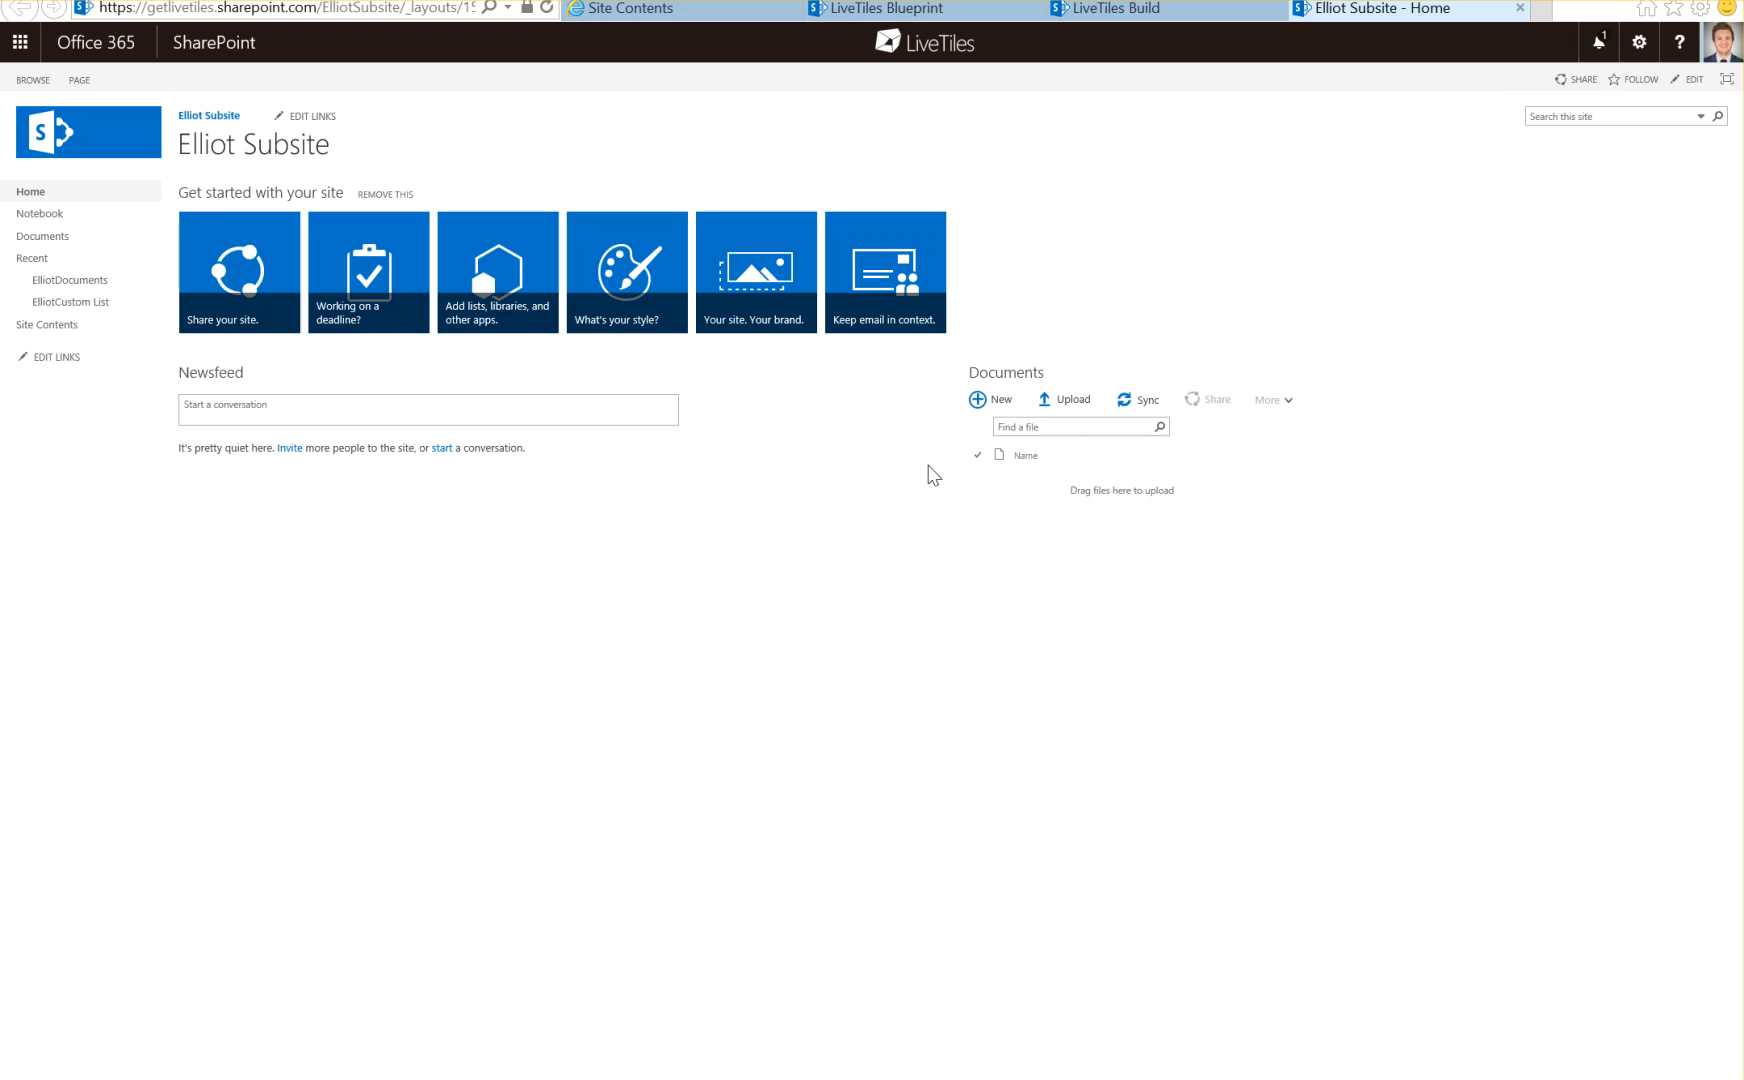
{"action": "left_click", "coordinate": [47, 325]}
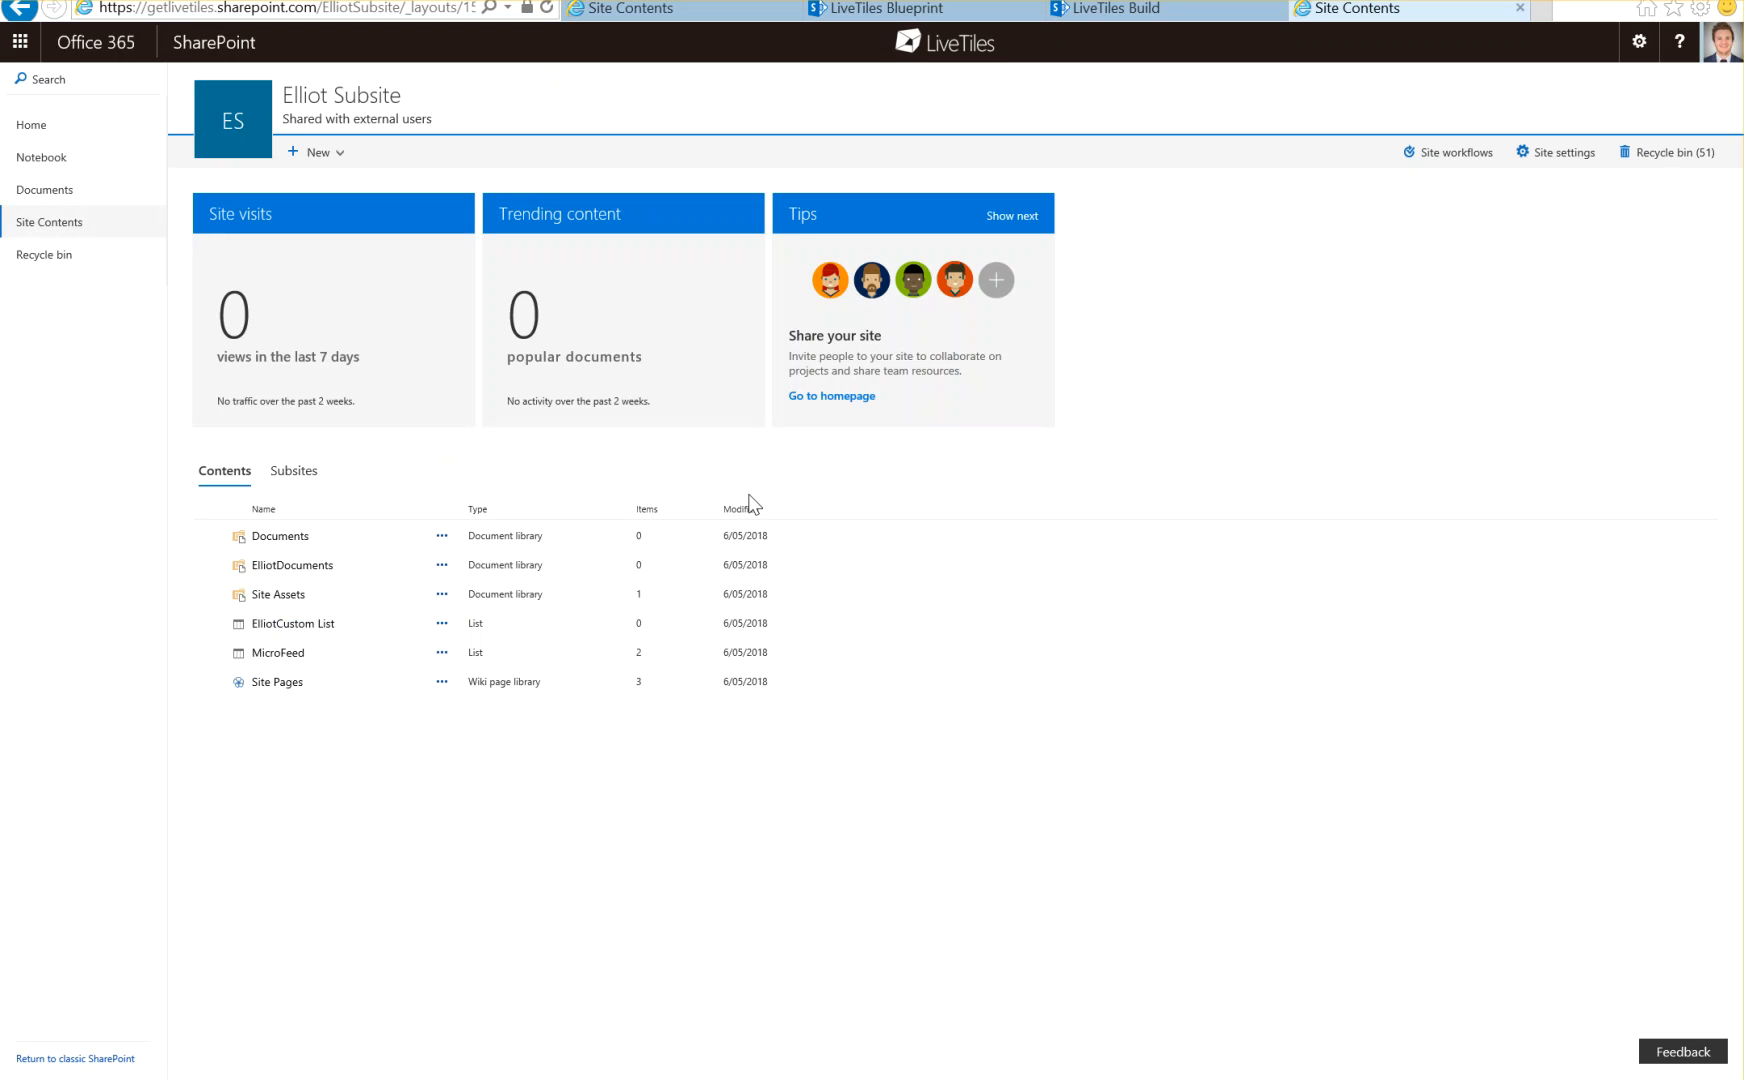
{"action": "mouse_move", "coordinate": [291, 565]}
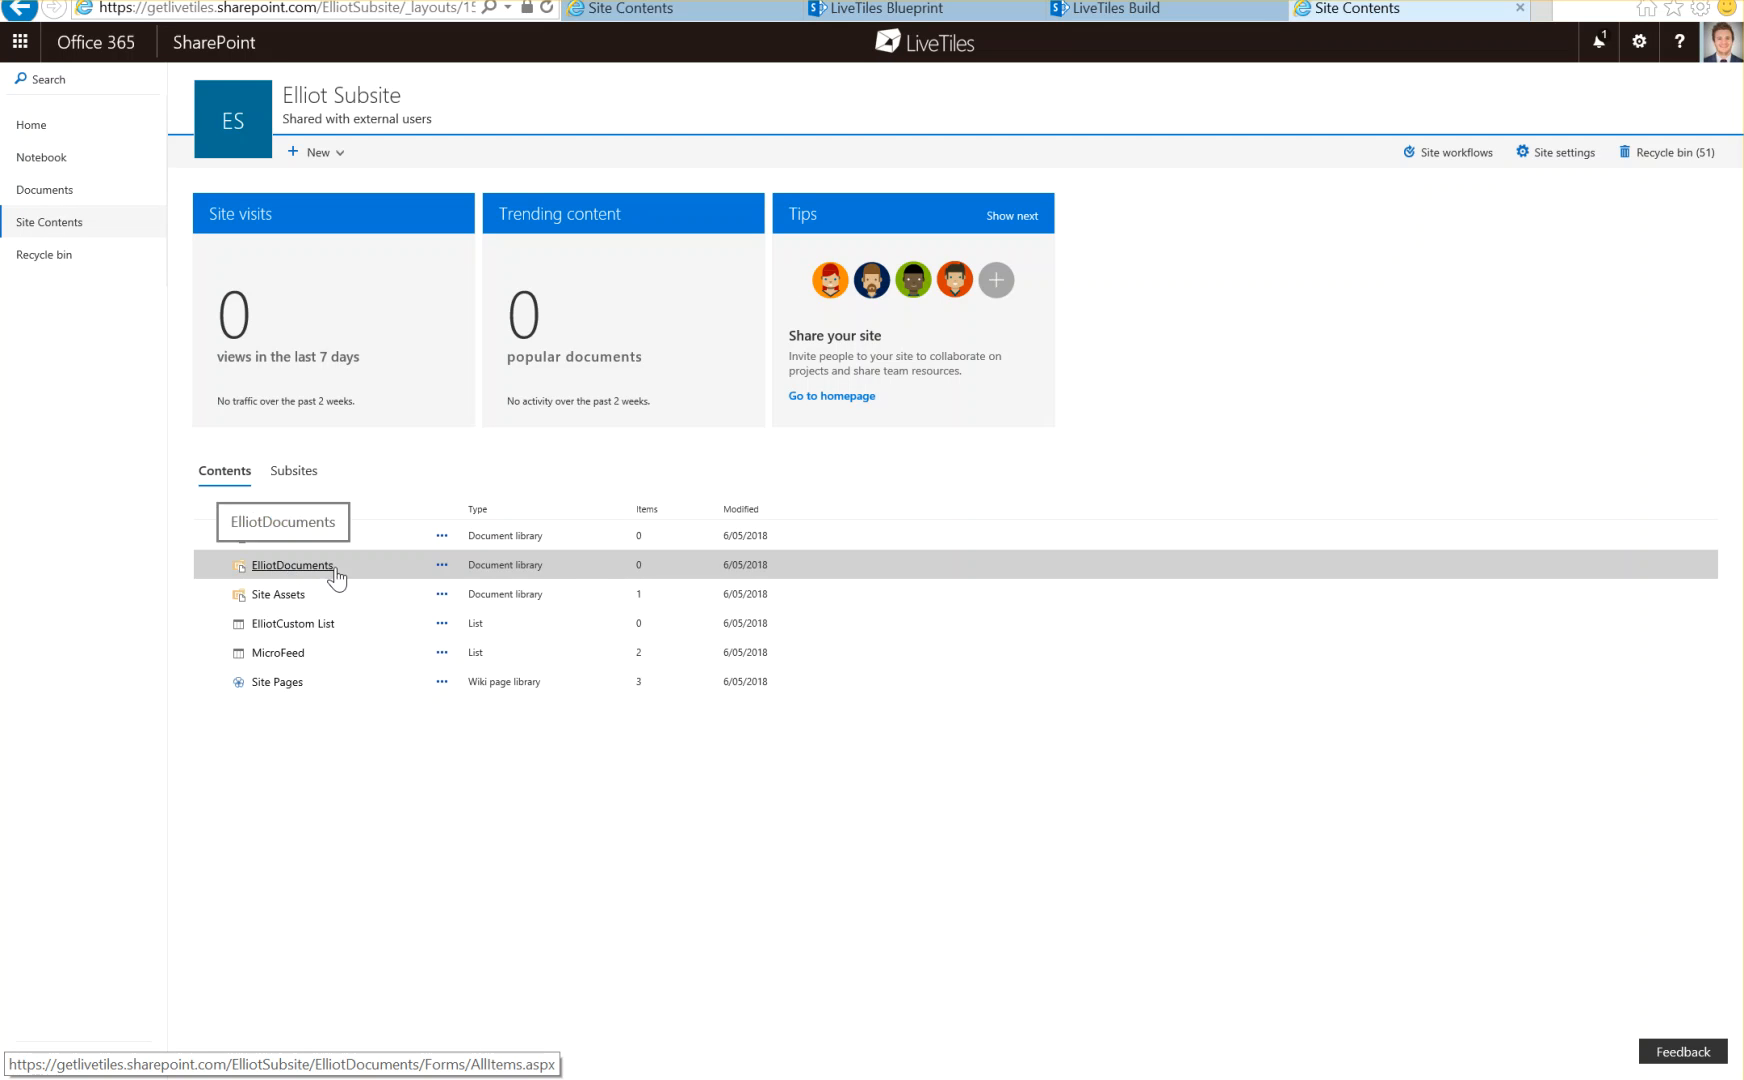
{"action": "mouse_move", "coordinate": [294, 624]}
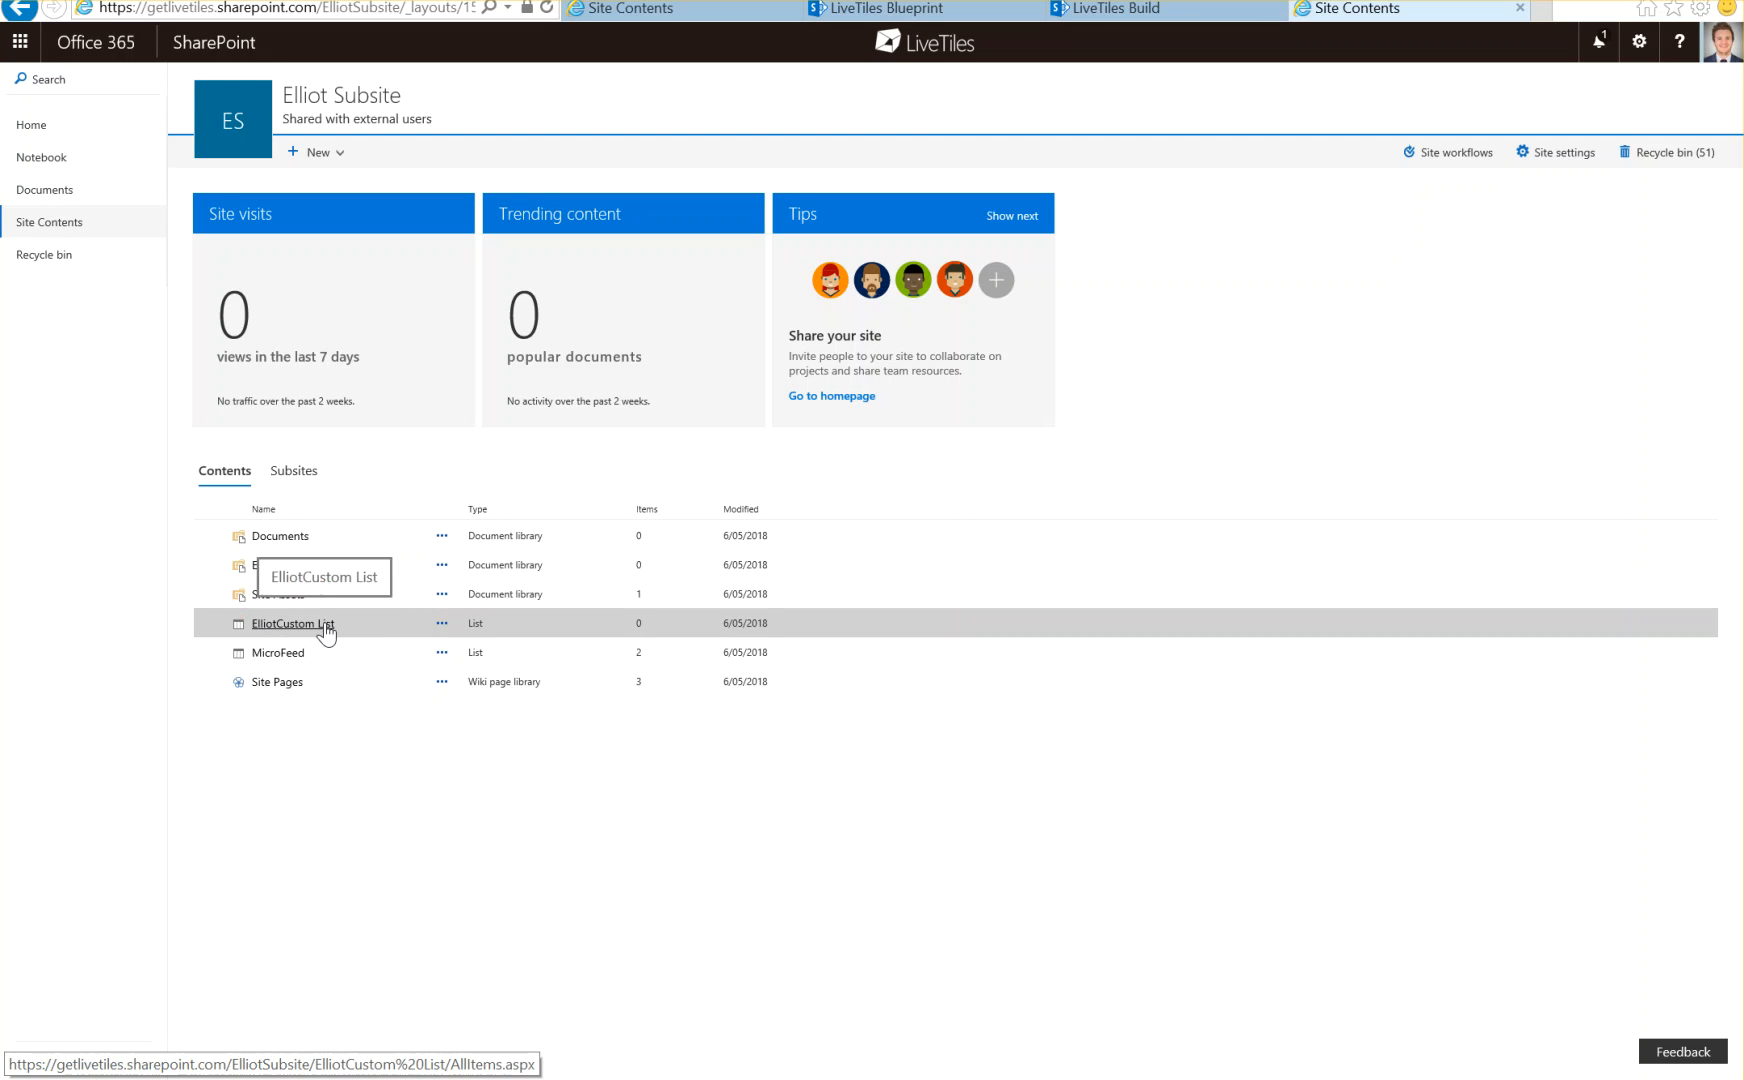
{"action": "left_click", "coordinate": [277, 682]}
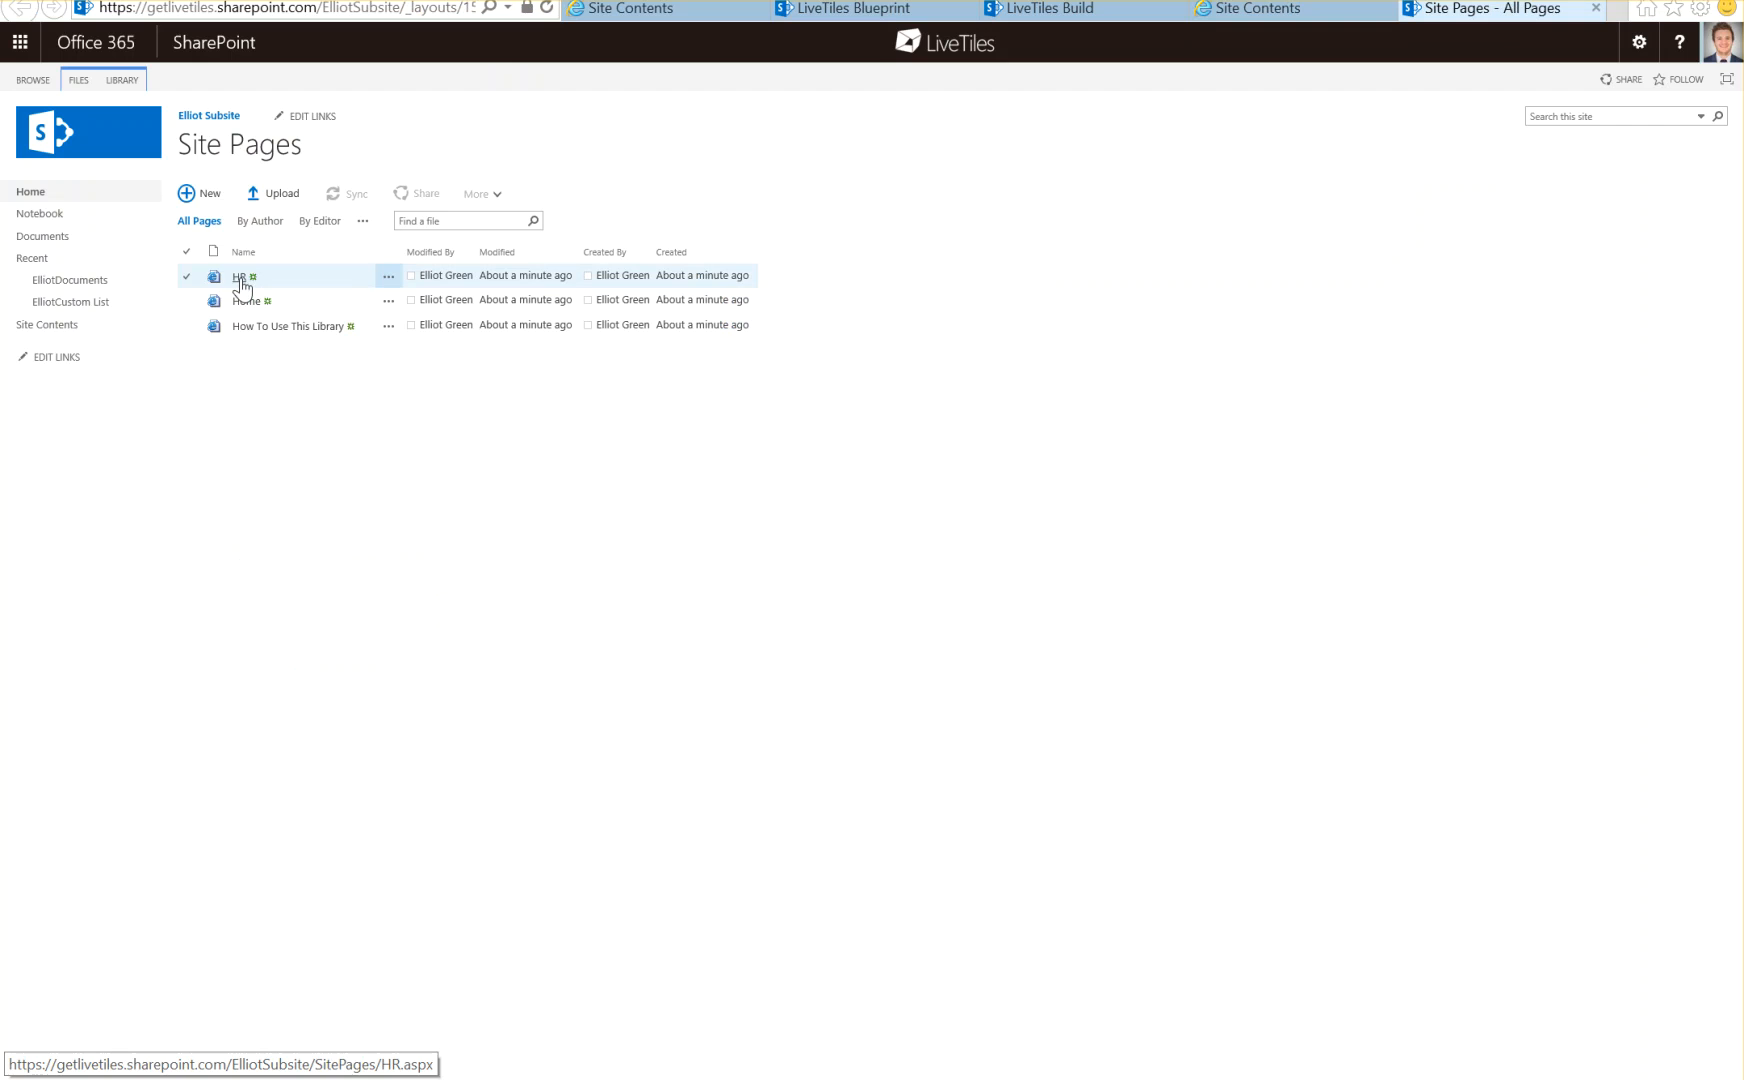
Open the HR page with its Human Resources tiles and training videos
{"action": "left_click", "coordinate": [238, 276]}
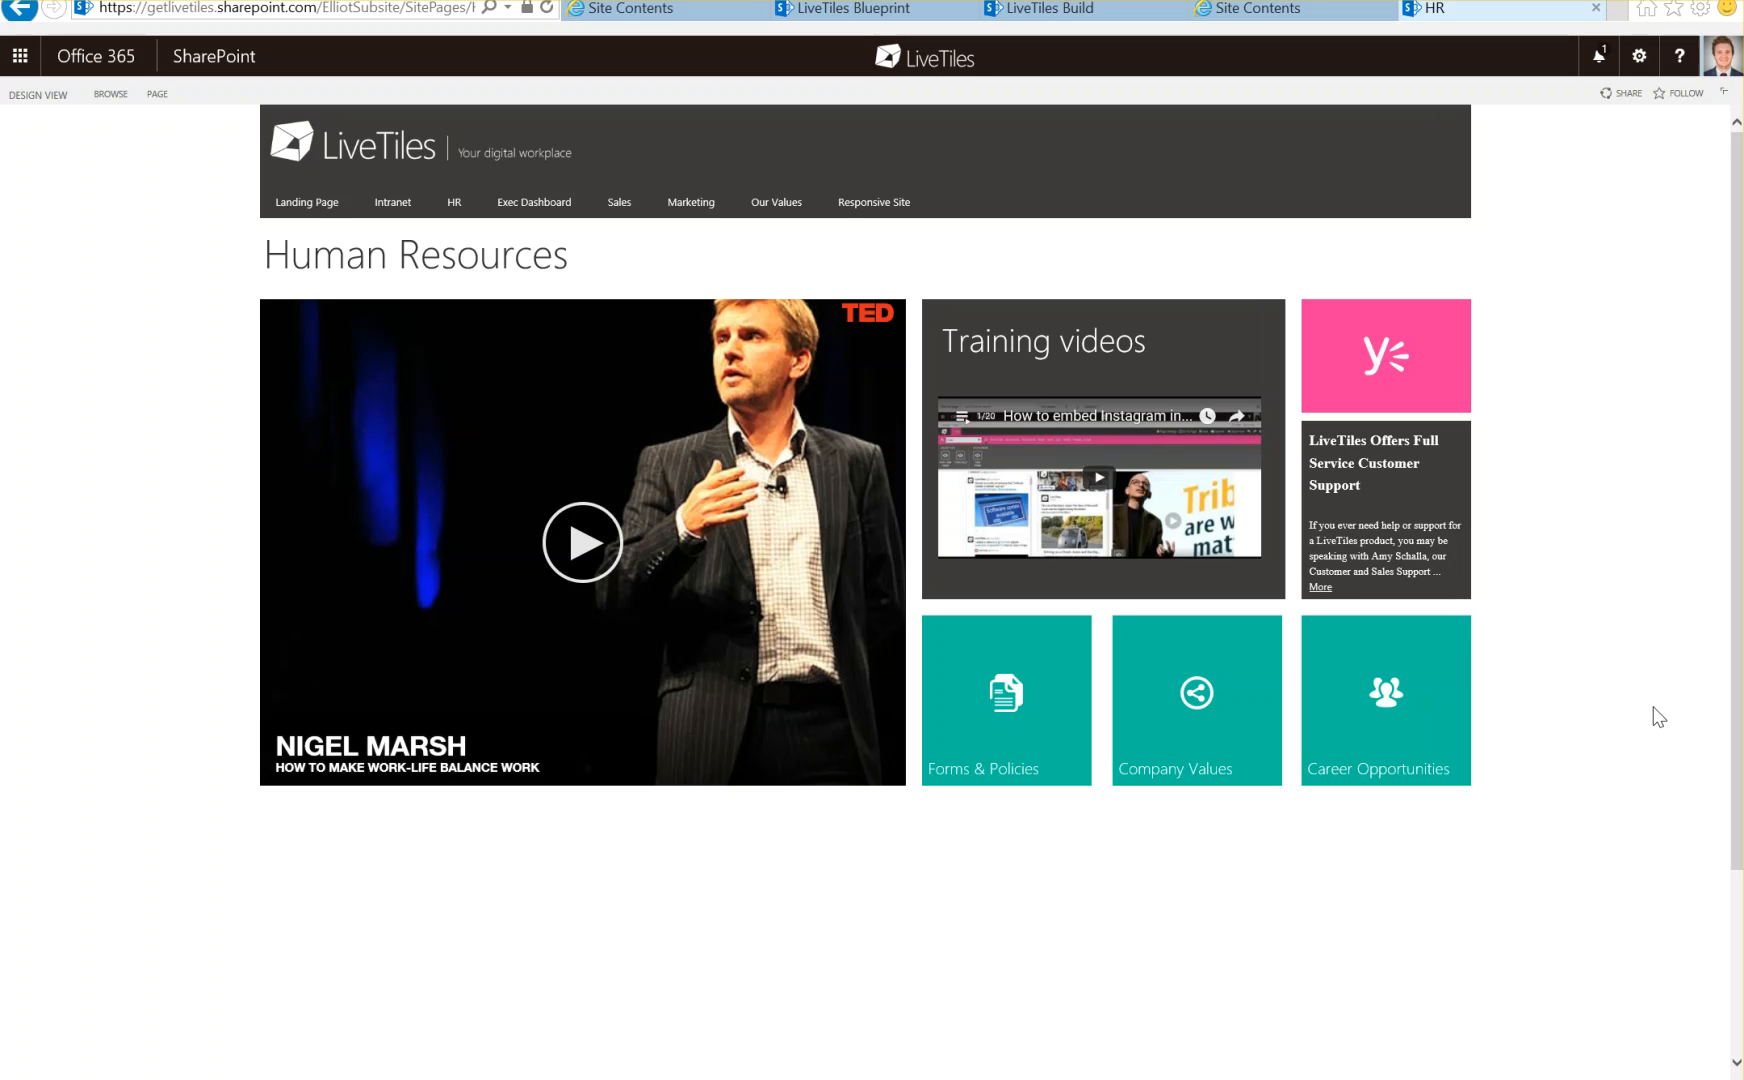
{"action": "mouse_move", "coordinate": [1584, 259]}
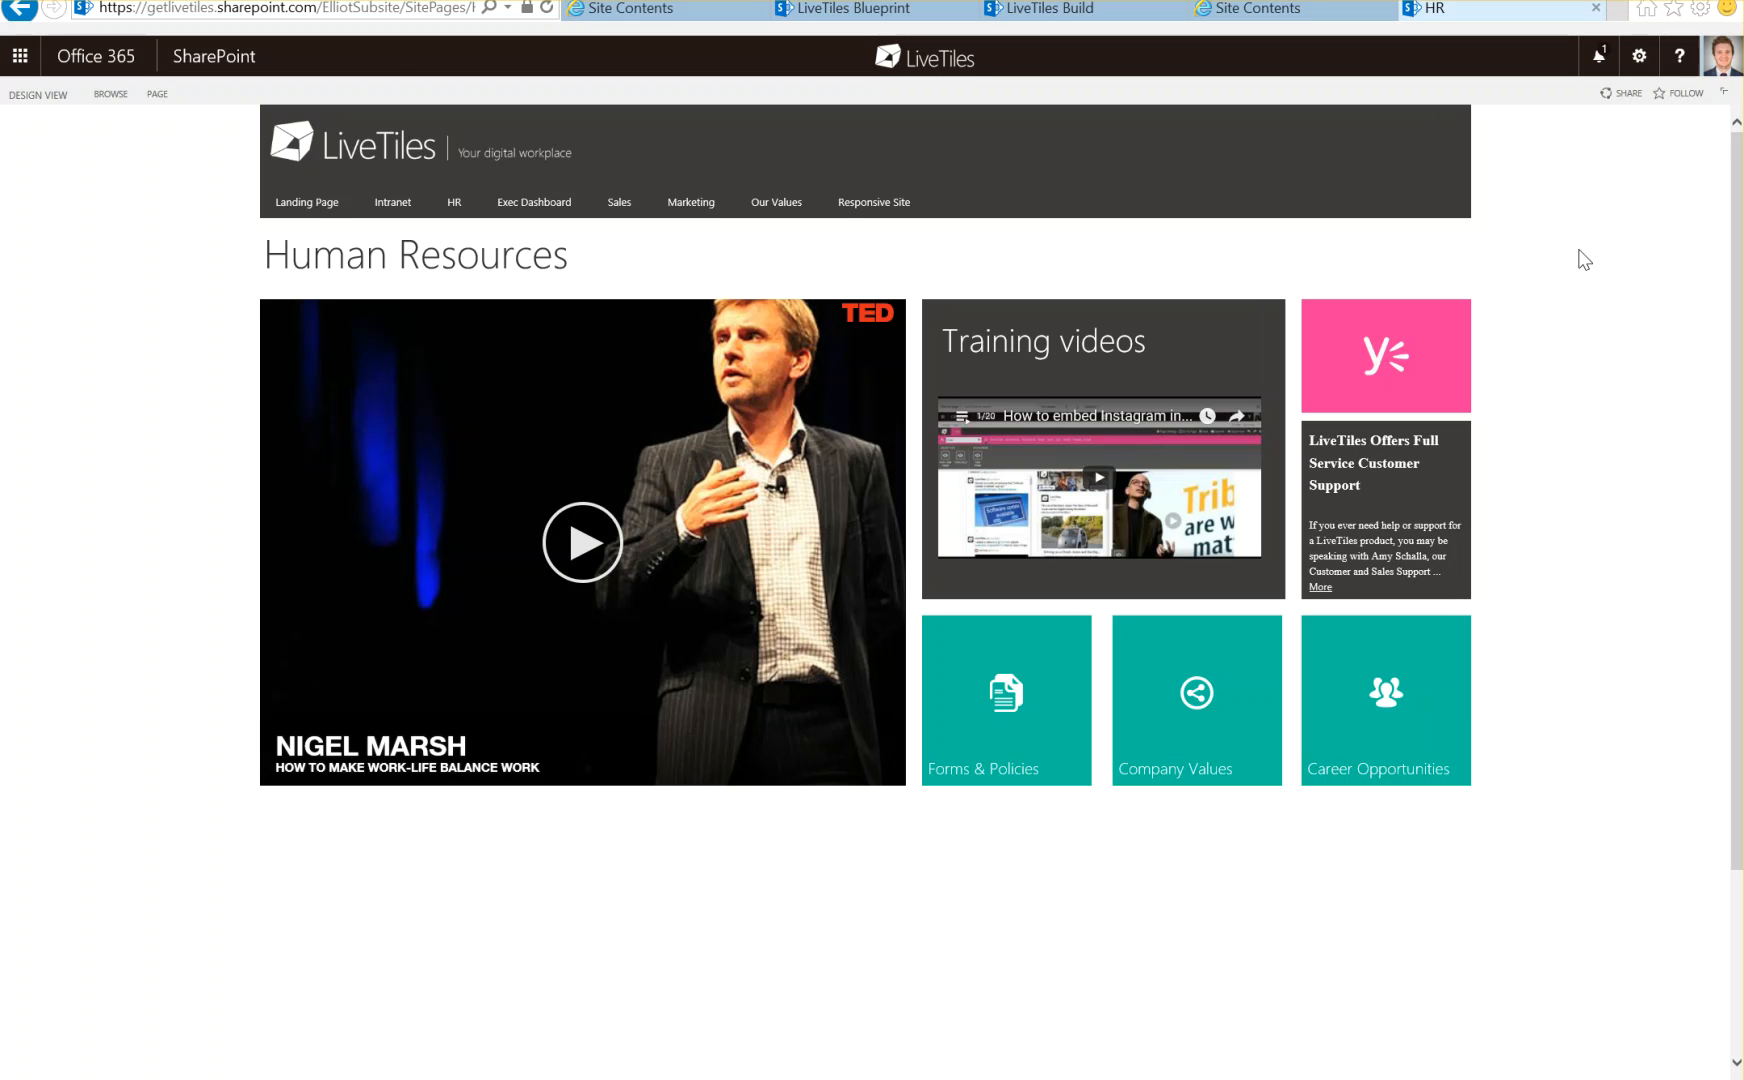
Bring up the livetiles.nyc homepage in the browser
{"action": "left_click", "coordinate": [267, 8]}
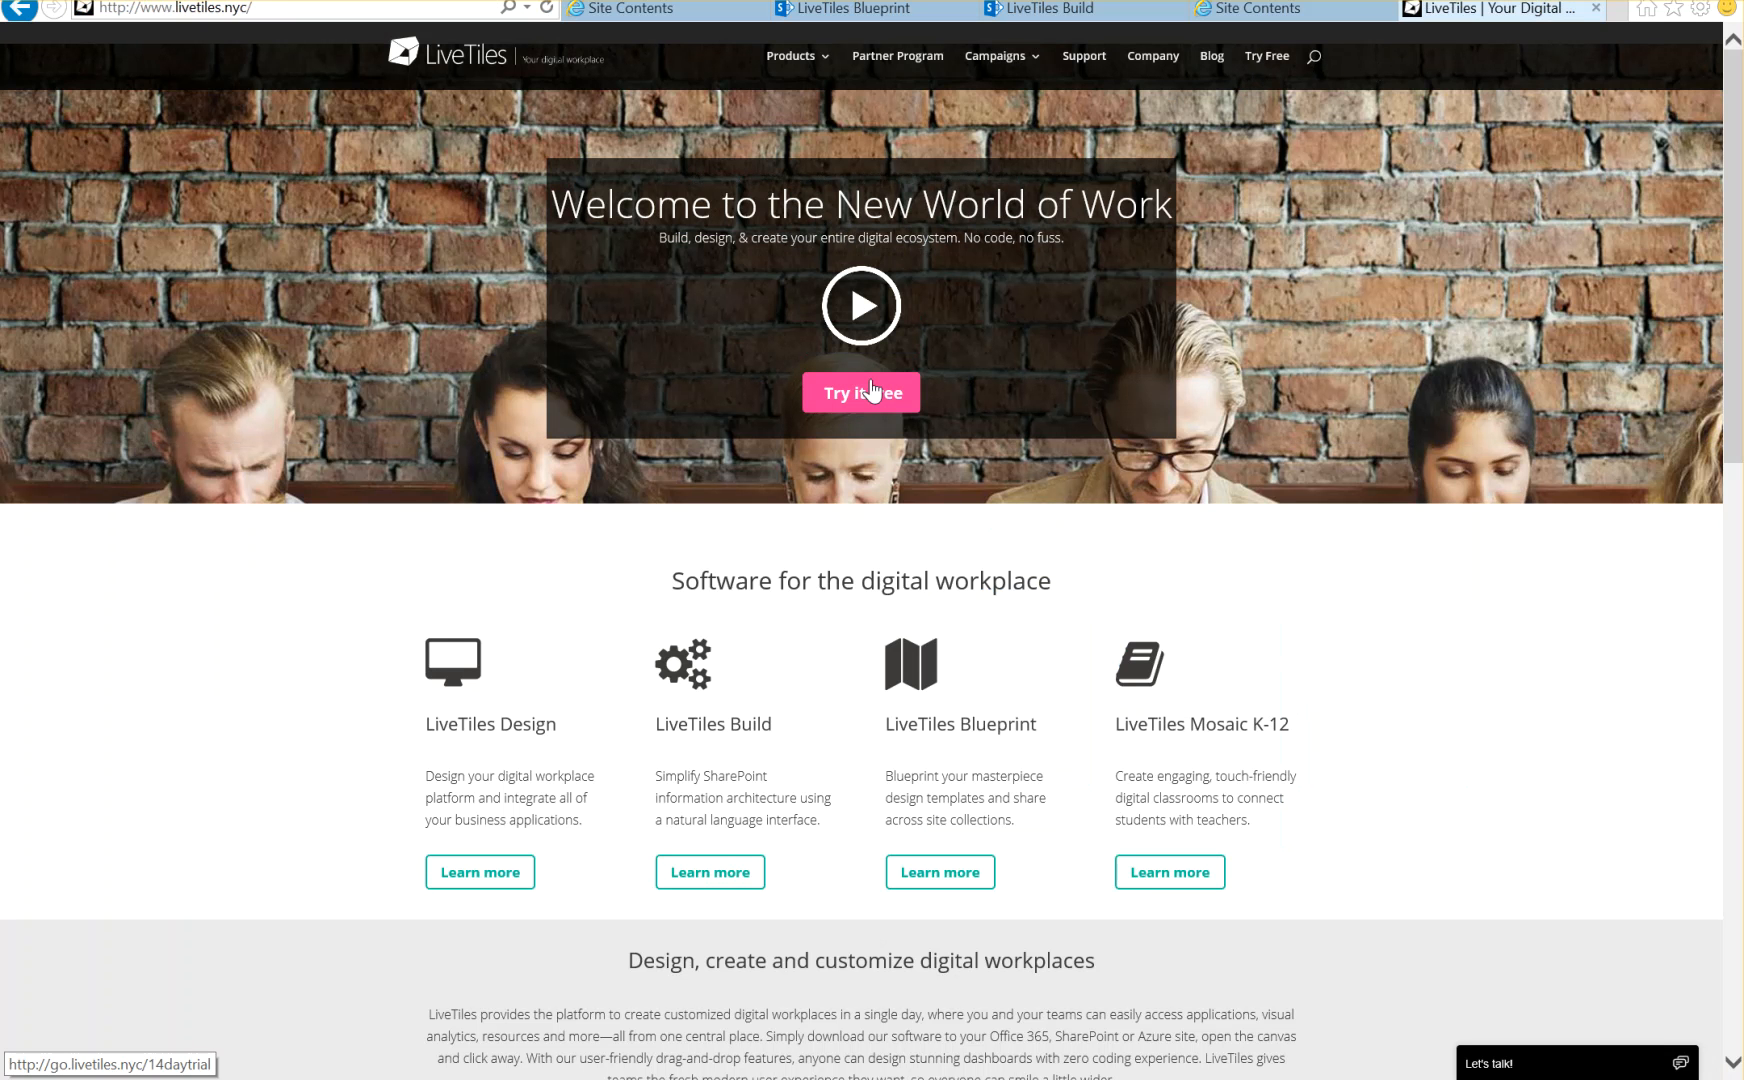
{"action": "mouse_move", "coordinate": [951, 415]}
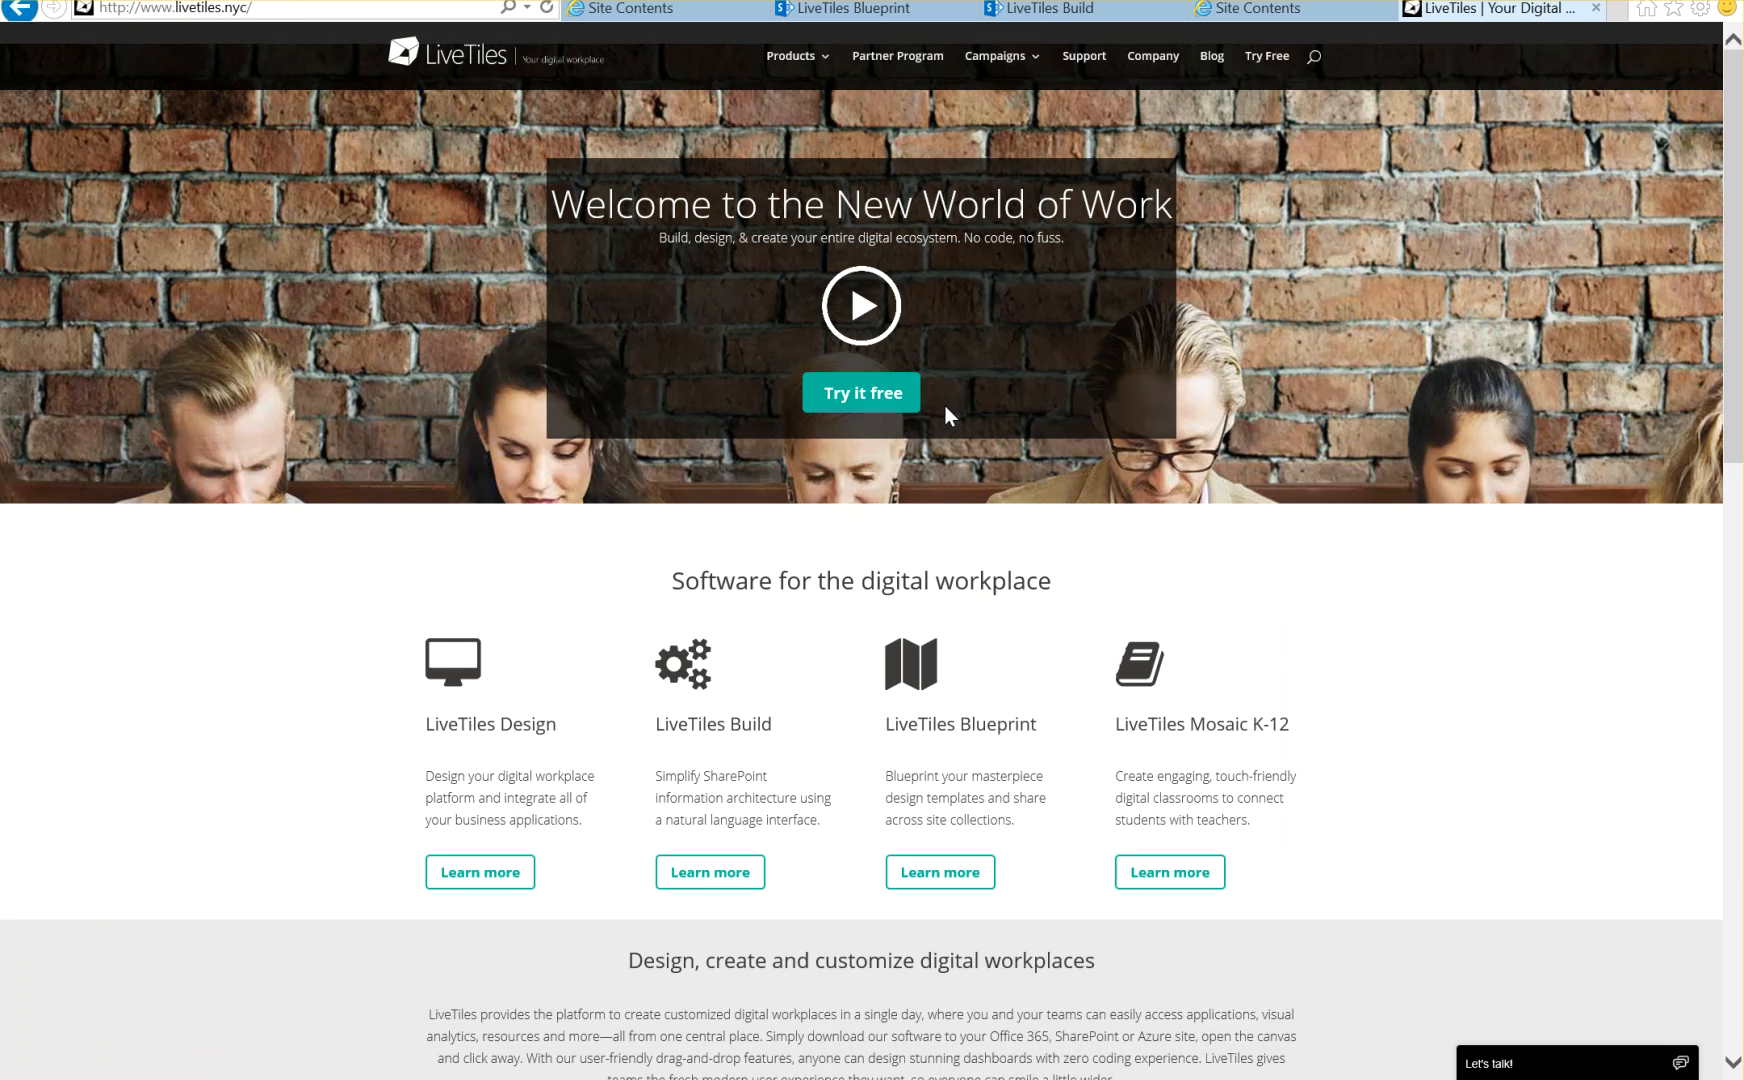
{"action": "mouse_move", "coordinate": [1203, 455]}
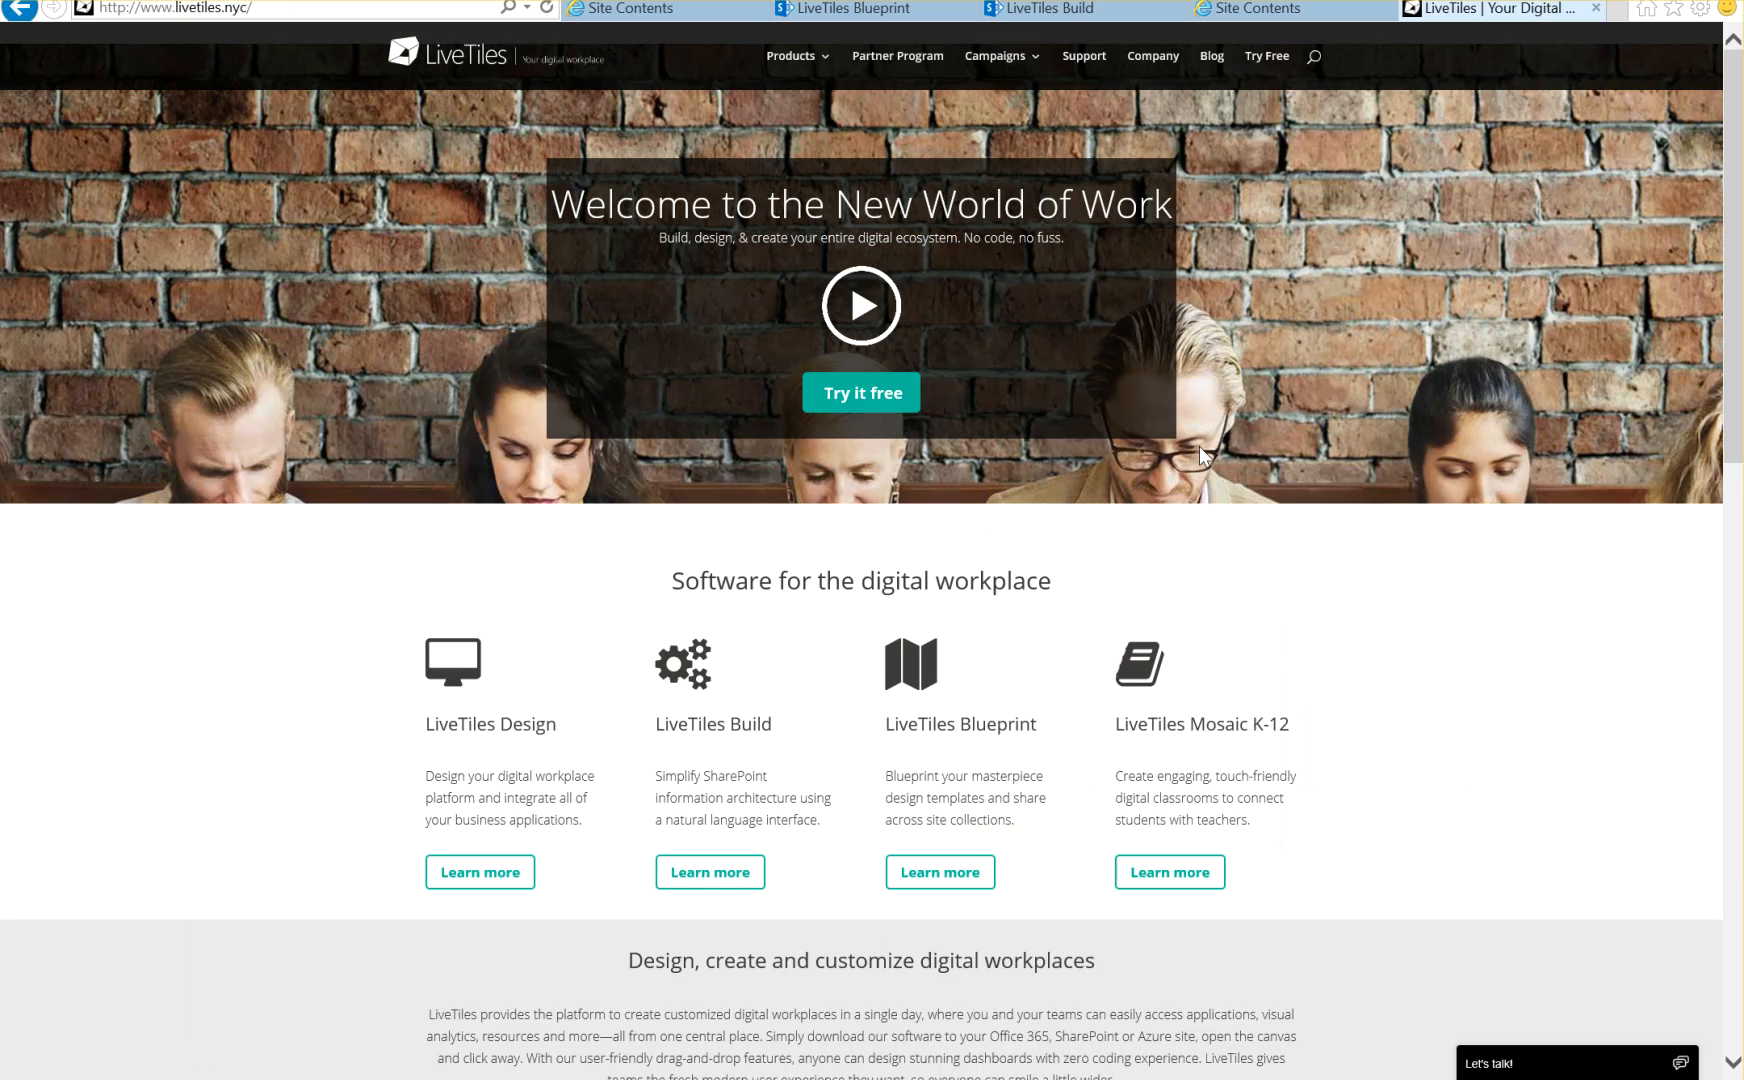
{"action": "mouse_move", "coordinate": [1076, 9]}
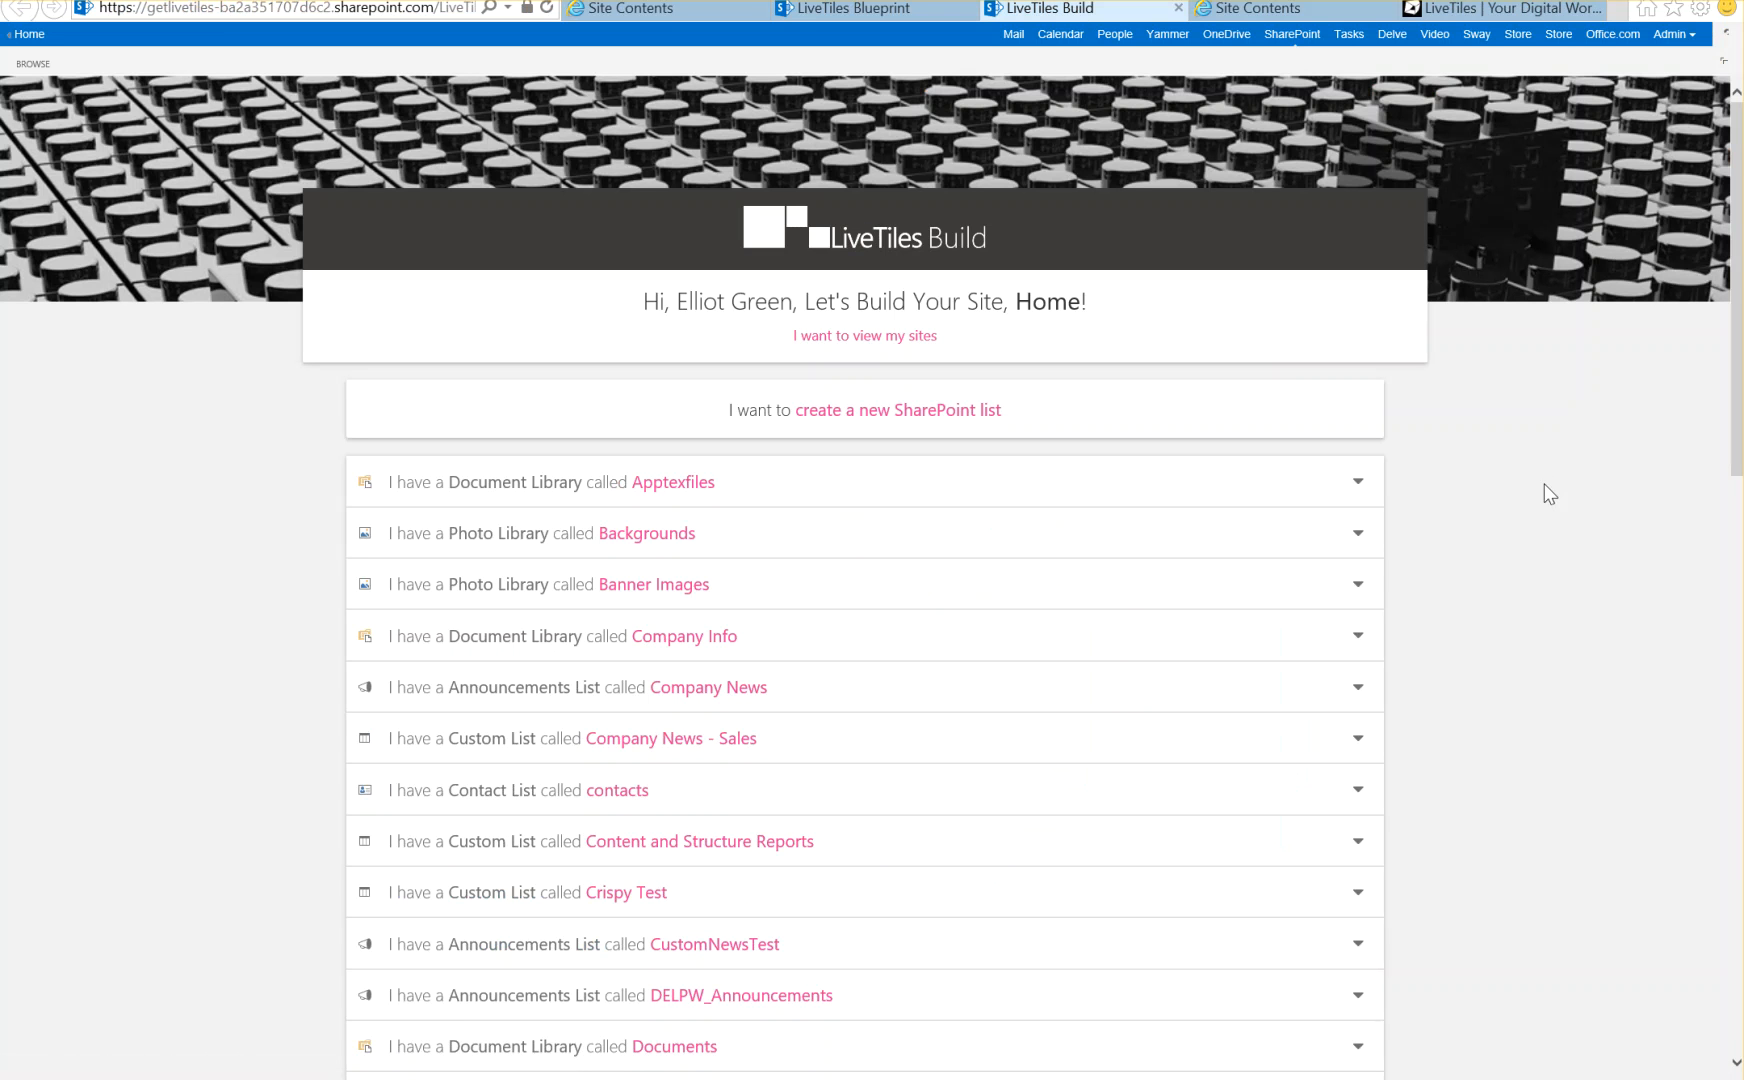
{"action": "mouse_move", "coordinate": [1564, 617]}
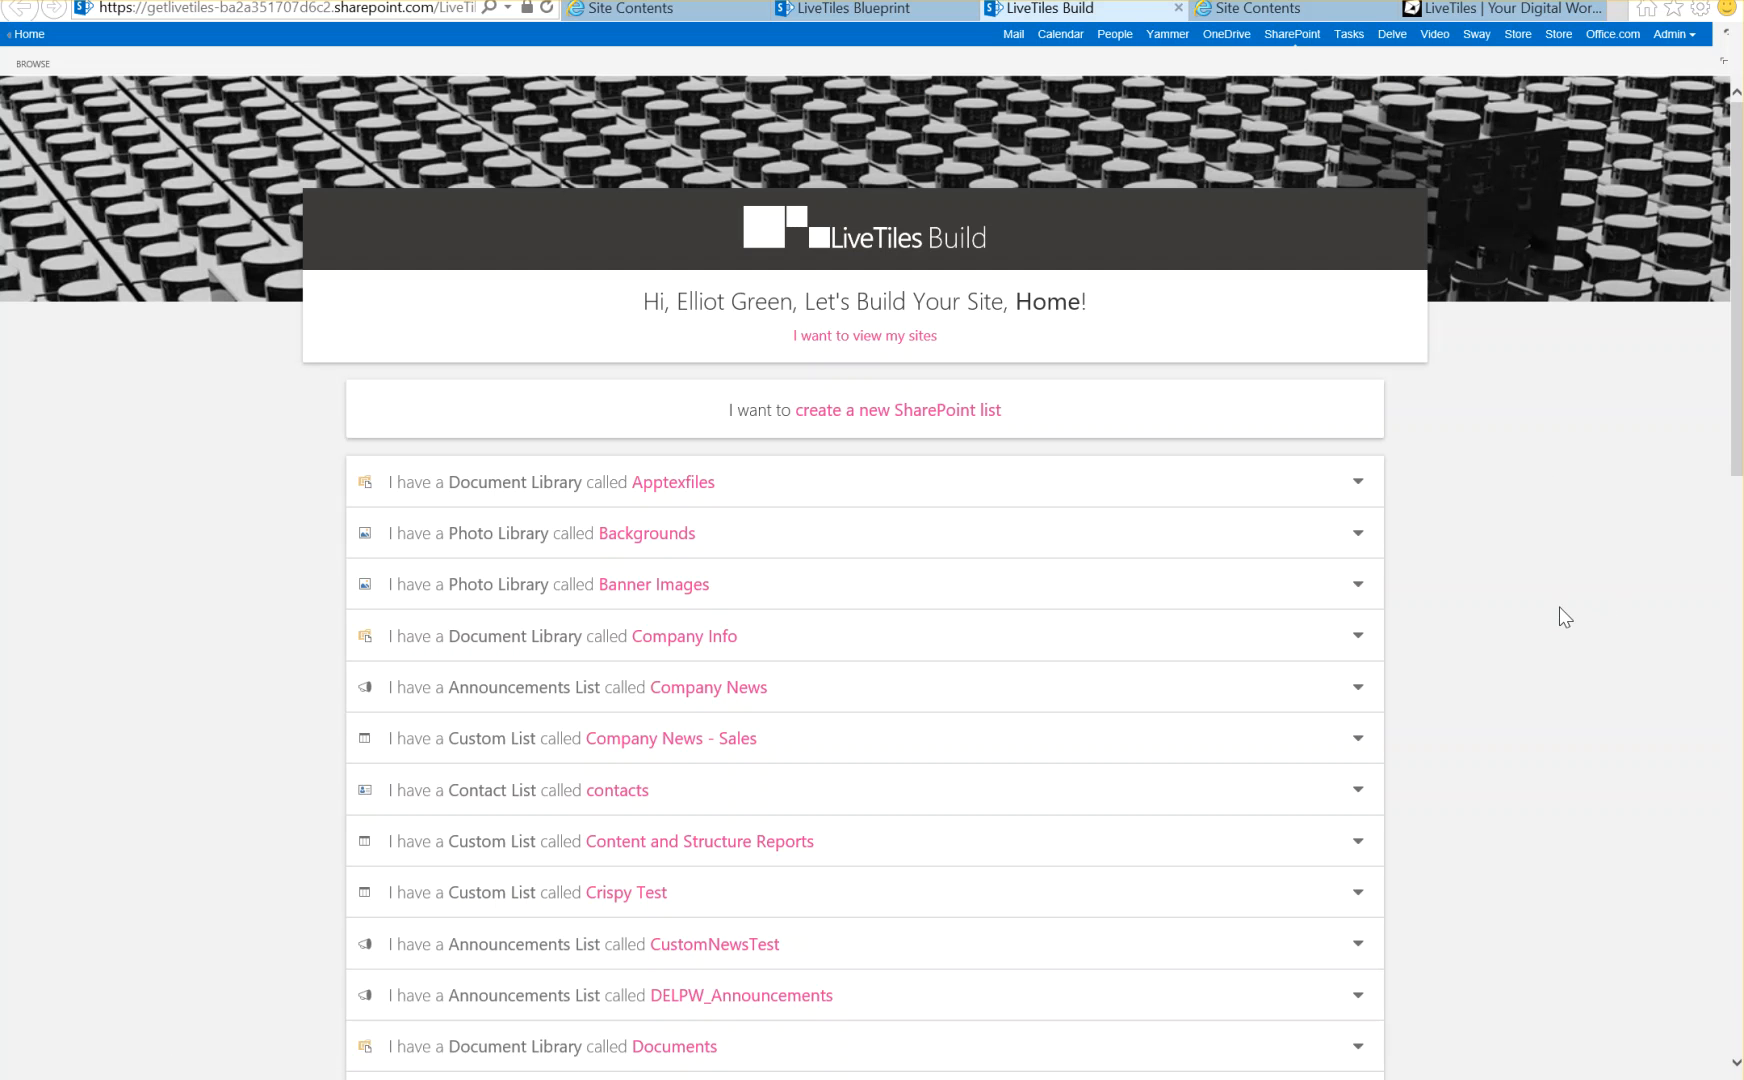
{"action": "mouse_move", "coordinate": [864, 336]}
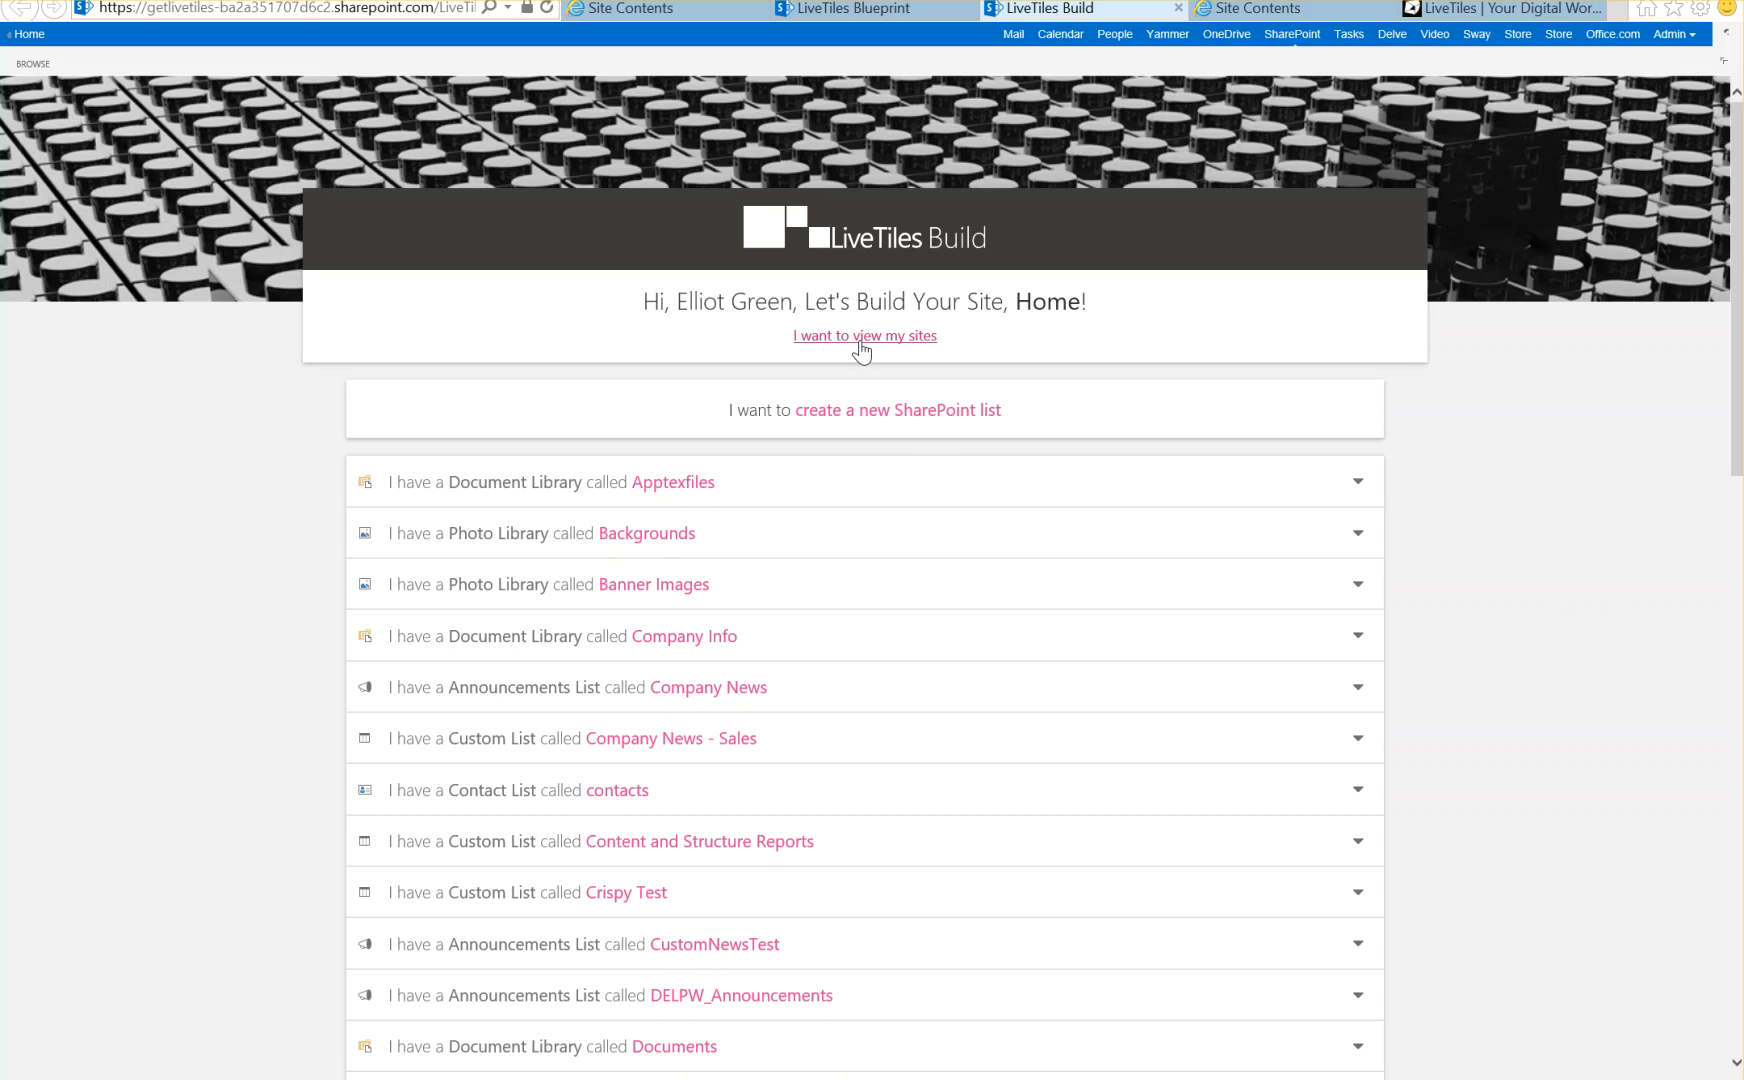
View the sites, expand CMO Demo, and close the Site Navigator to see Home's lists
{"action": "left_click", "coordinate": [864, 336]}
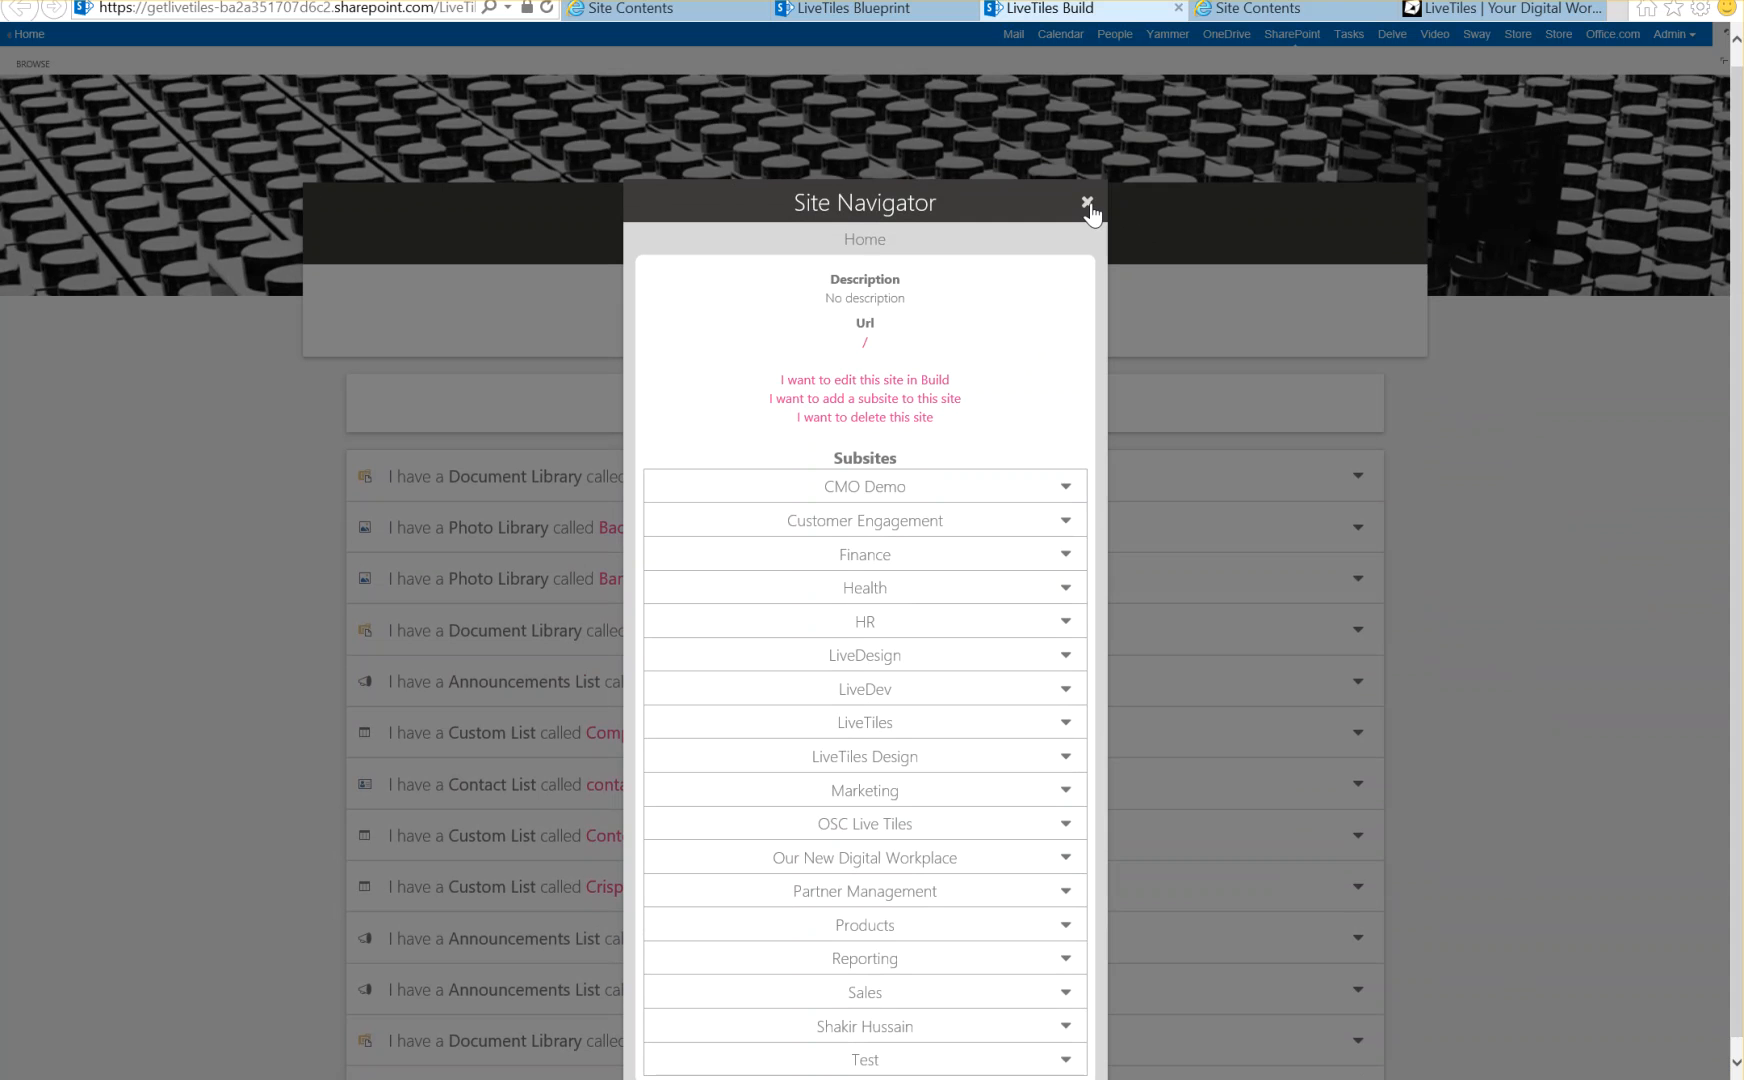
{"action": "mouse_move", "coordinate": [1068, 495]}
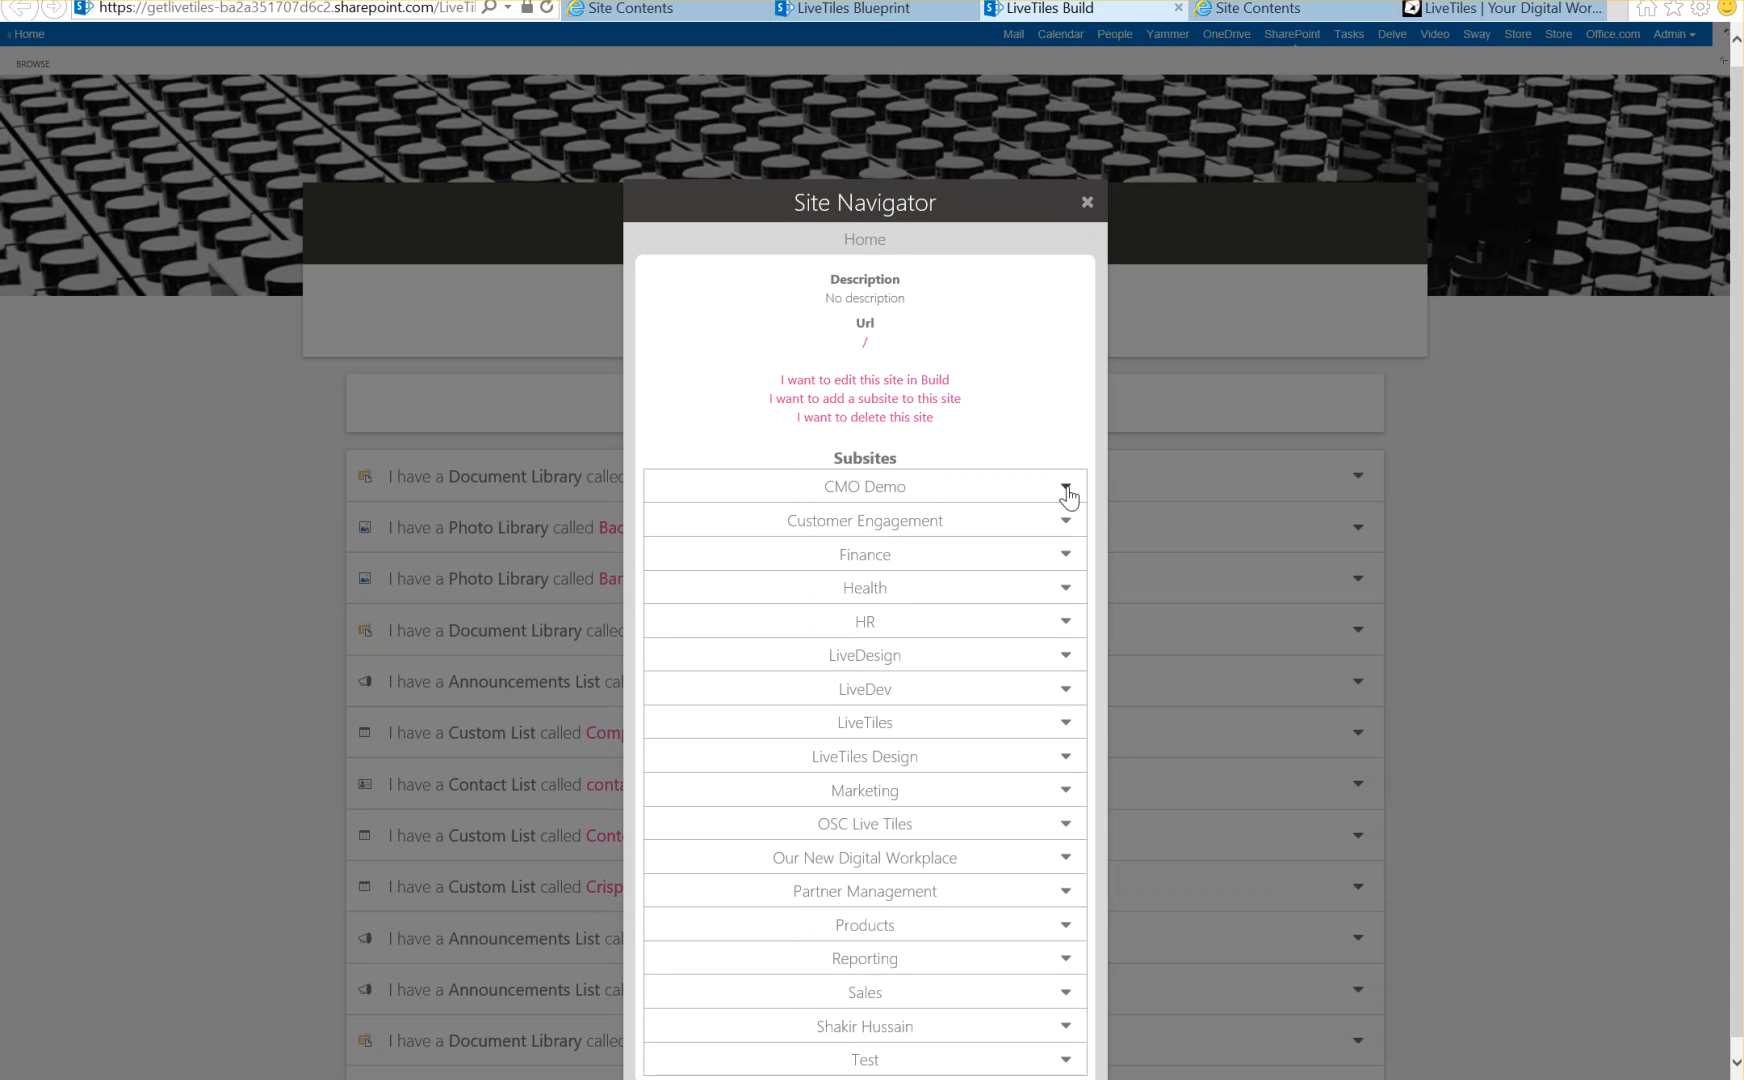
{"action": "left_click", "coordinate": [1066, 491]}
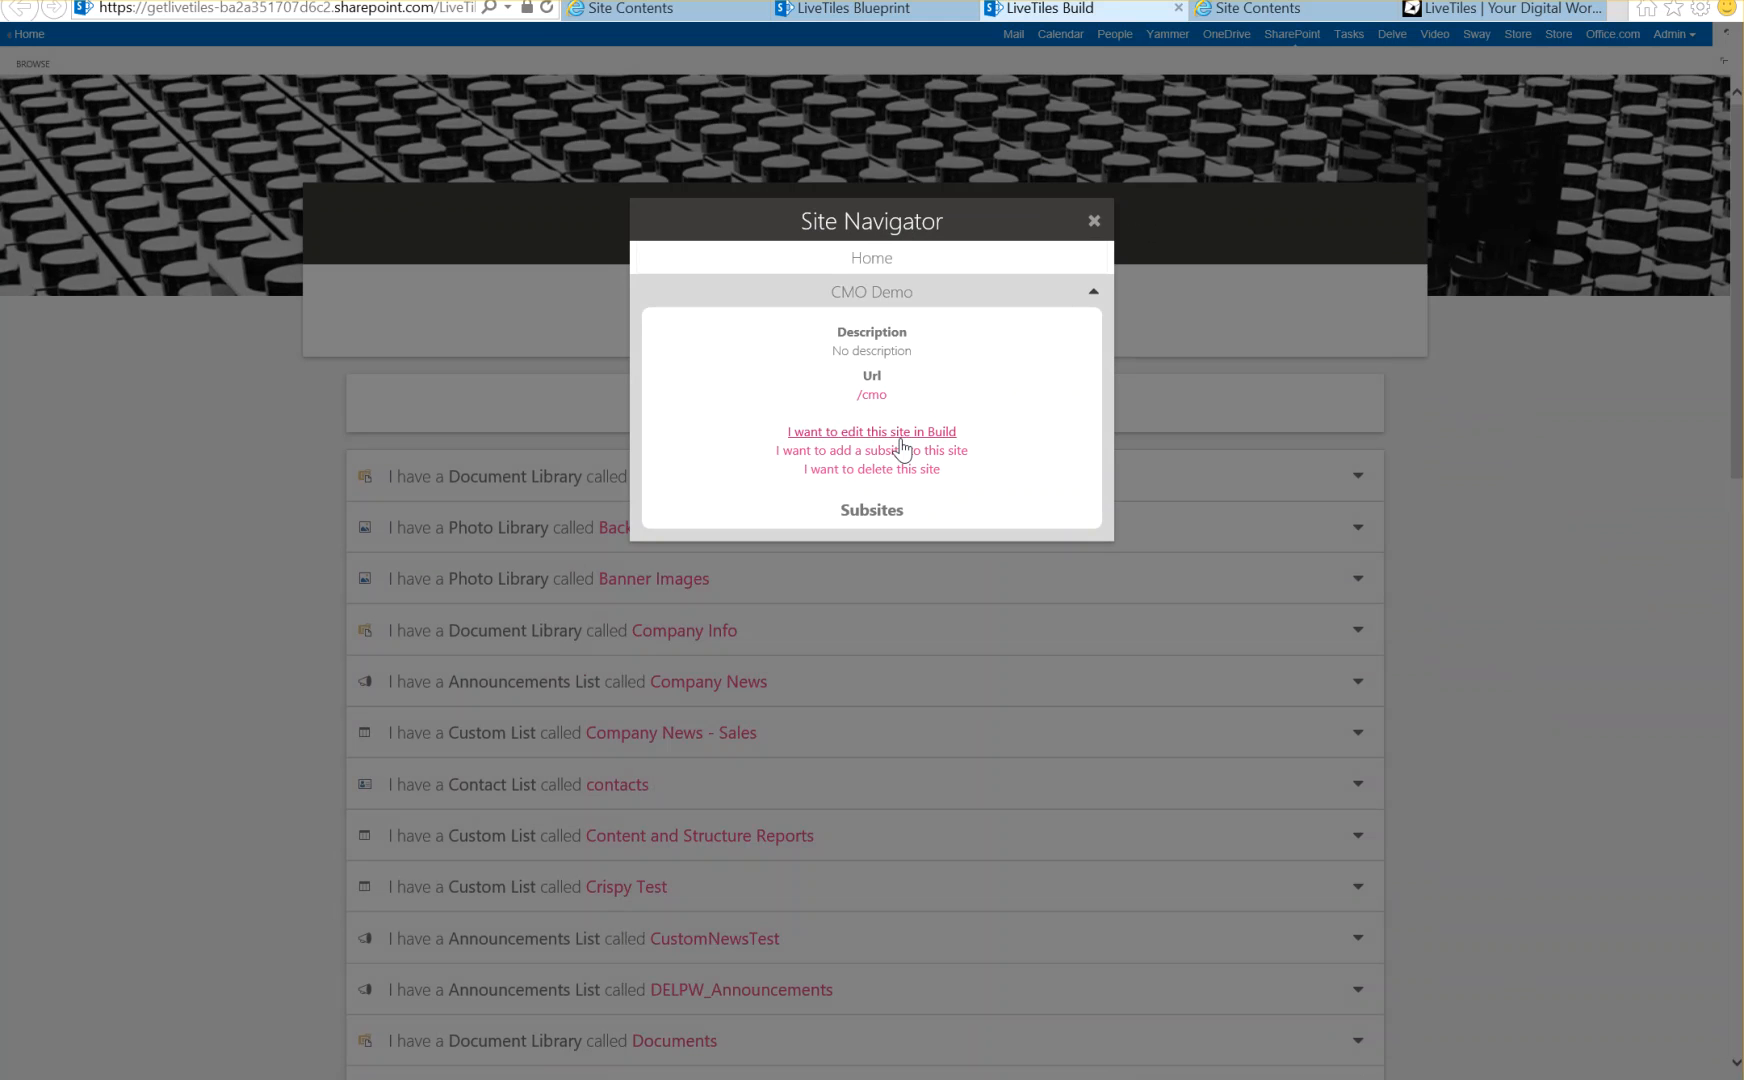
{"action": "mouse_move", "coordinate": [959, 399]}
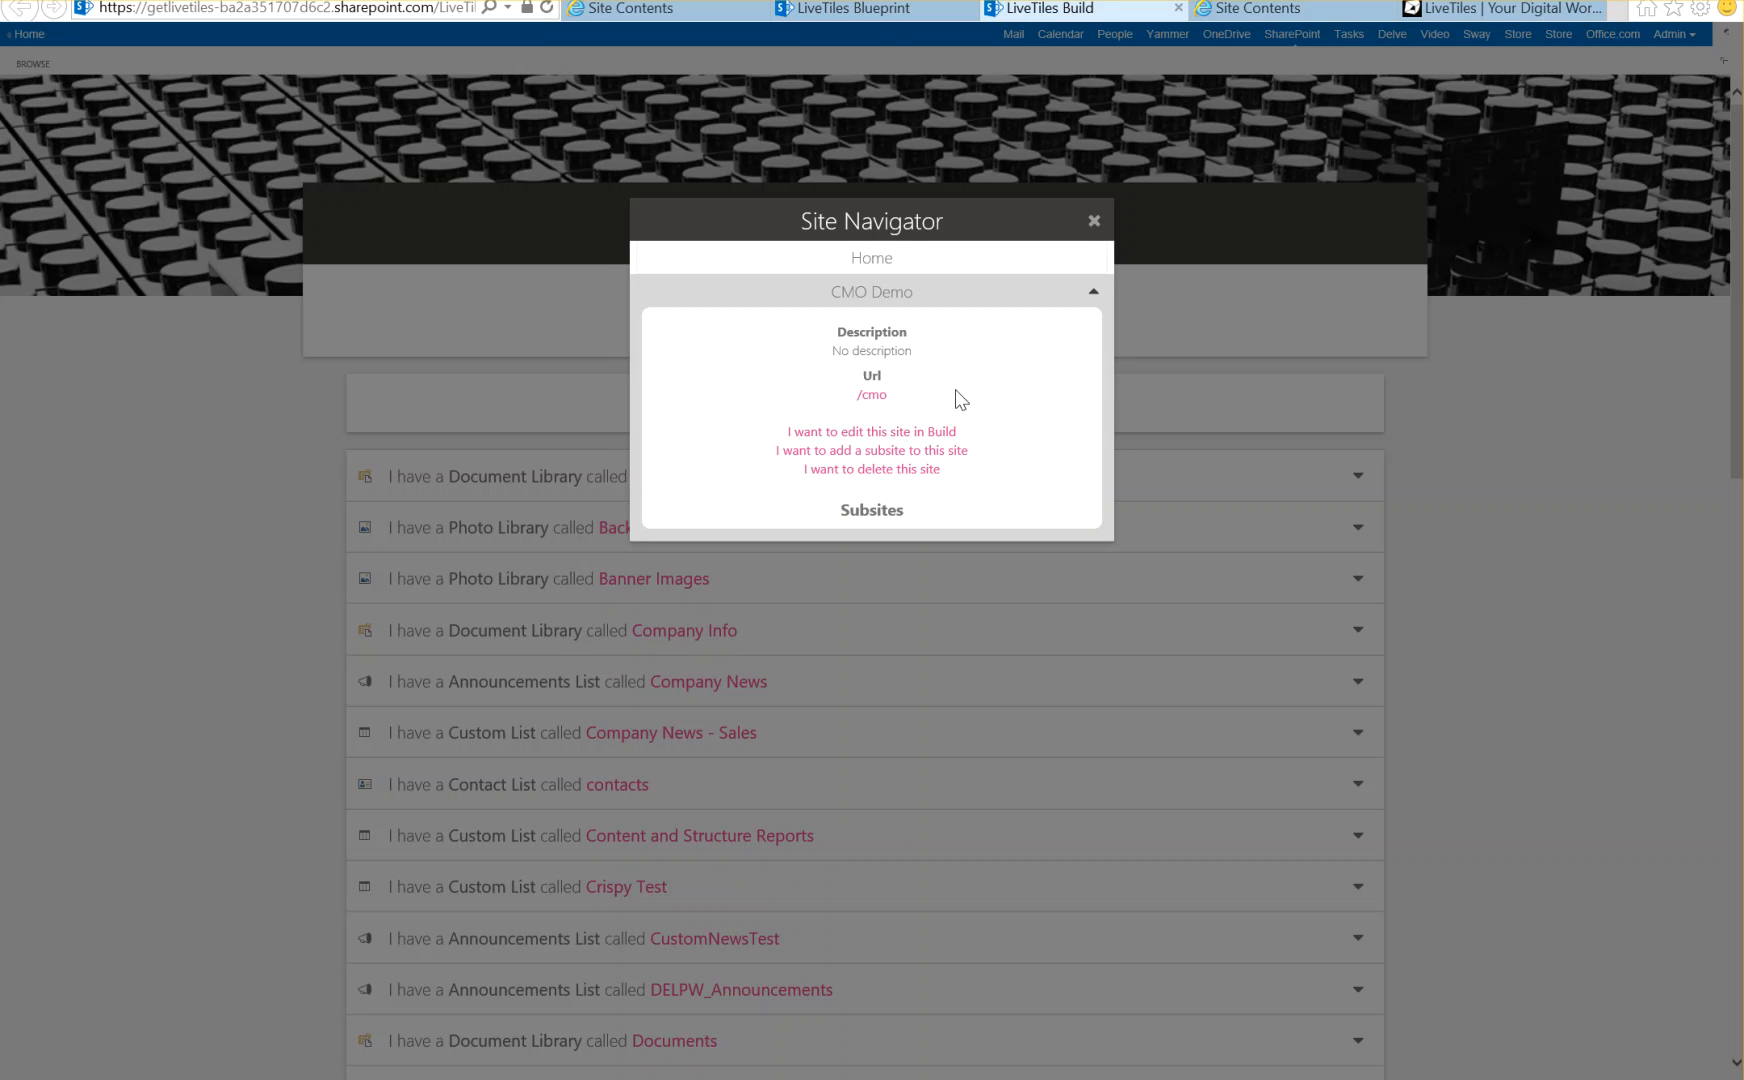
{"action": "mouse_move", "coordinate": [871, 432]}
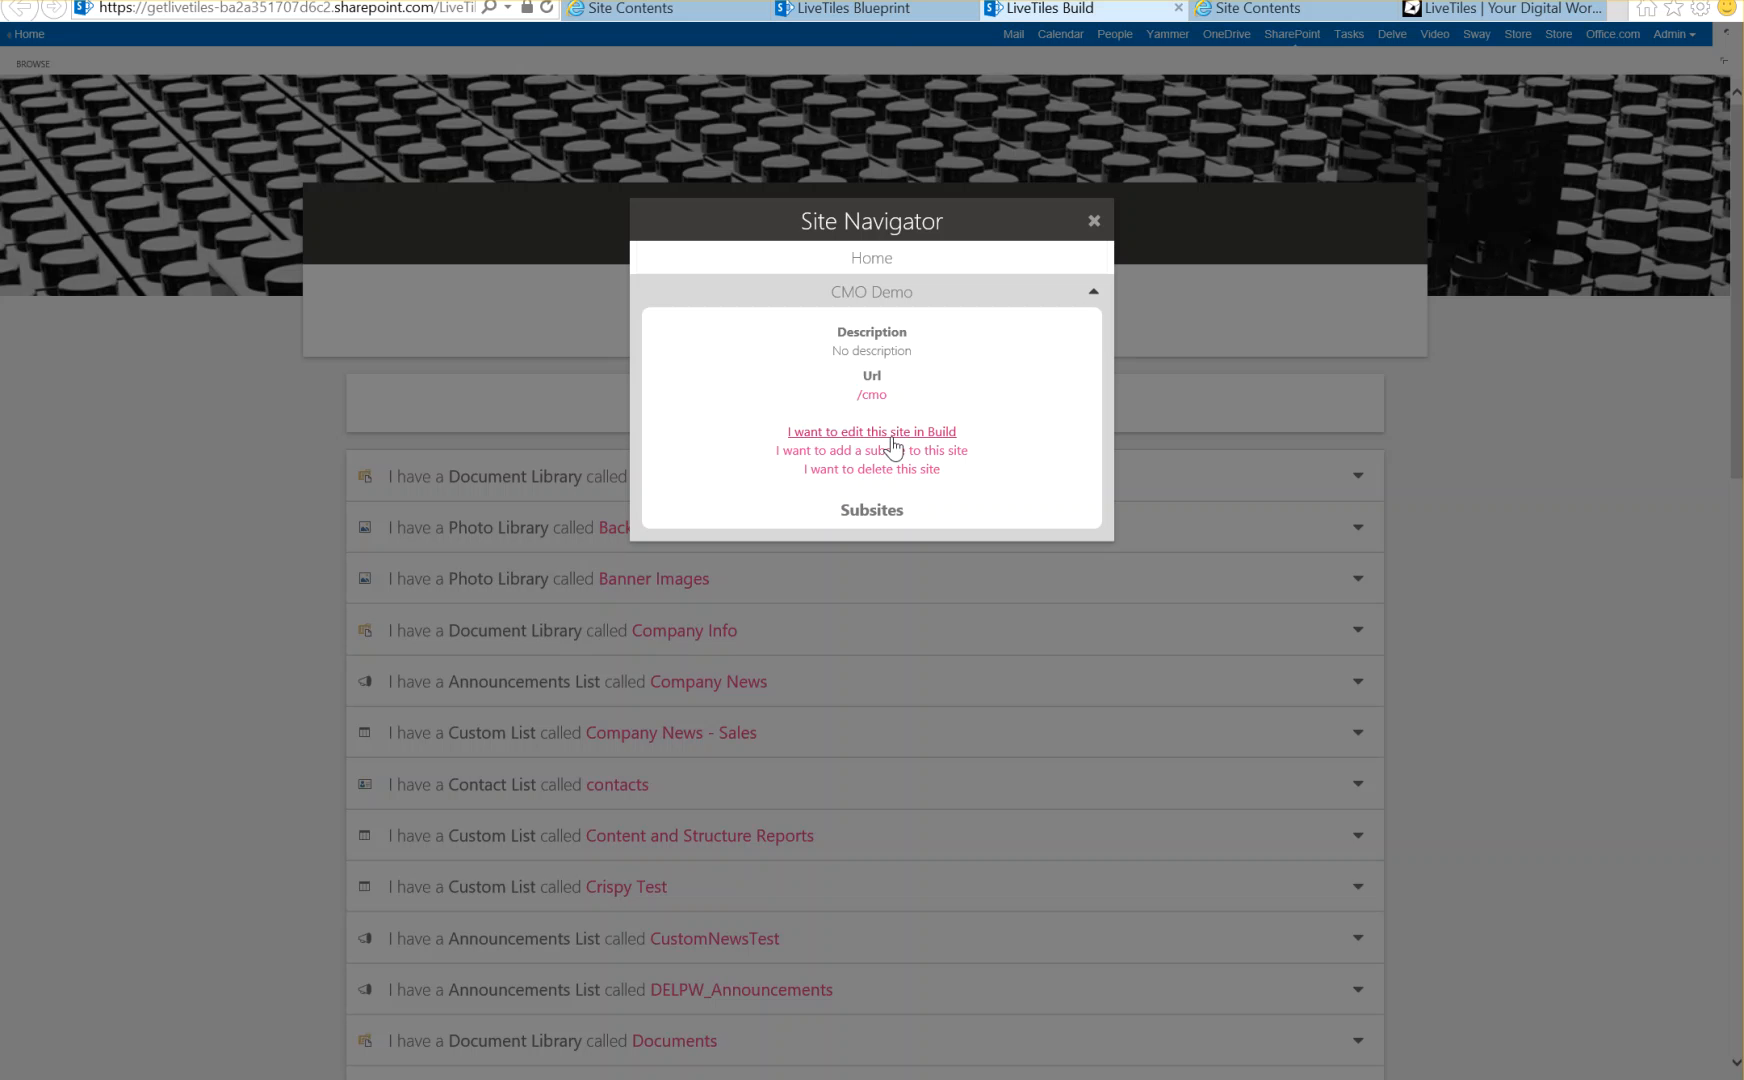
{"action": "mouse_move", "coordinate": [948, 443]}
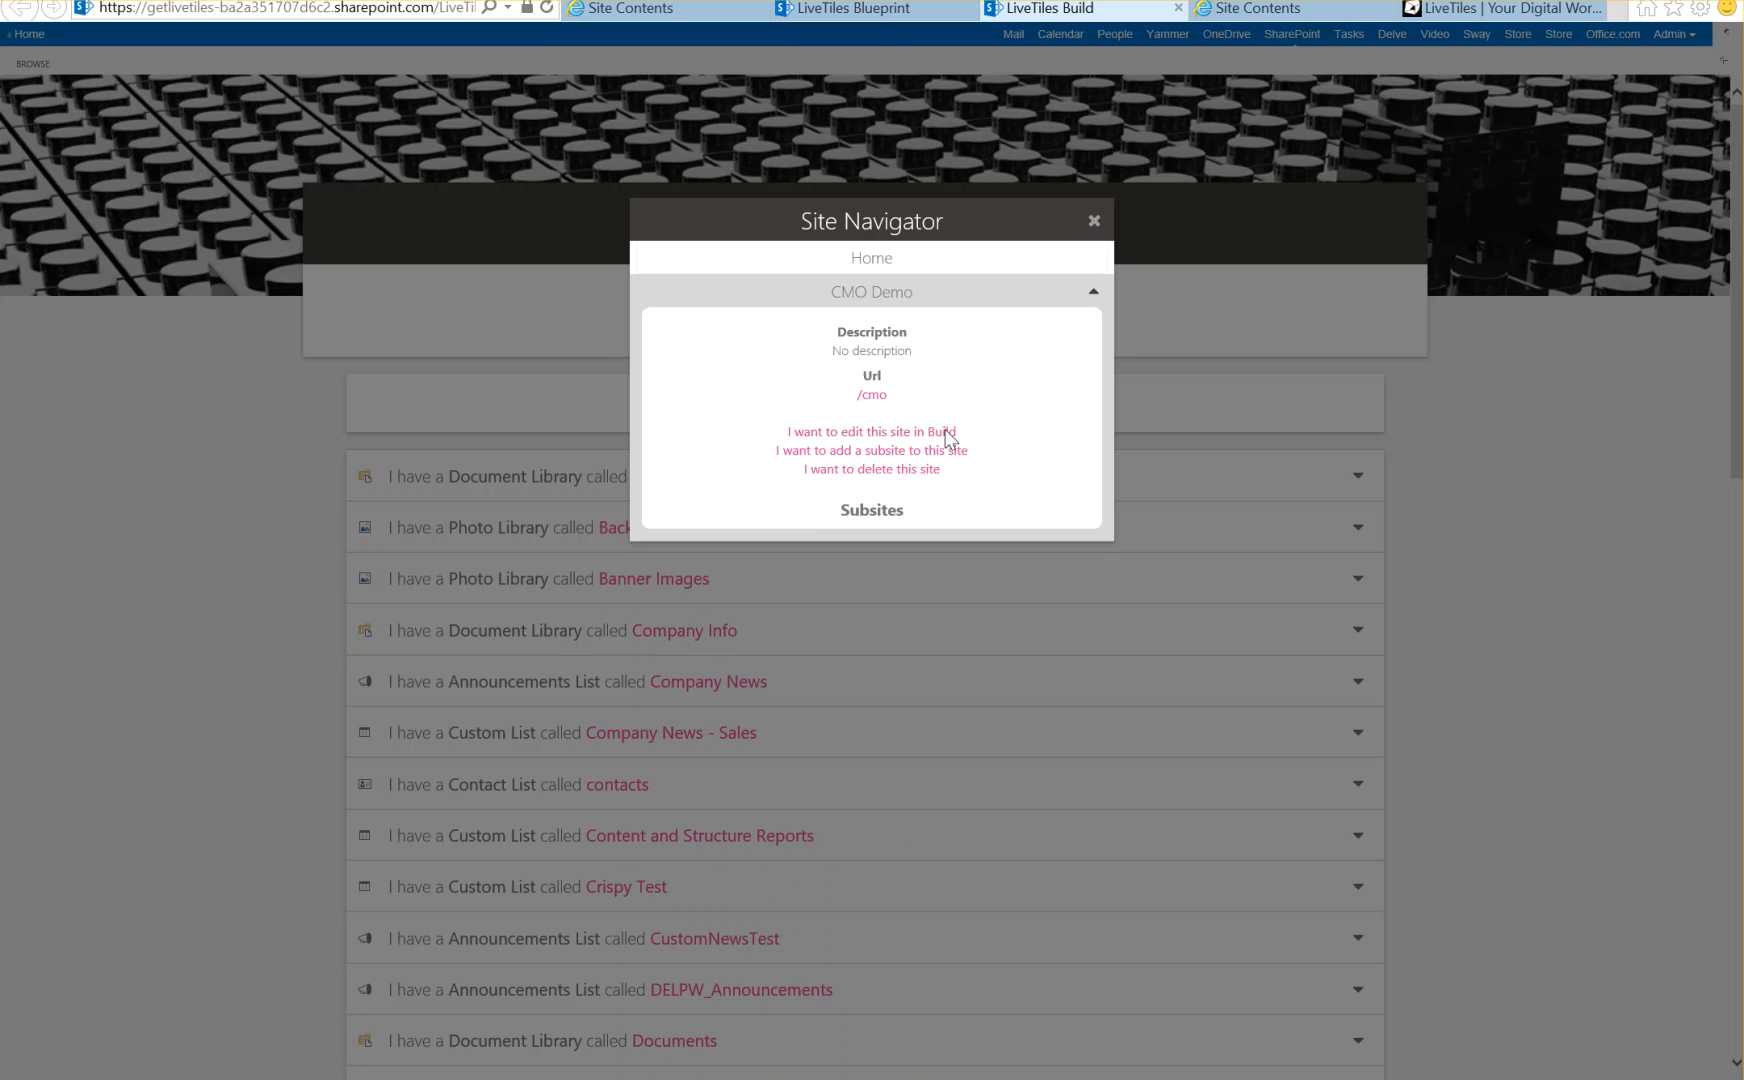
{"action": "left_click", "coordinate": [1092, 219]}
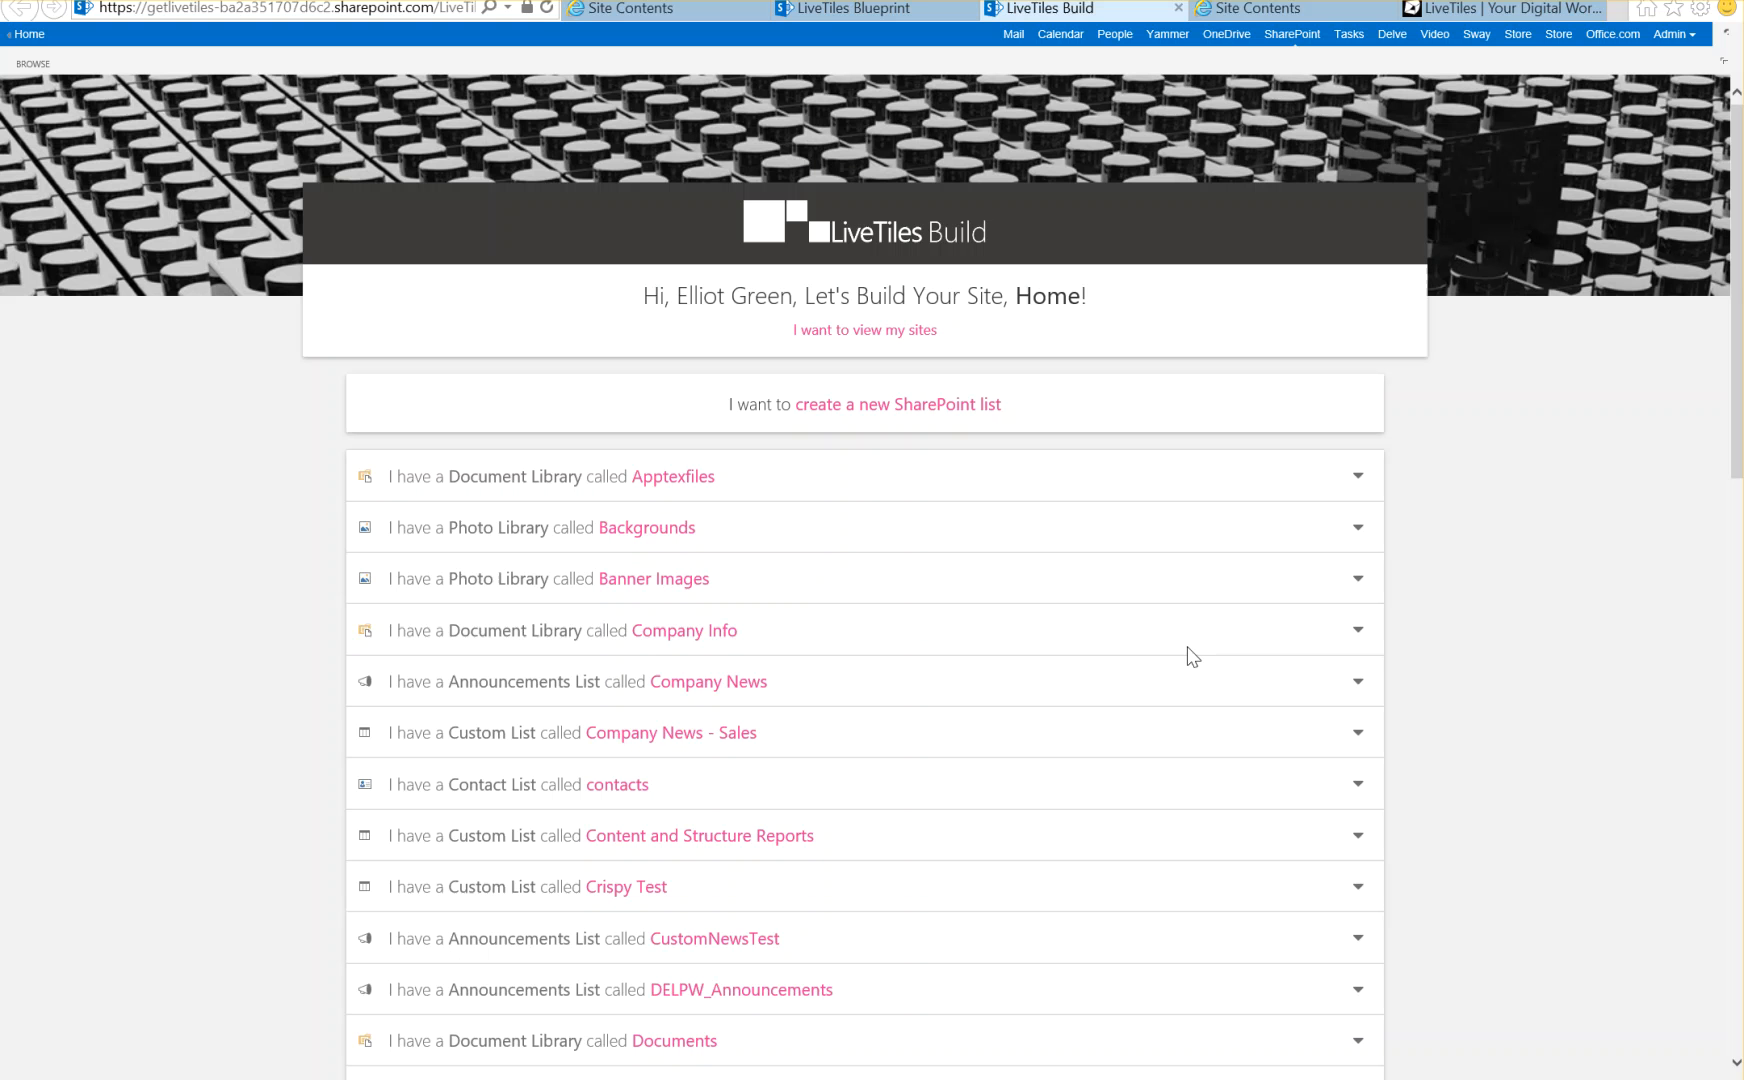
{"action": "mouse_move", "coordinate": [864, 770]}
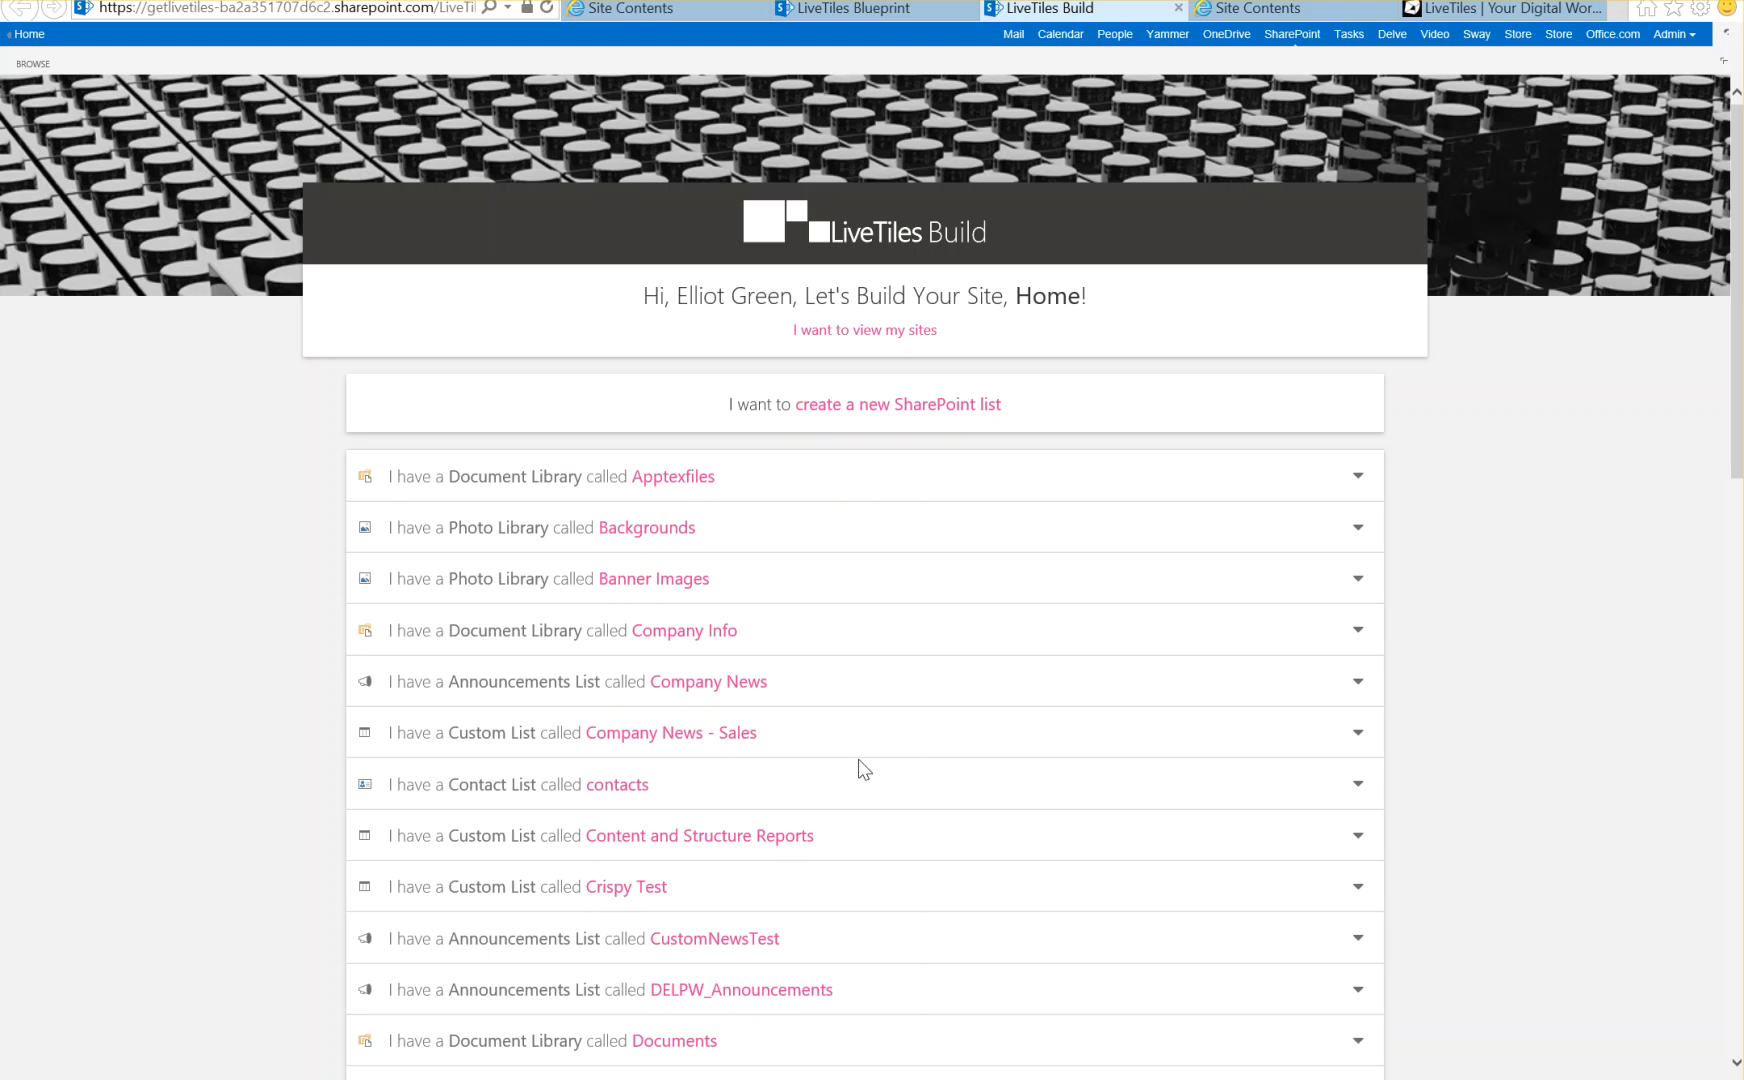
{"action": "mouse_move", "coordinate": [1132, 668]}
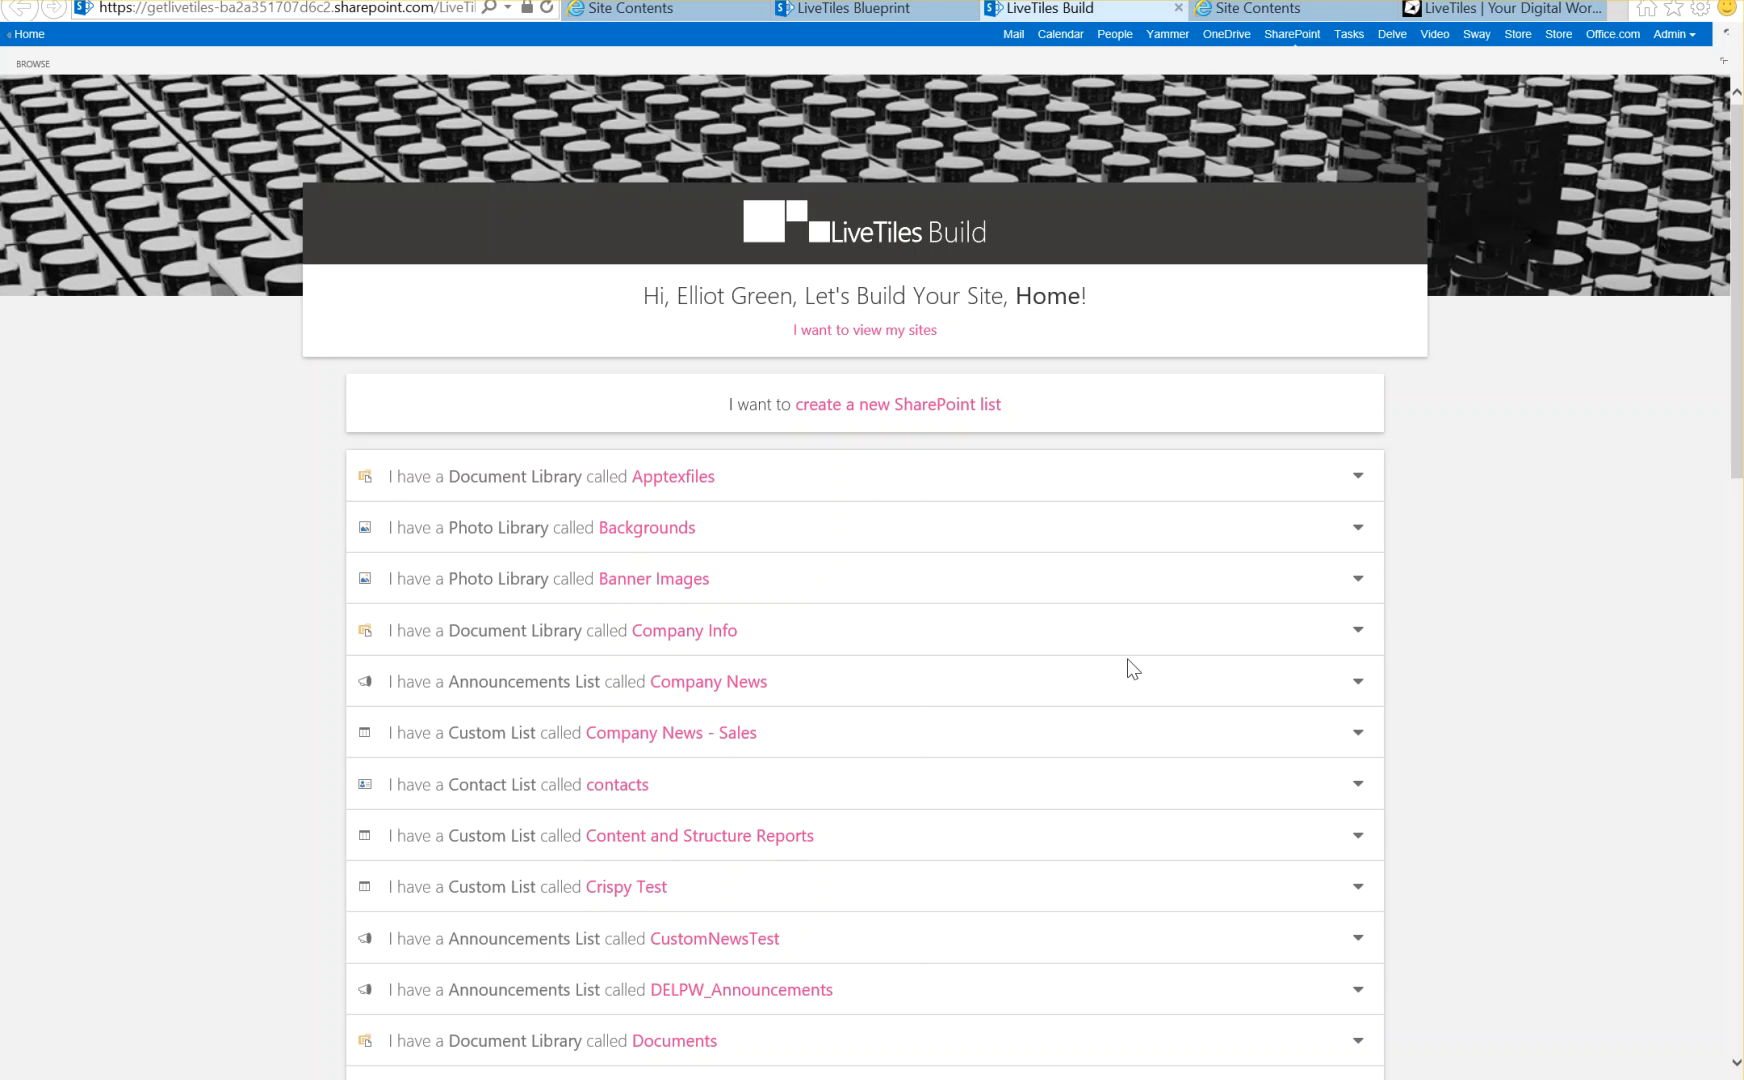
{"action": "mouse_move", "coordinate": [1262, 515]}
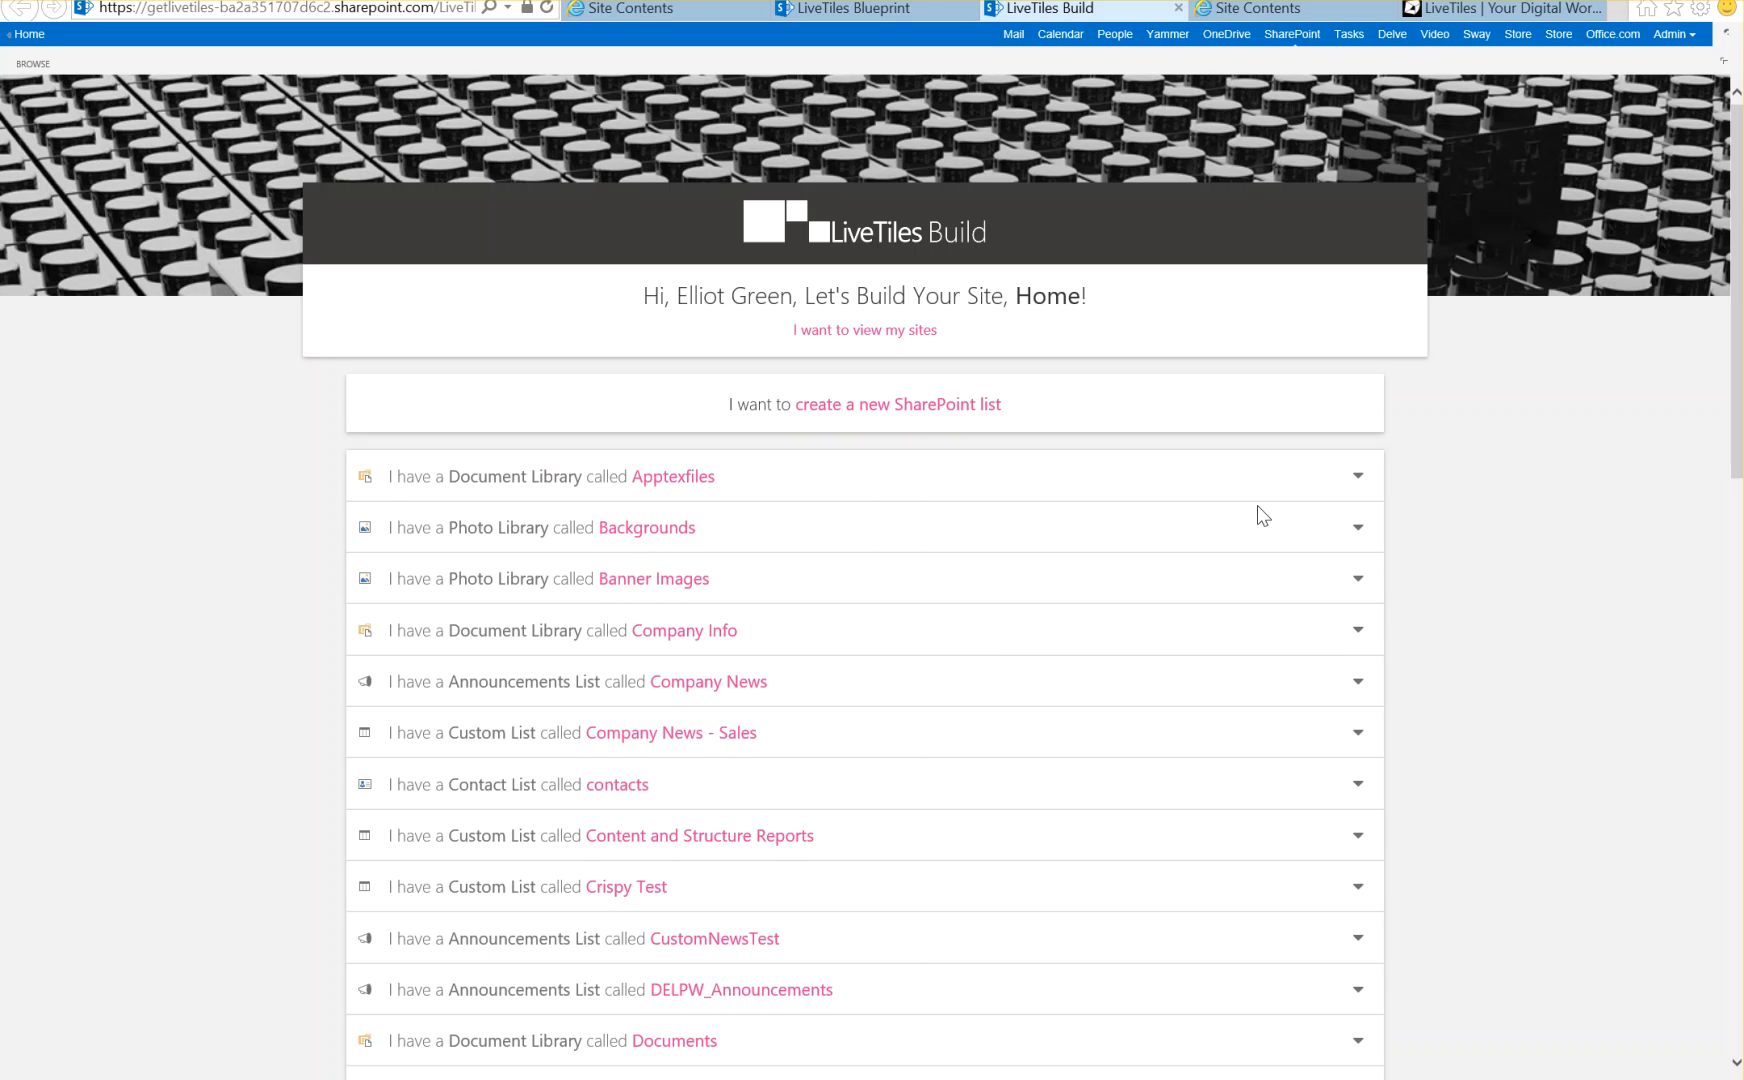
{"action": "left_click", "coordinate": [1357, 476]}
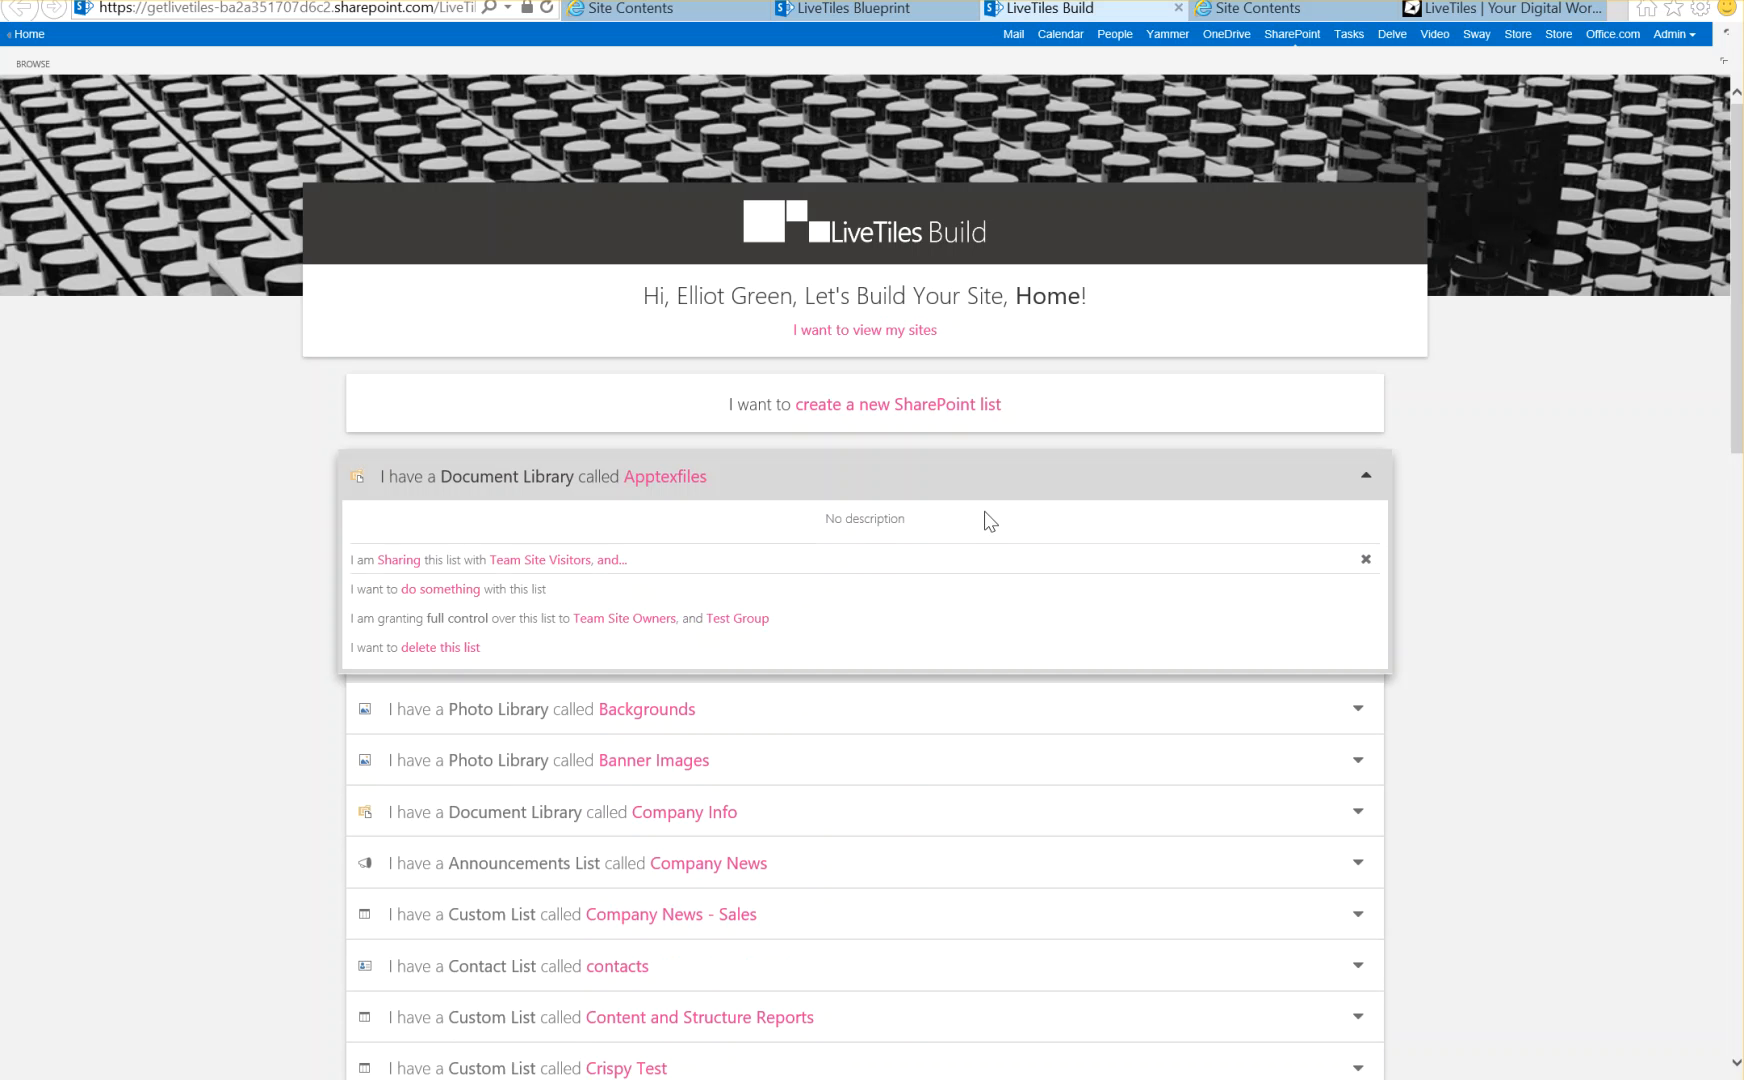
{"action": "mouse_move", "coordinate": [398, 559]}
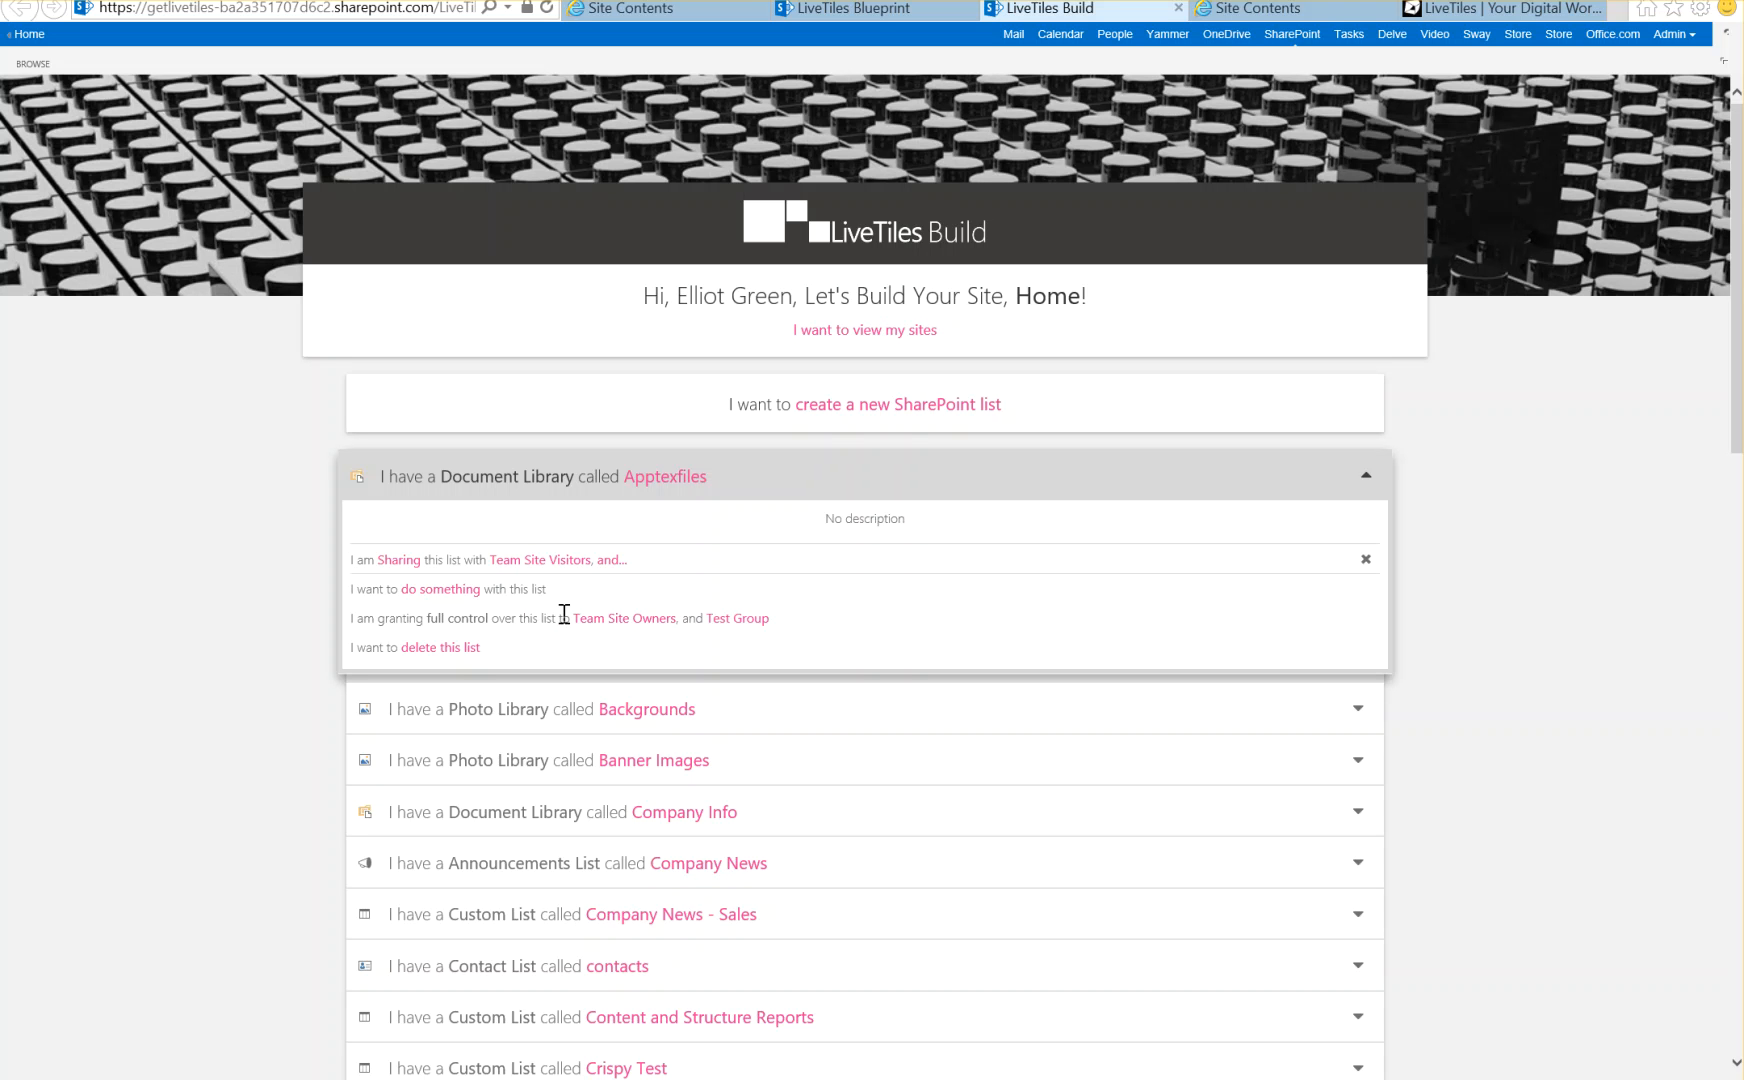
{"action": "mouse_move", "coordinate": [881, 618]}
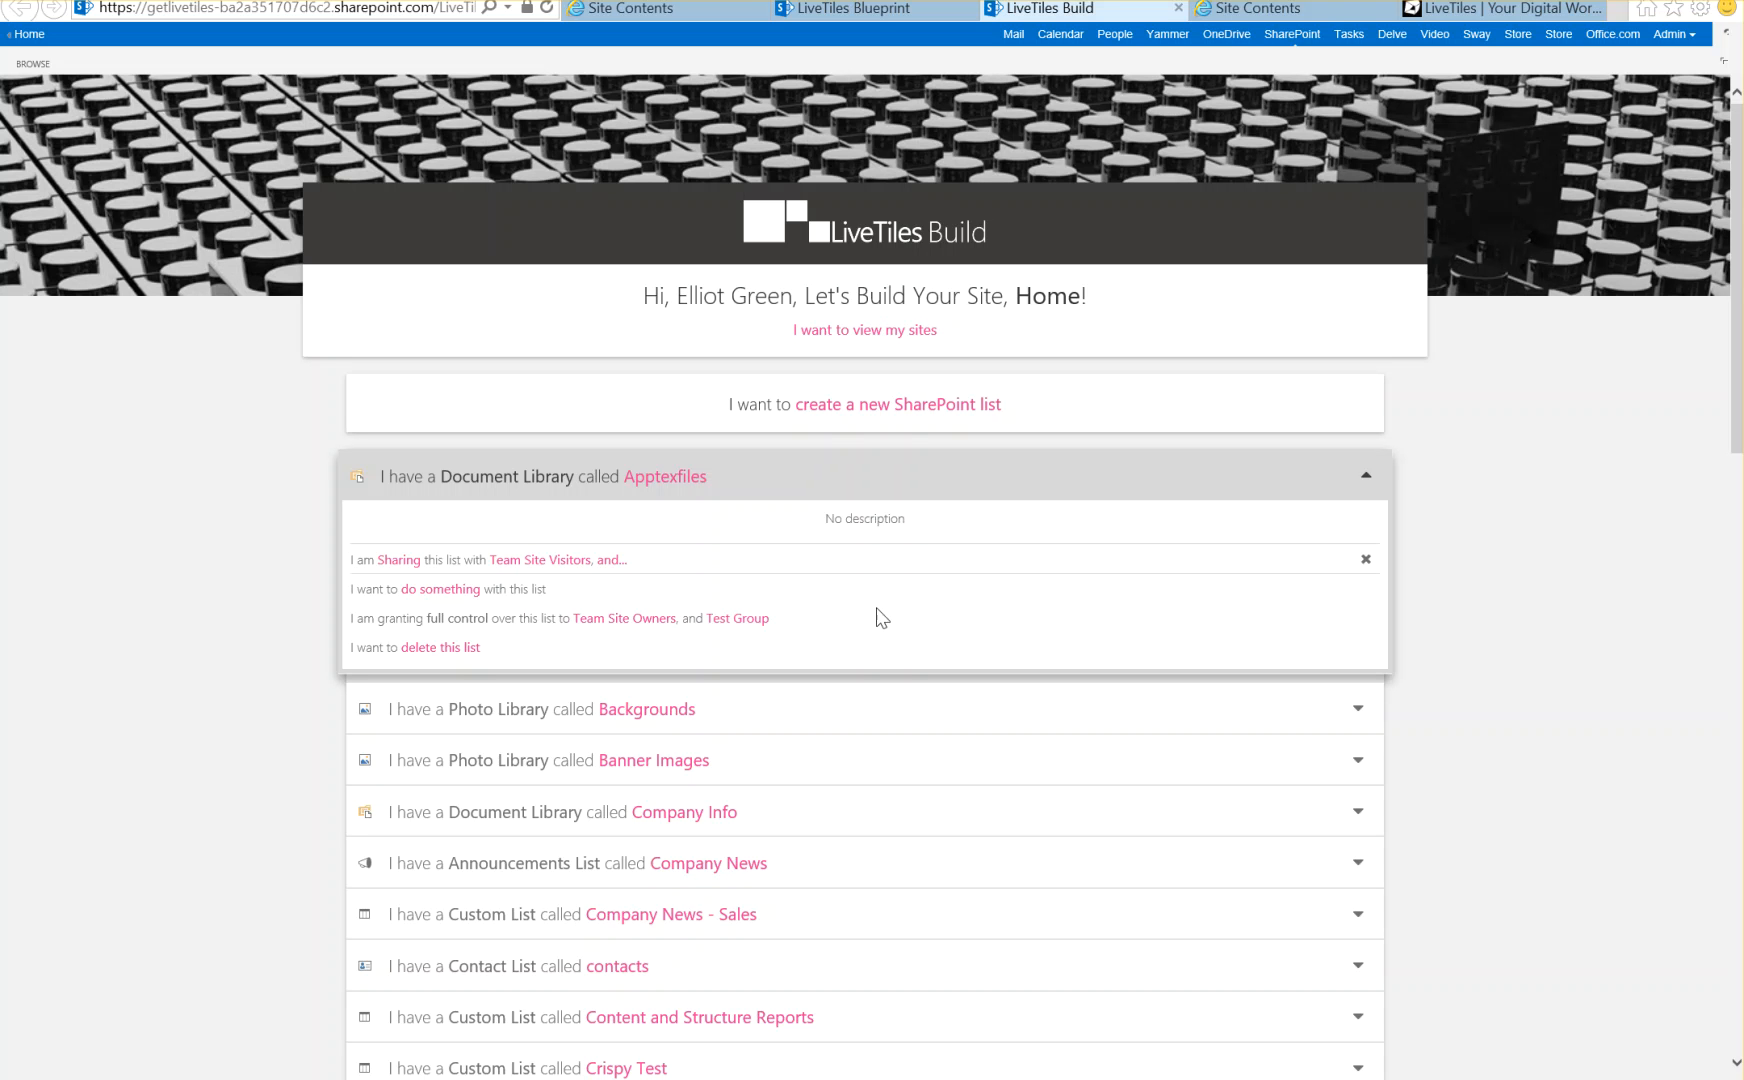
{"action": "mouse_move", "coordinate": [1190, 635]}
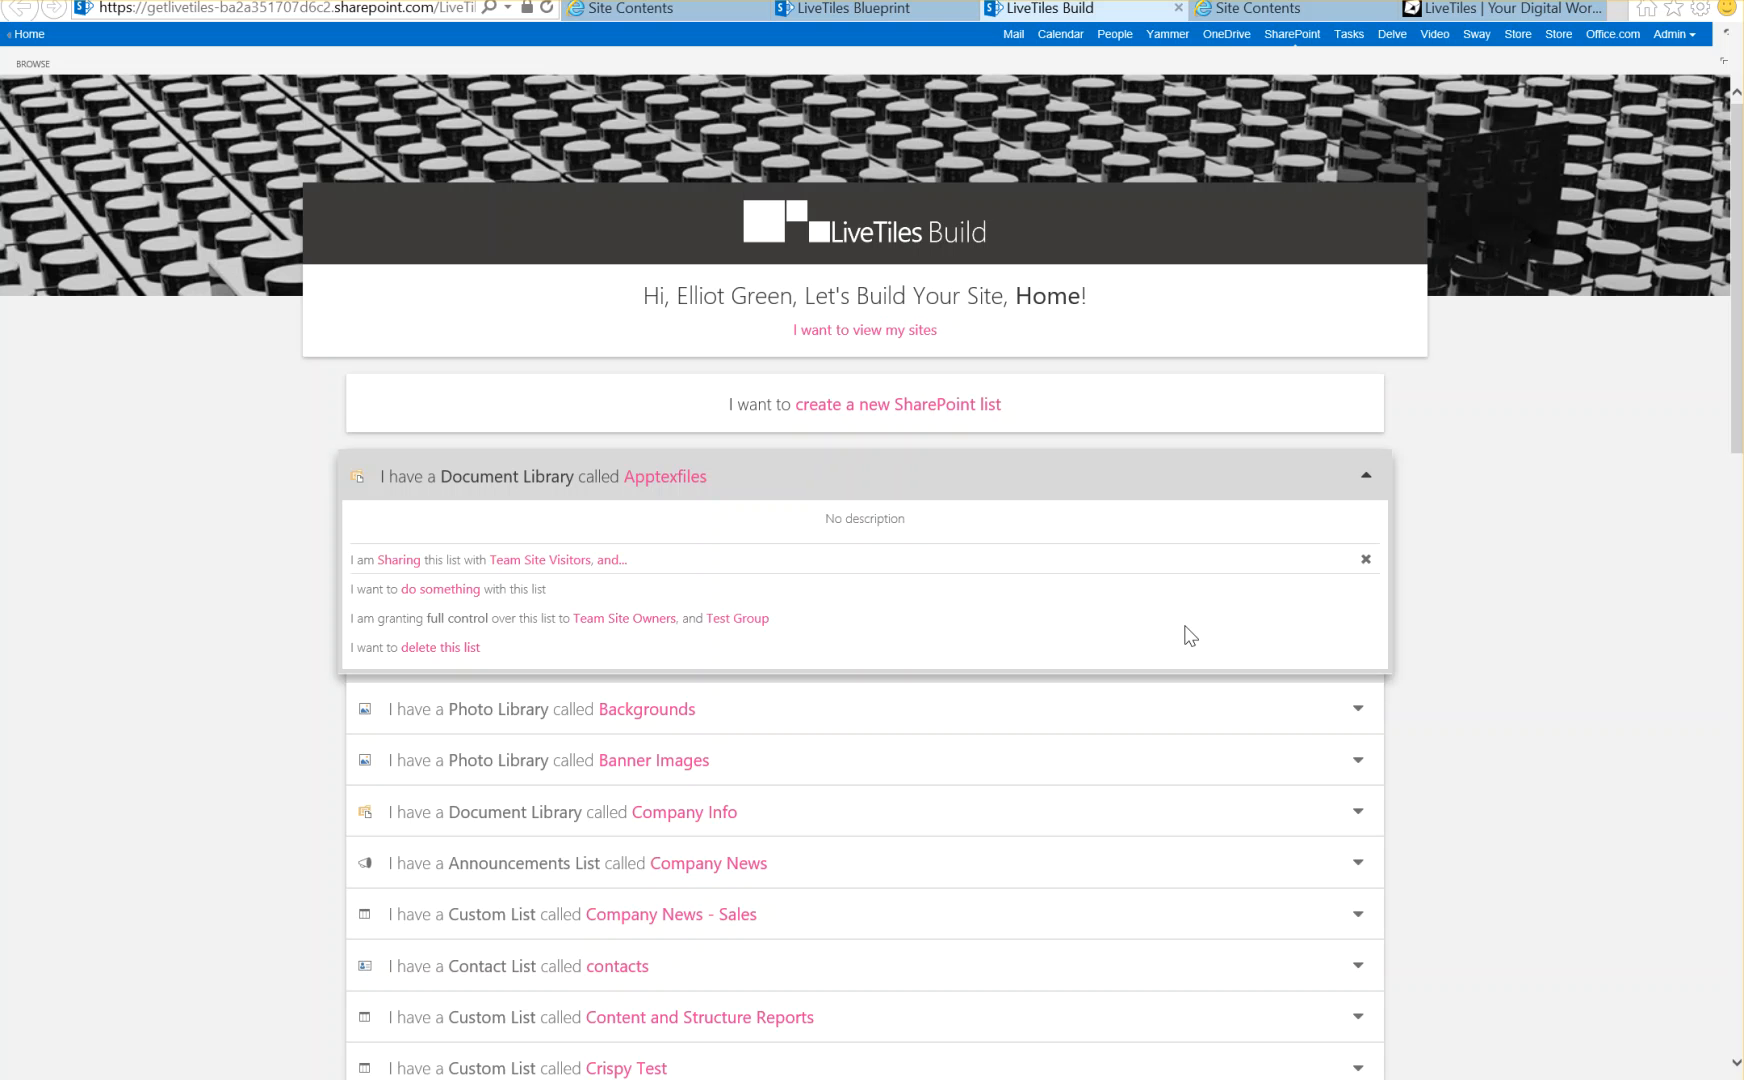
{"action": "mouse_move", "coordinate": [1387, 473]}
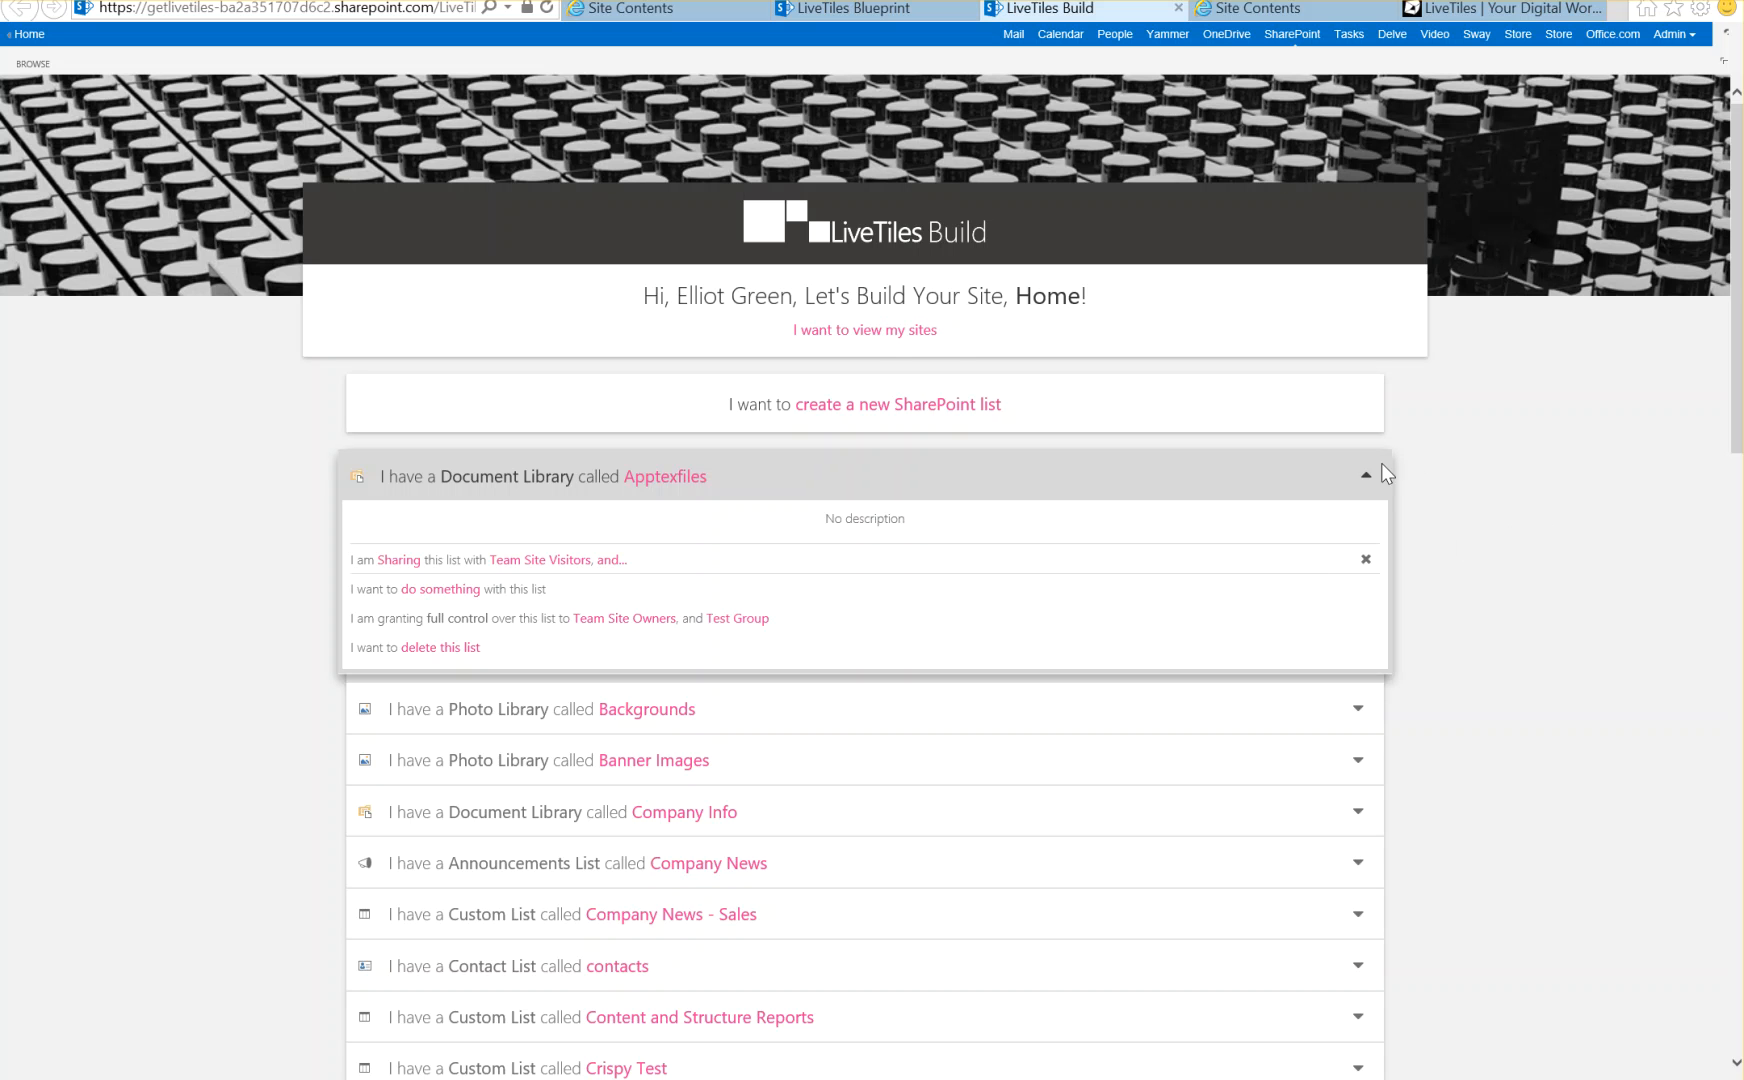
Open the CMO Demo subsite for editing in Build from the site list
{"action": "left_click", "coordinate": [864, 329]}
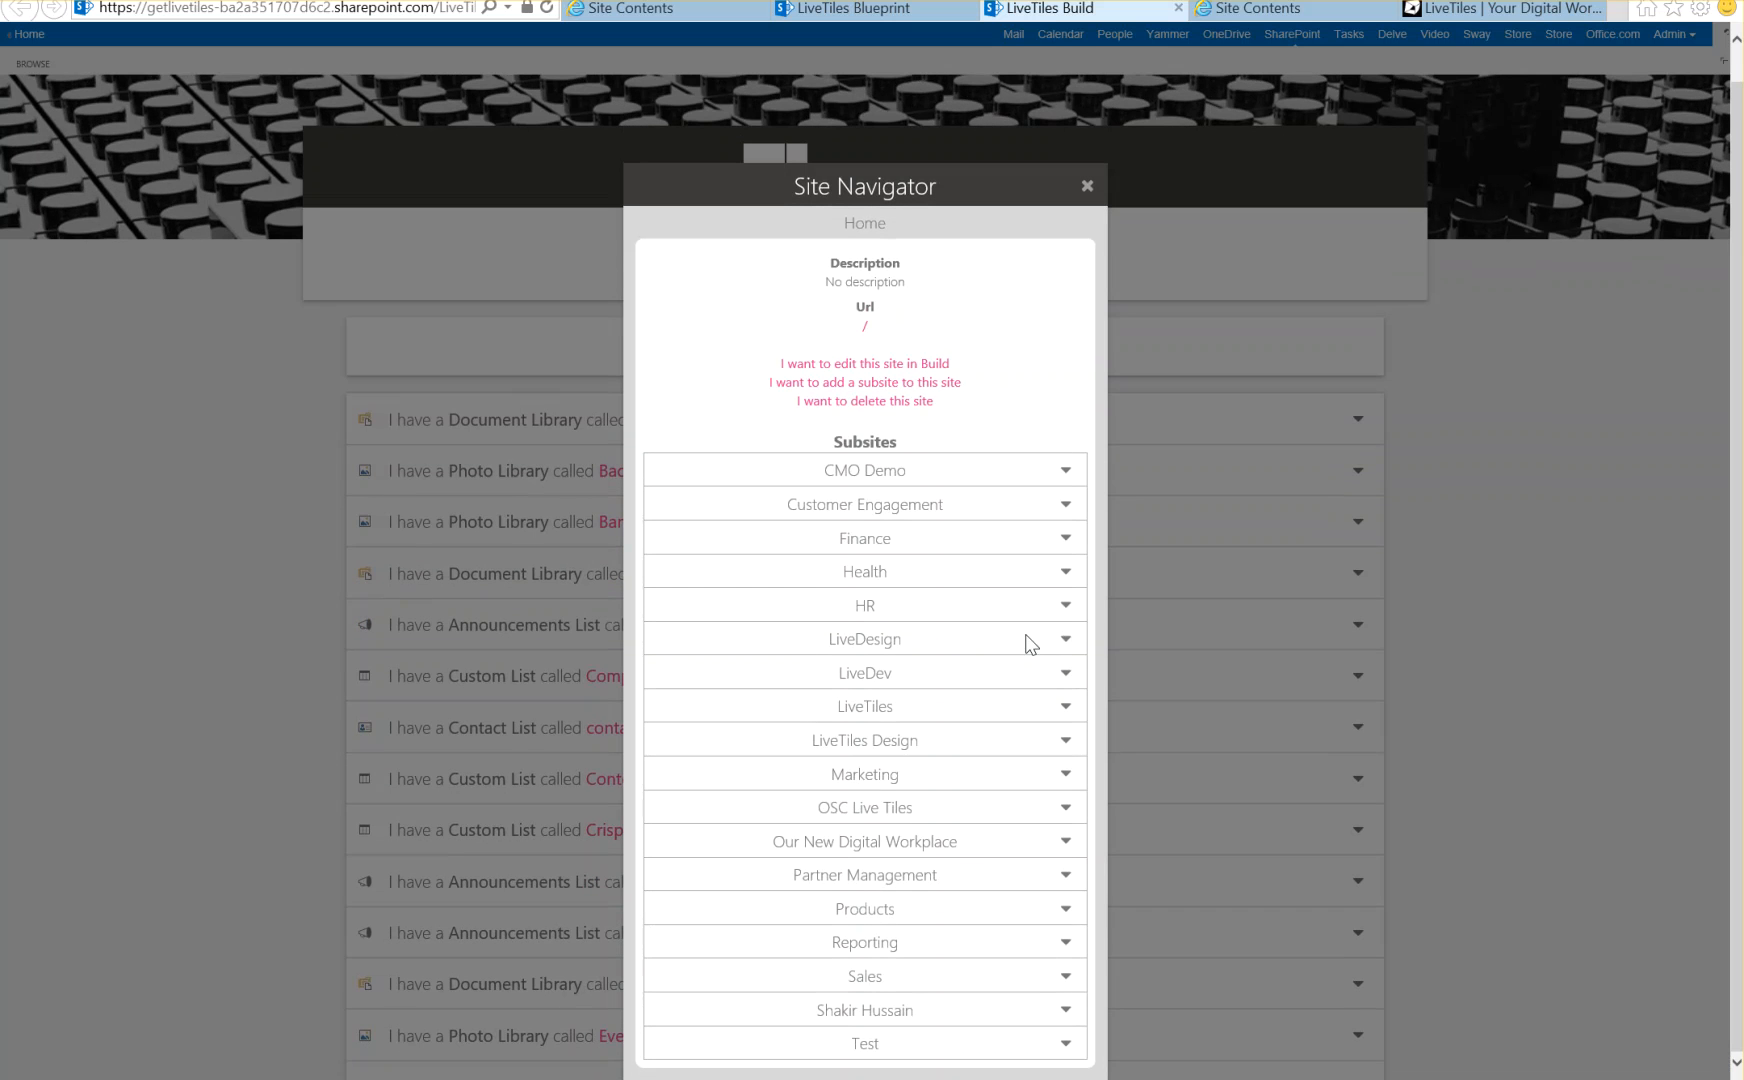
{"action": "mouse_move", "coordinate": [900, 613]}
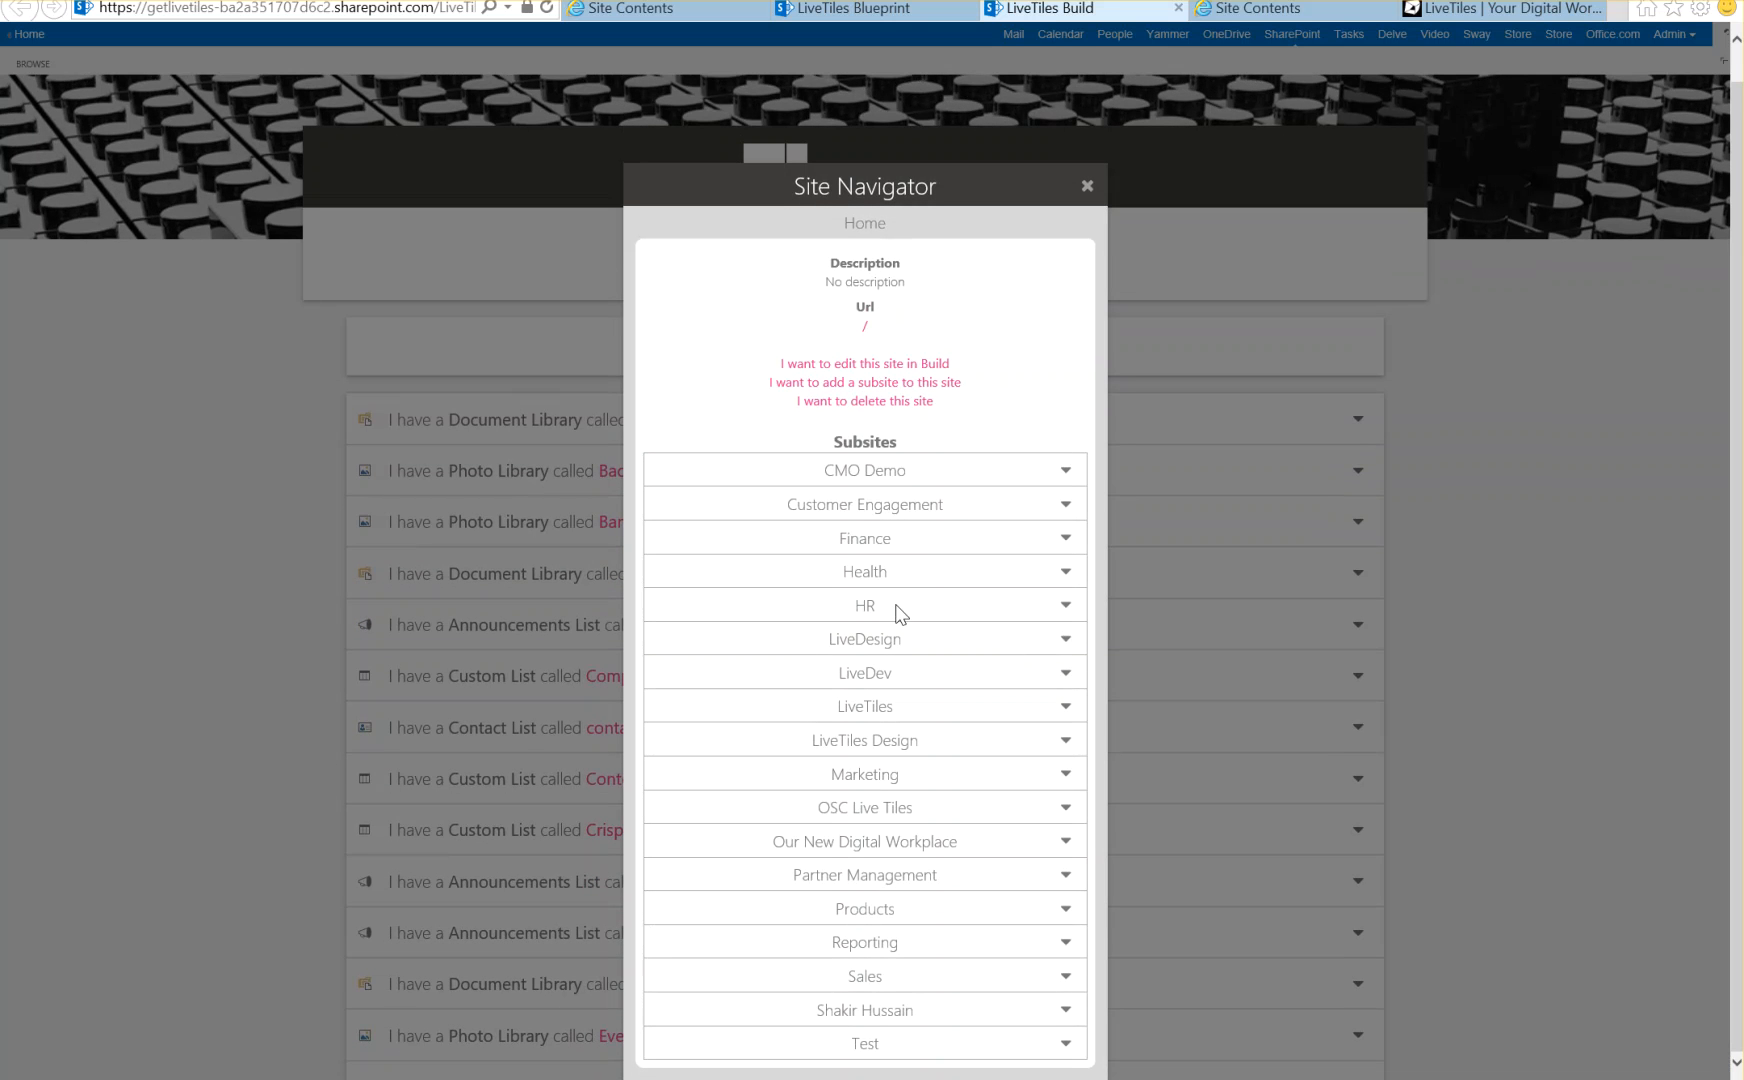
{"action": "mouse_move", "coordinate": [923, 486]}
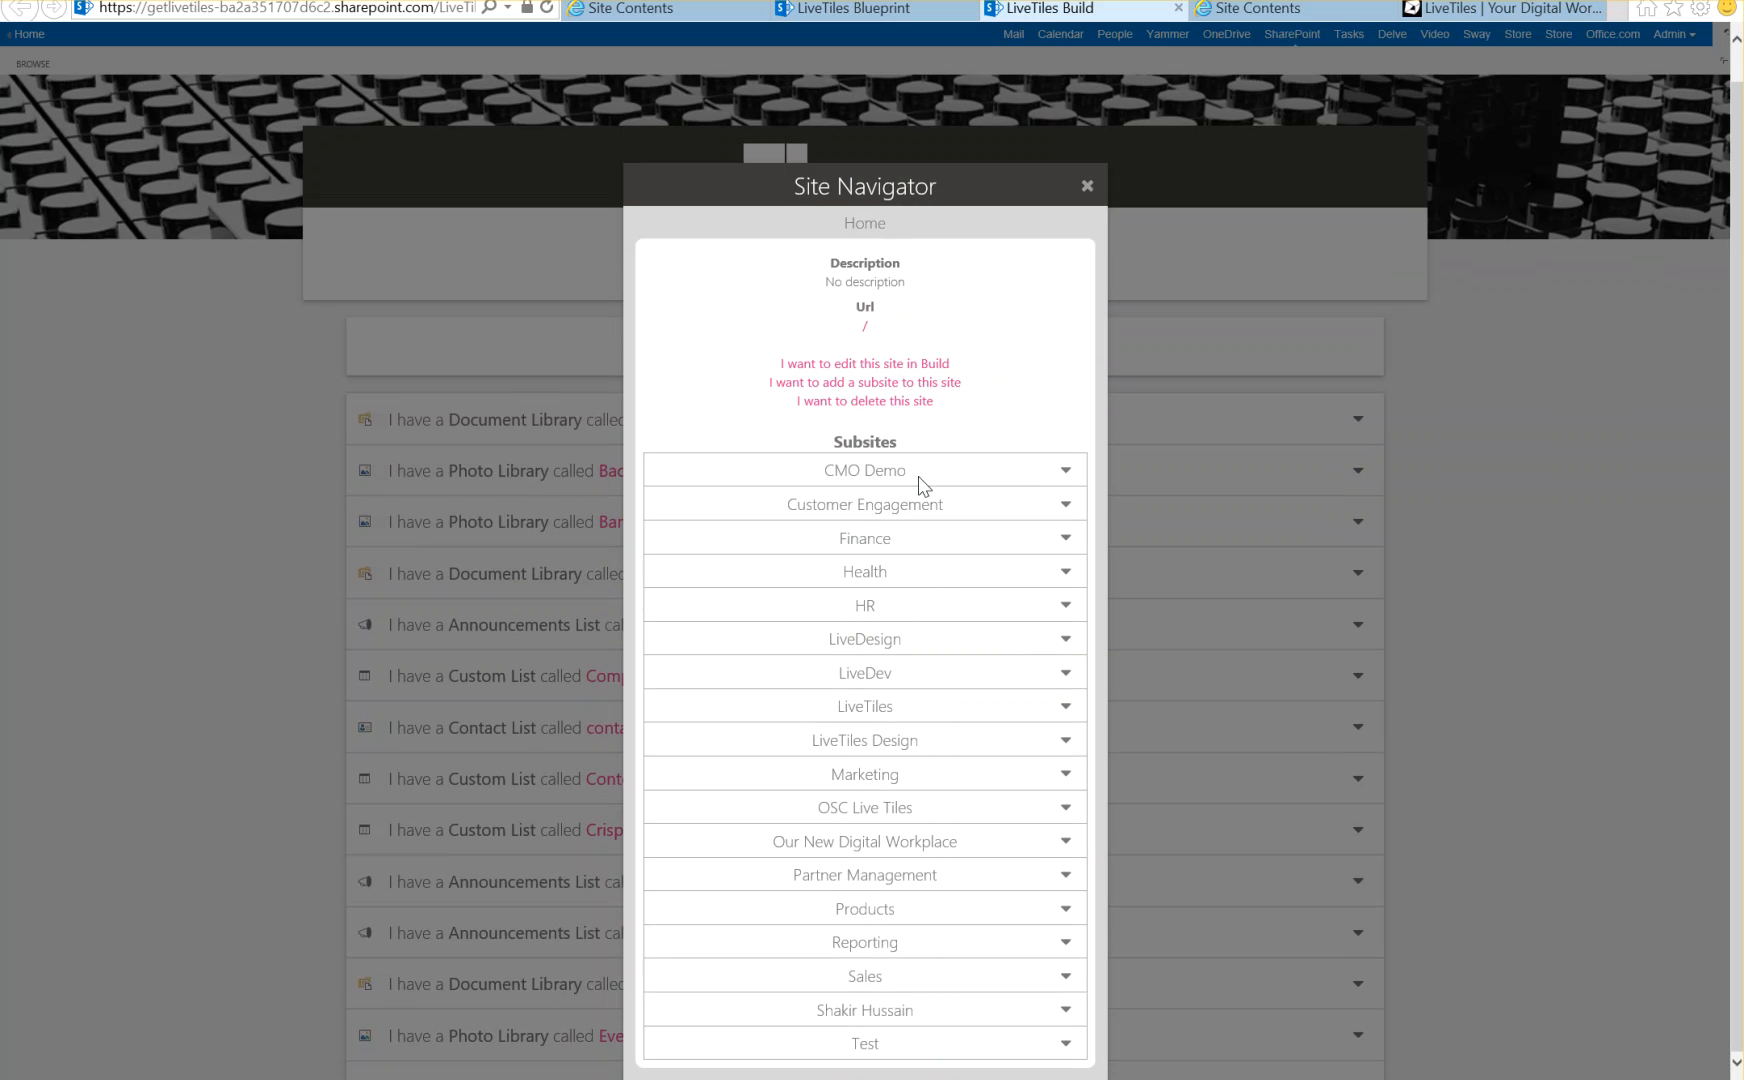
{"action": "left_click", "coordinate": [864, 469]}
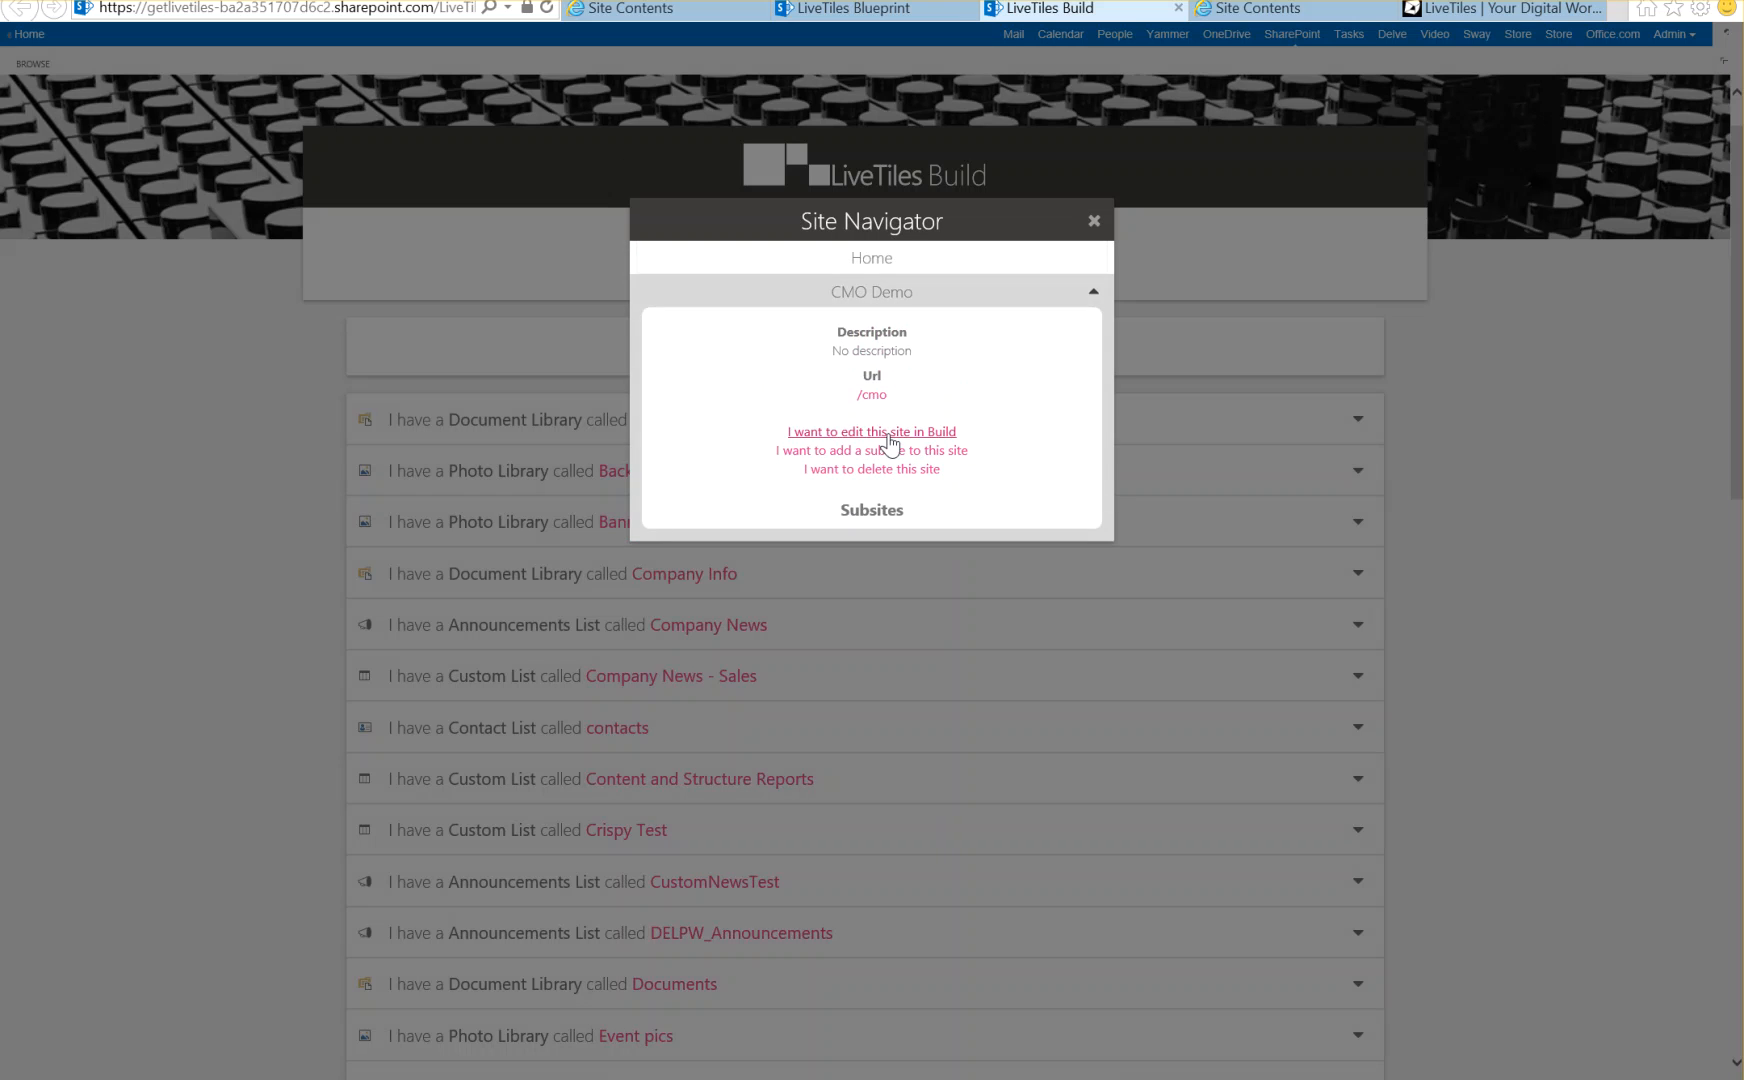
{"action": "left_click", "coordinate": [1092, 220]}
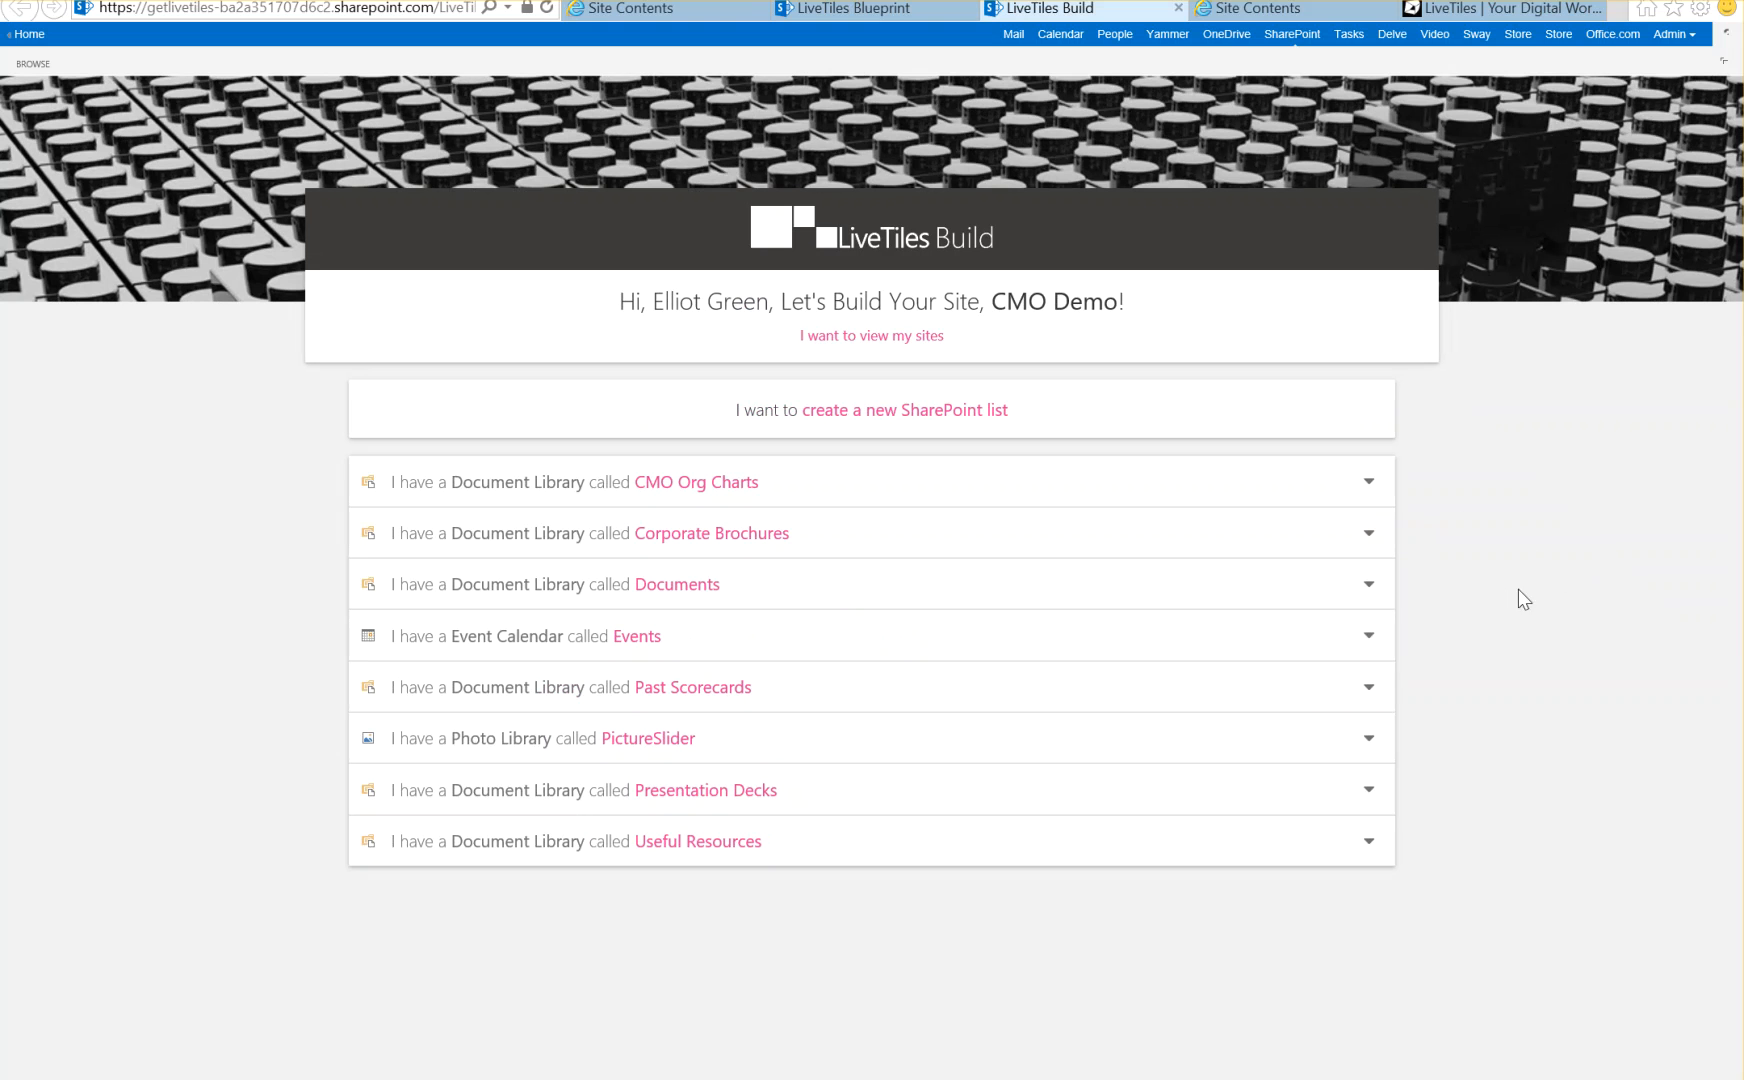
{"action": "mouse_move", "coordinate": [1379, 491]}
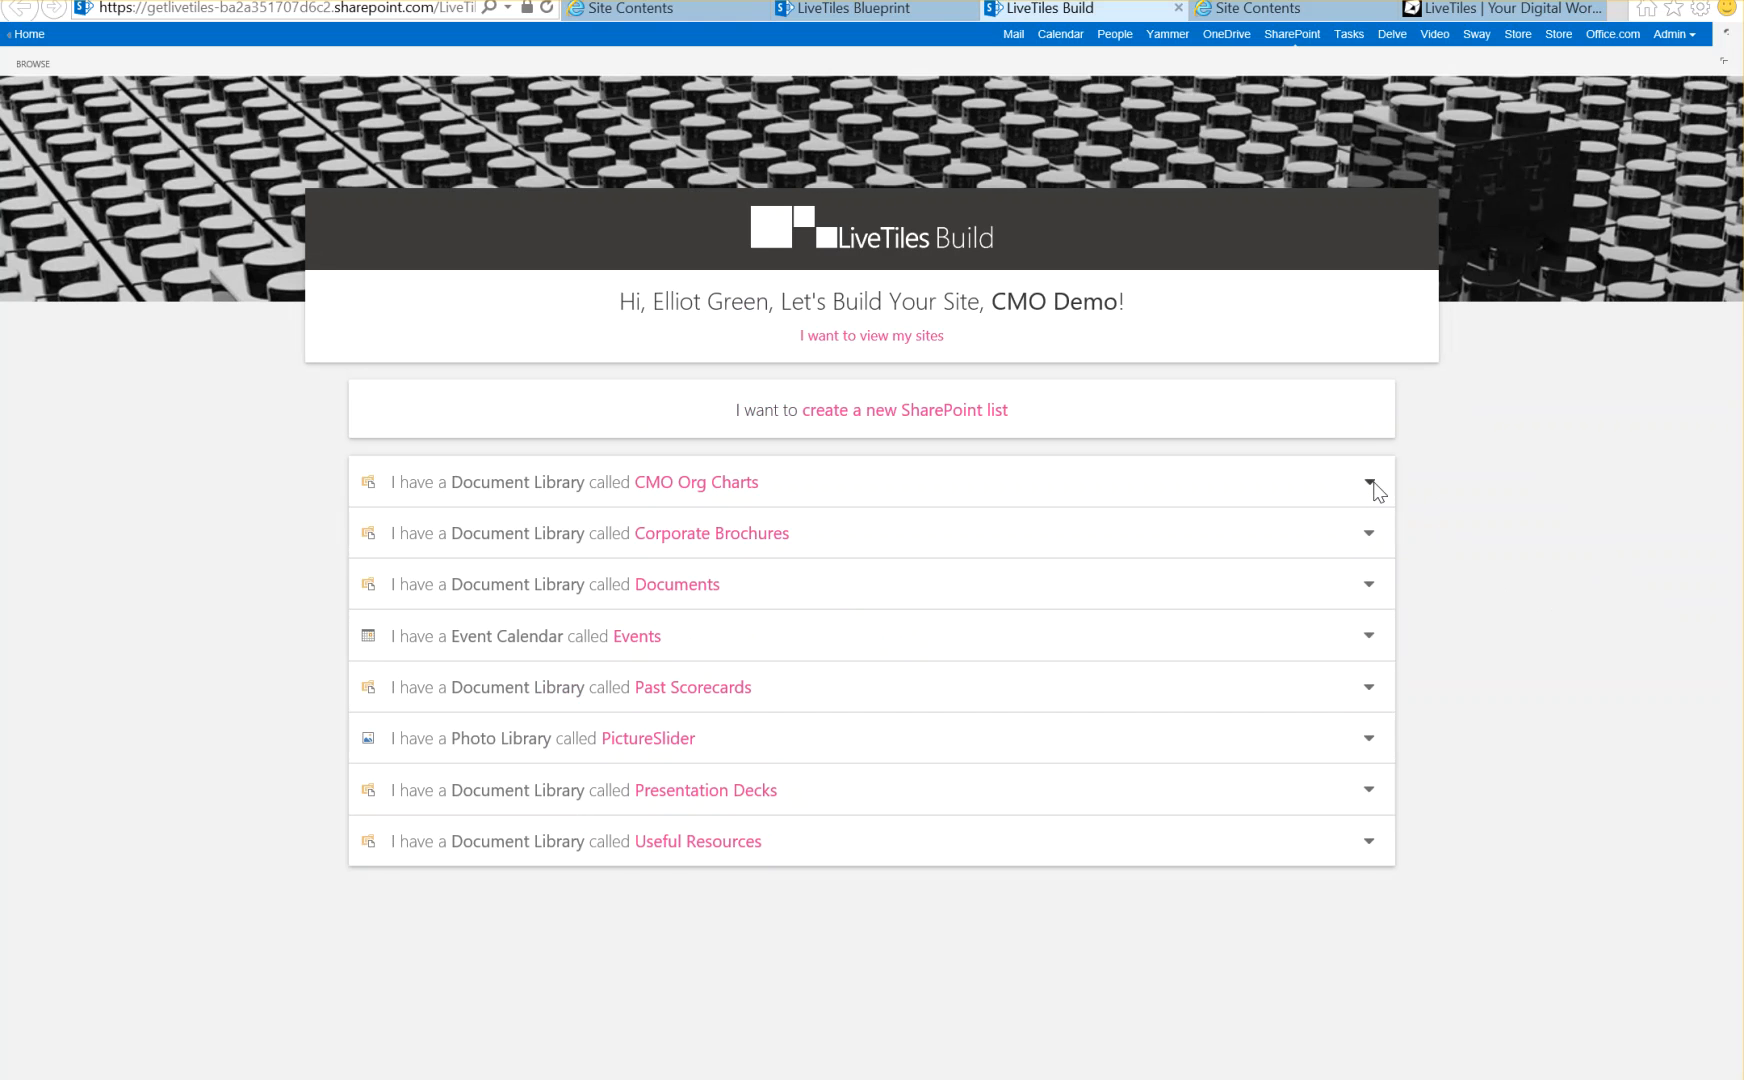
Add a Managing action to CMO Org Charts, managed by no-one, and collapse it
{"action": "left_click", "coordinate": [1370, 482]}
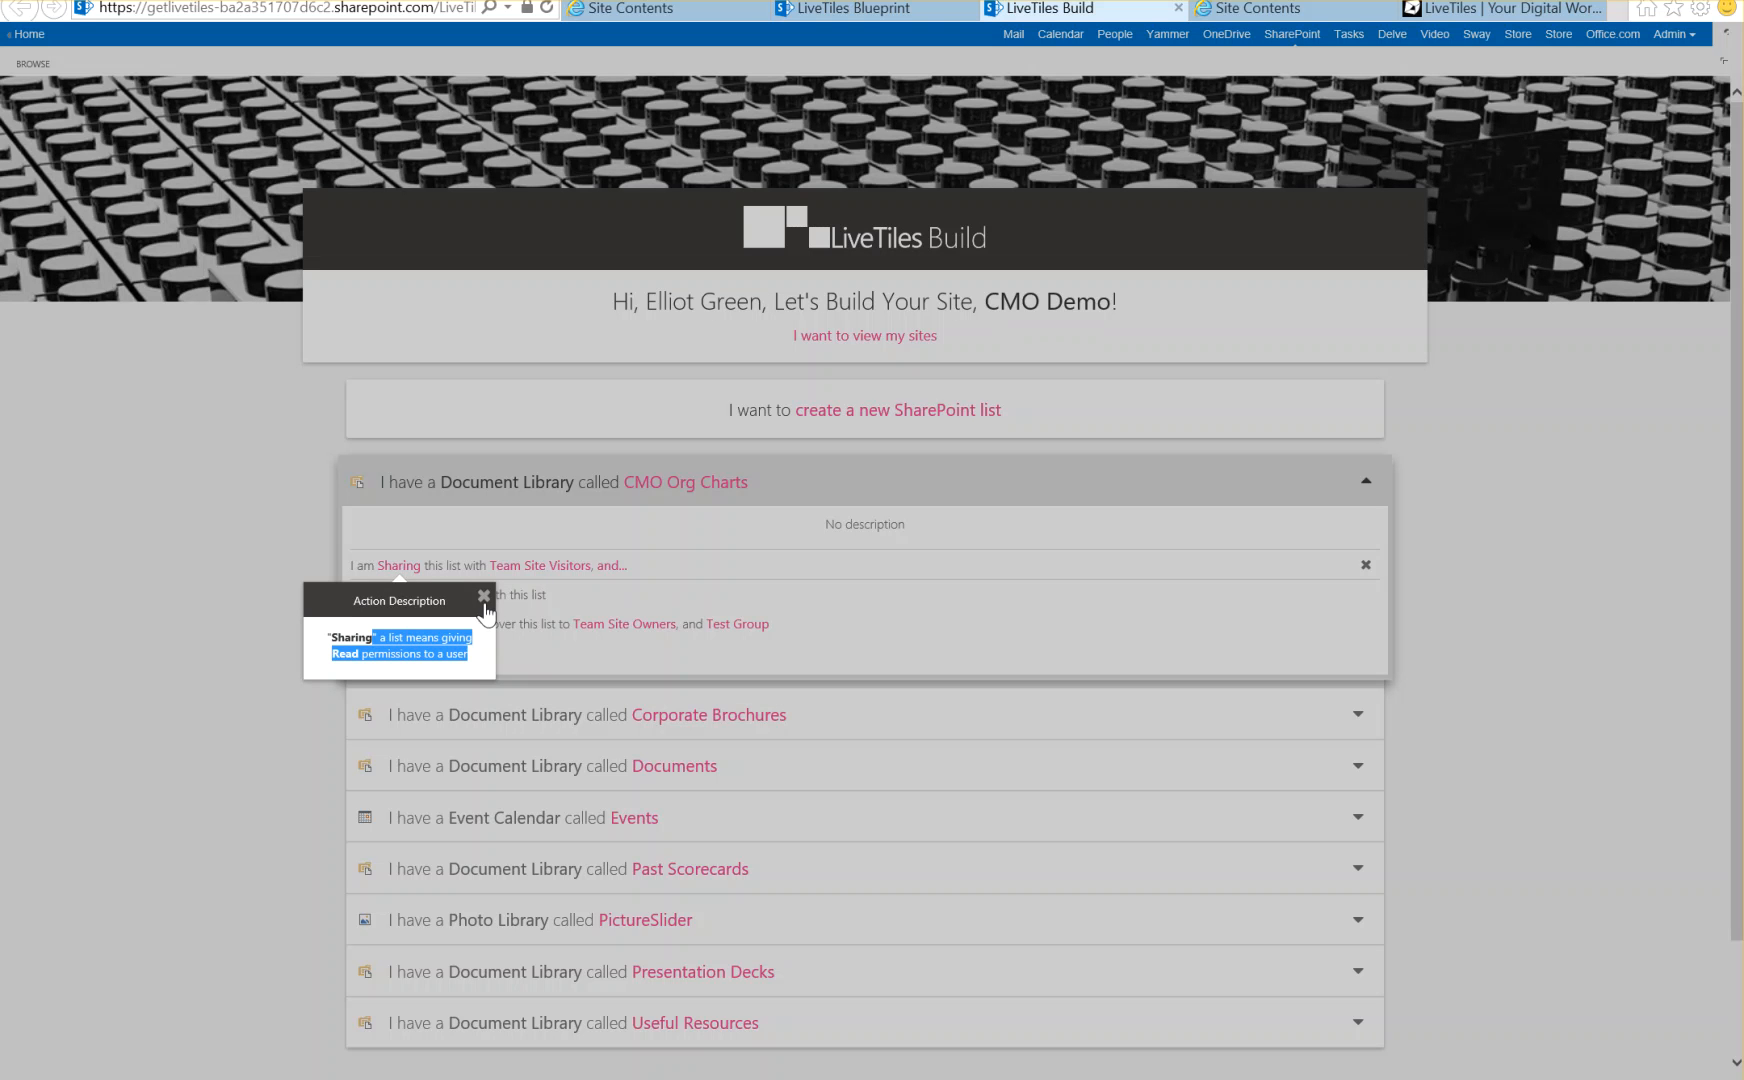
{"action": "left_click", "coordinate": [483, 597]}
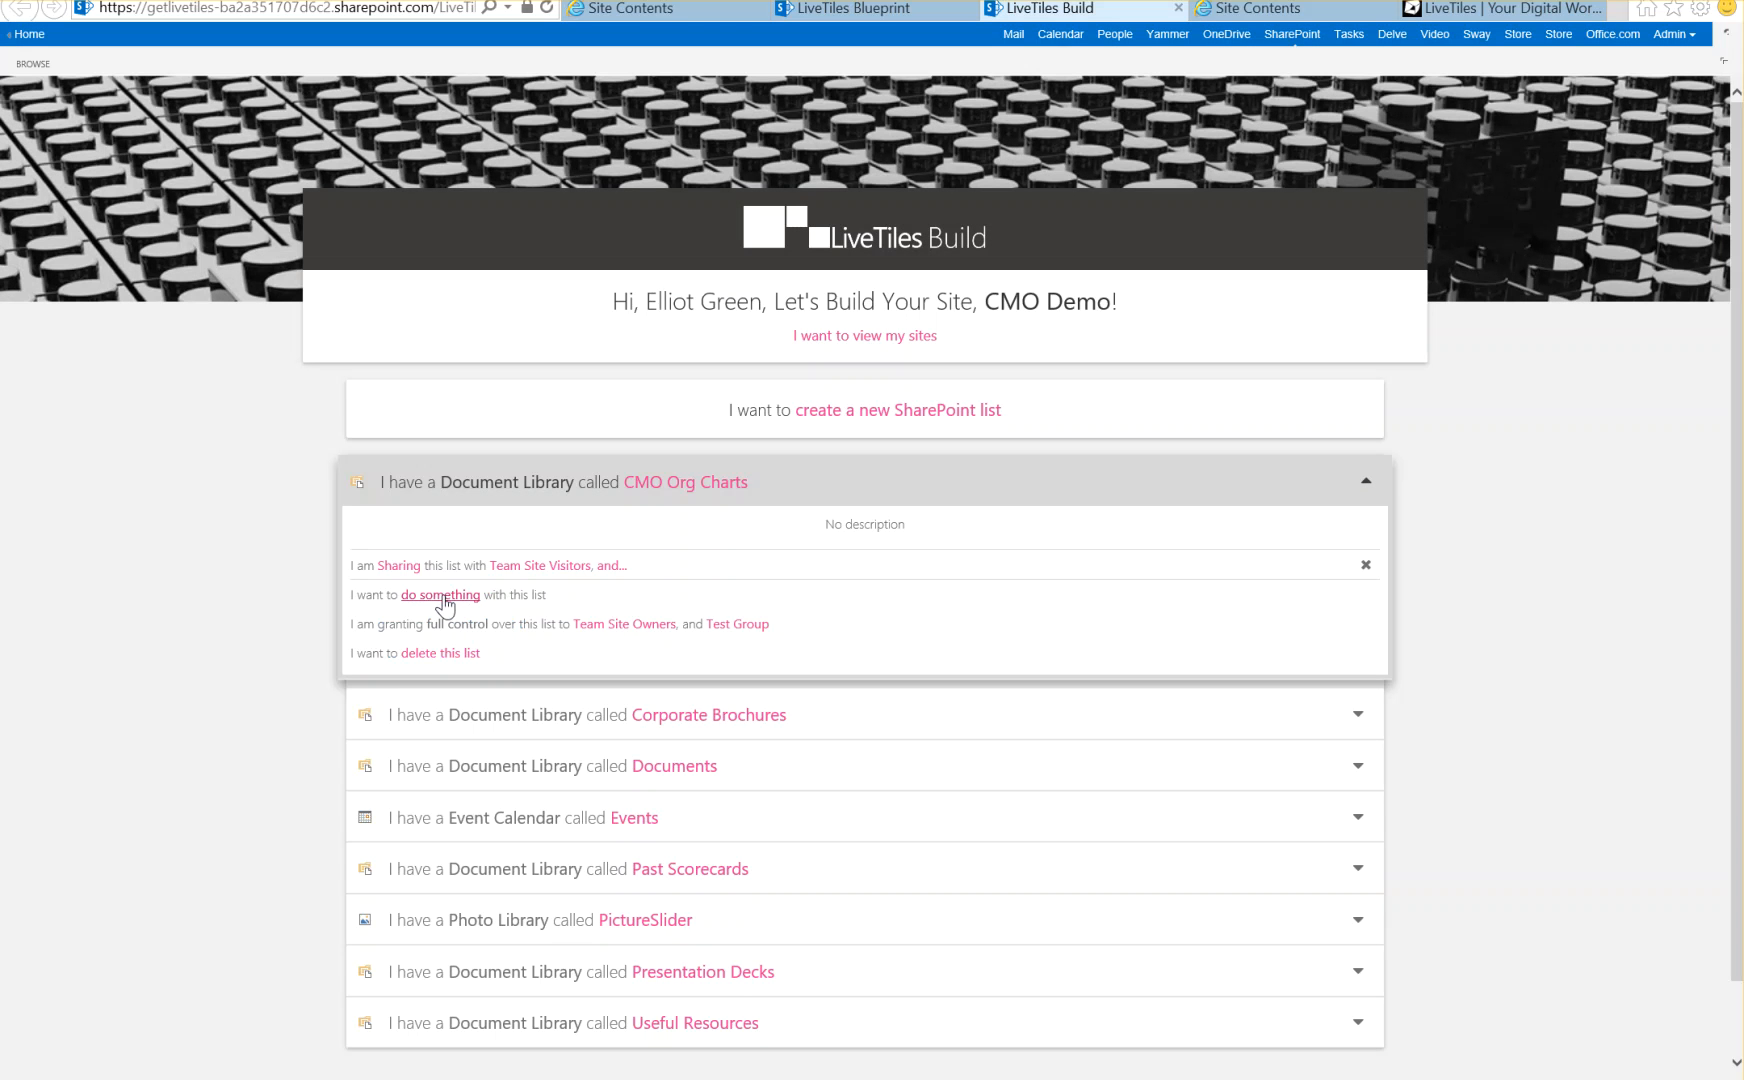
{"action": "left_click", "coordinate": [439, 594]}
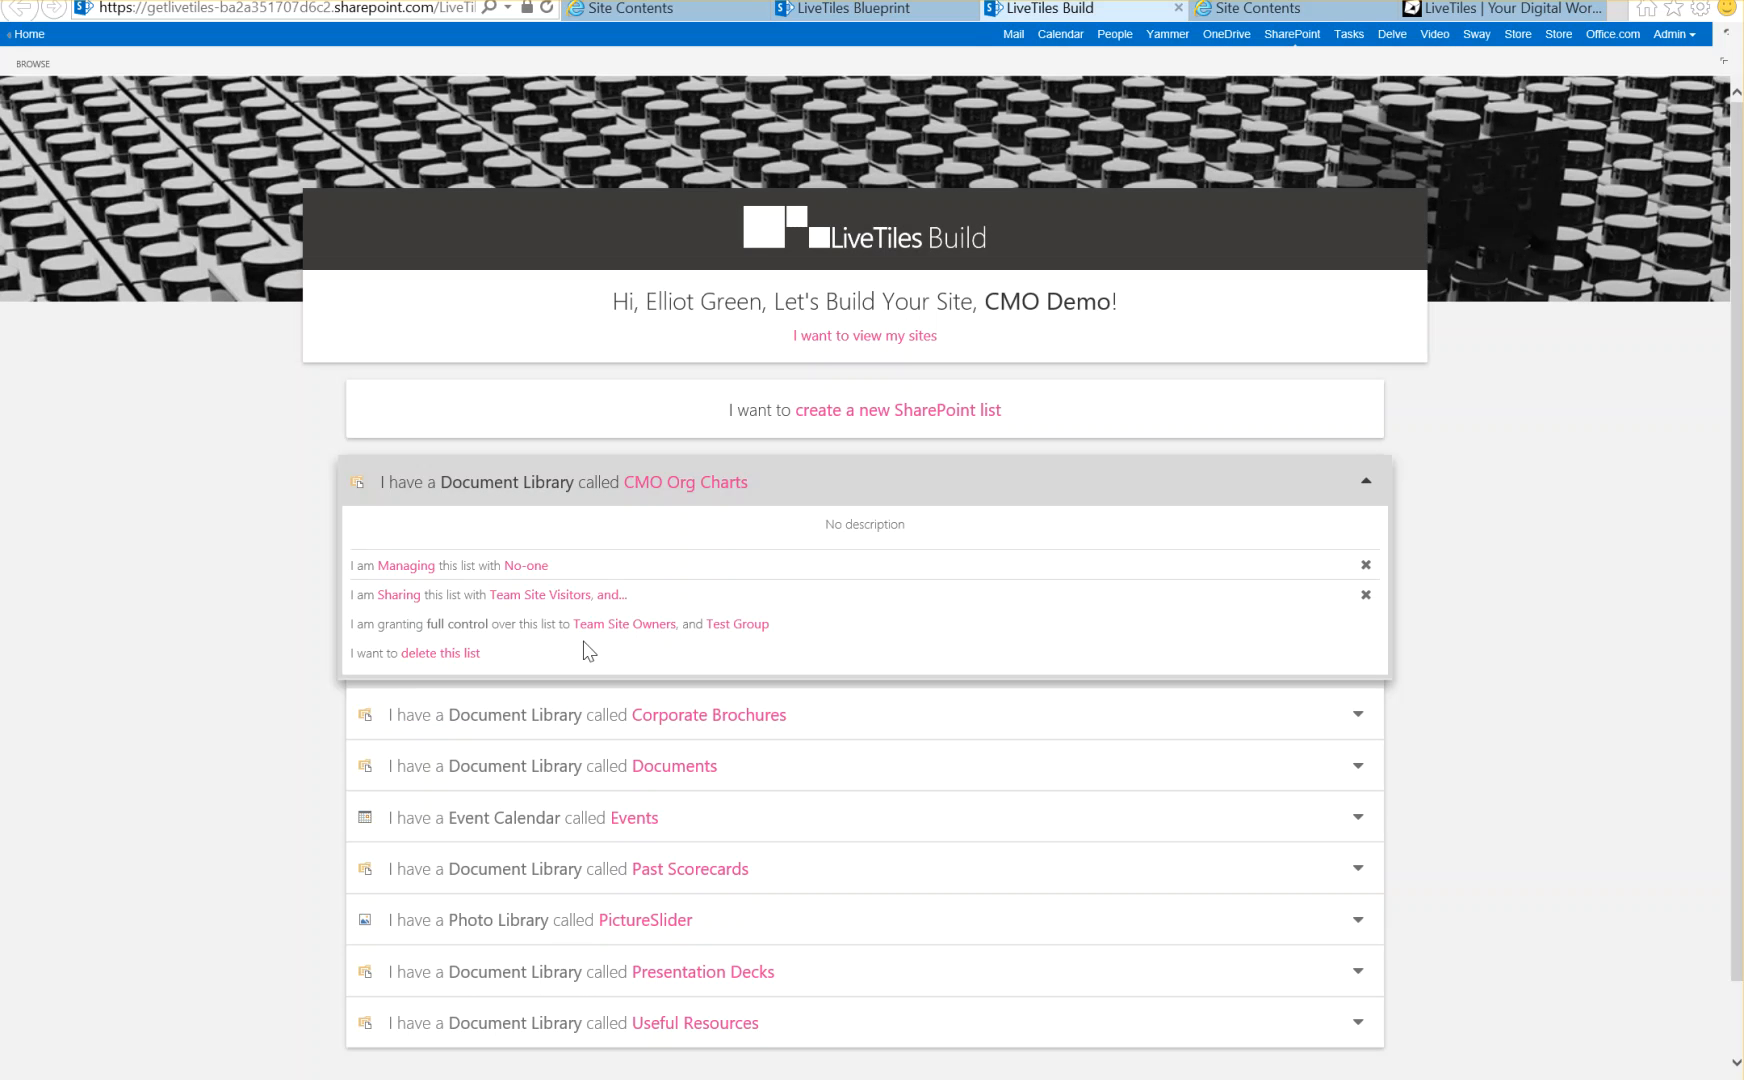
{"action": "mouse_move", "coordinate": [532, 583]}
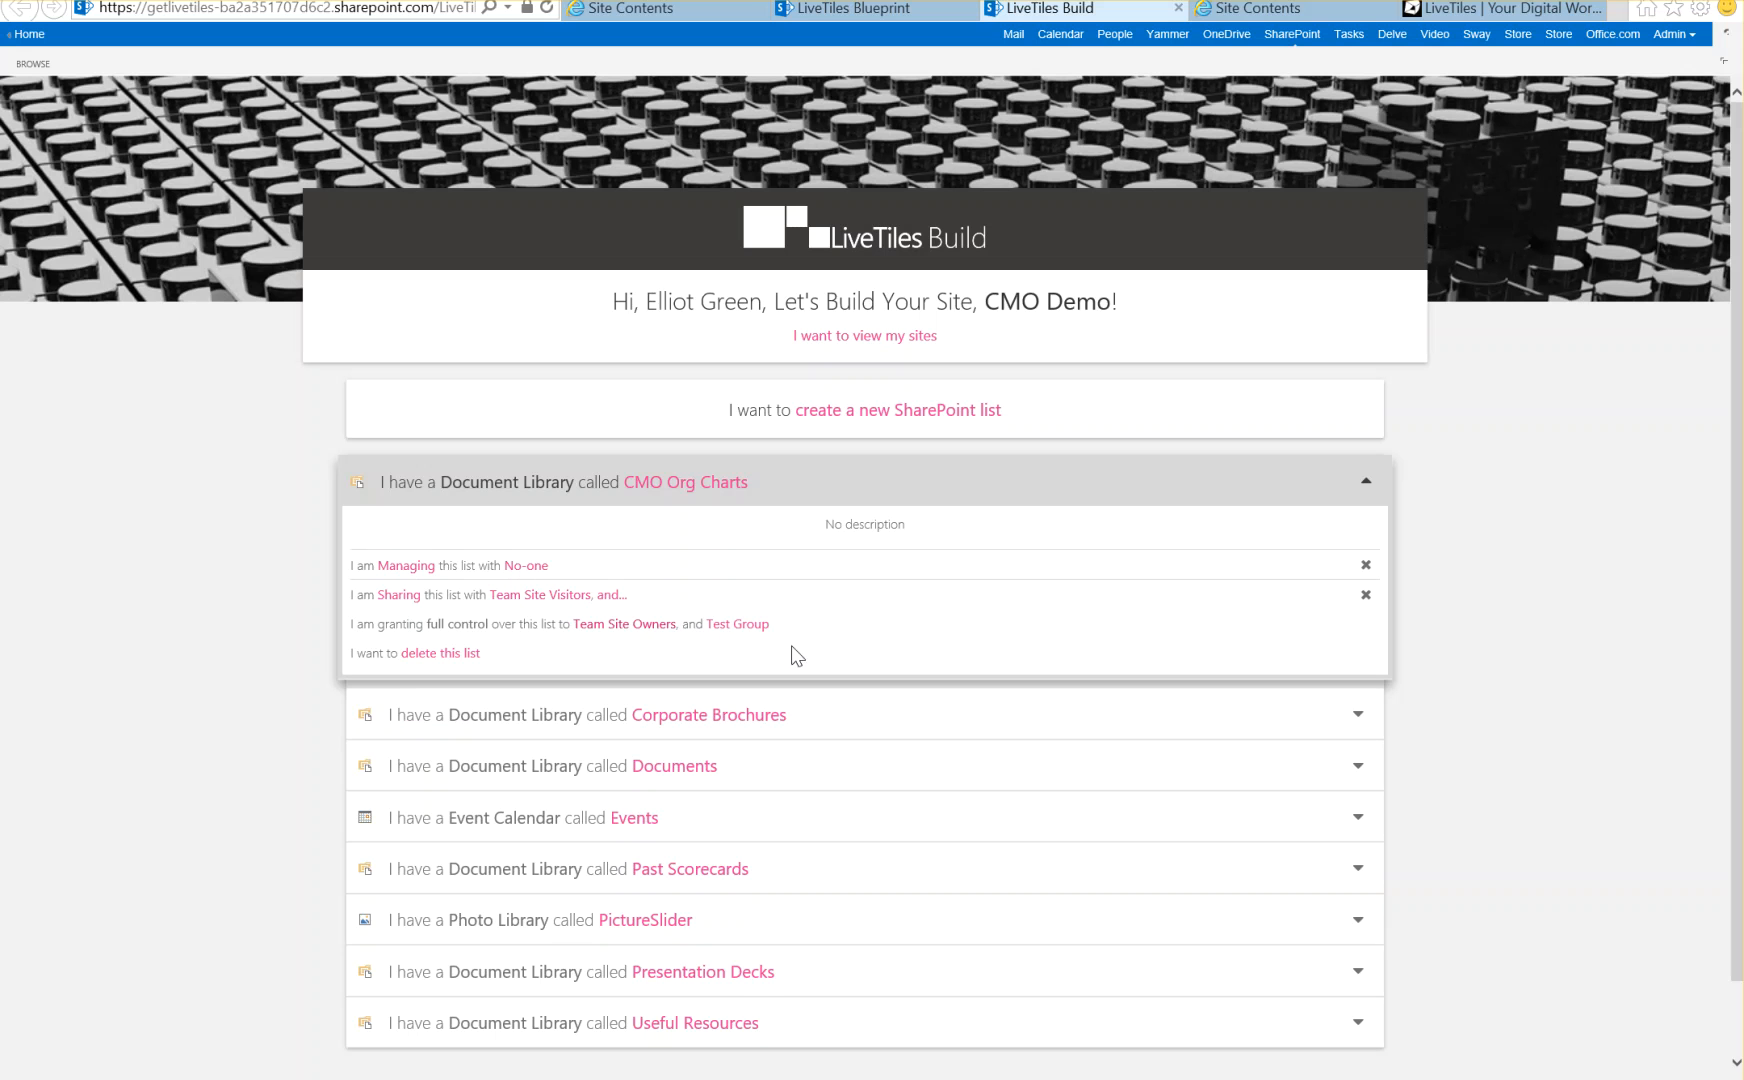
{"action": "mouse_move", "coordinate": [623, 624]}
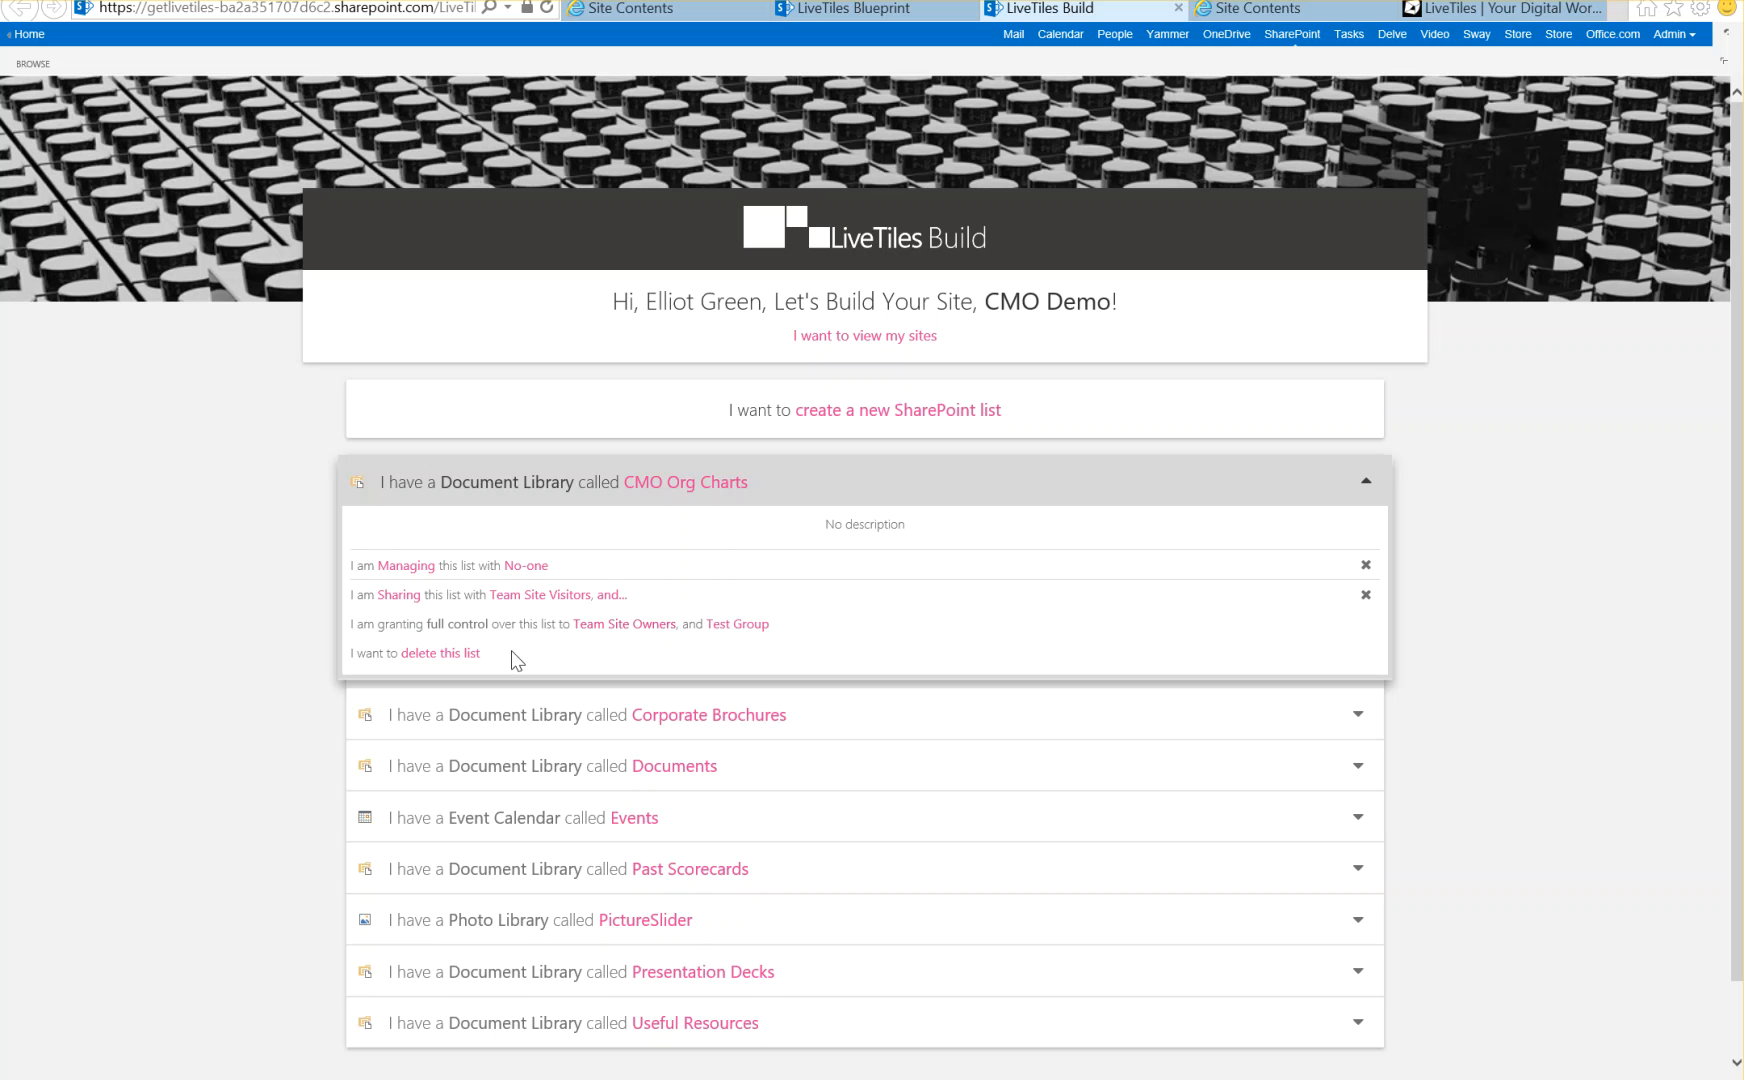
{"action": "mouse_move", "coordinate": [439, 653]}
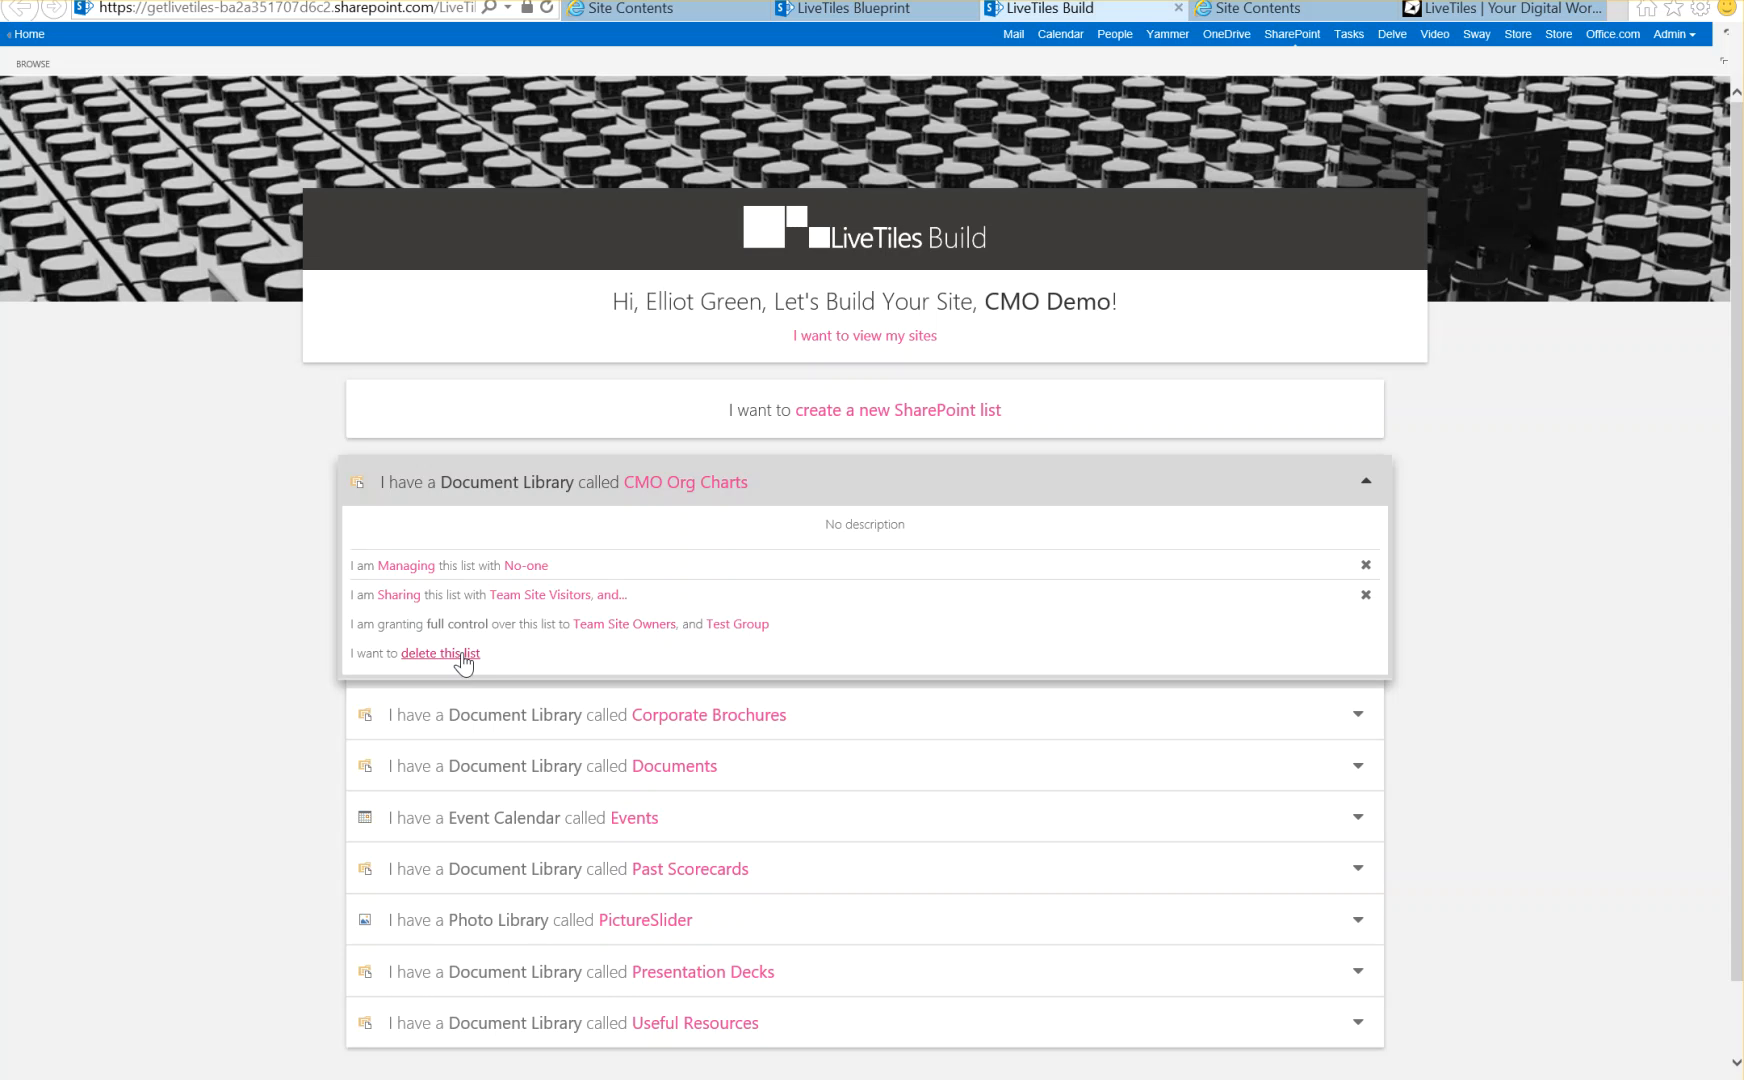
{"action": "mouse_move", "coordinate": [437, 653]}
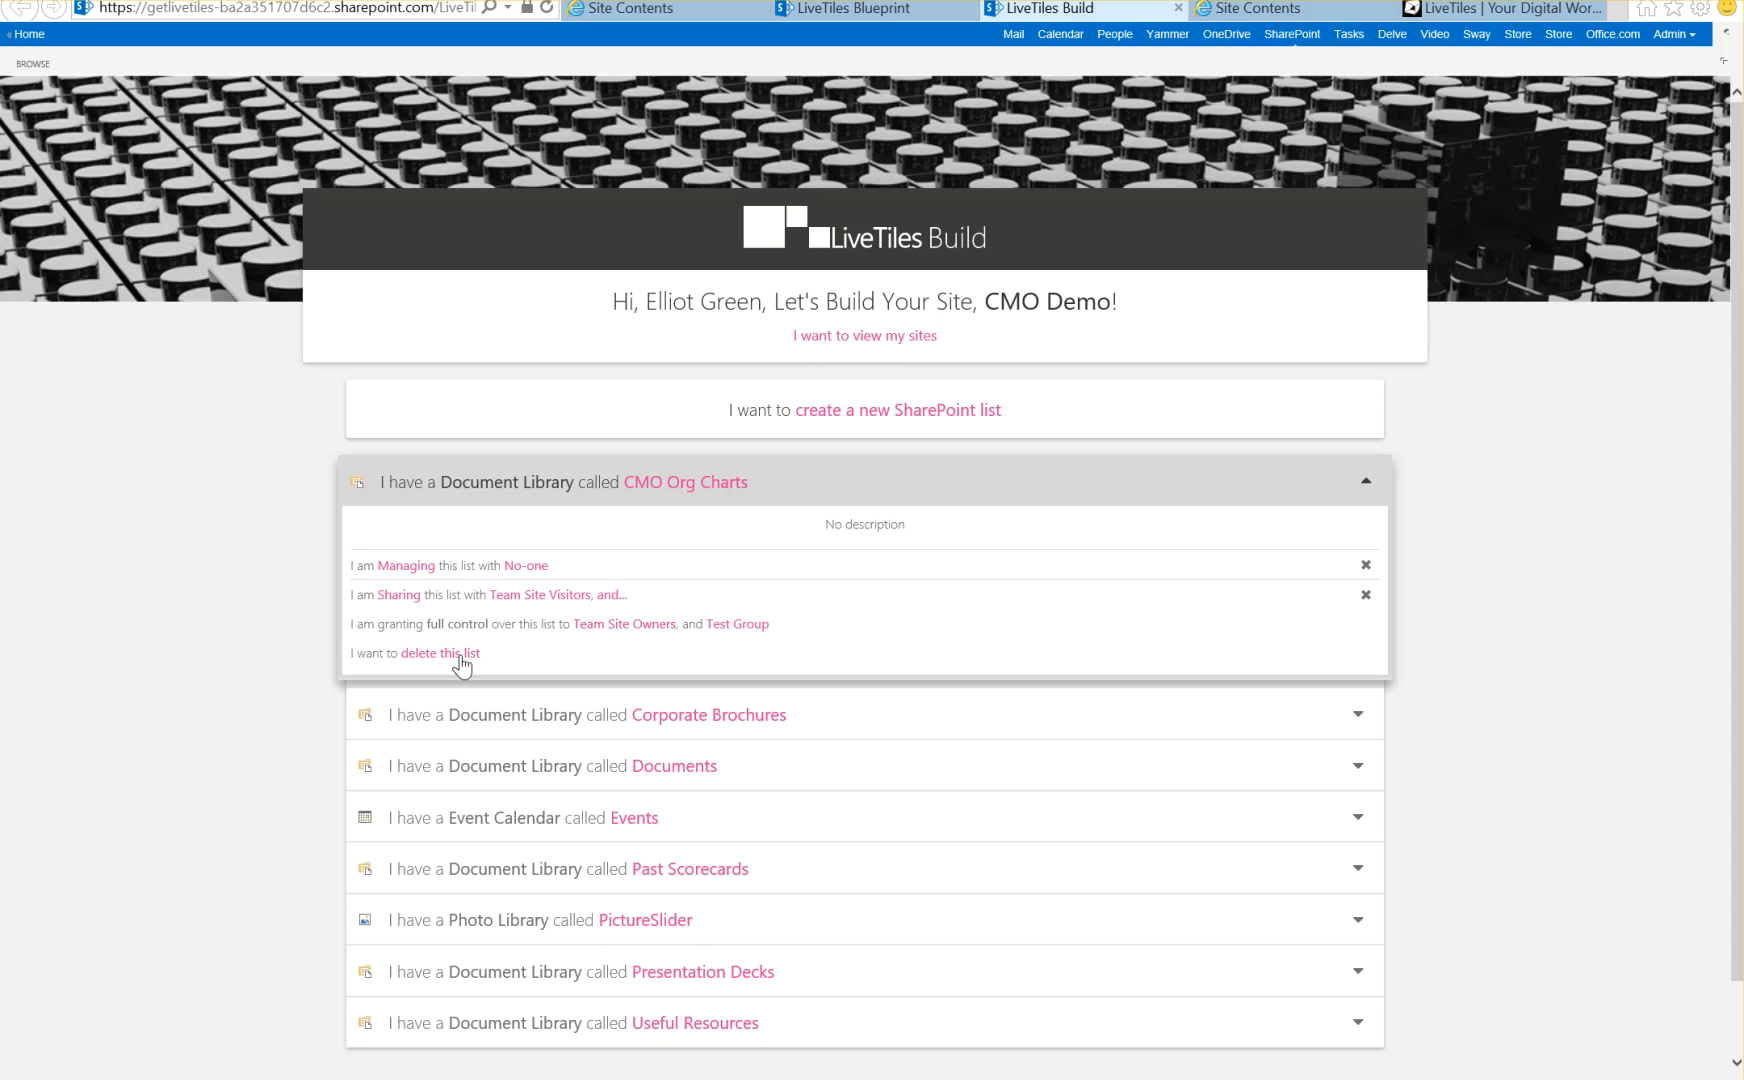
{"action": "mouse_move", "coordinate": [1371, 492]}
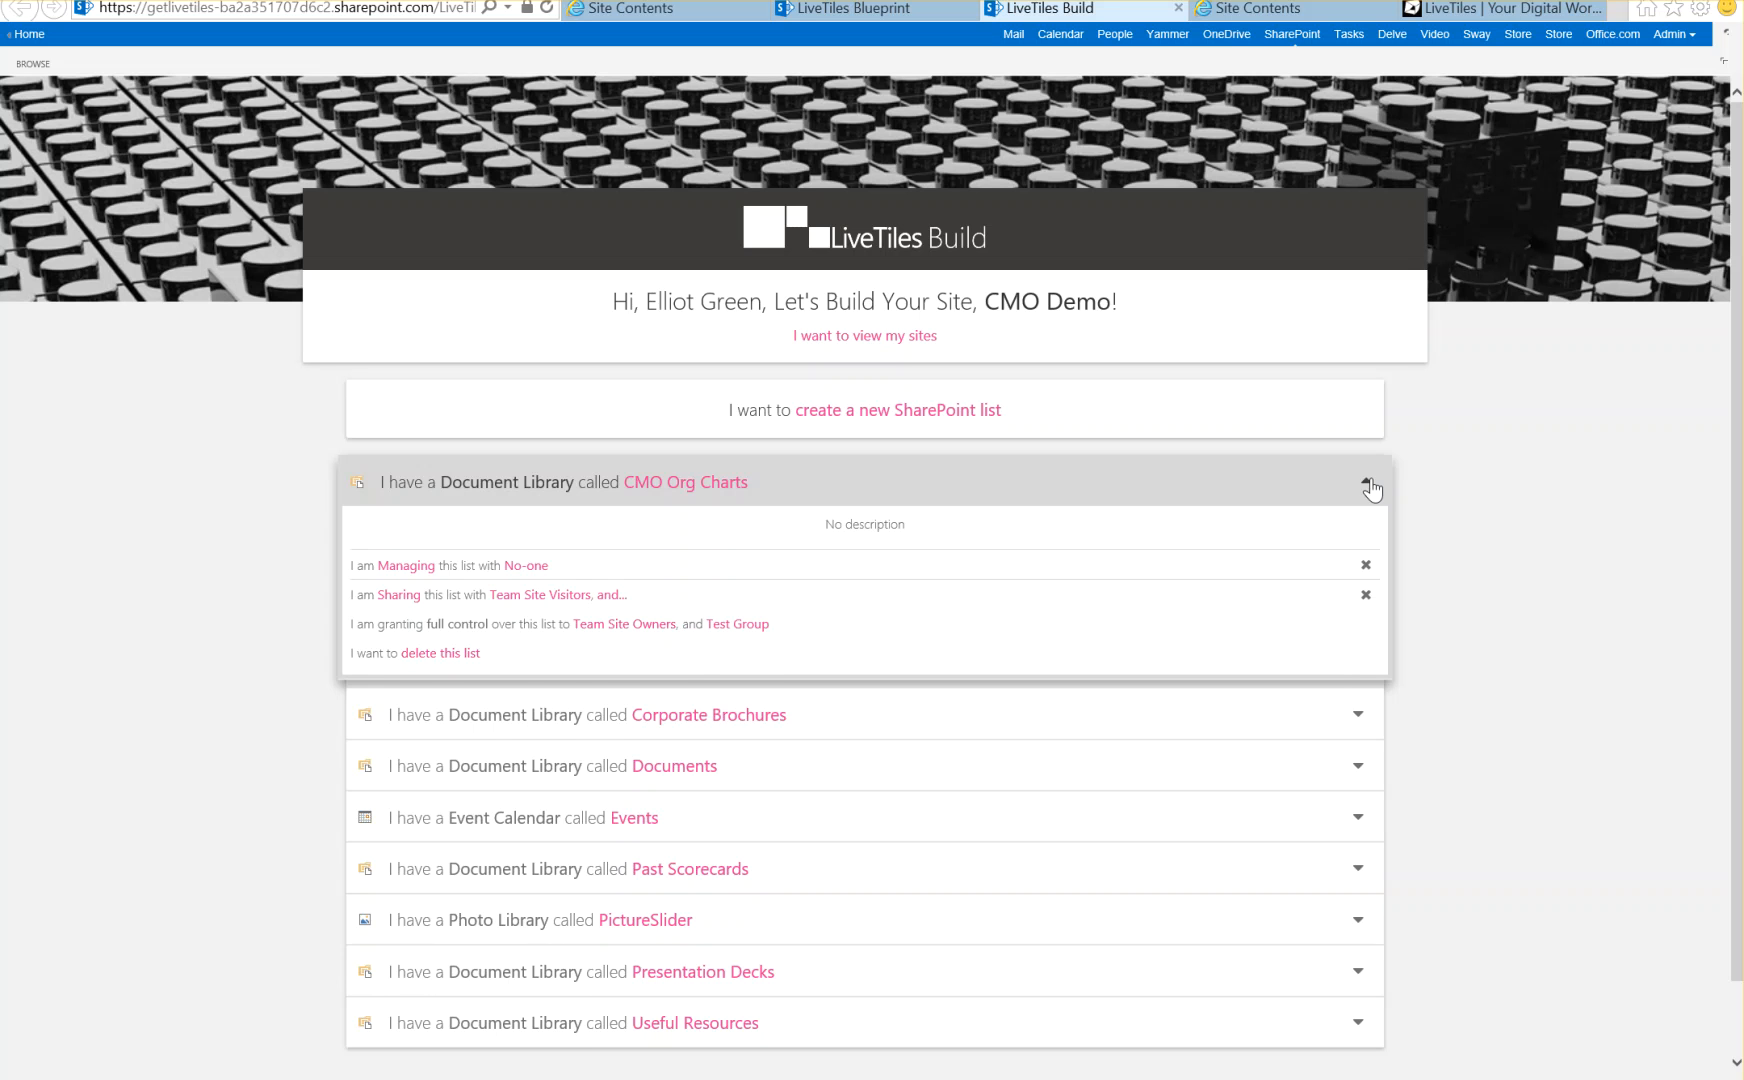
{"action": "left_click", "coordinate": [1373, 487]}
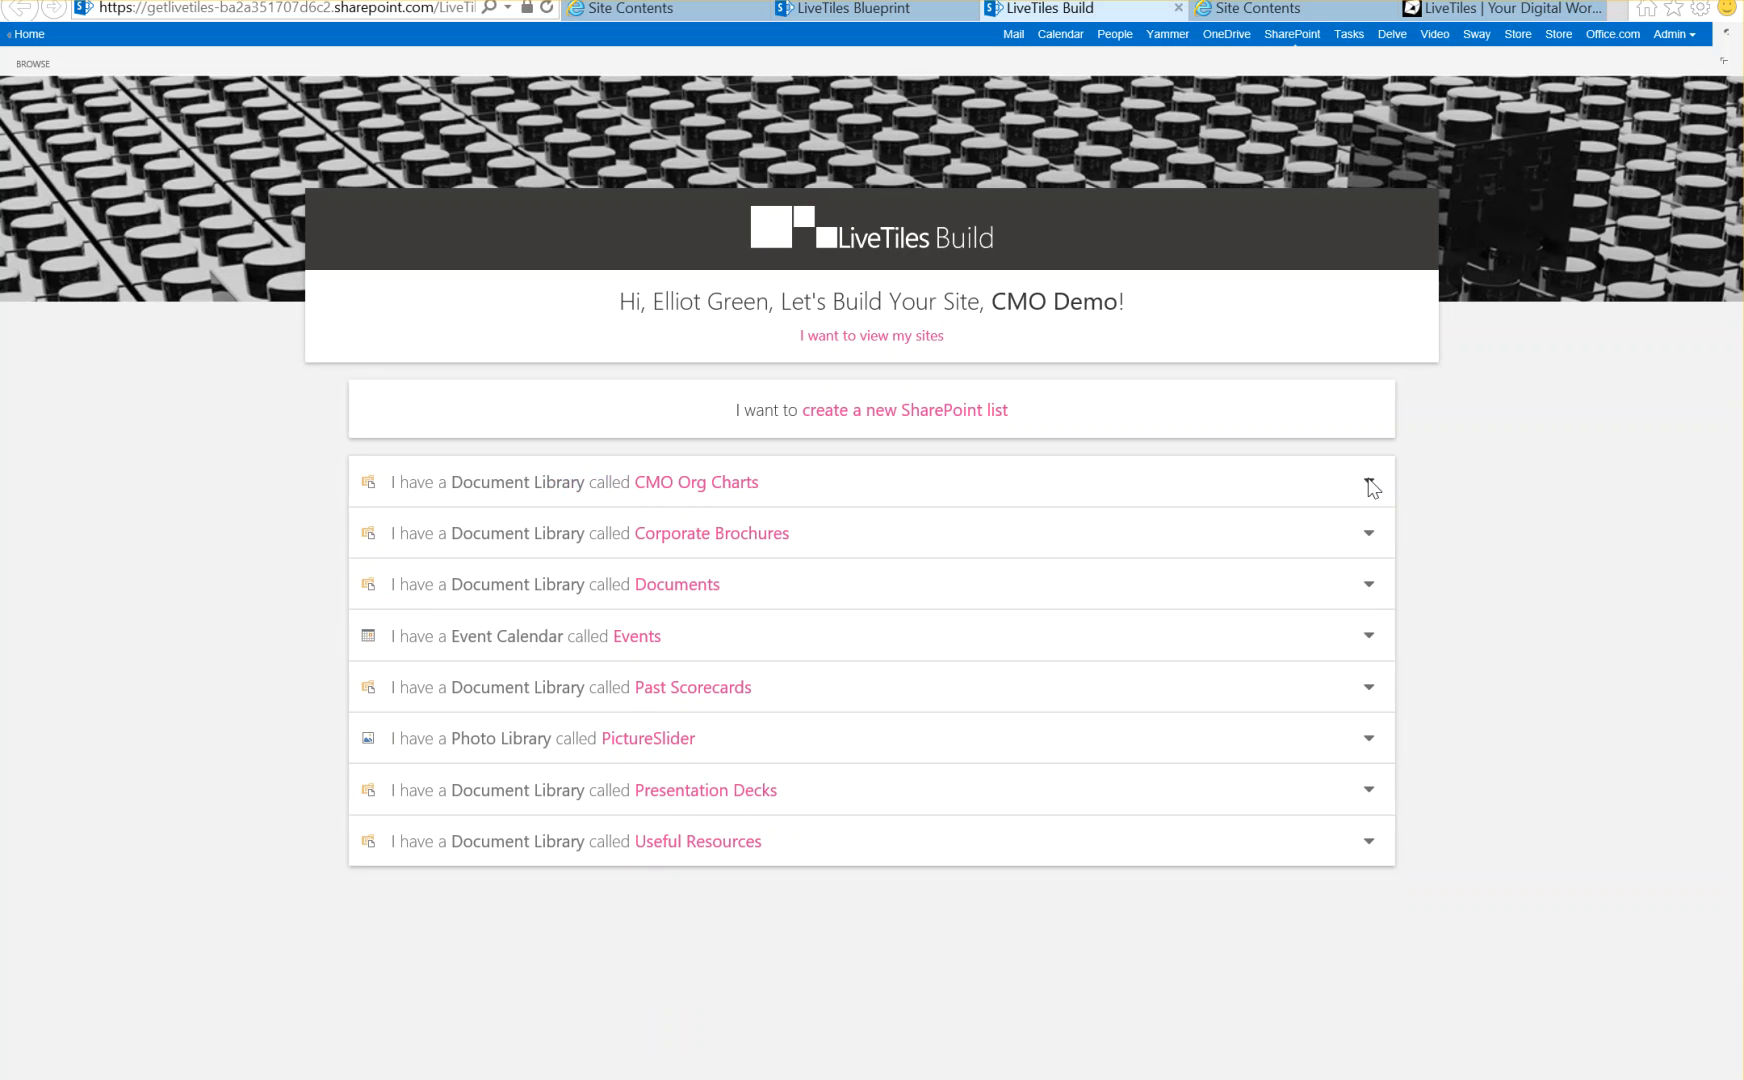
Review the ElliotBlueprint canvas, then return to the CMO Demo site in Build
{"action": "left_click", "coordinate": [868, 9]}
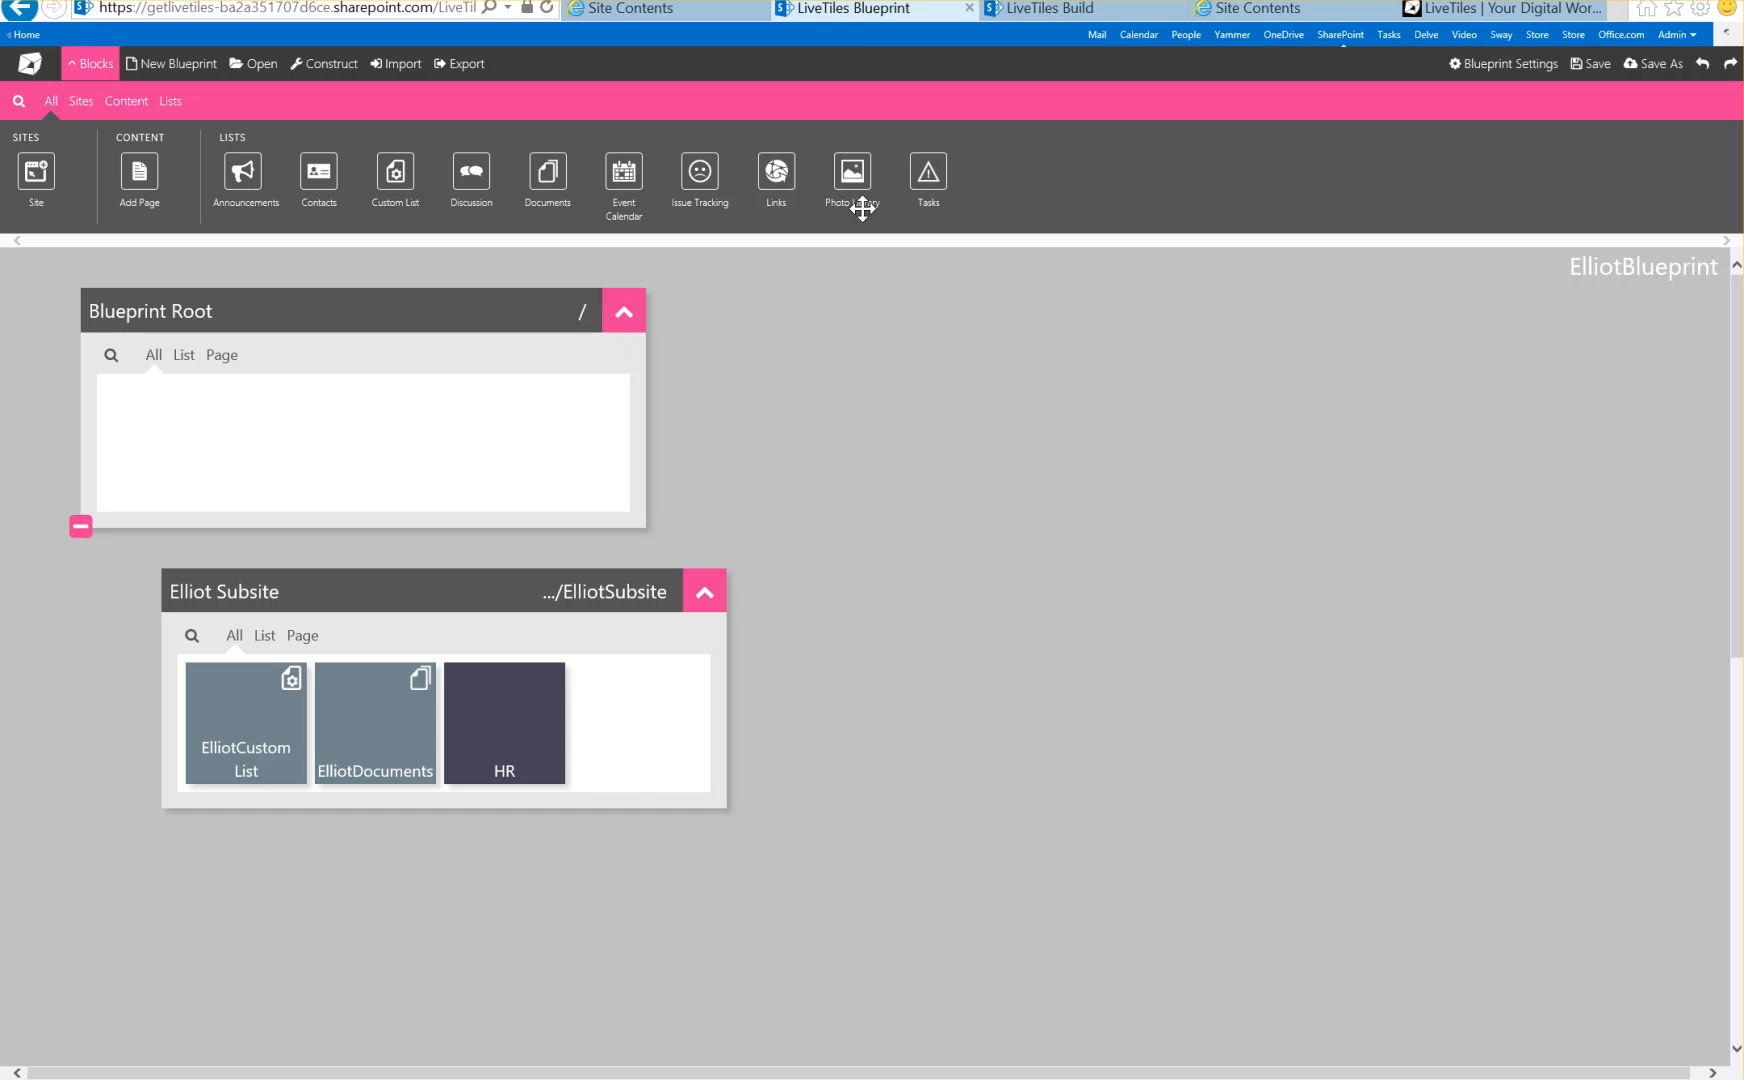
{"action": "mouse_move", "coordinate": [930, 568]}
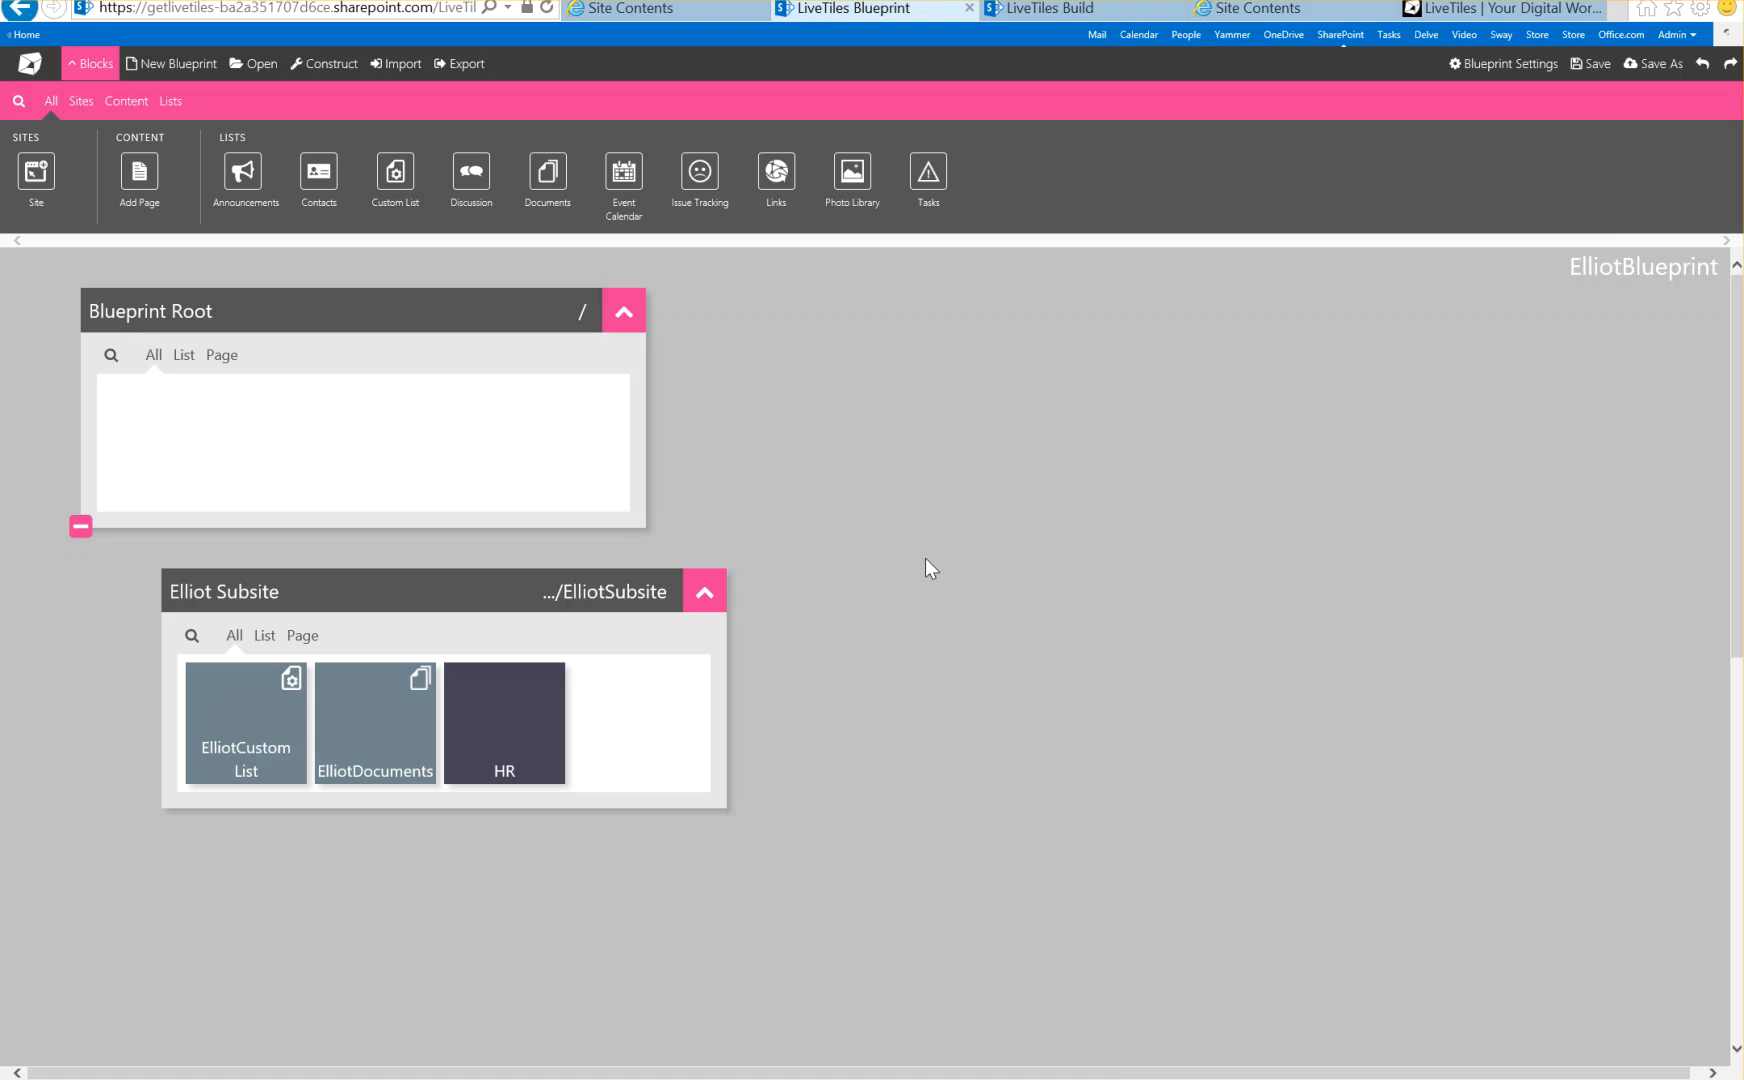
{"action": "left_click", "coordinate": [1053, 9]}
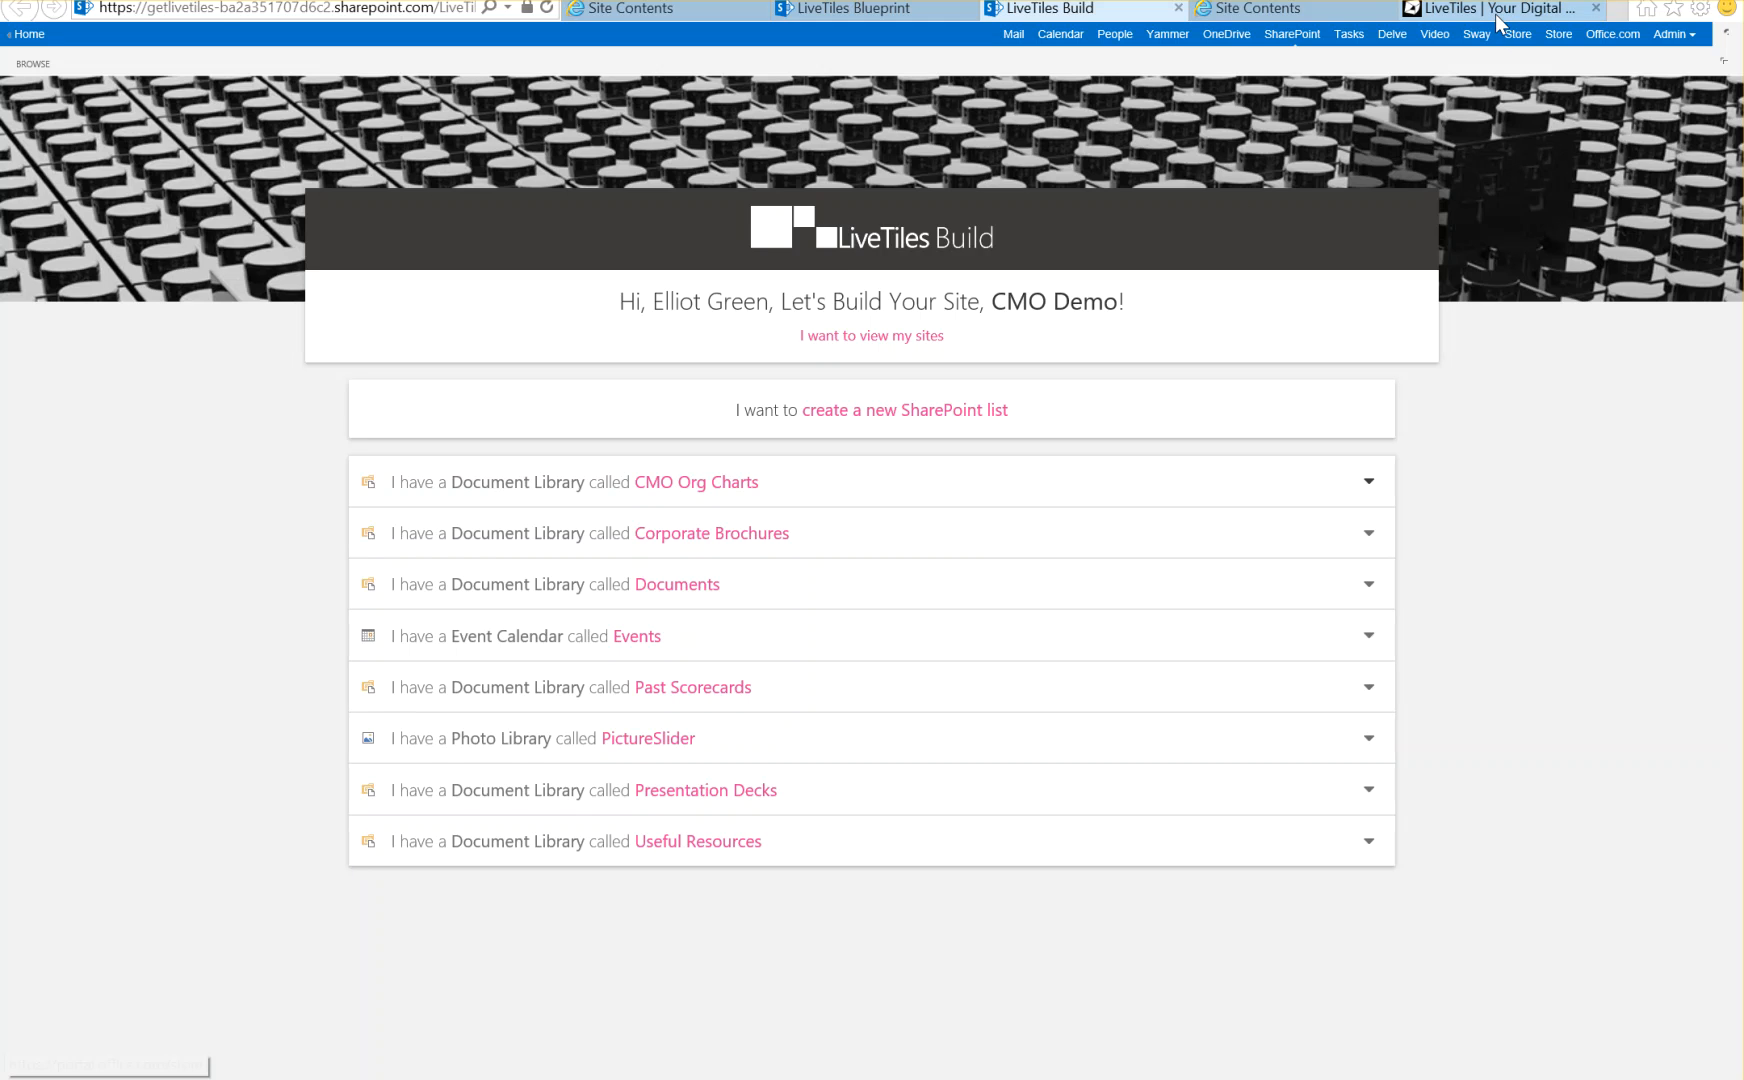
Switch to the 'LiveTiles | Your Digital Workplace' homepage
{"action": "left_click", "coordinate": [1496, 9]}
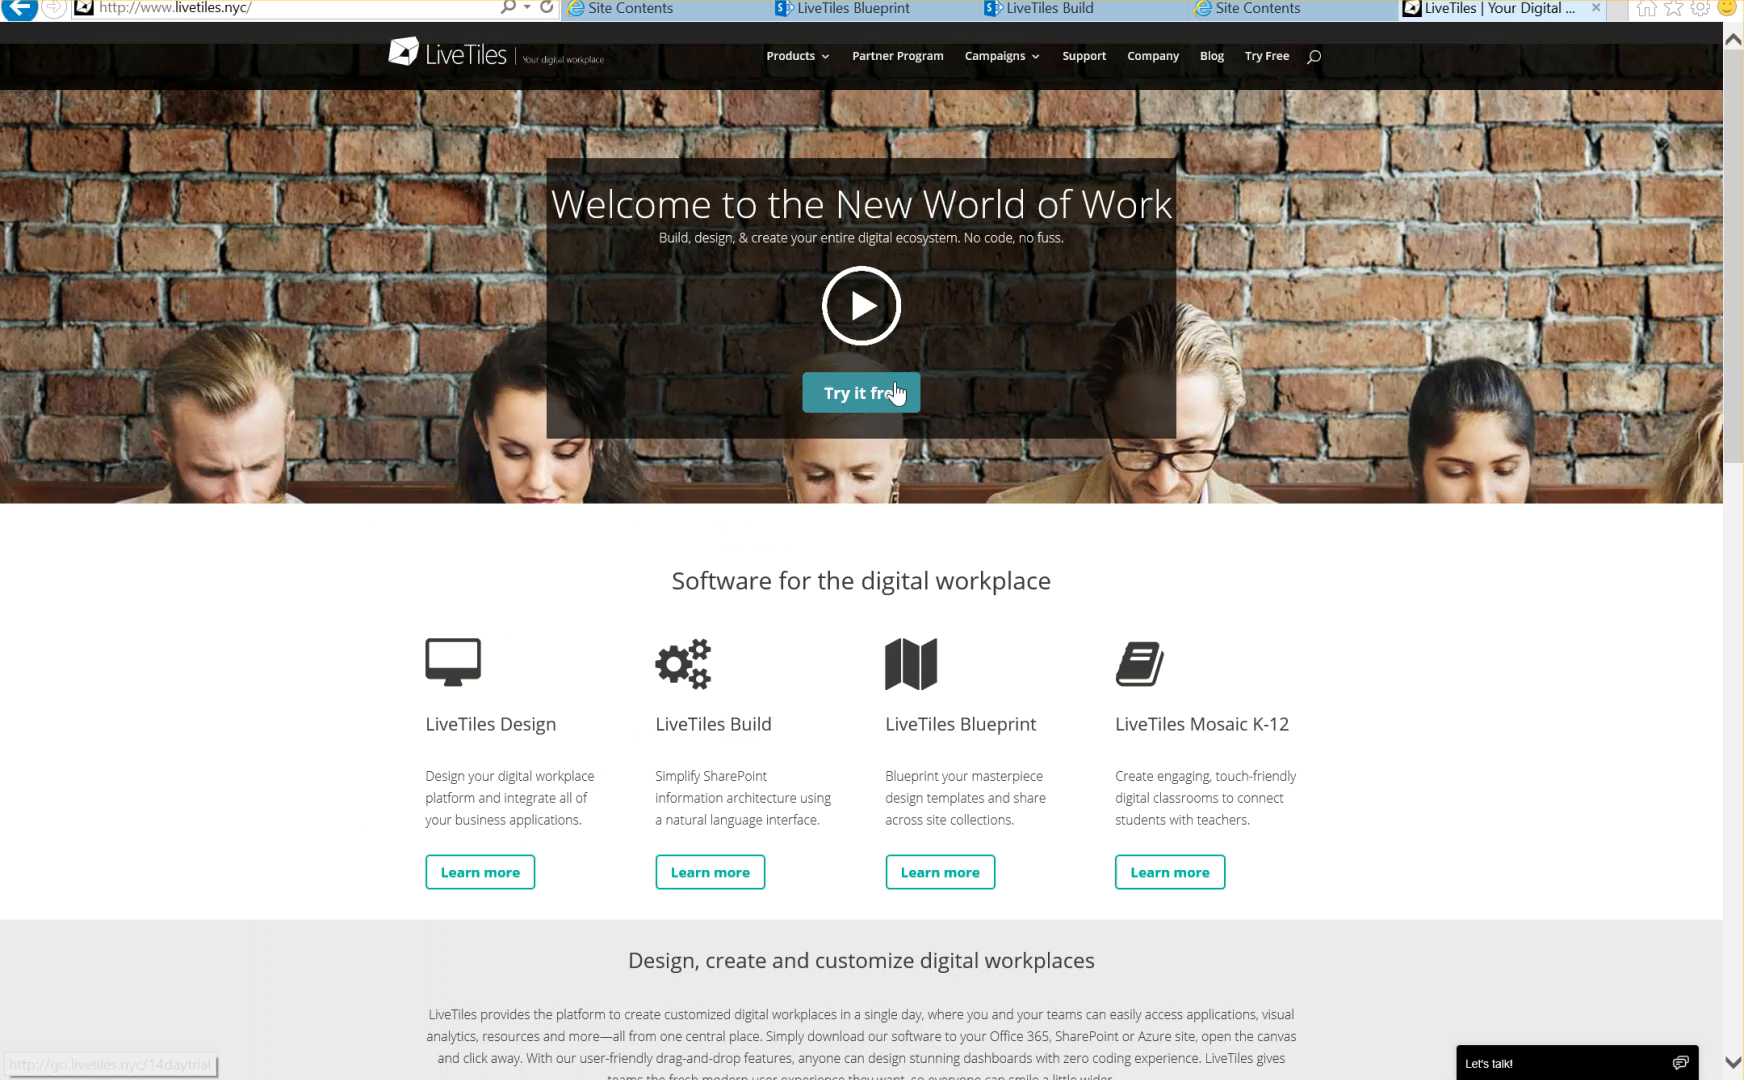
{"action": "mouse_move", "coordinate": [860, 393]}
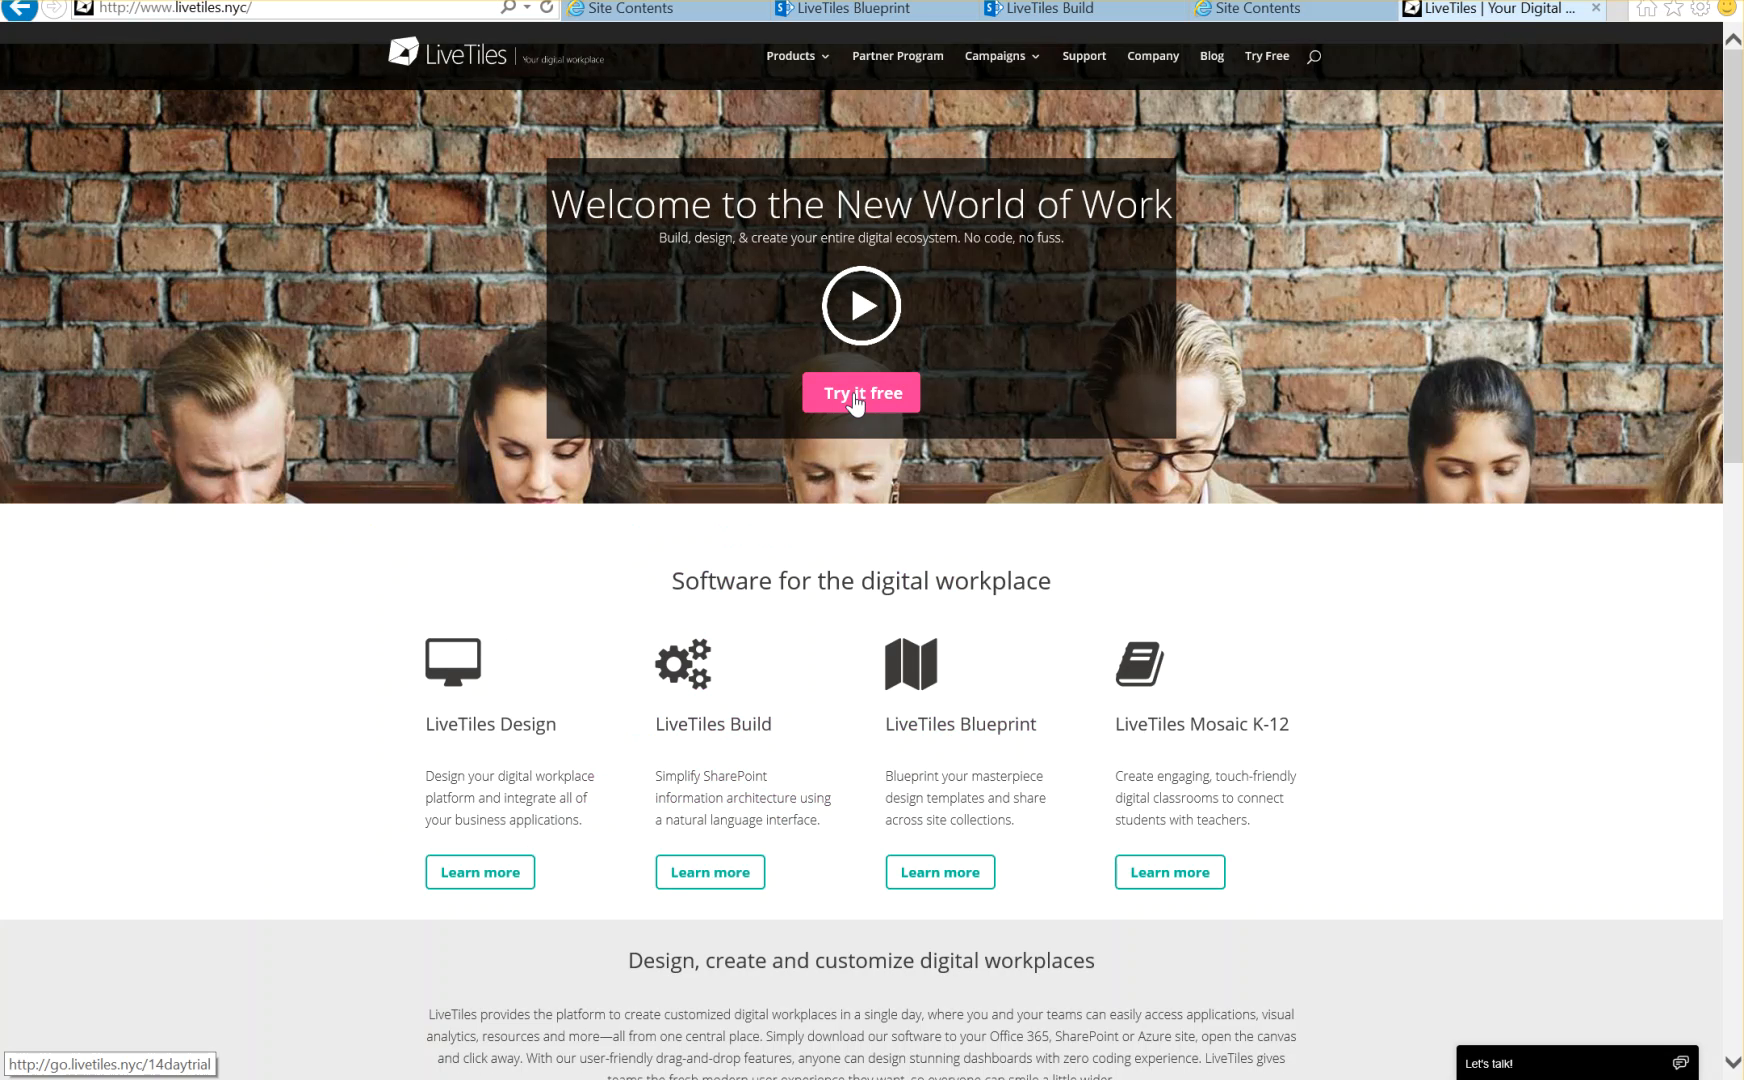
{"action": "mouse_move", "coordinate": [1092, 270]}
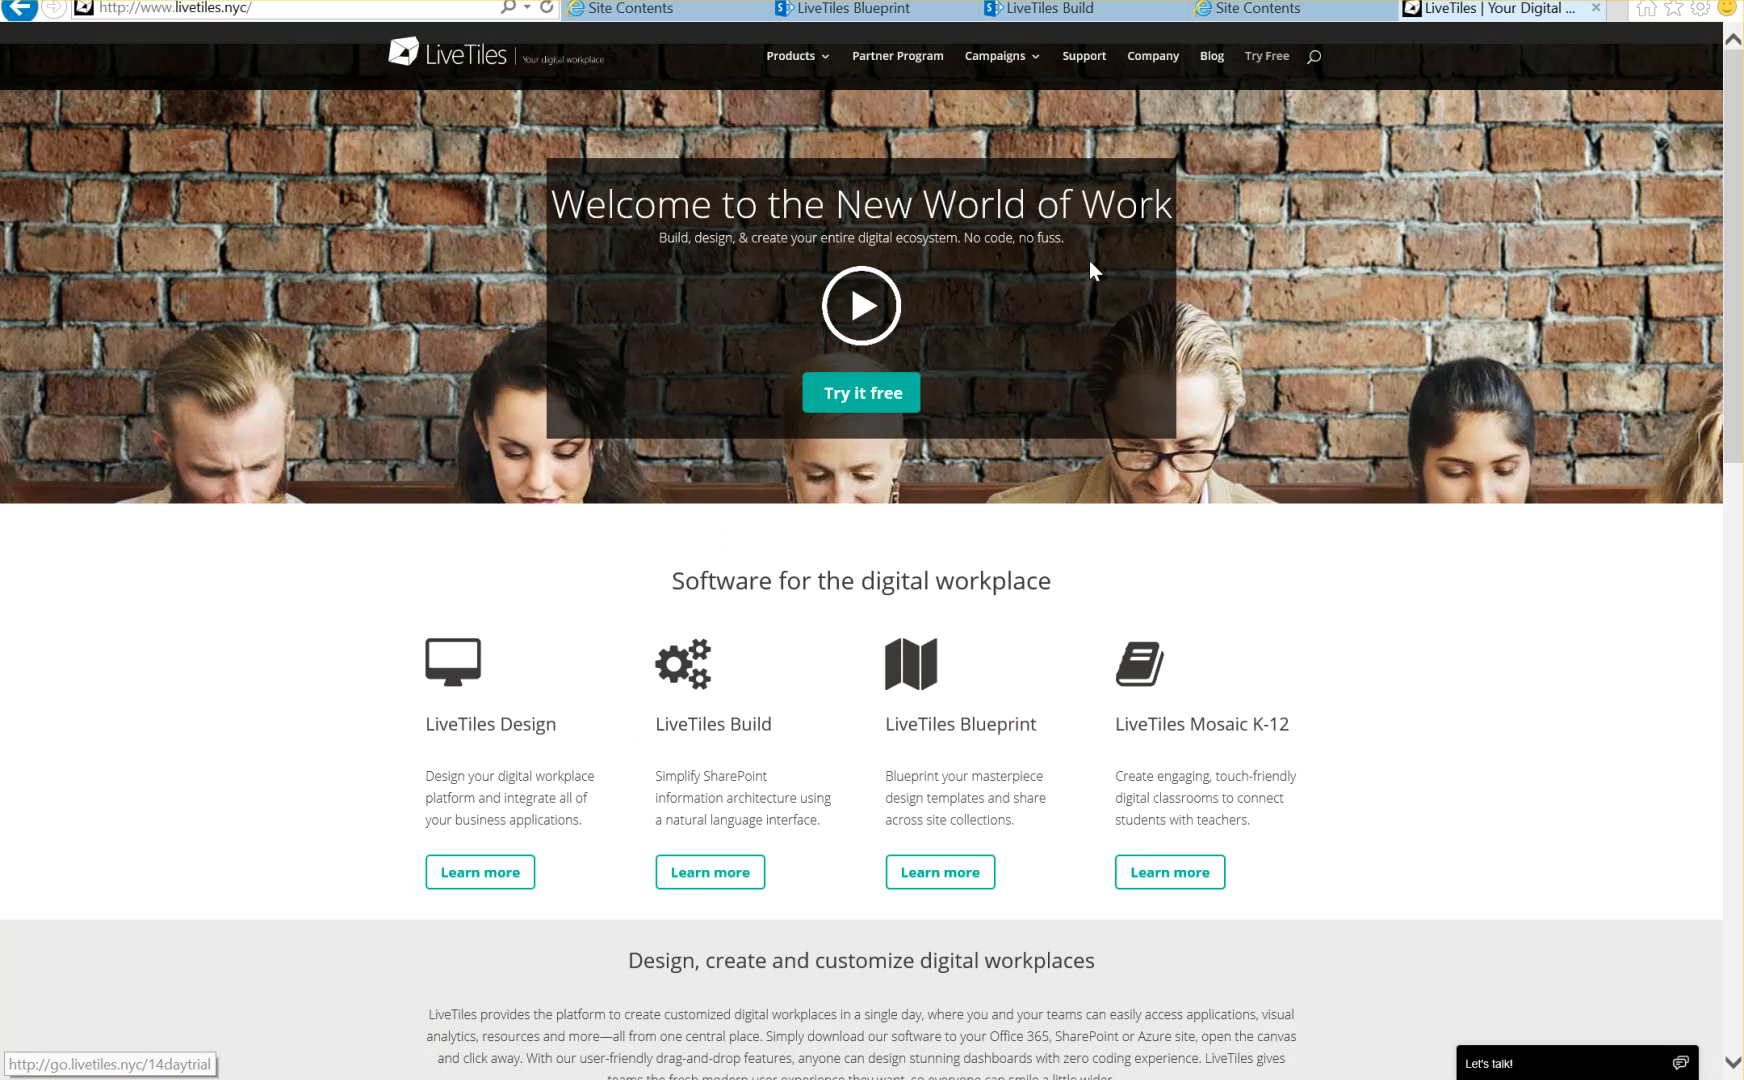
{"action": "mouse_move", "coordinate": [1230, 390]}
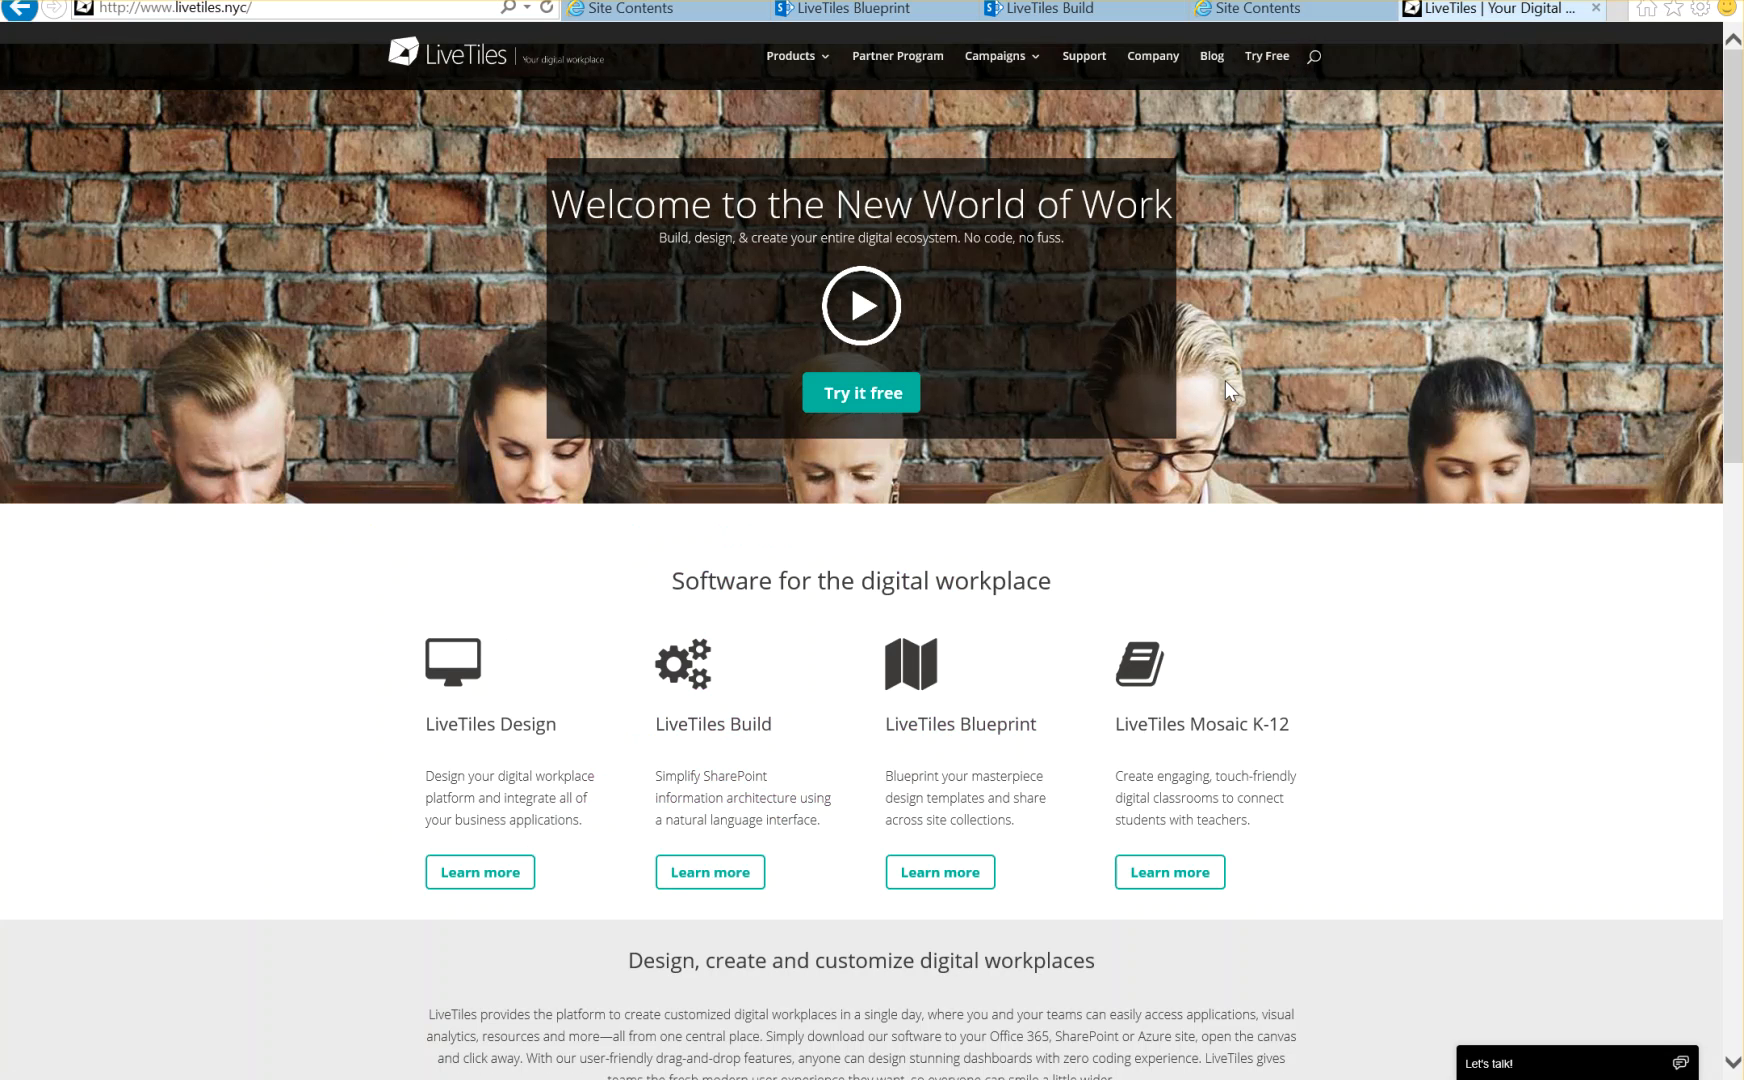